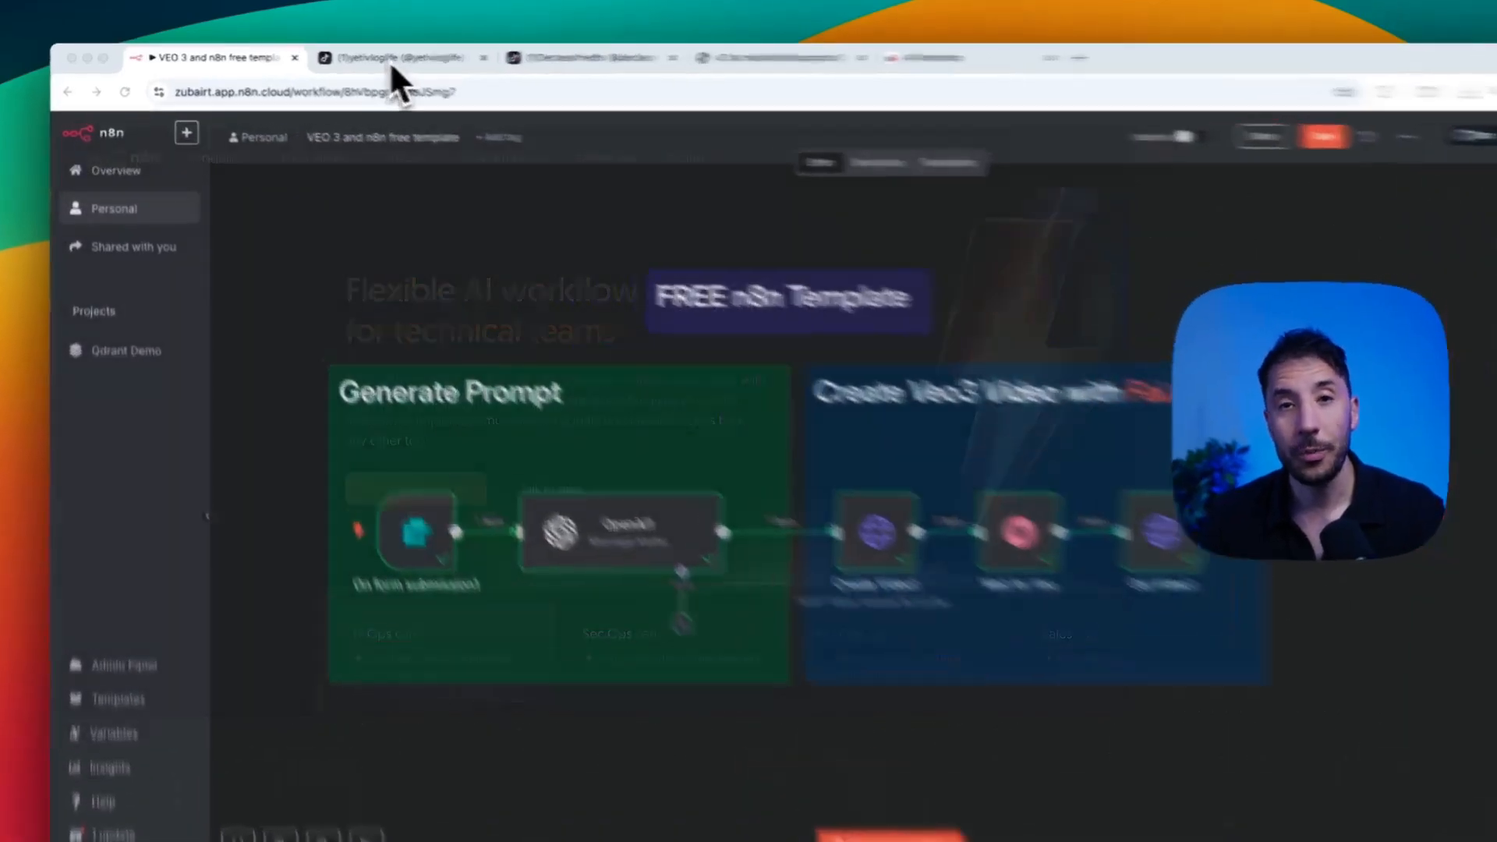
View the yeti vlogger's TikTok profile, then play the Fal.ai capybara-with-banana Veo 3 clip through
click(400, 58)
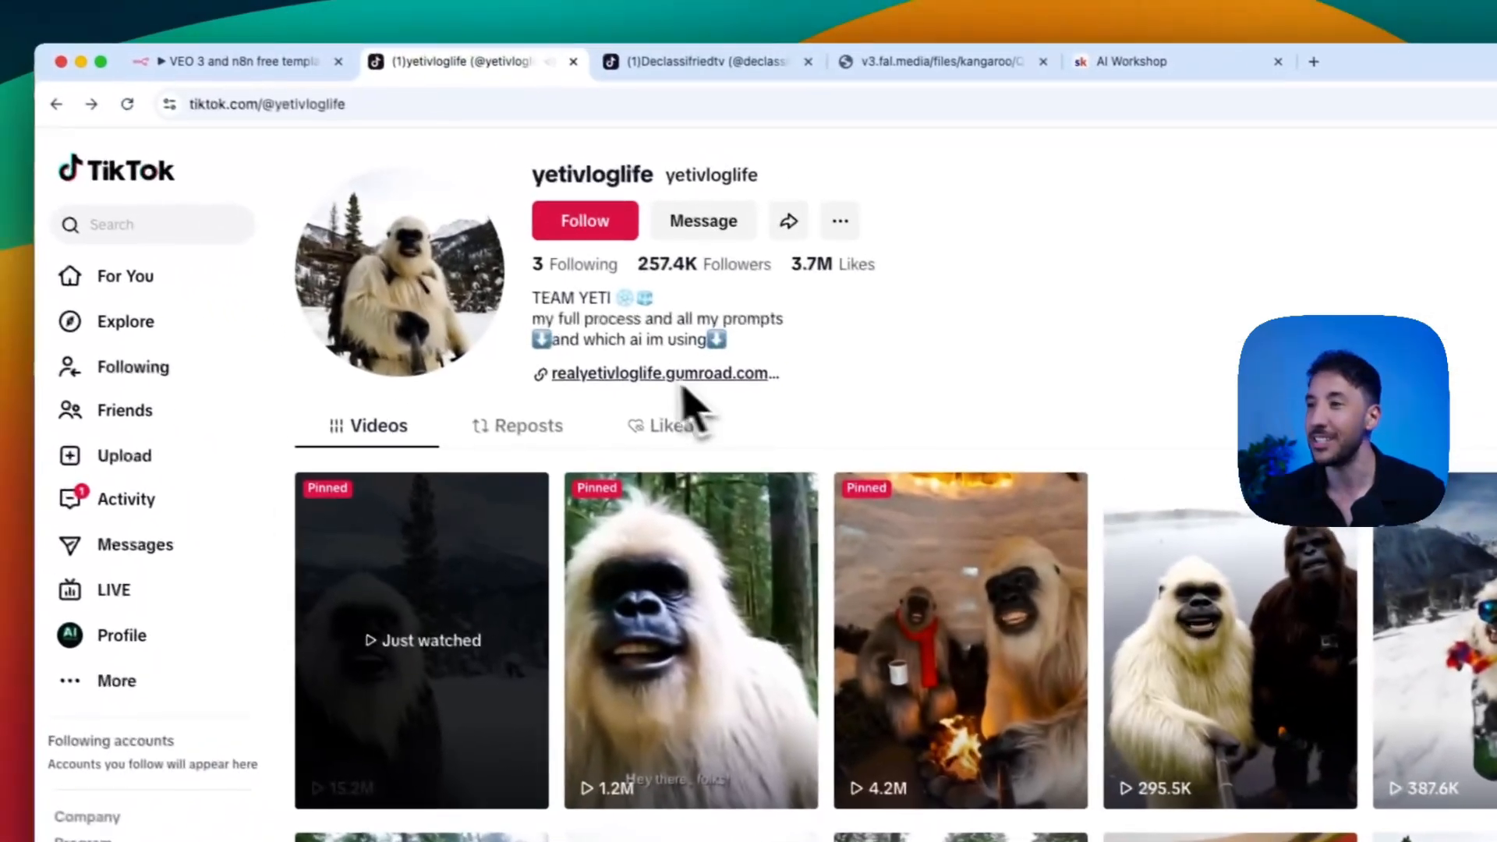
click(234, 61)
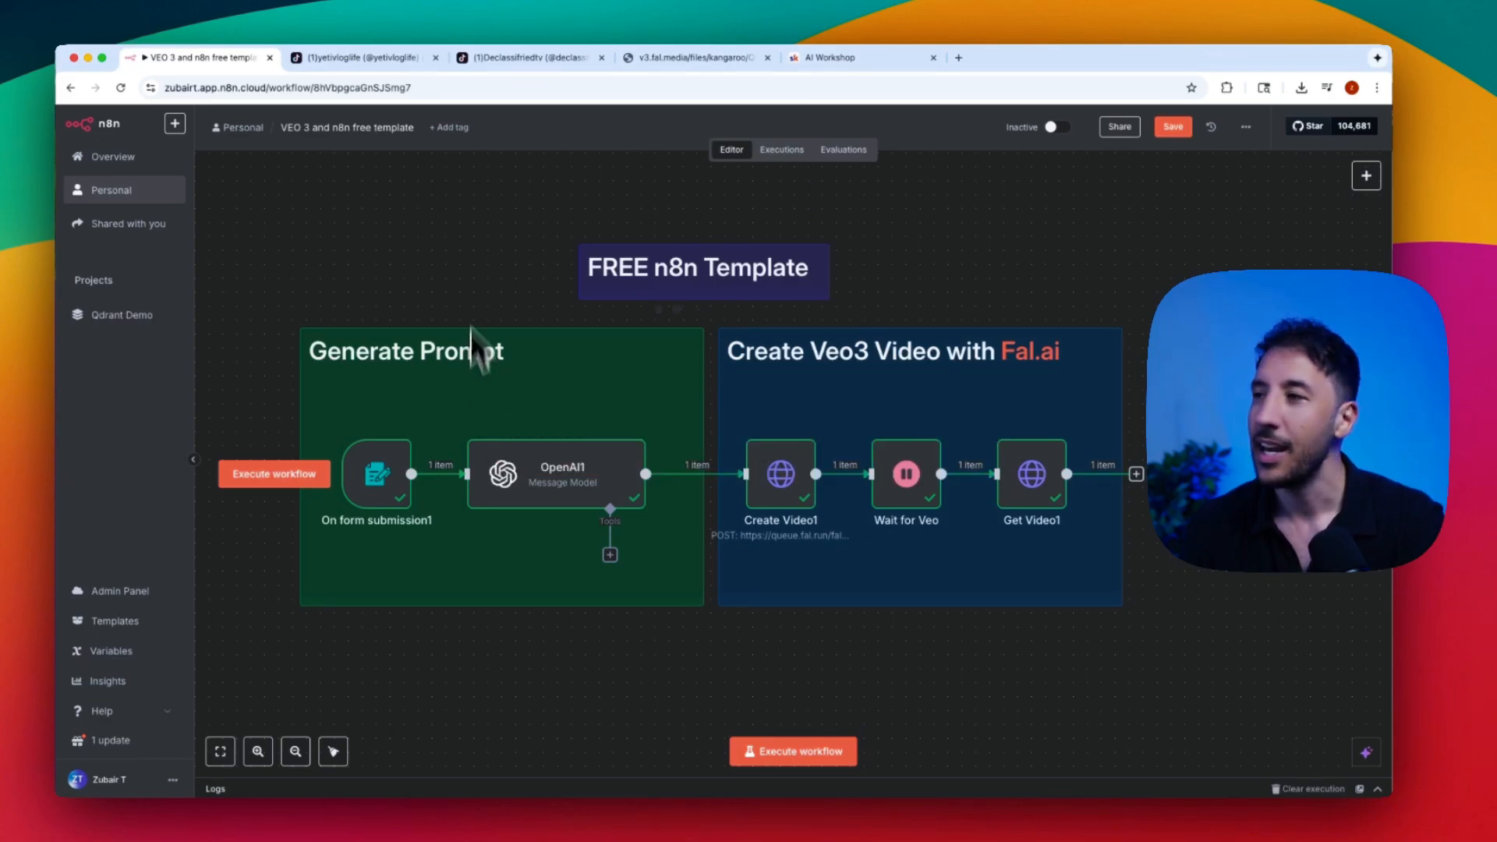
click(699, 56)
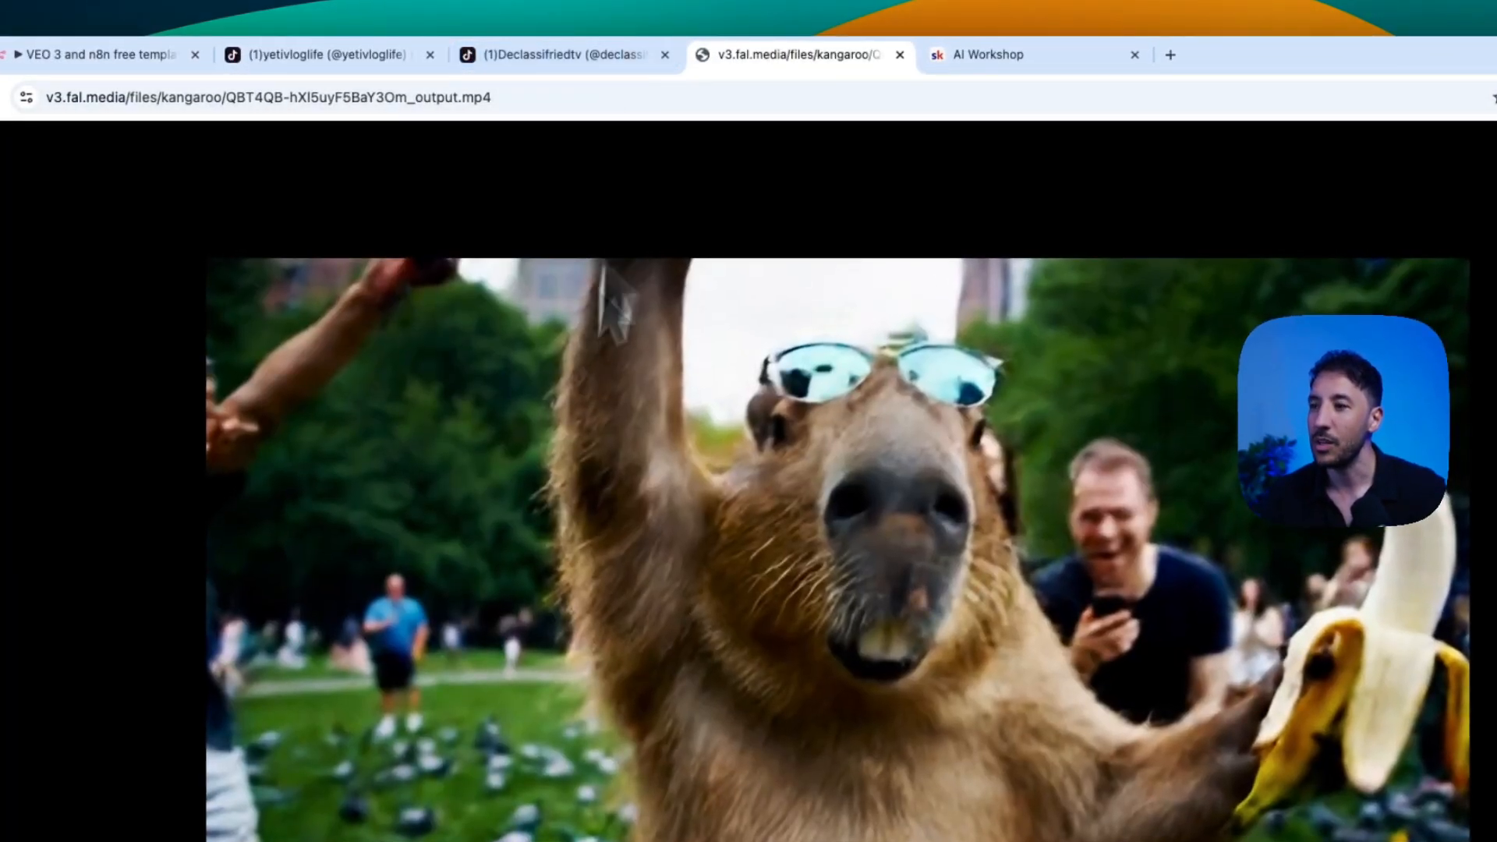
click(93, 55)
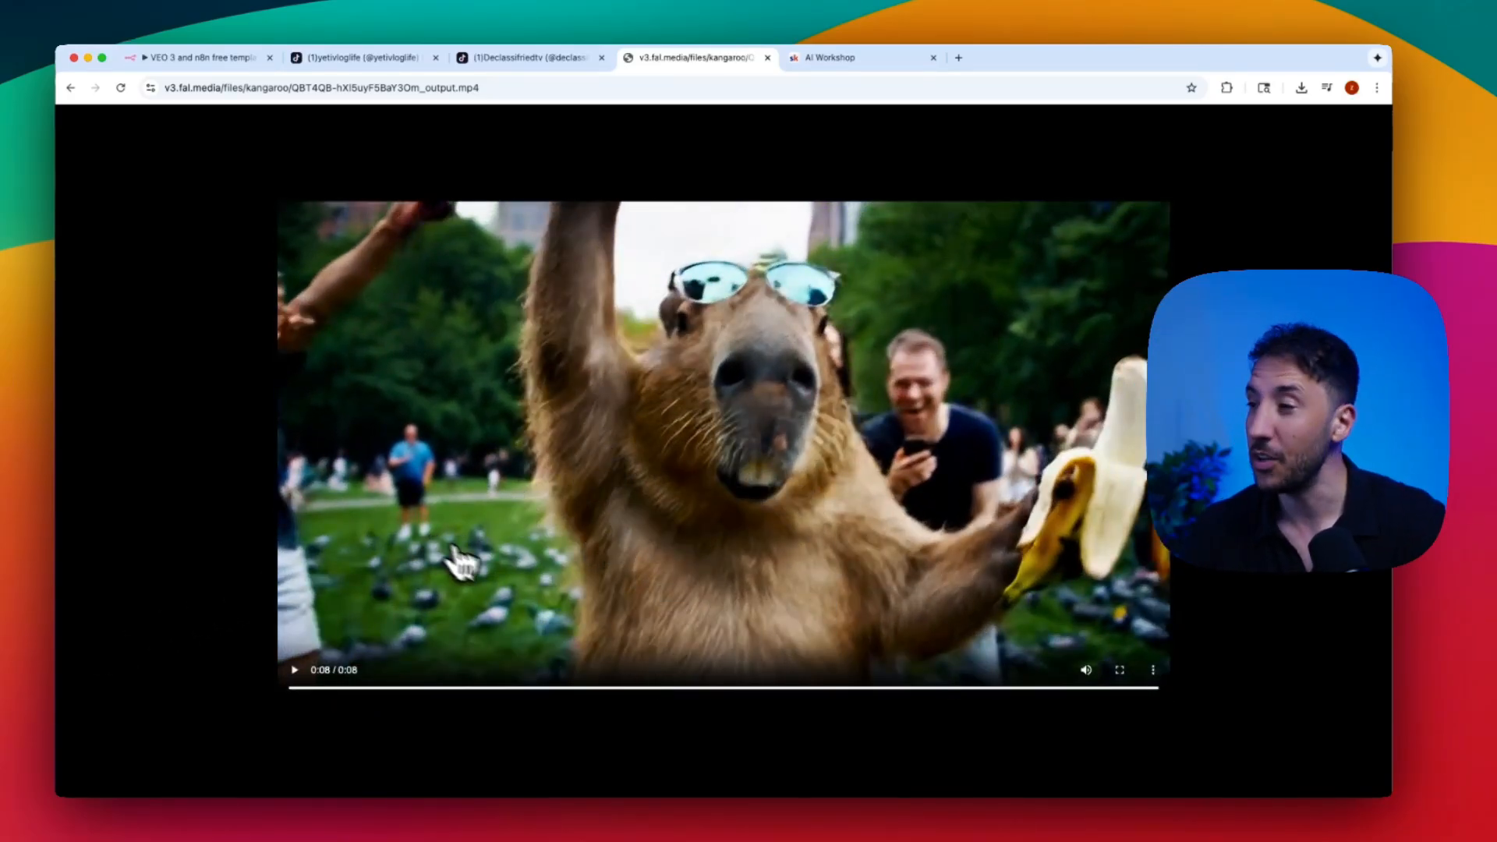
mouse_move(419, 557)
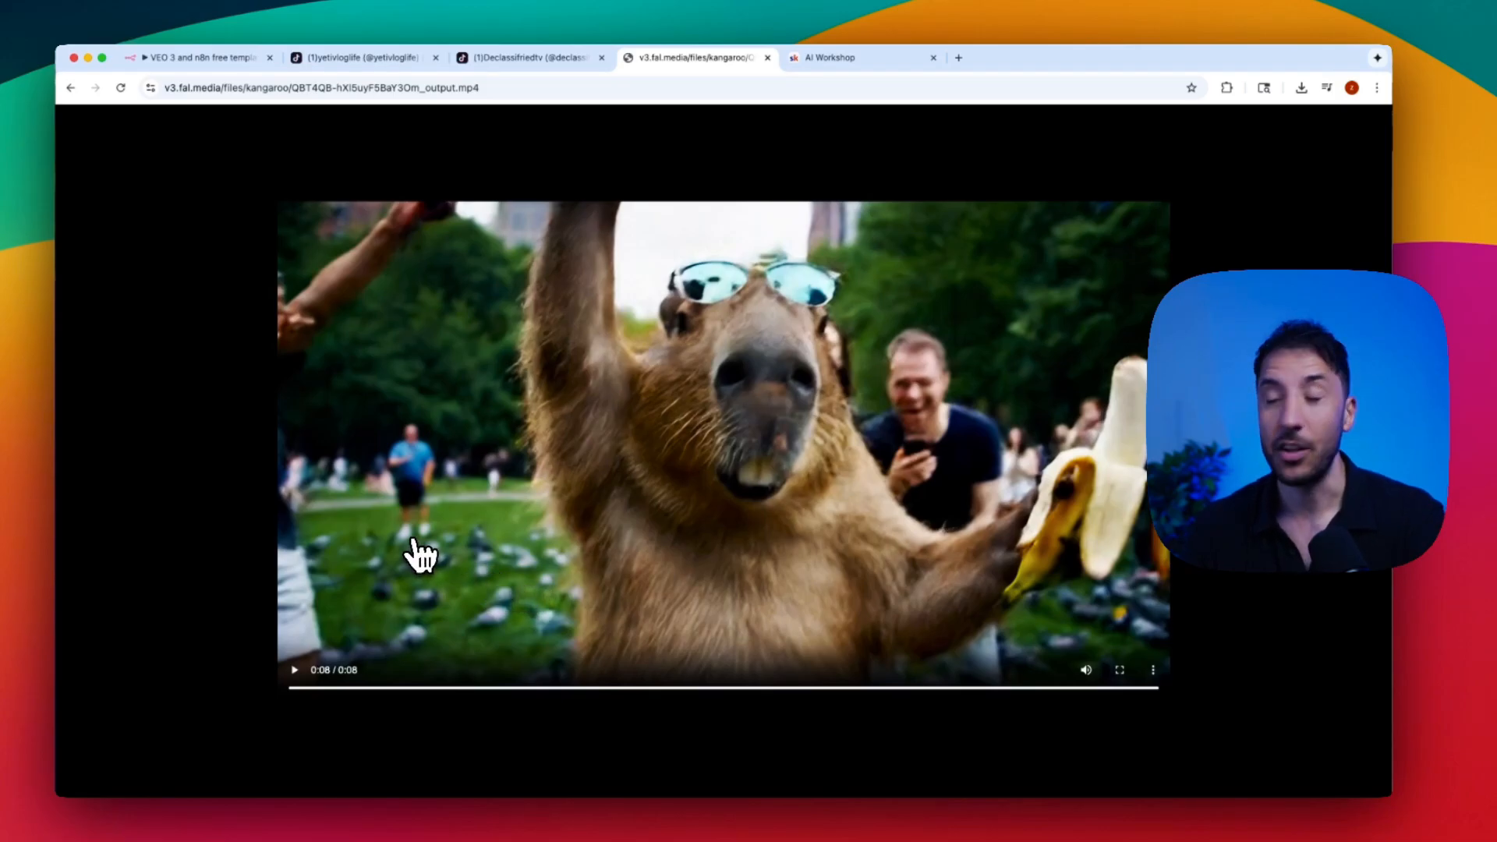
mouse_move(234, 178)
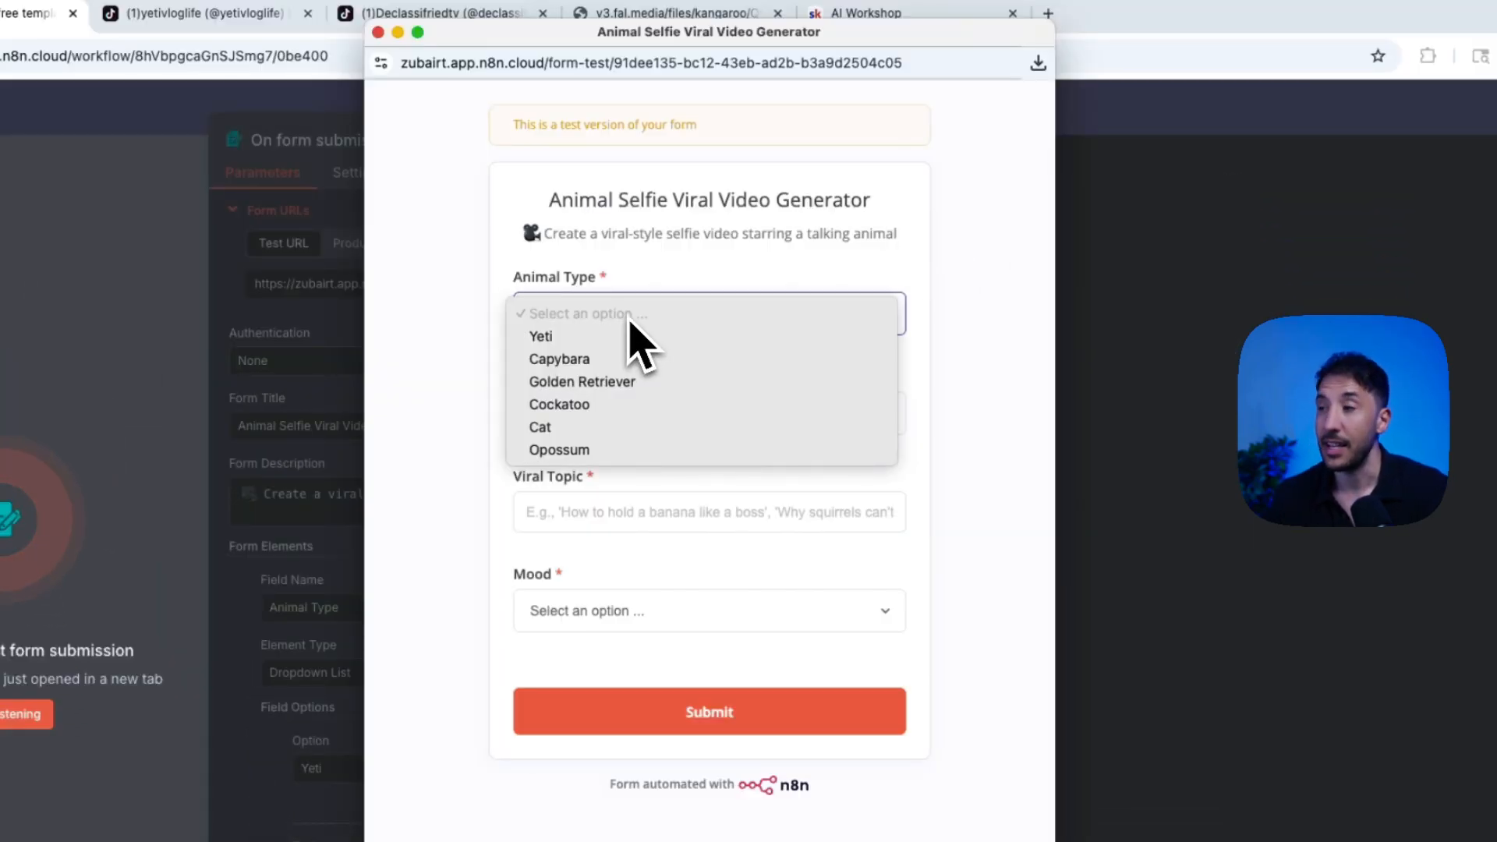
mouse_move(593, 460)
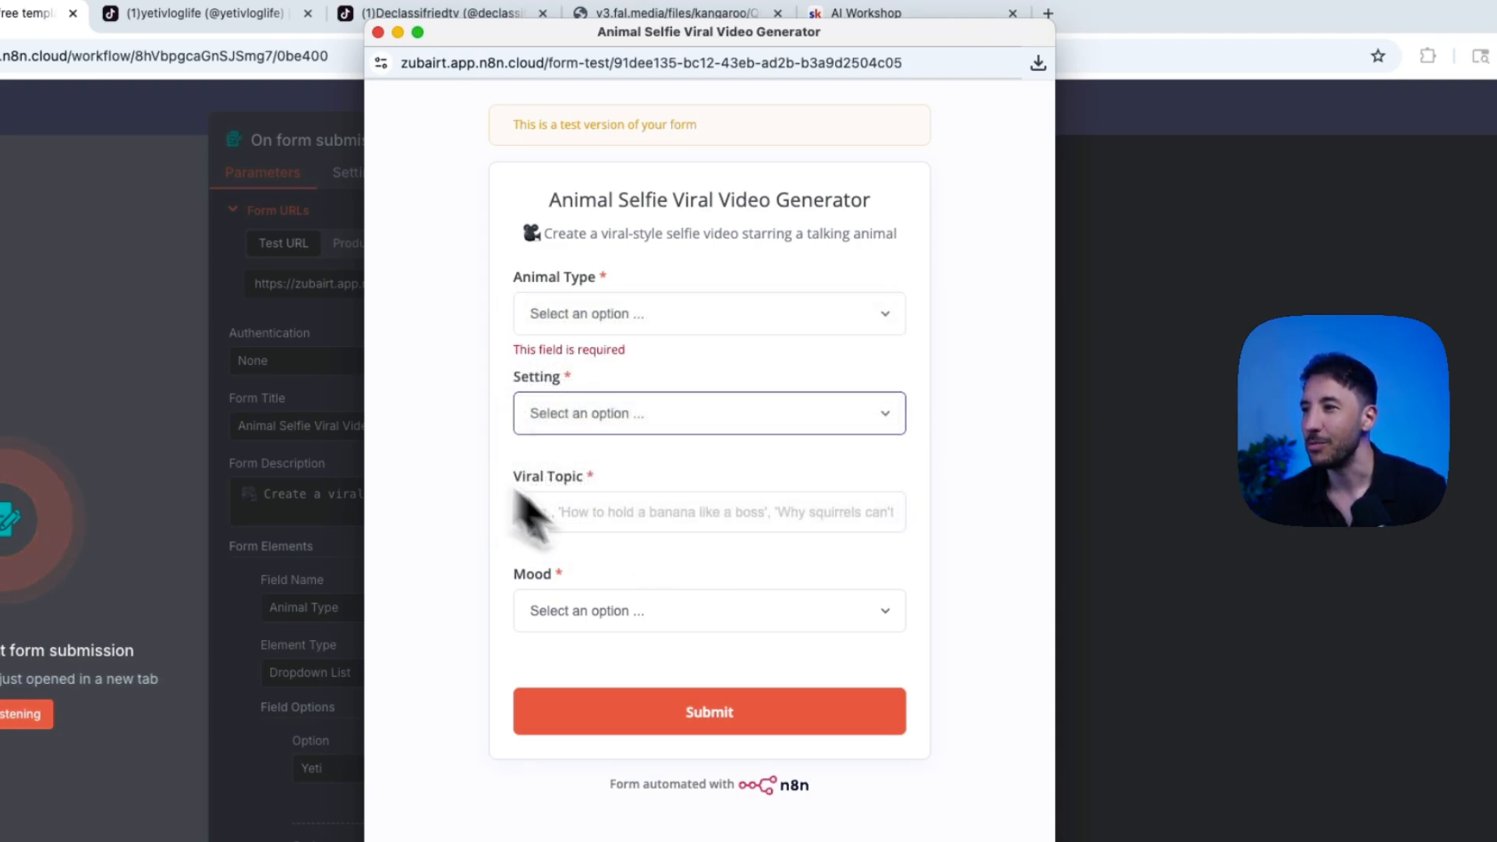
mouse_move(655, 622)
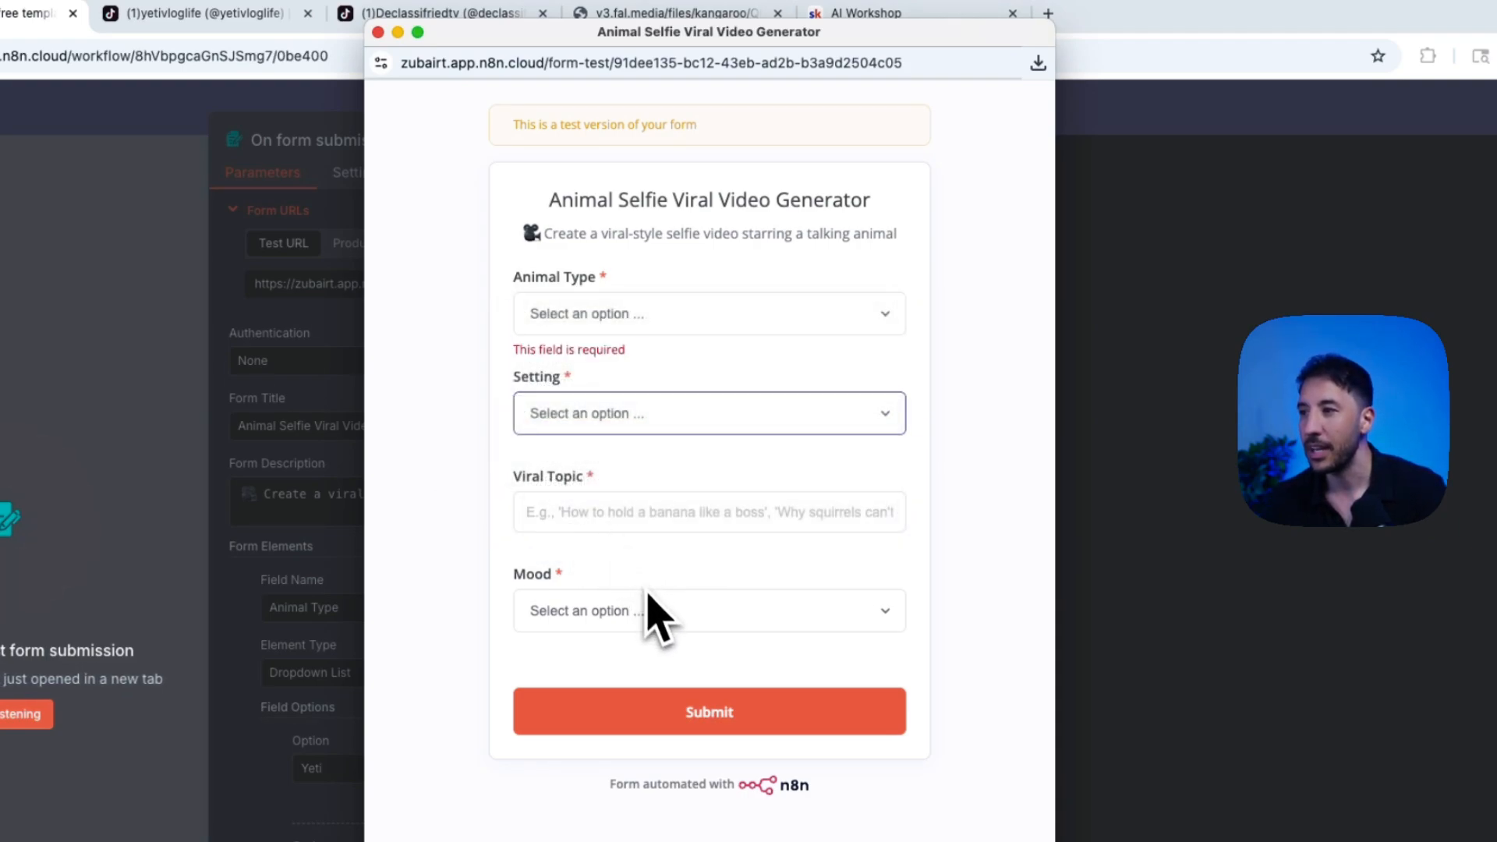
Bring up the Animal Selfie Viral Video Generator test form with its Animal Type dropdown
click(387, 32)
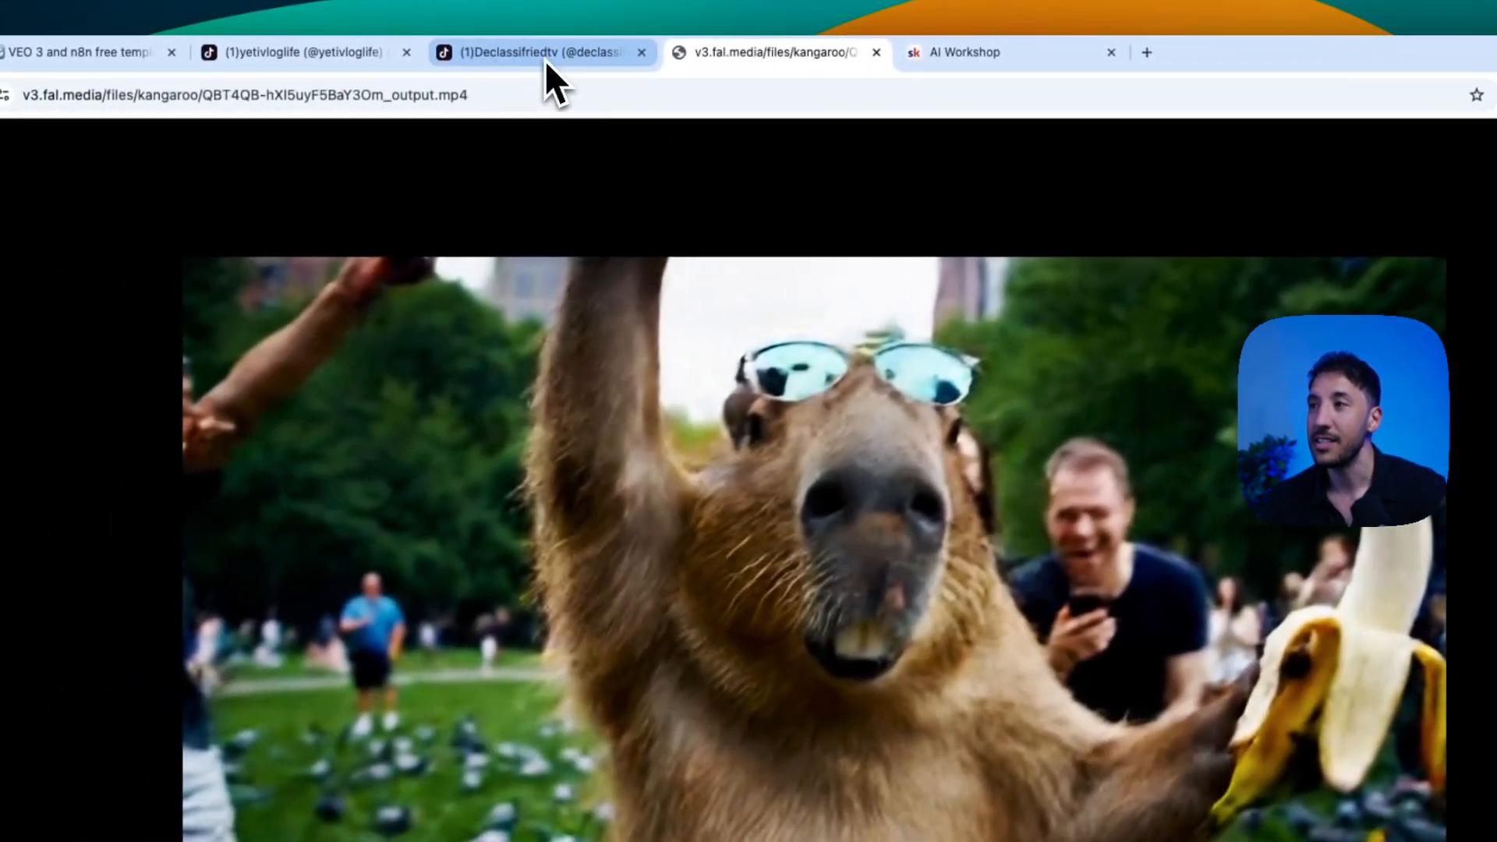
Browse the declassifiedtv TikTok video and profile, then return to the n8n Veo 3 workflow
click(539, 53)
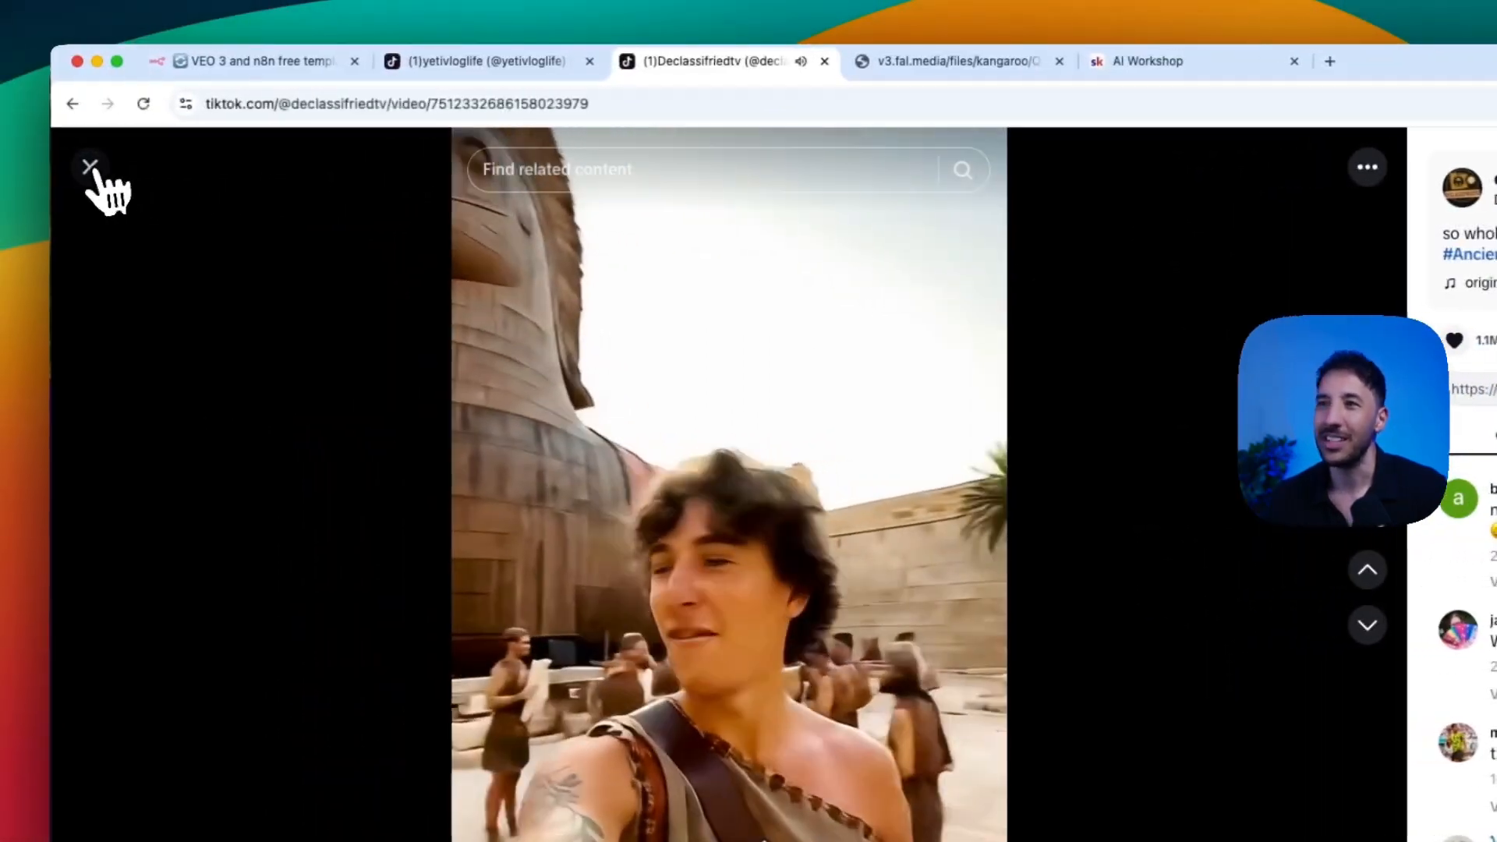
click(89, 164)
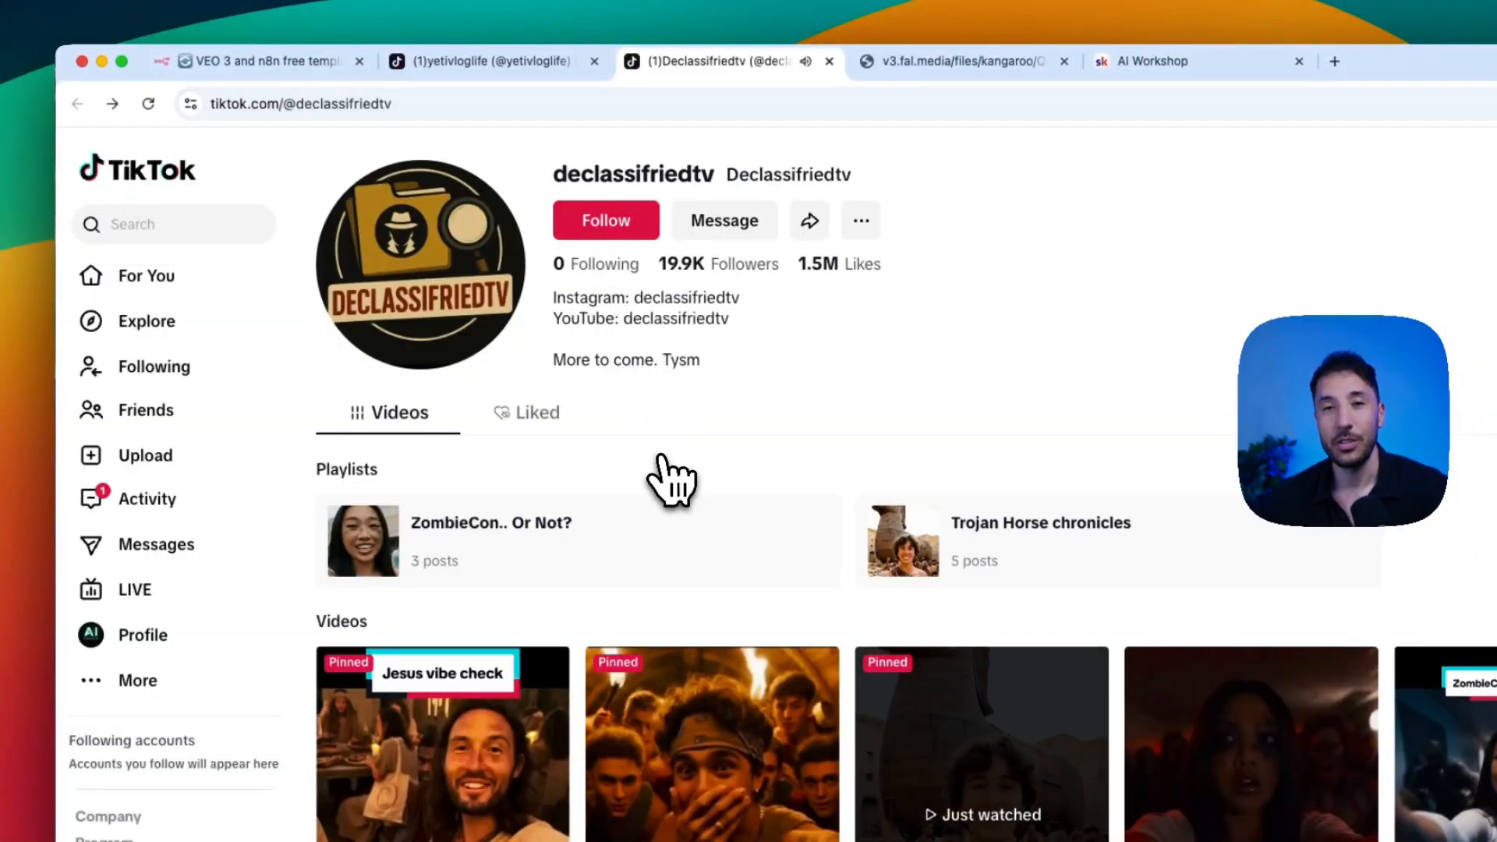
click(486, 61)
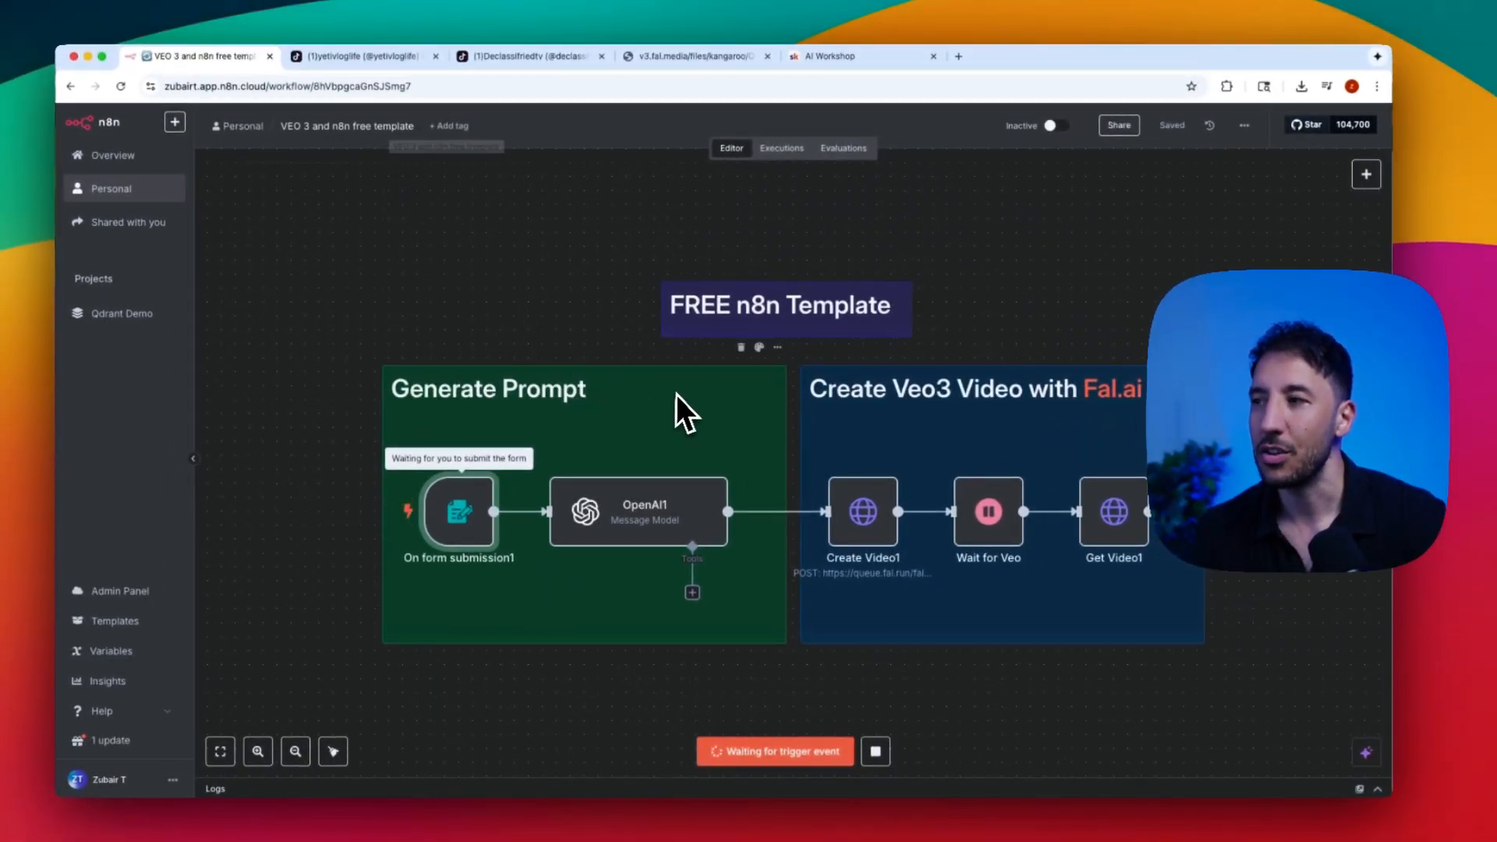
mouse_move(552, 362)
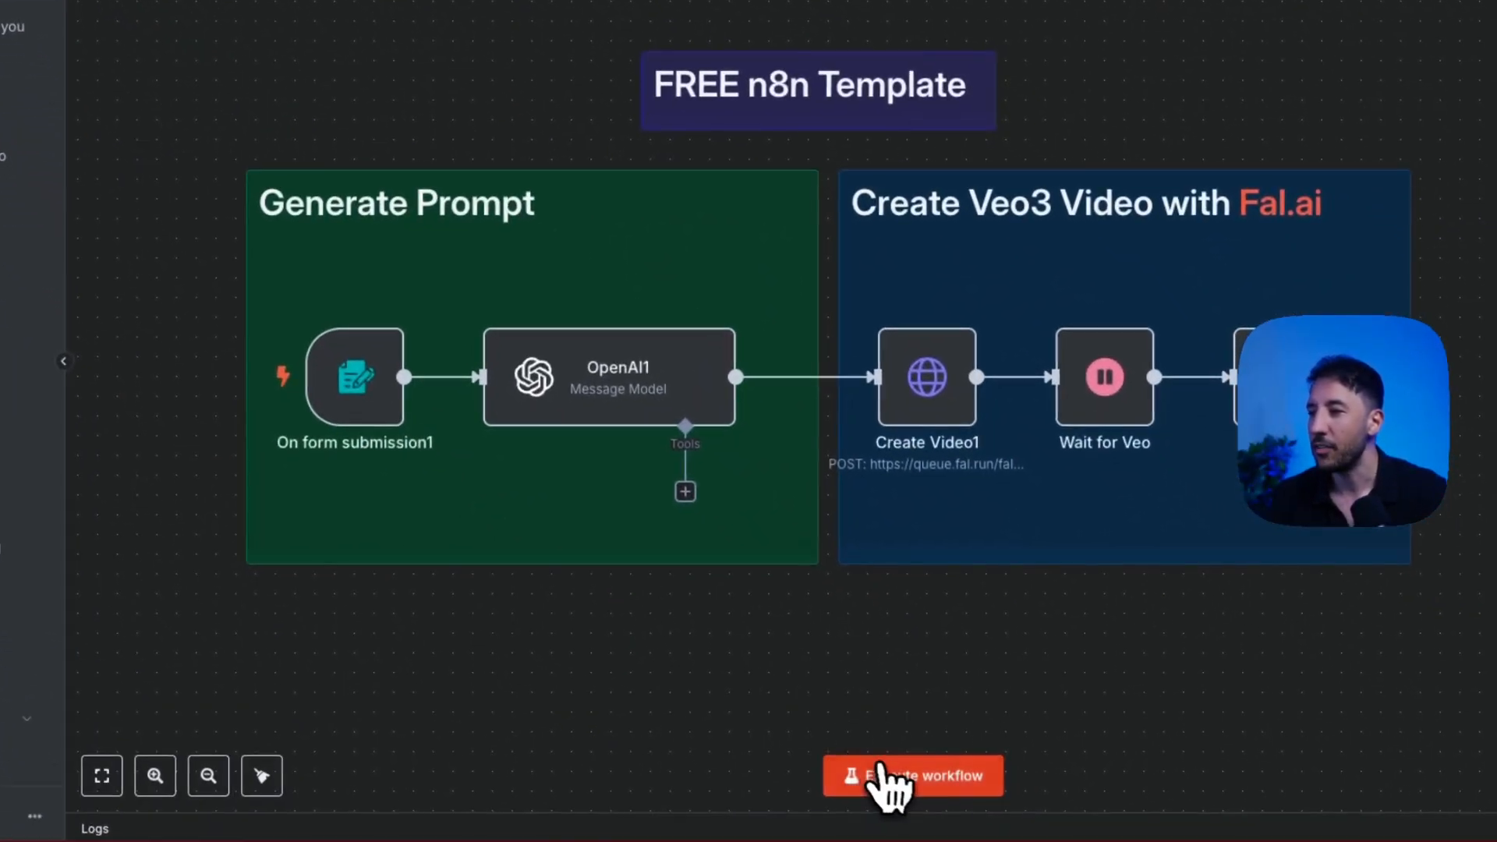
Execute the workflow and choose Yeti as the animal type in the popup test form
click(911, 775)
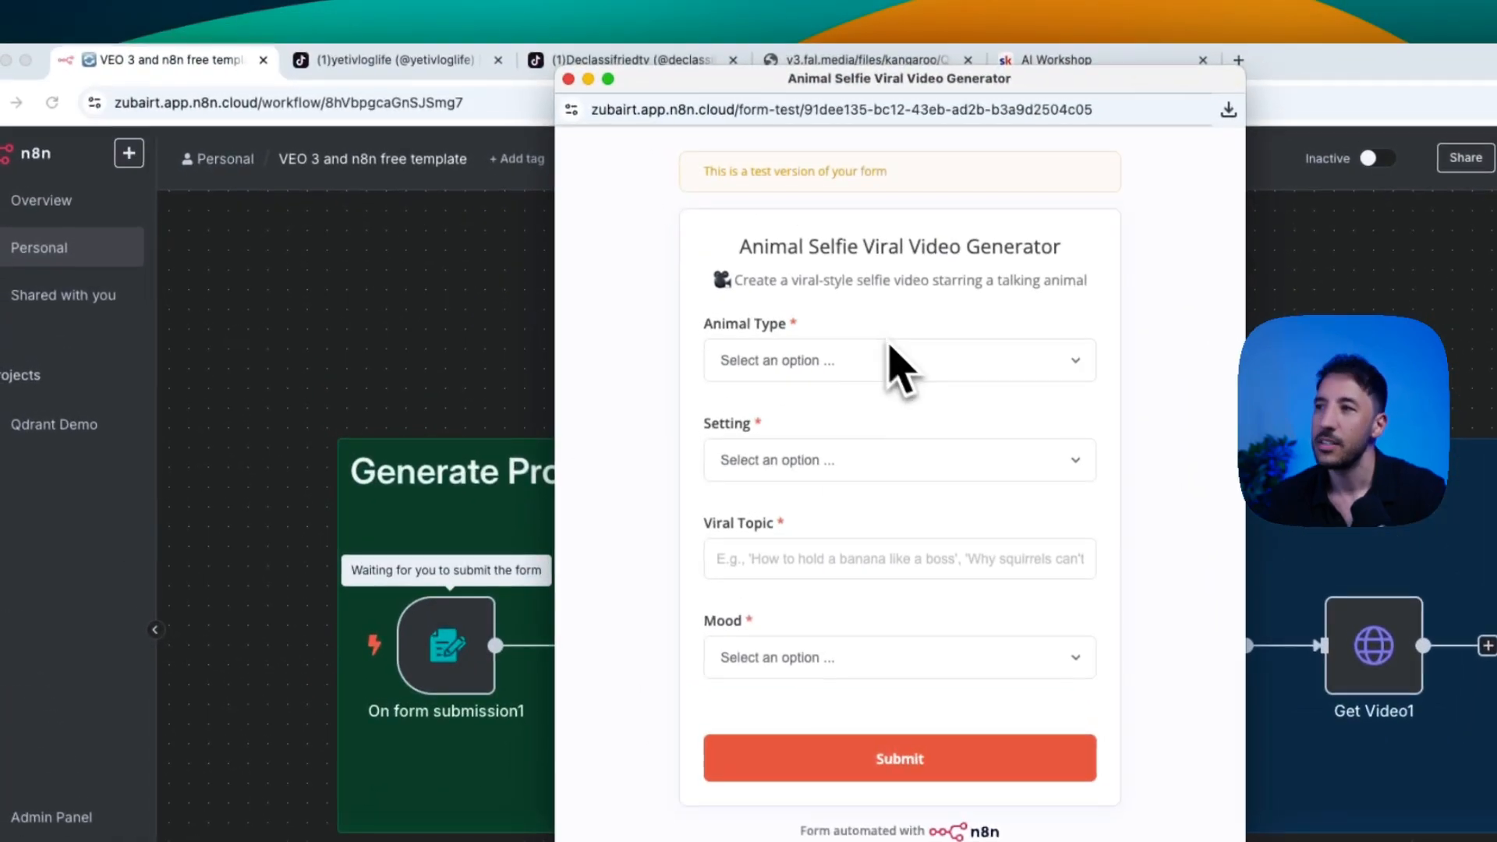
mouse_move(845, 402)
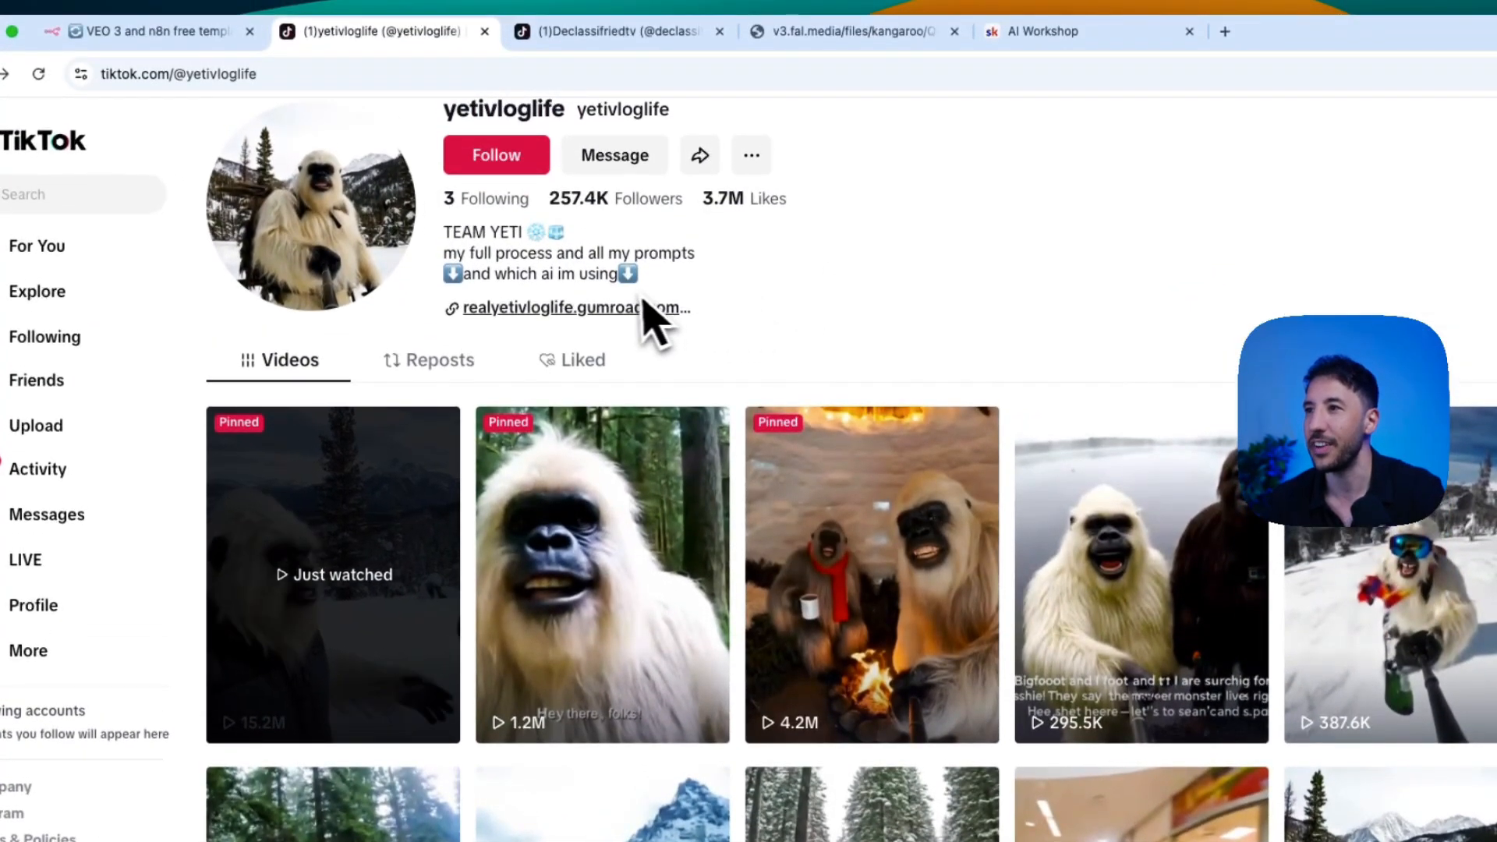
click(156, 33)
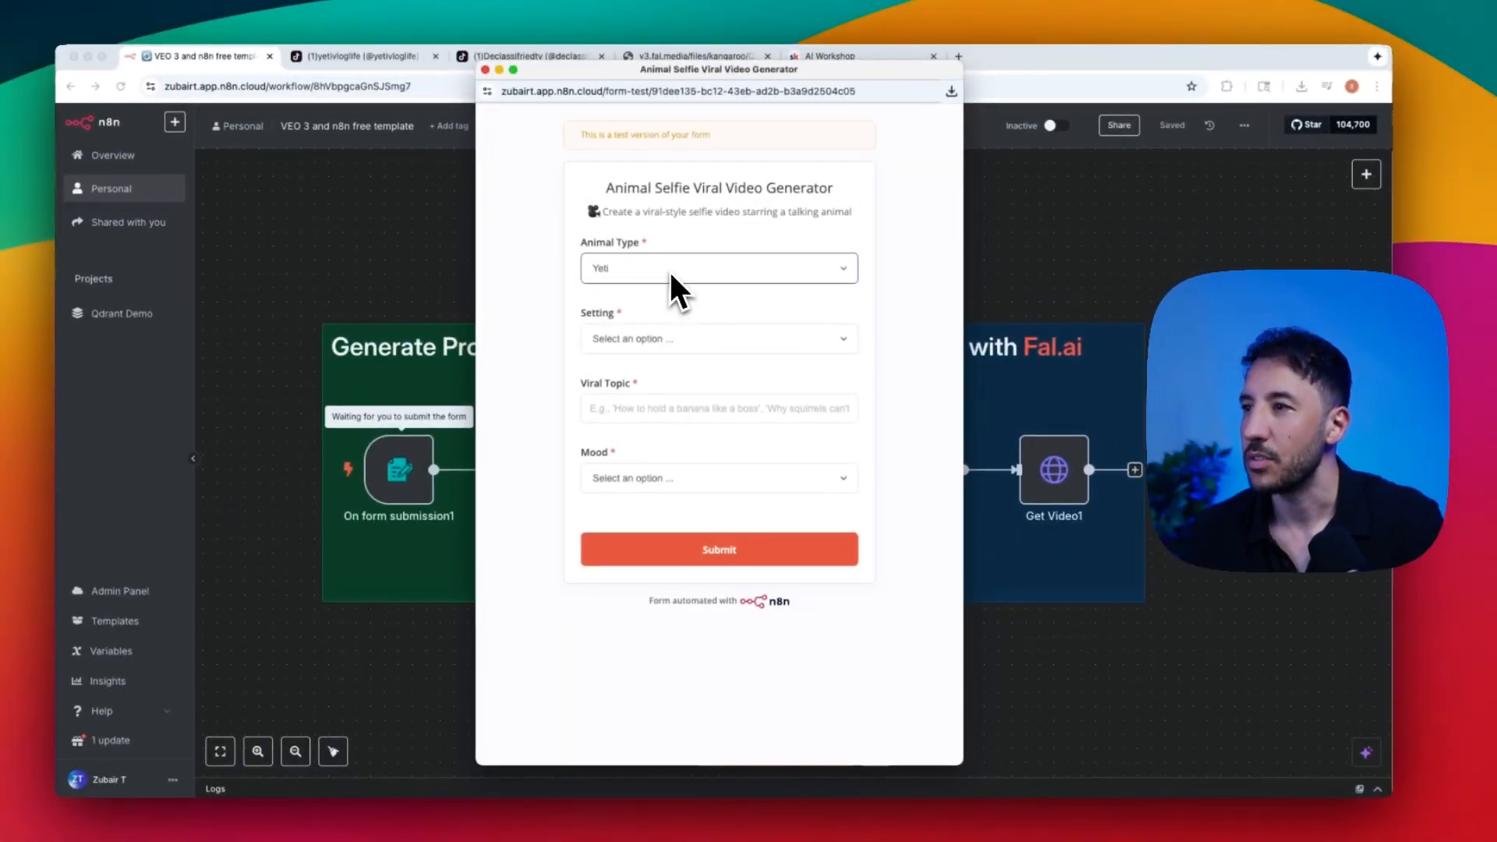
Submit the form with Snowy mountains setting, the Bigfoot viral topic and Goofy mood
click(719, 339)
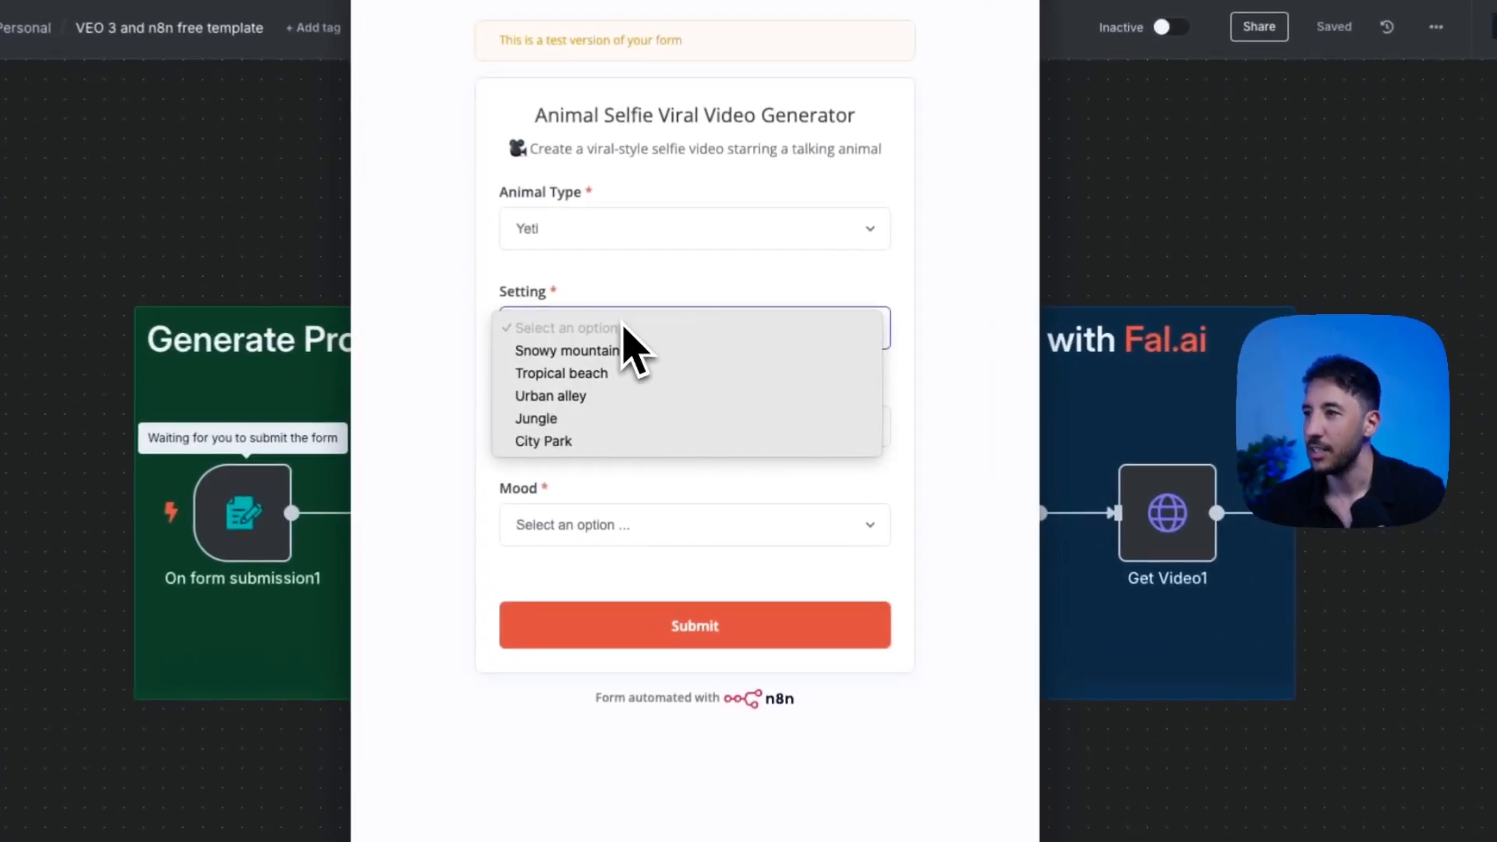
click(568, 350)
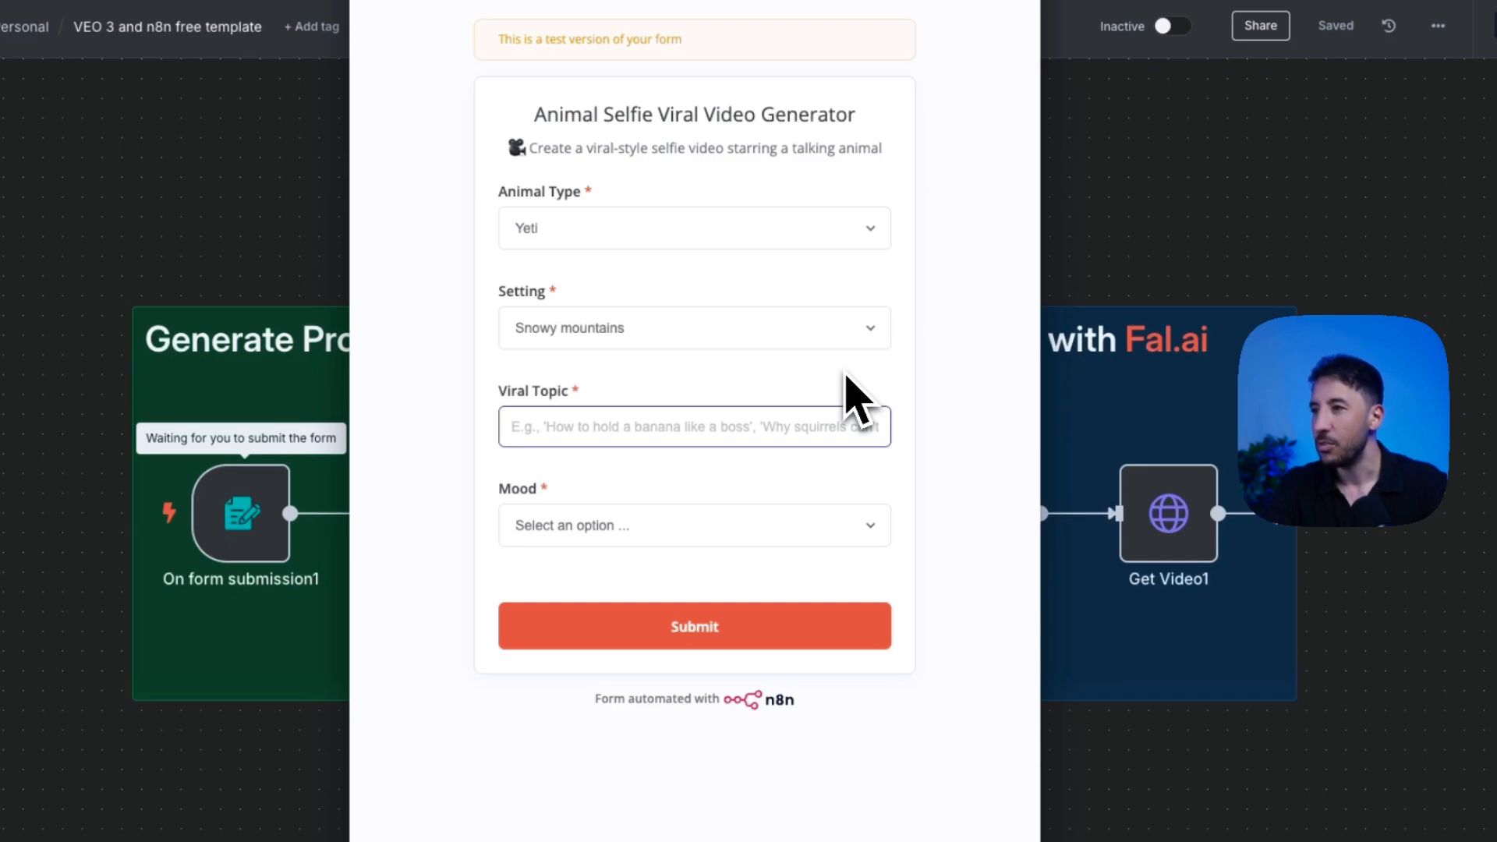
text(Ho)
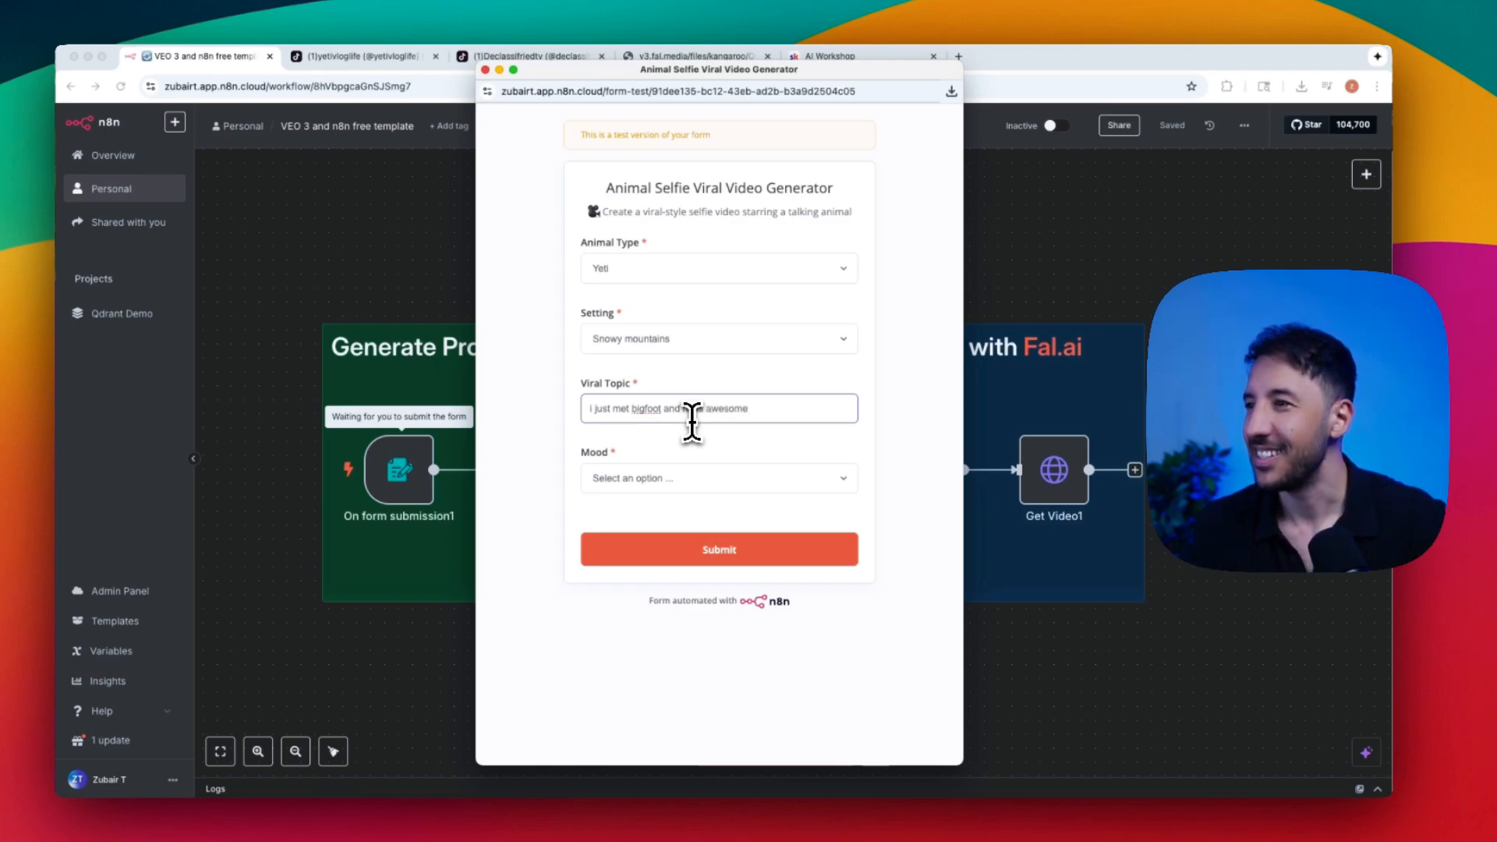
click(719, 479)
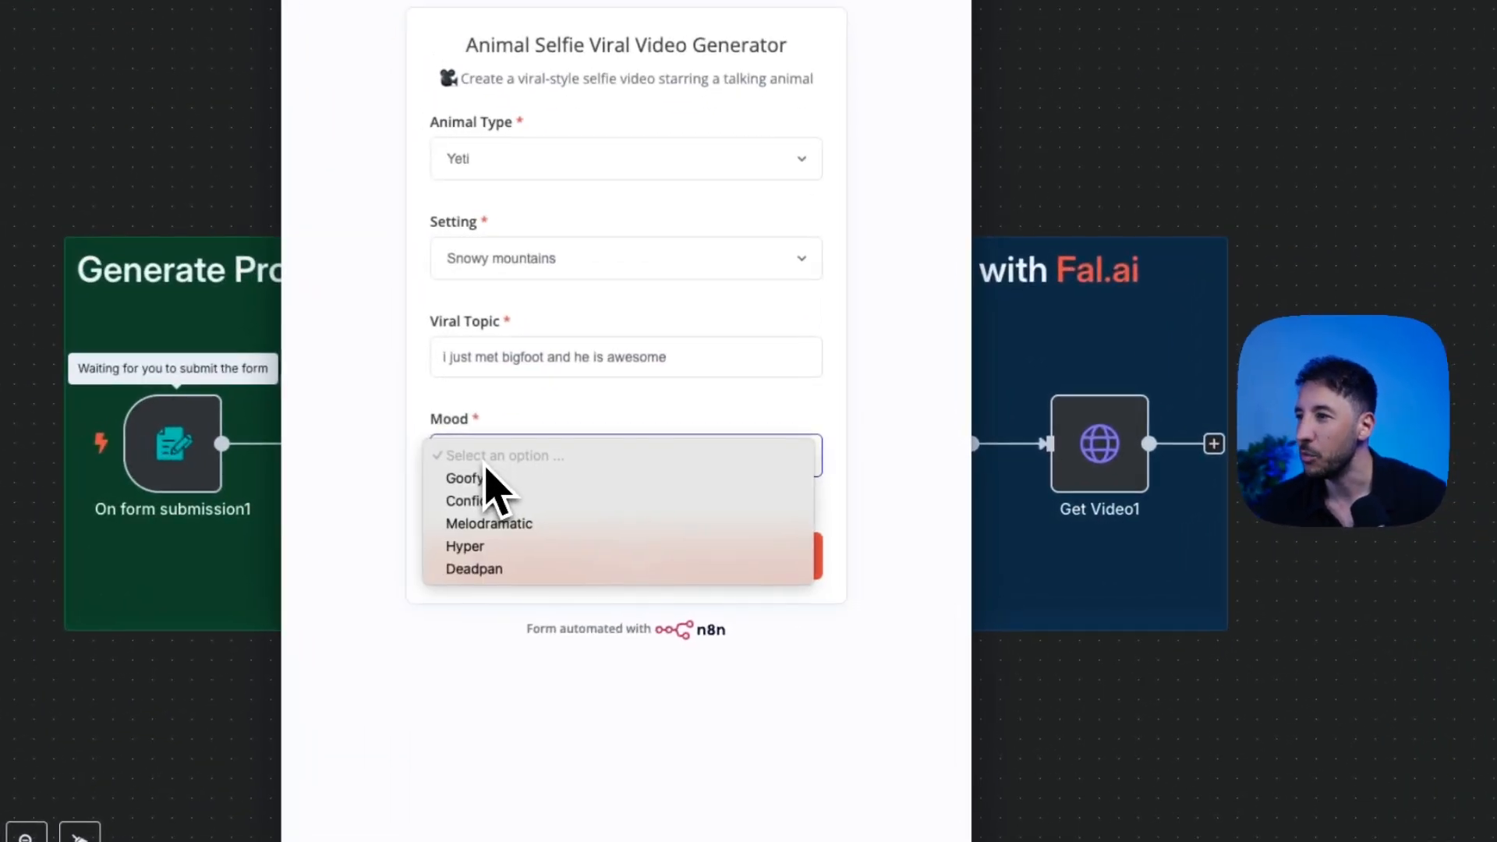
mouse_move(500, 568)
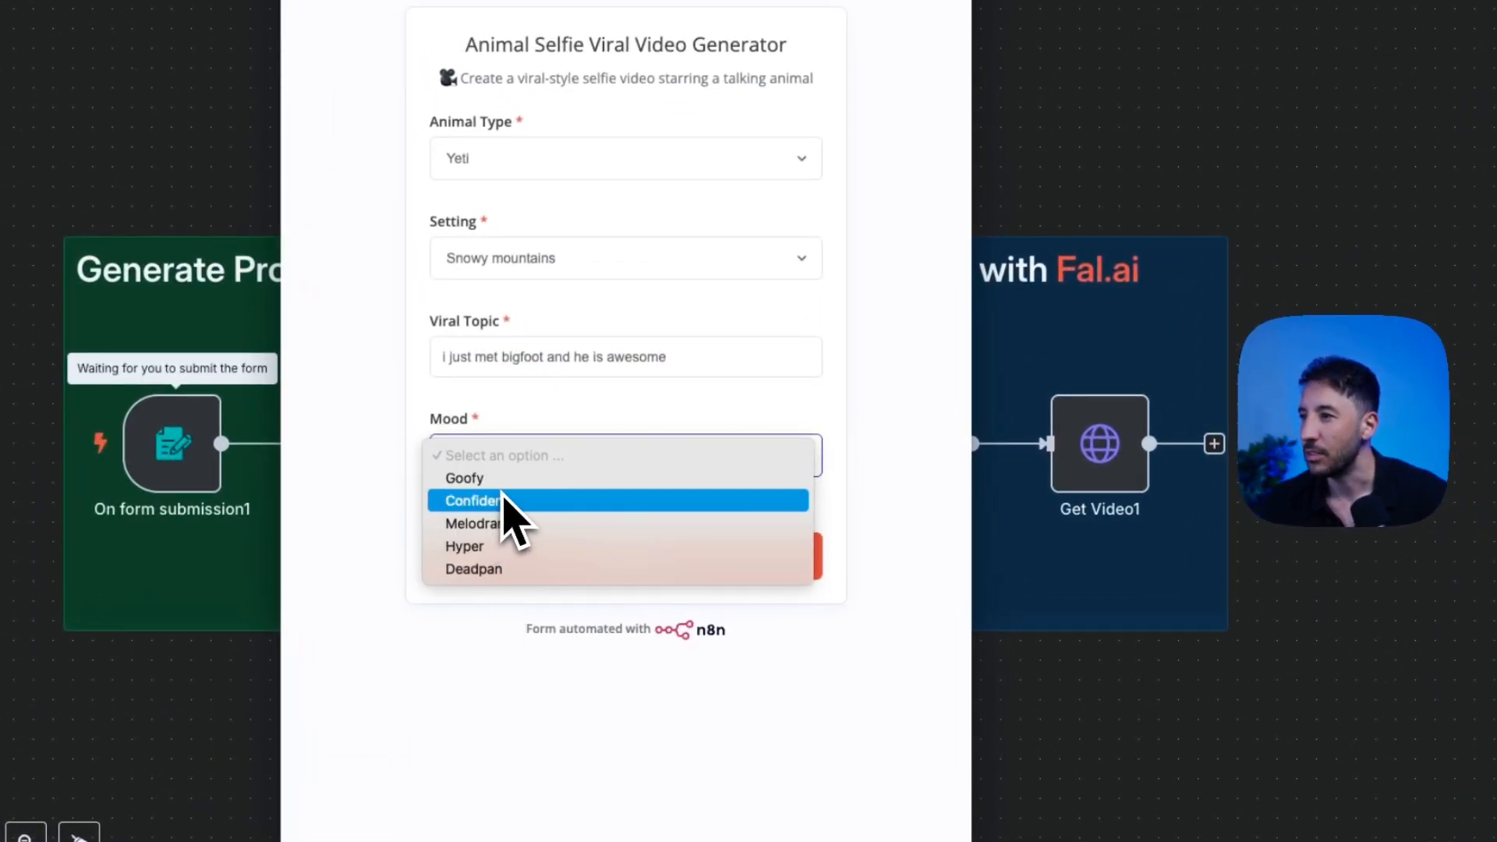
click(464, 479)
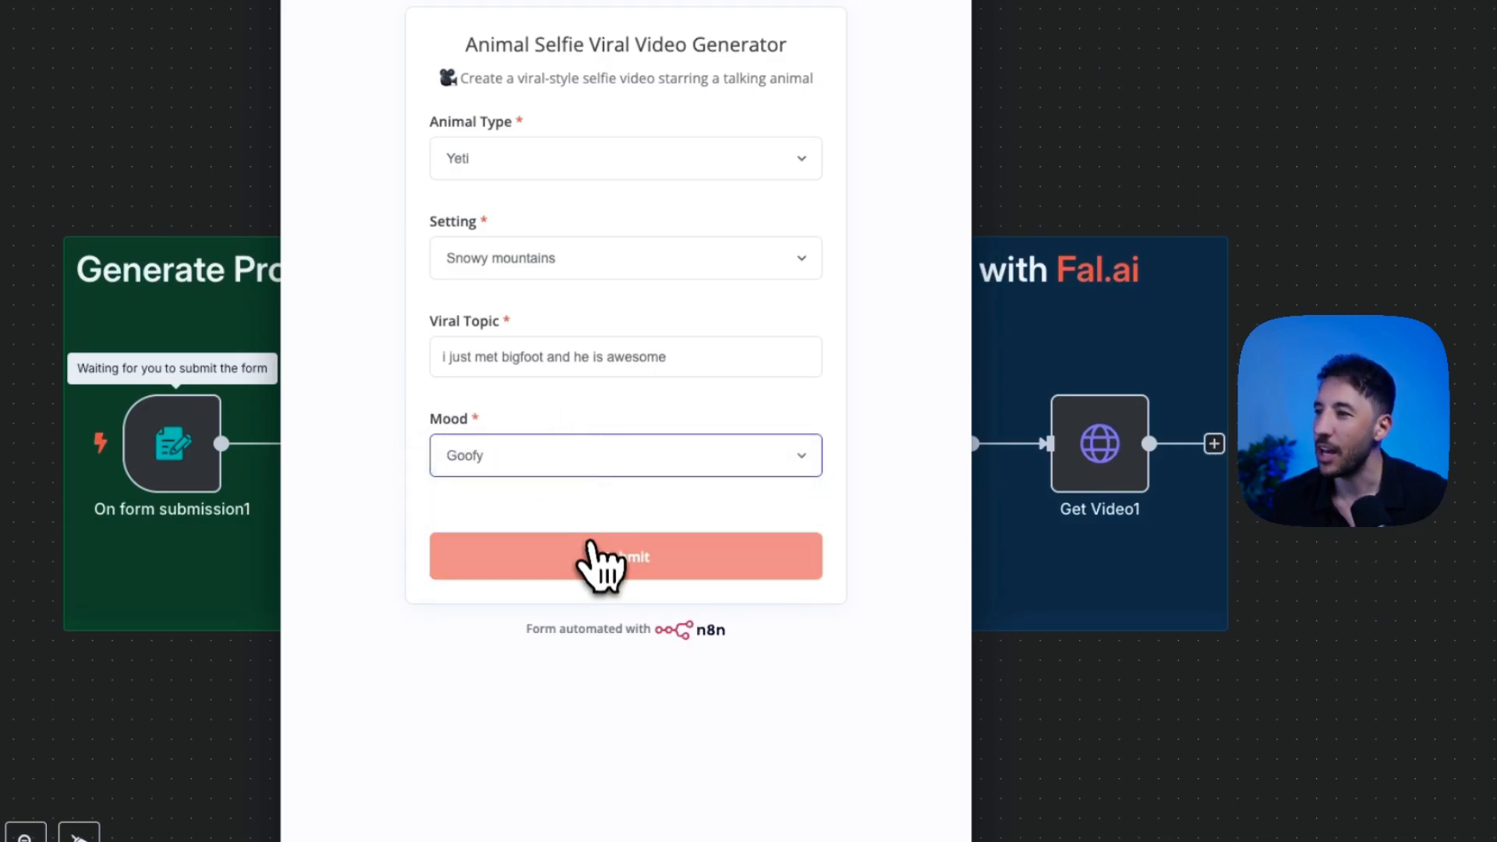
click(626, 555)
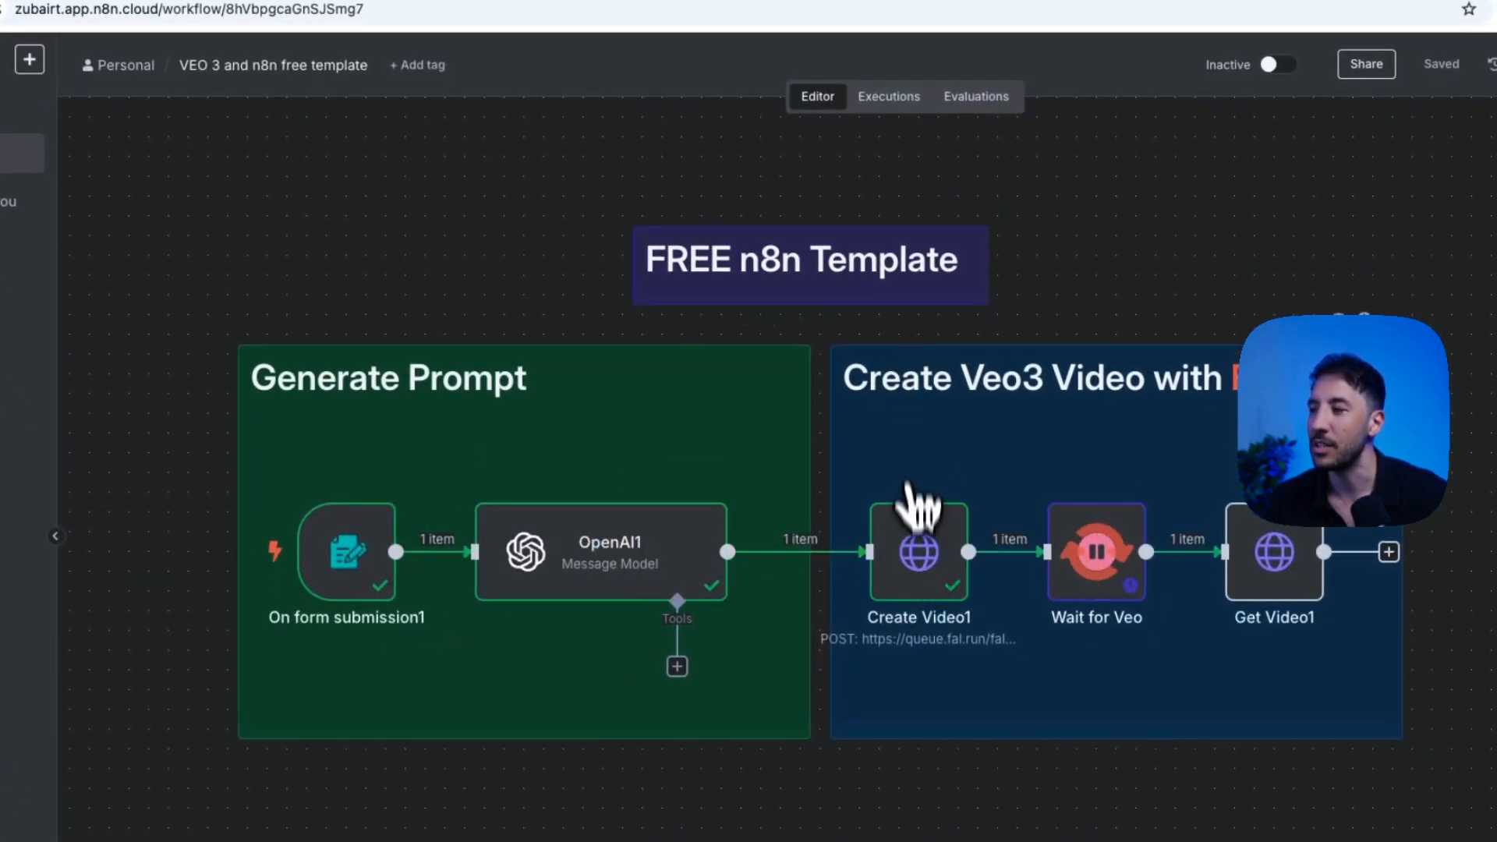
Inspect the successful Create Video1 step's details while Wait for Veo runs
double_click(918, 552)
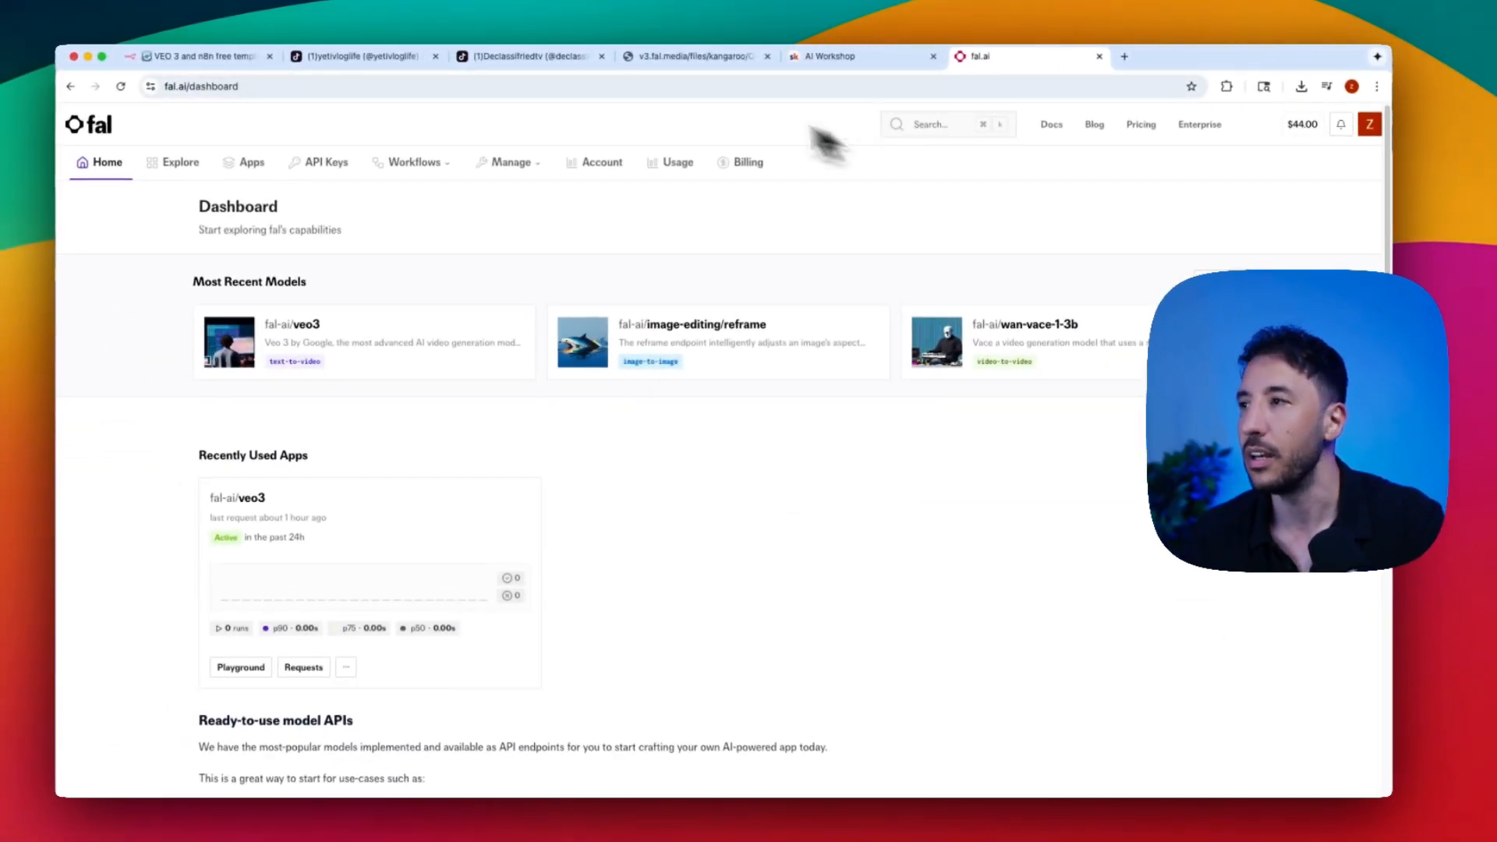
mouse_move(315, 242)
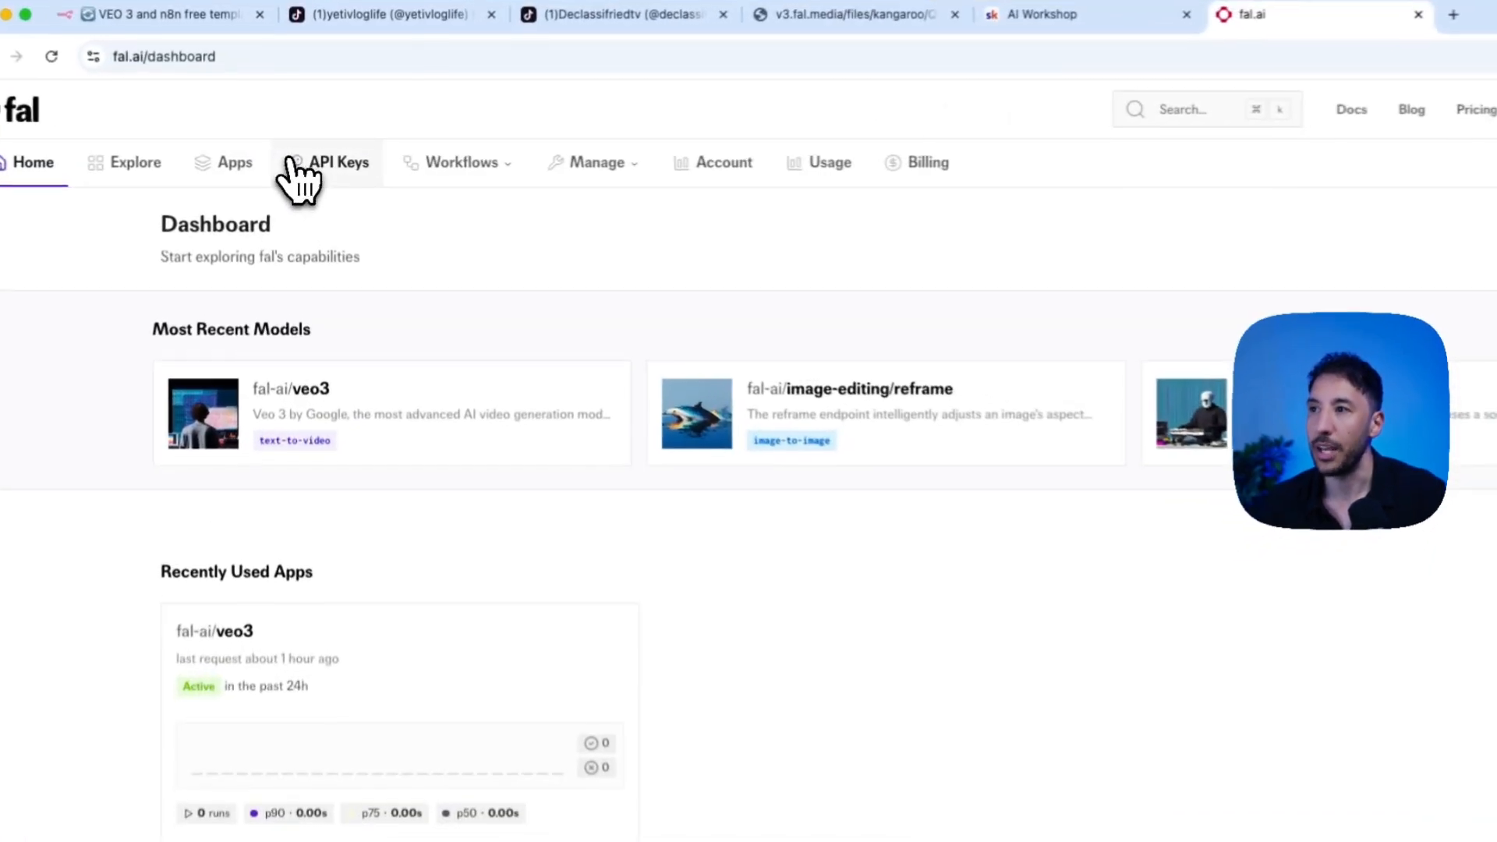
View the Fal.ai API Keys page listing two keys, then return to the n8n workflow
click(340, 163)
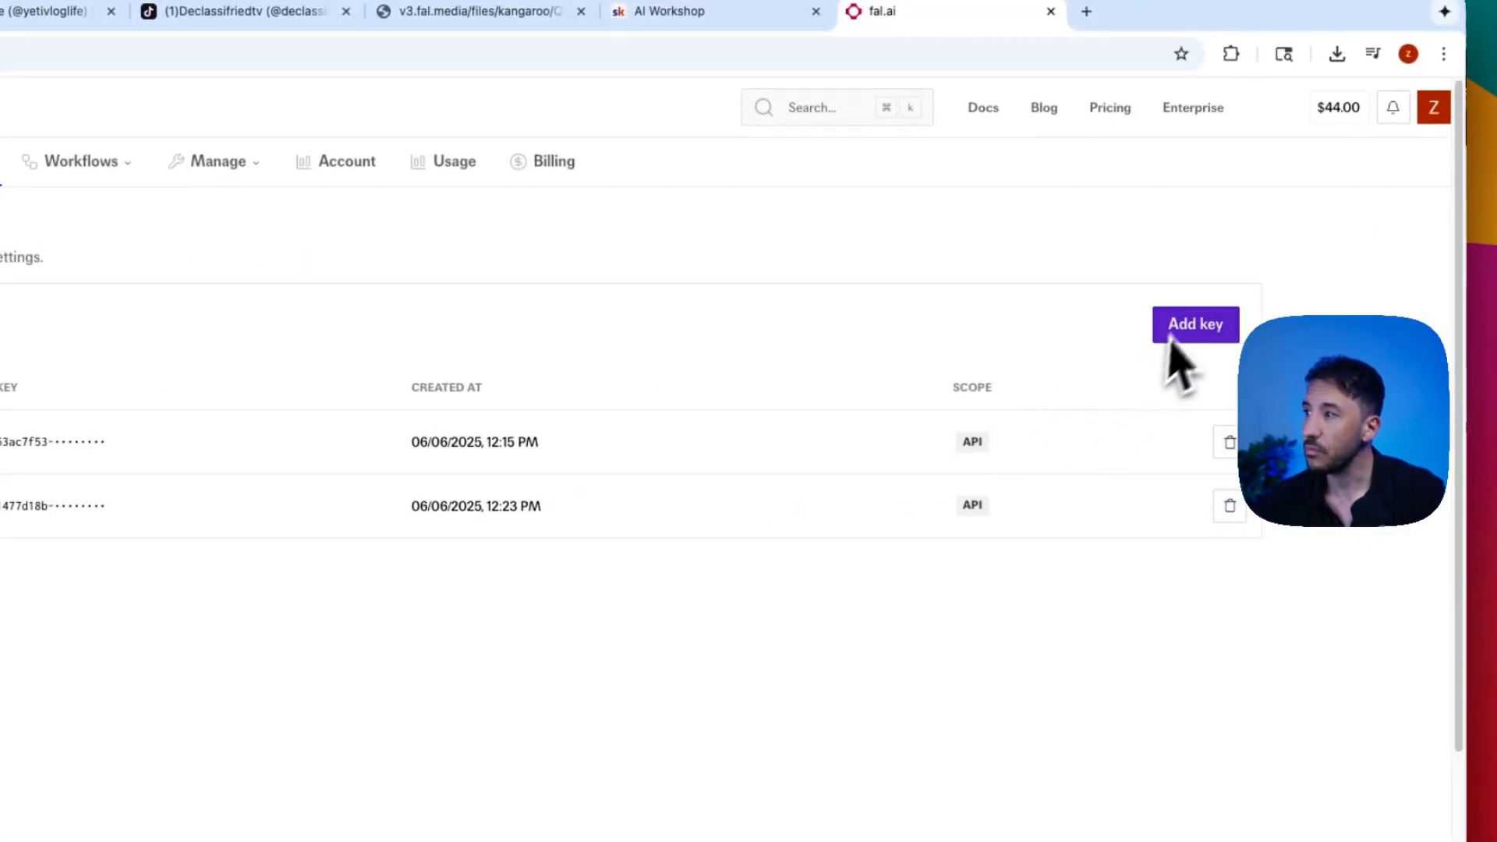
click(250, 61)
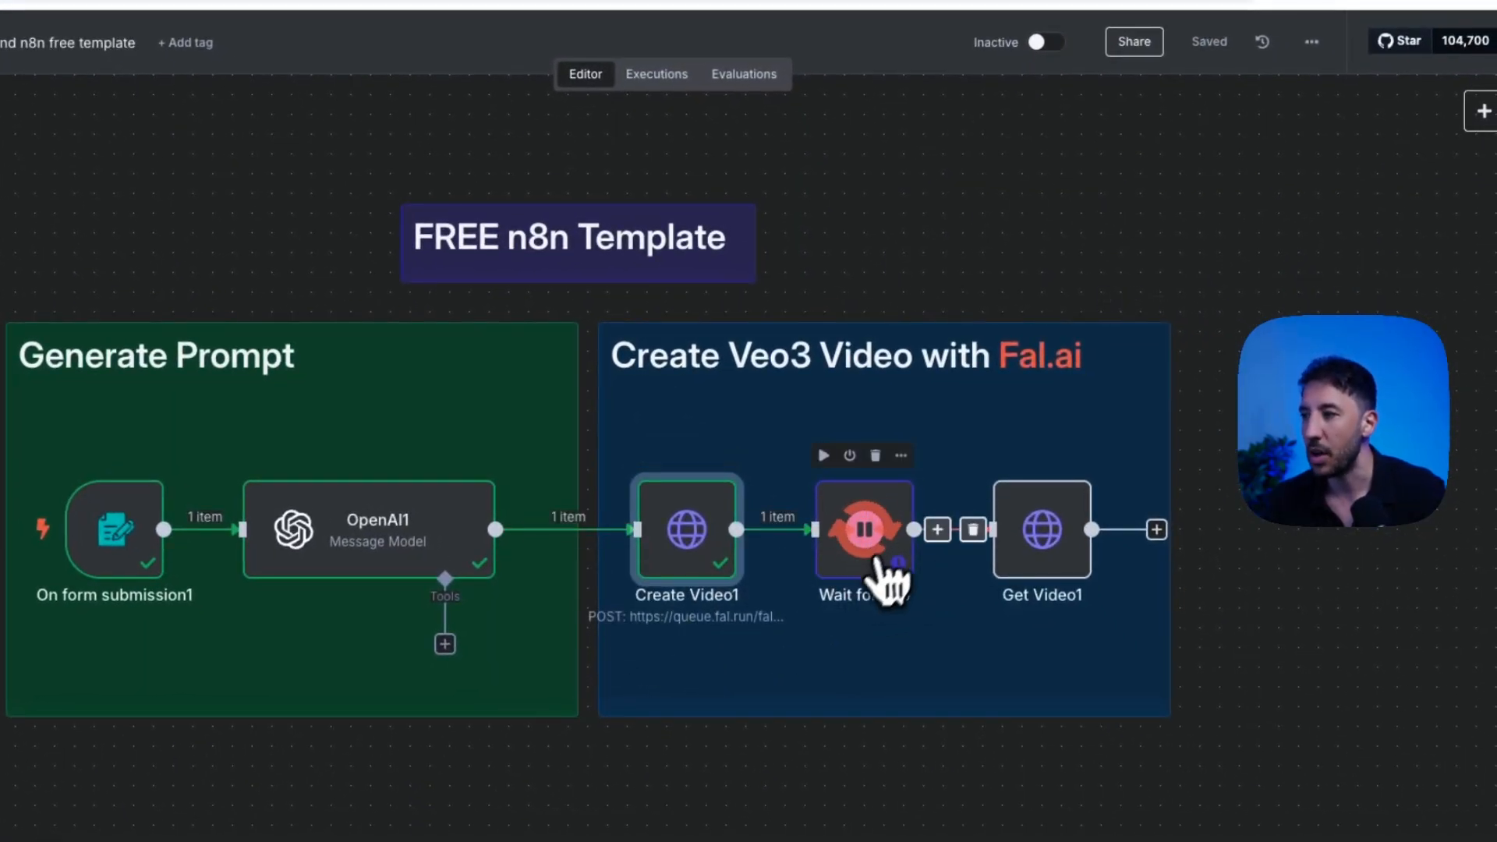
View the Wait for Veo node's settings in the running workflow
double_click(686, 530)
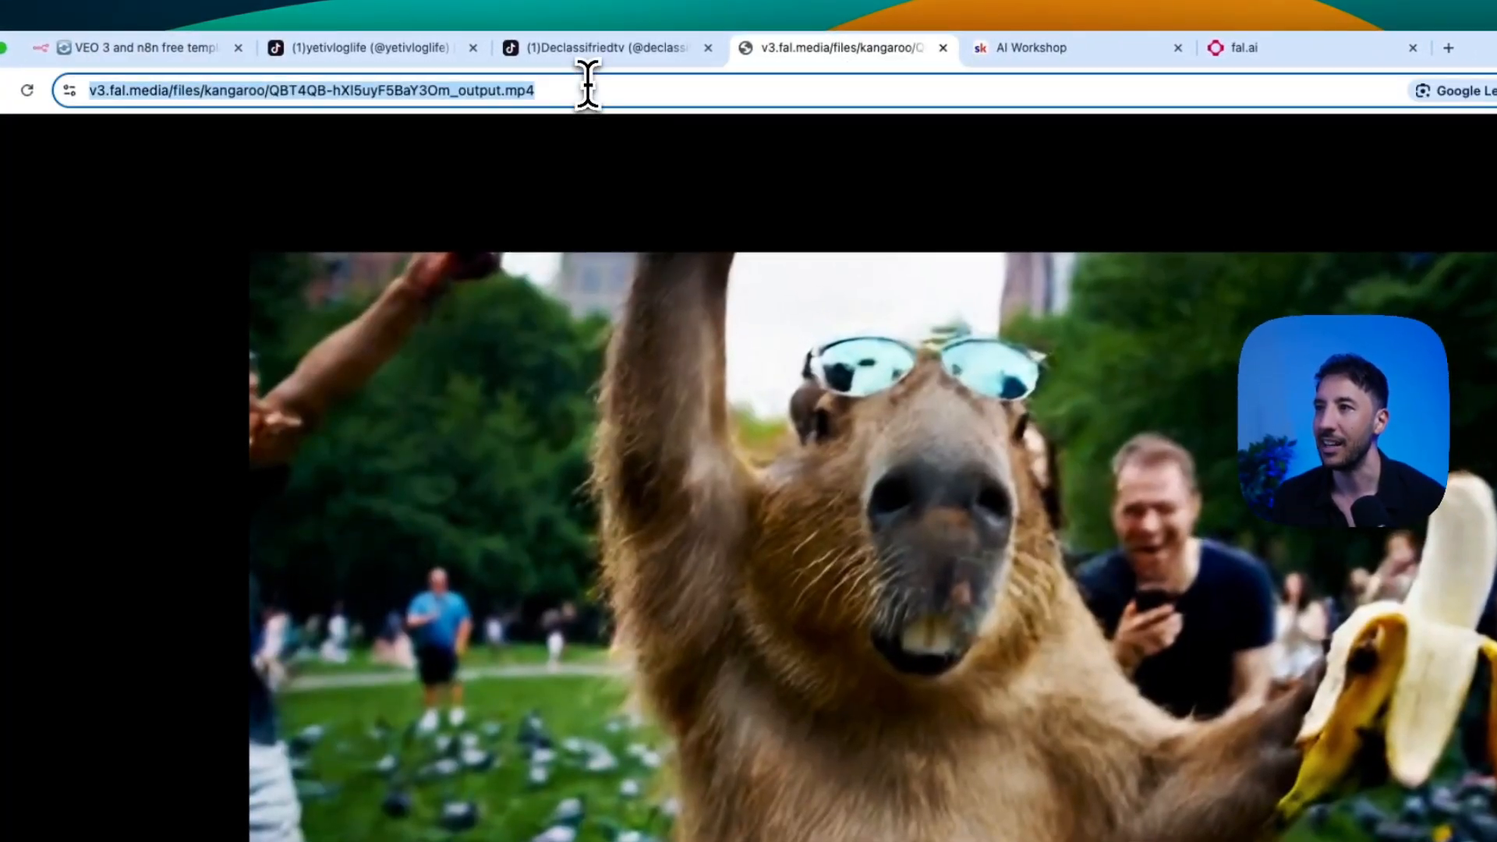
Return from the capybara video to the executing n8n Veo 3 workflow
click(148, 48)
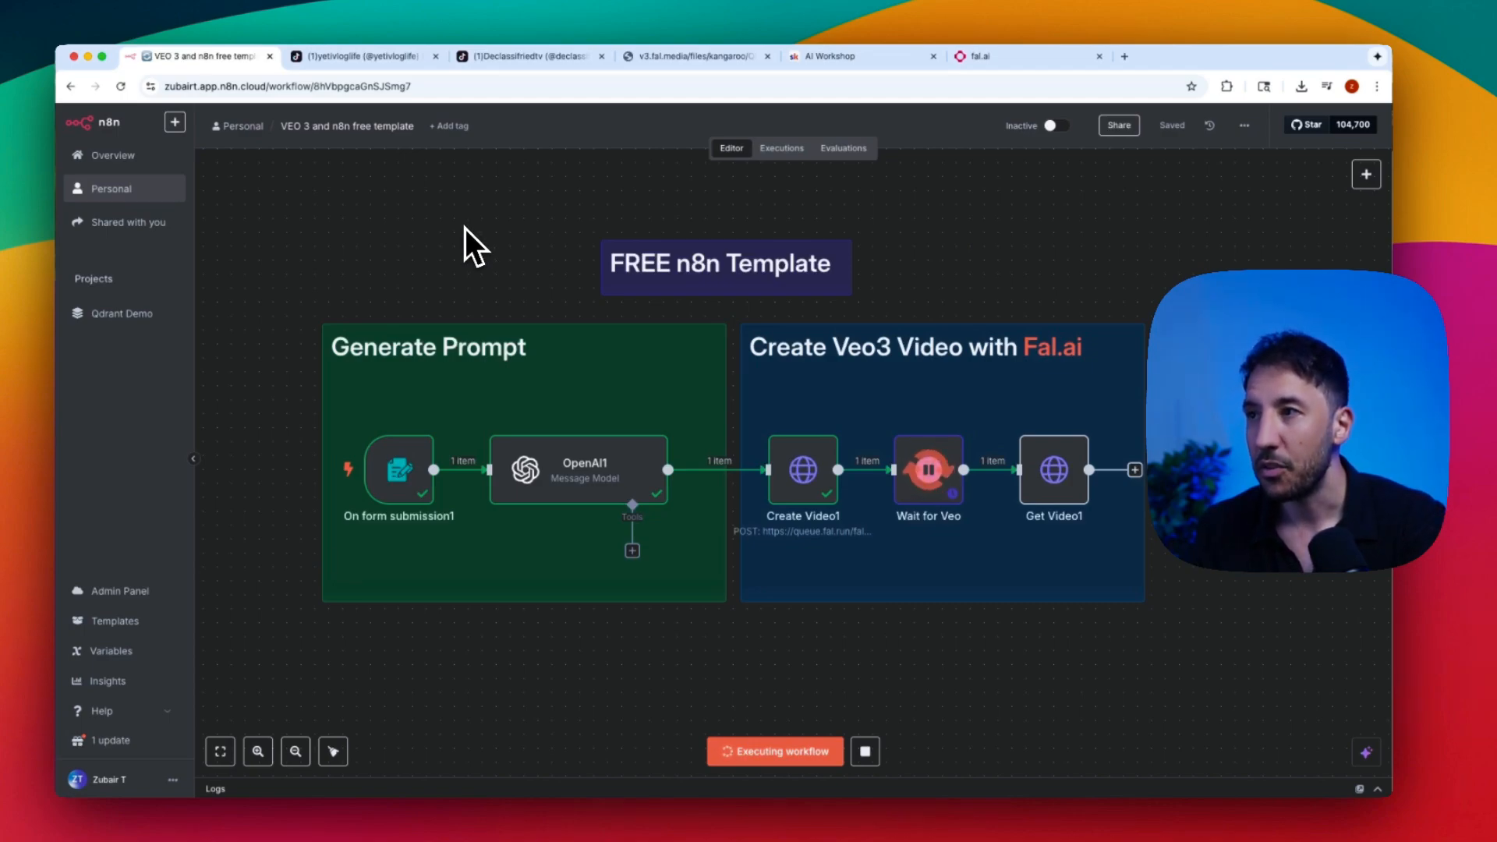
mouse_move(854, 145)
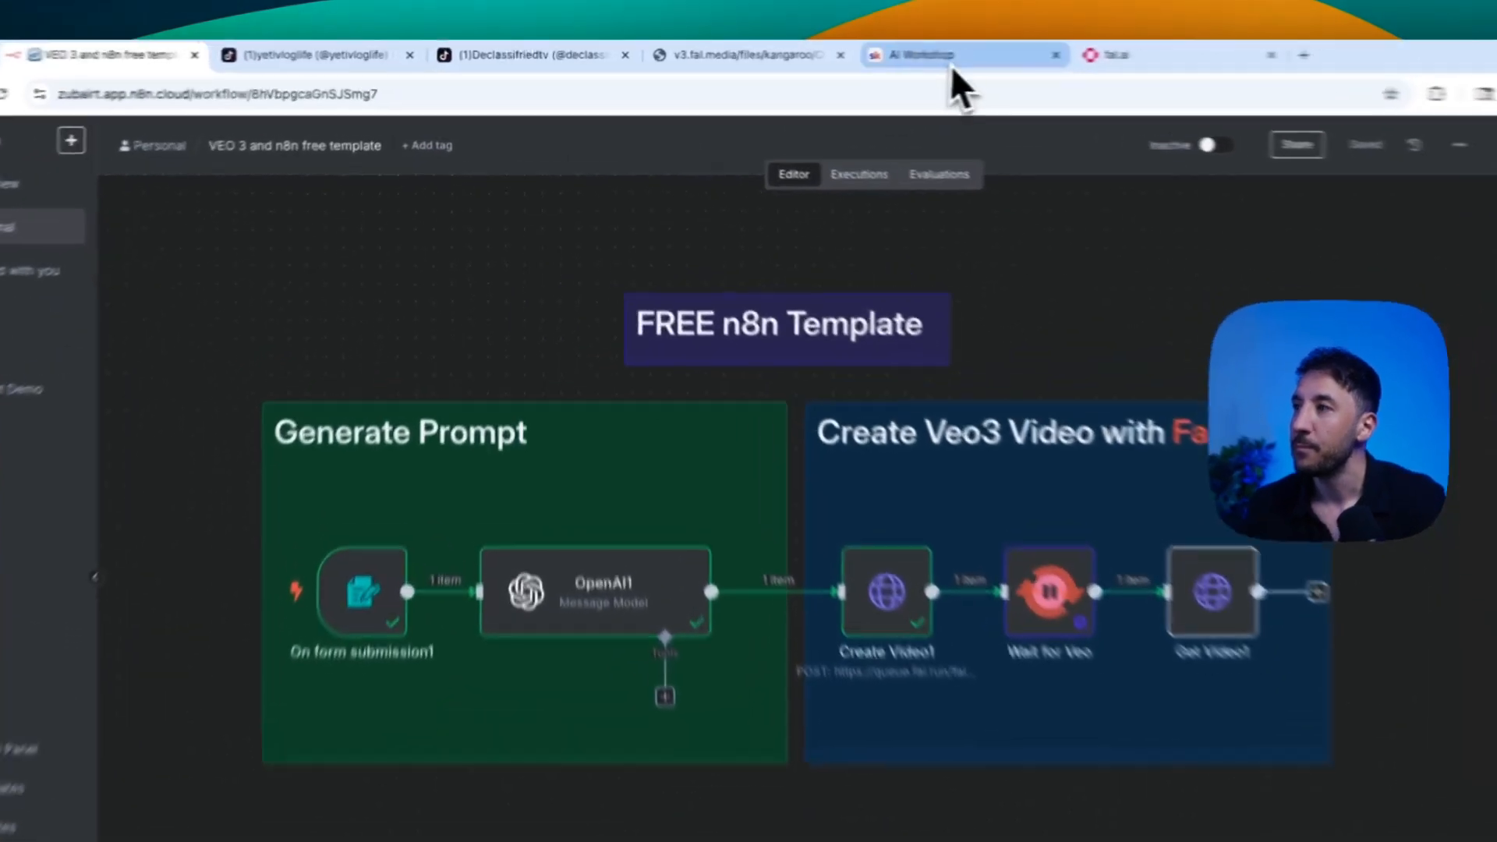
Enter the AI Workshop community classroom and download the n8n Blueprint resource file
click(956, 55)
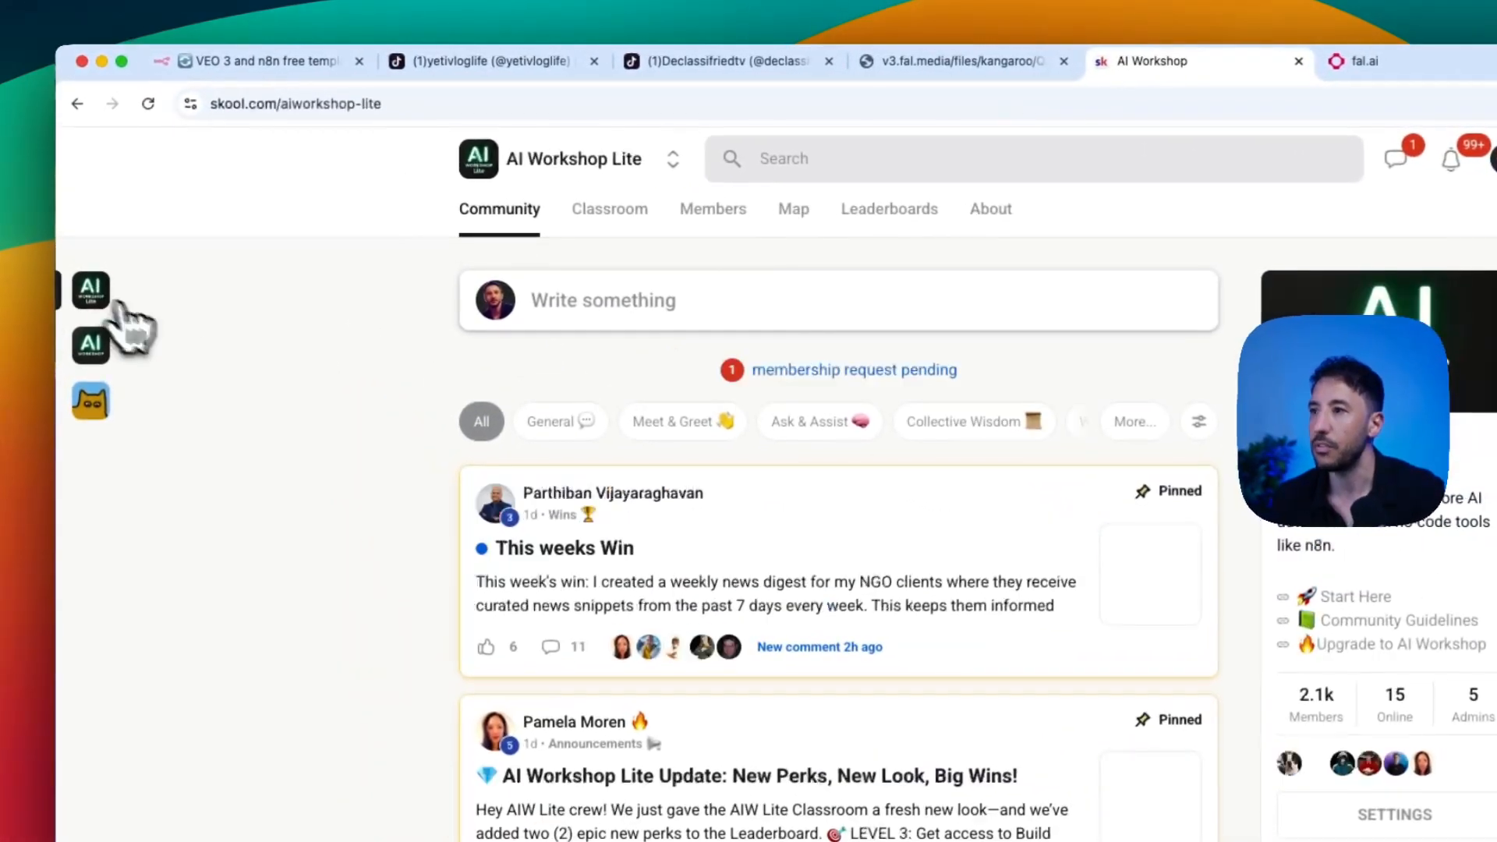
click(608, 209)
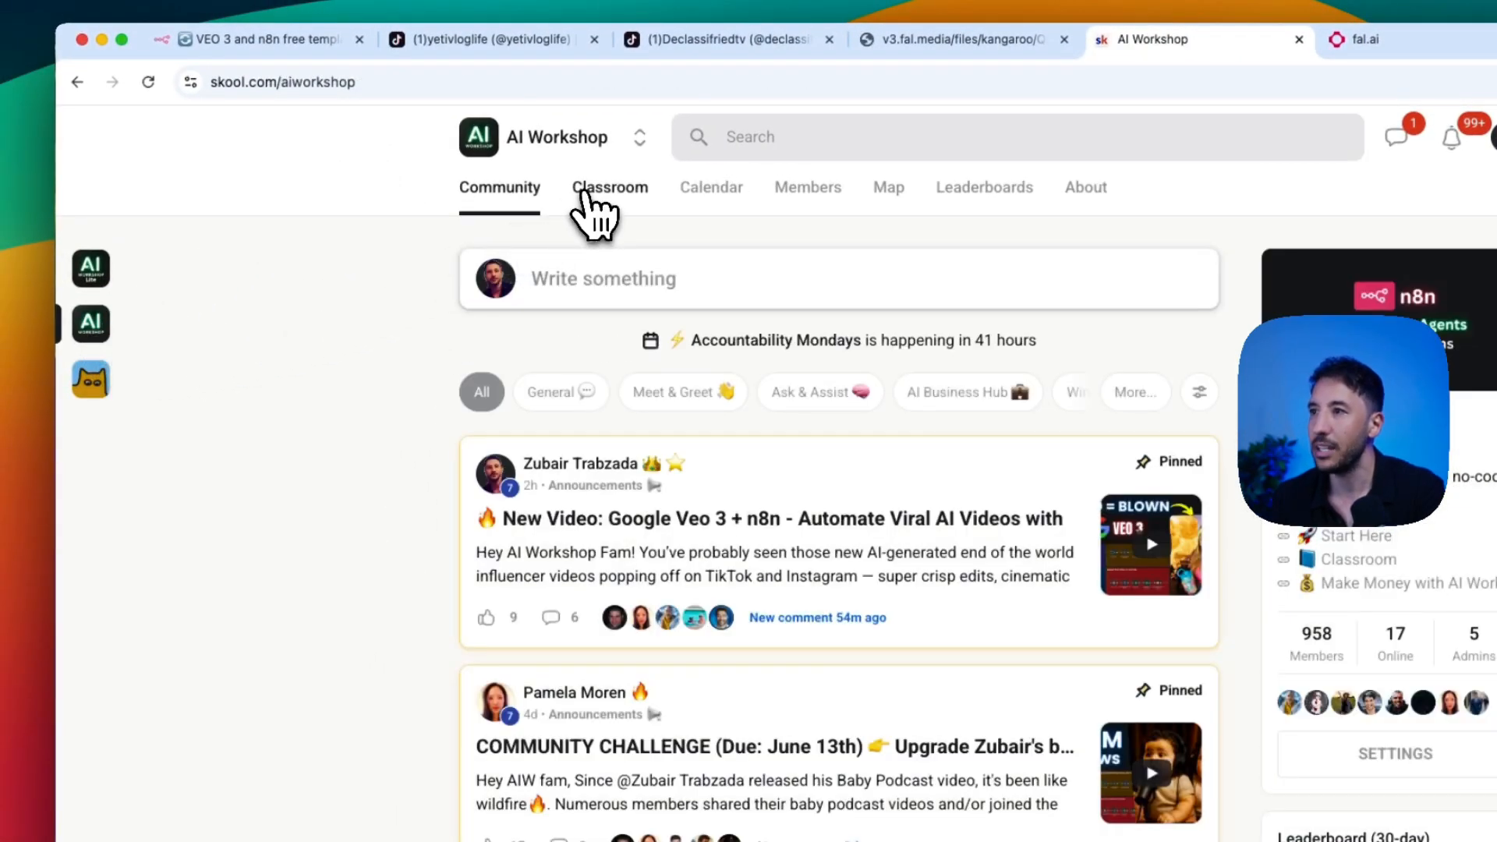
click(610, 187)
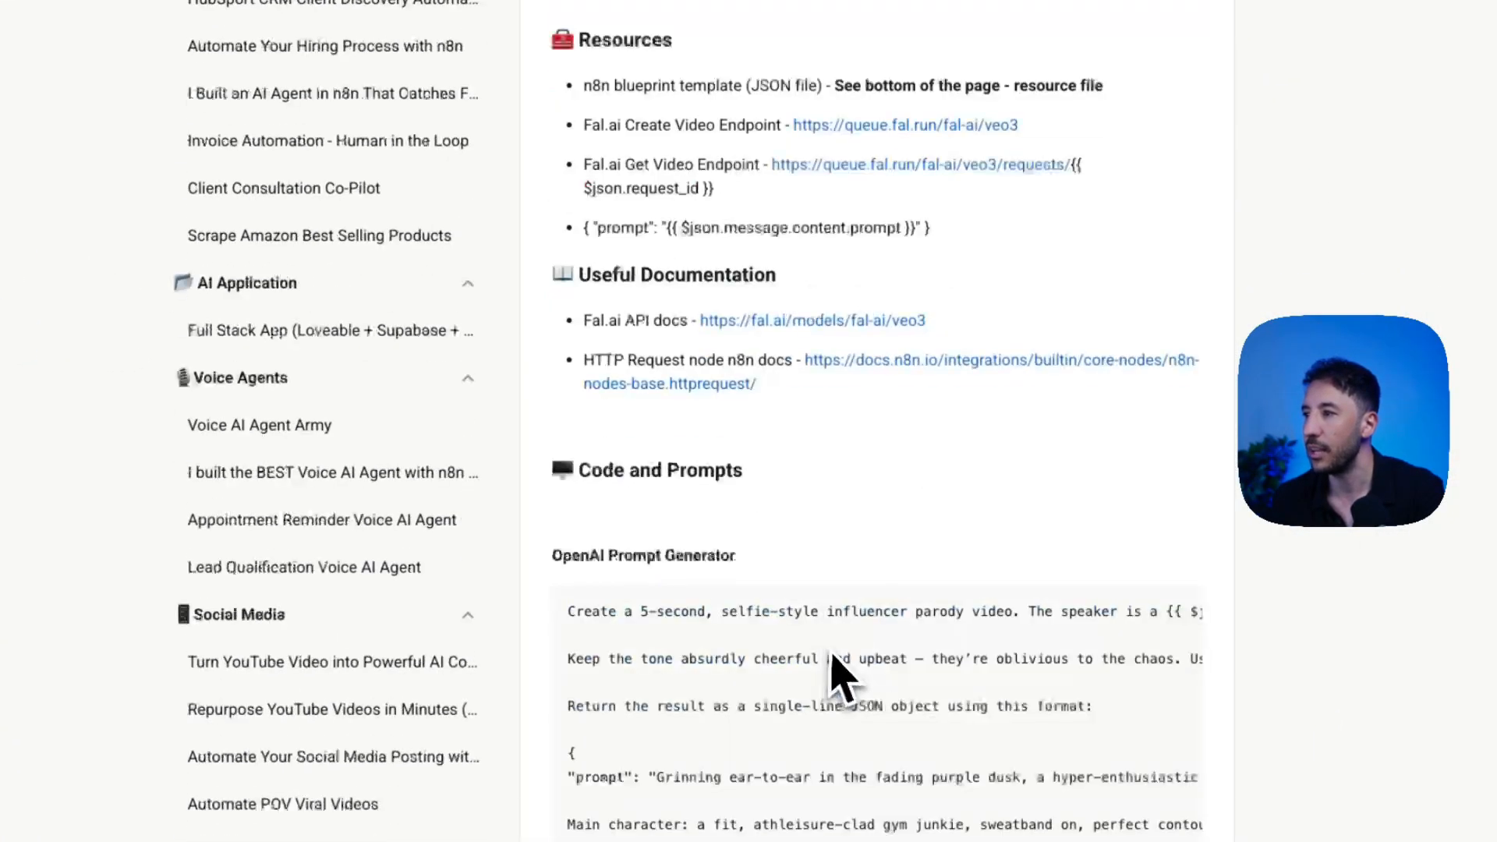
scroll(down, 3)
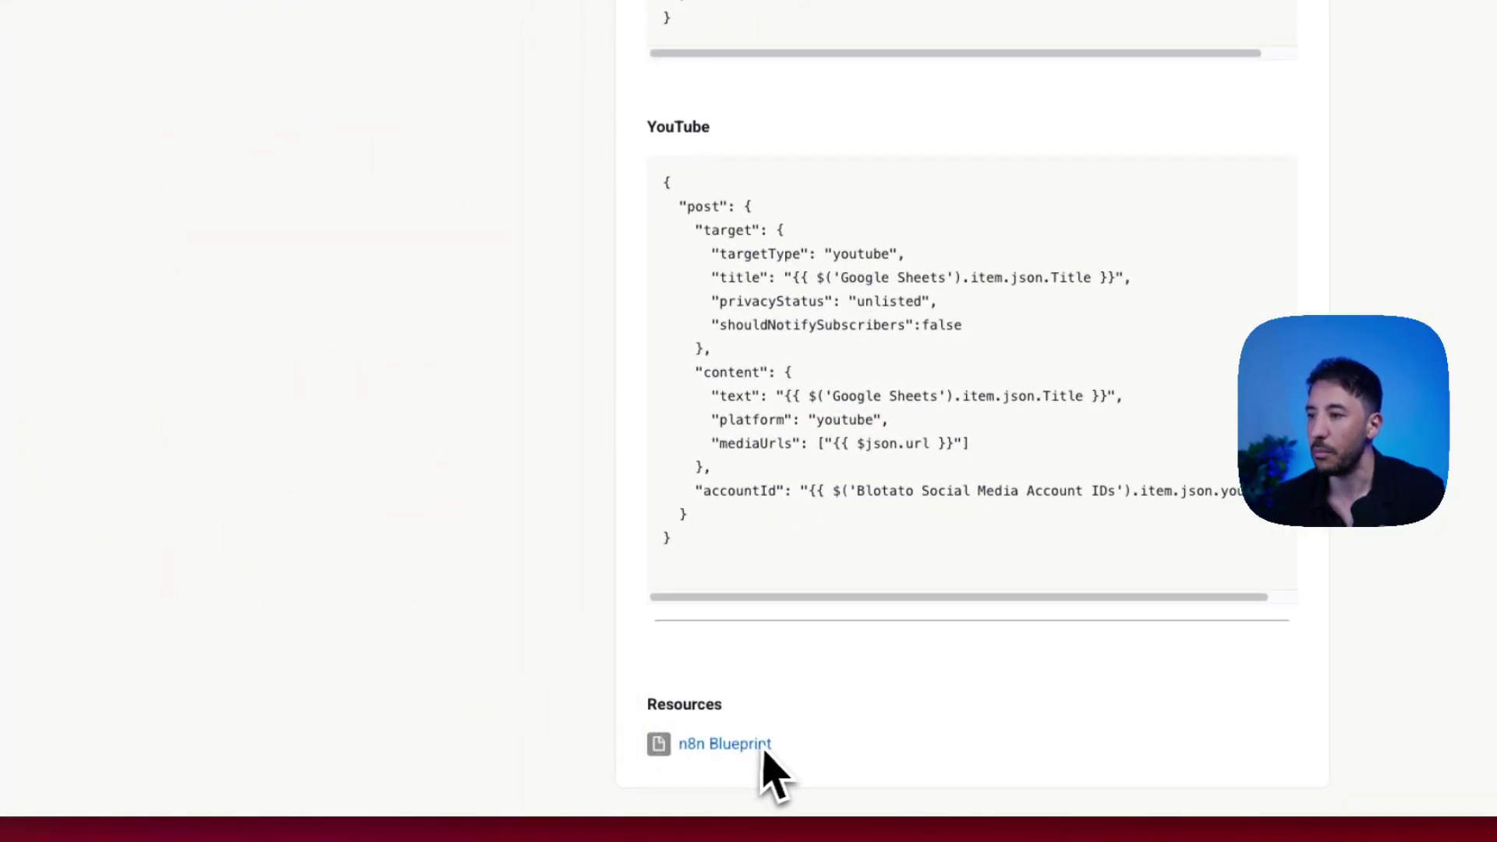
click(721, 744)
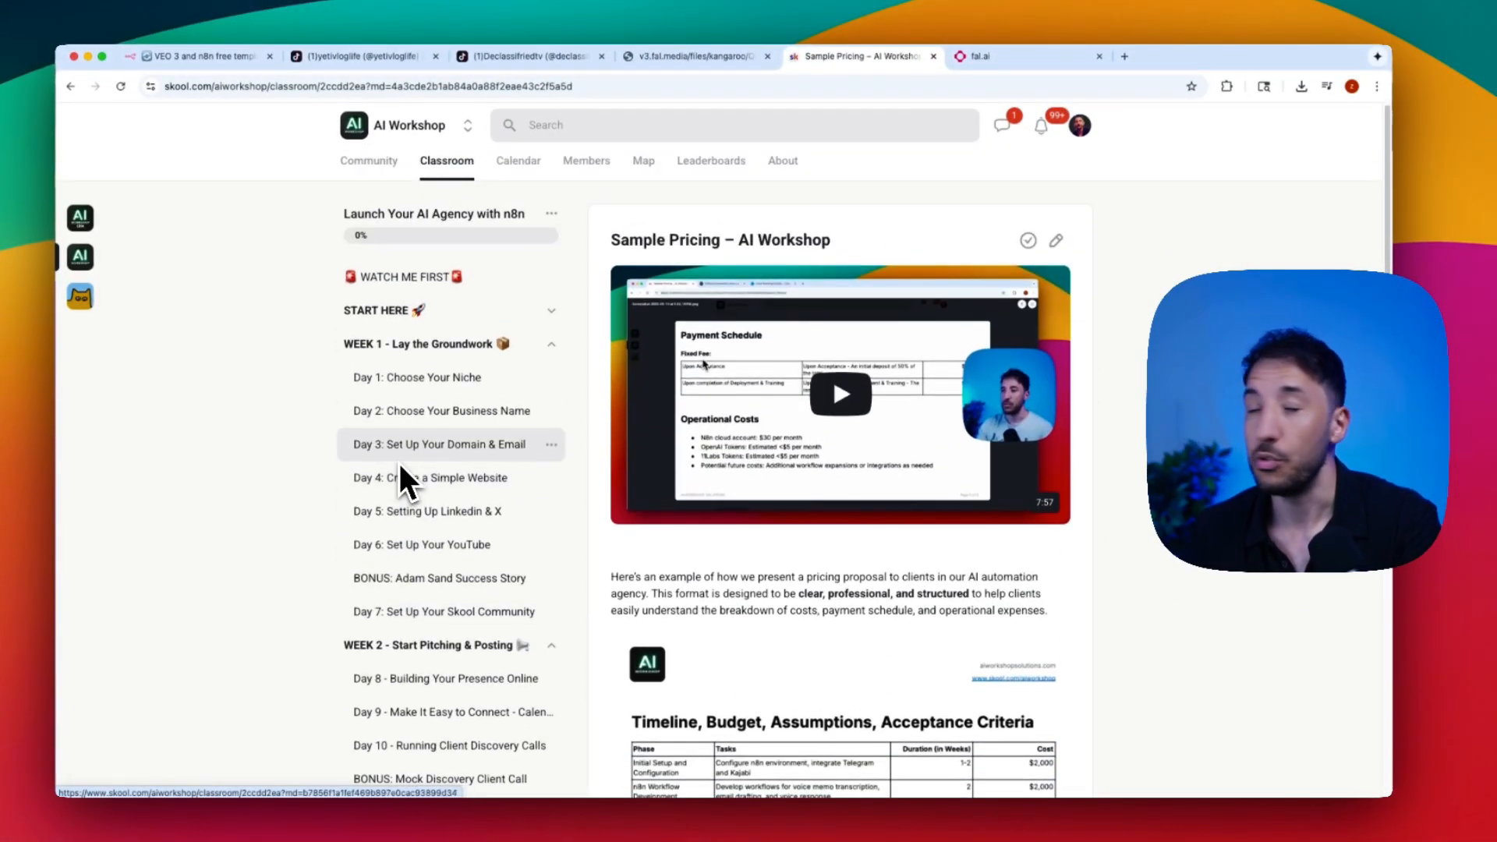
Browse the course lessons, then return to the classroom catalogue with n8n for Absolute Beginners
scroll(down, 3)
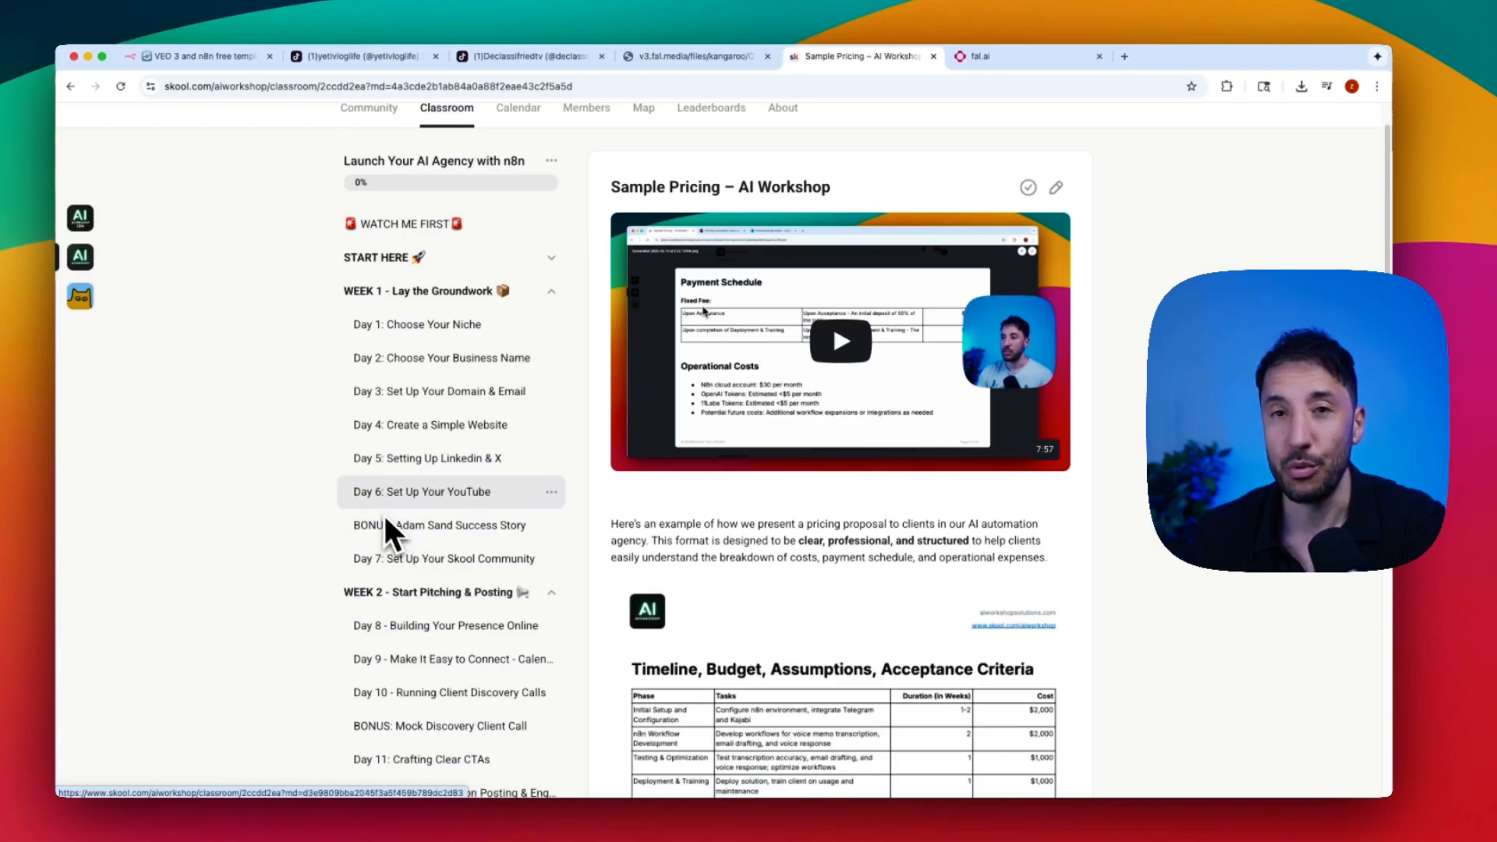
scroll(down, 3)
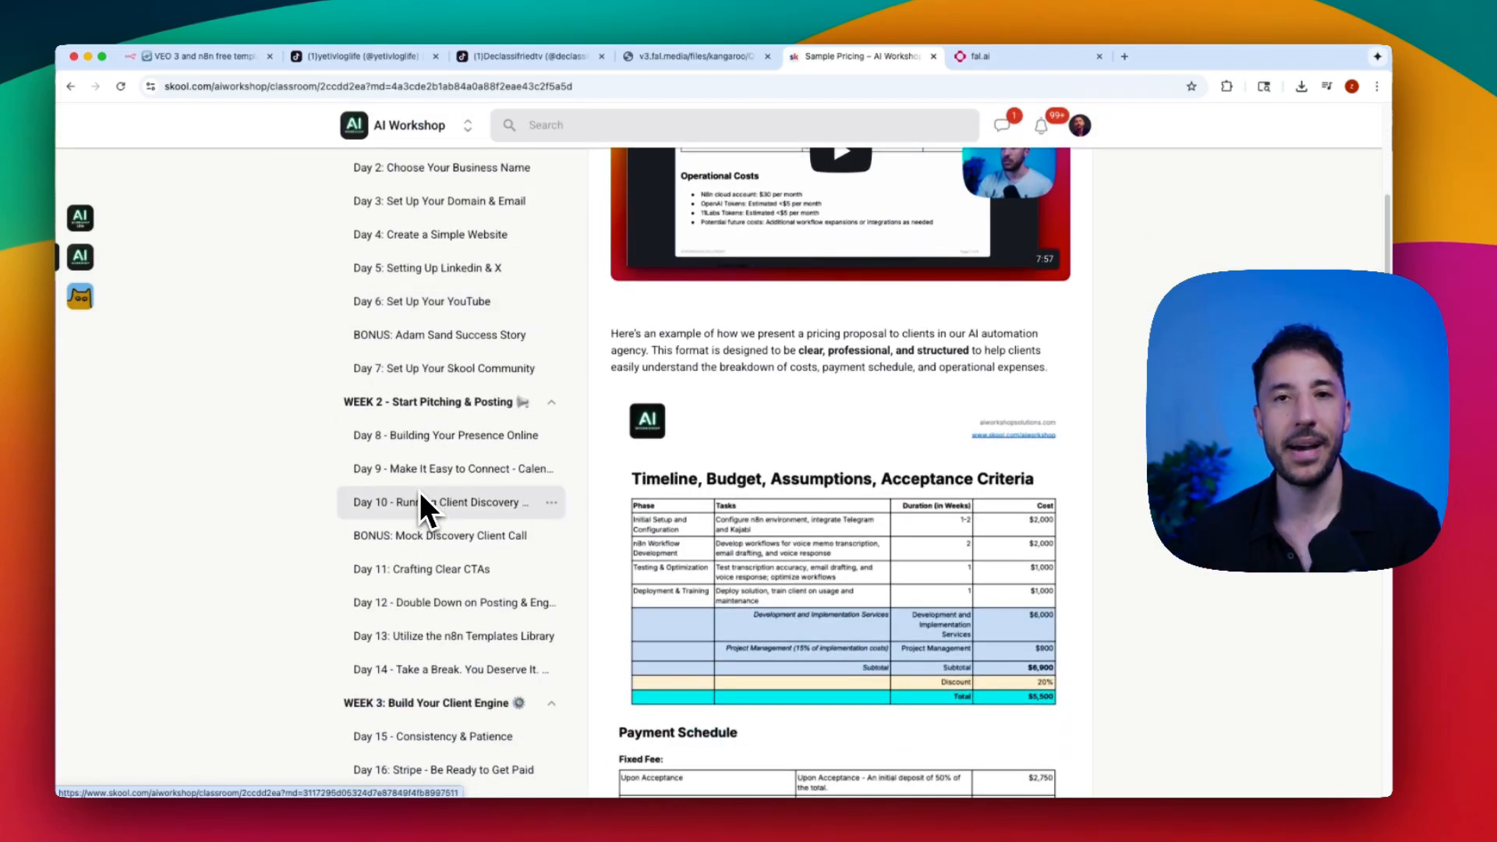
scroll(down, 3)
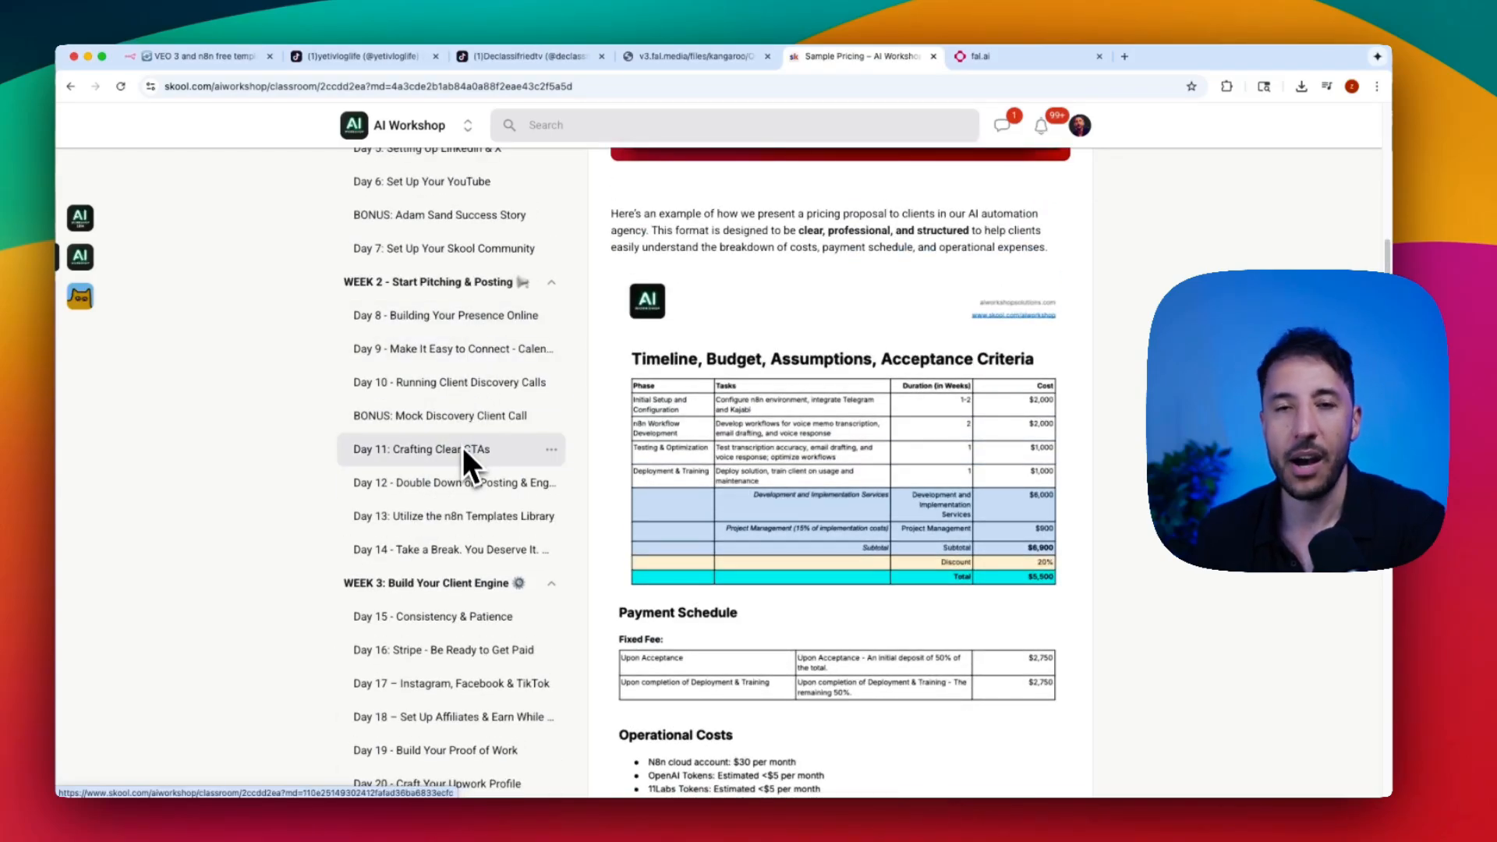
mouse_move(468, 468)
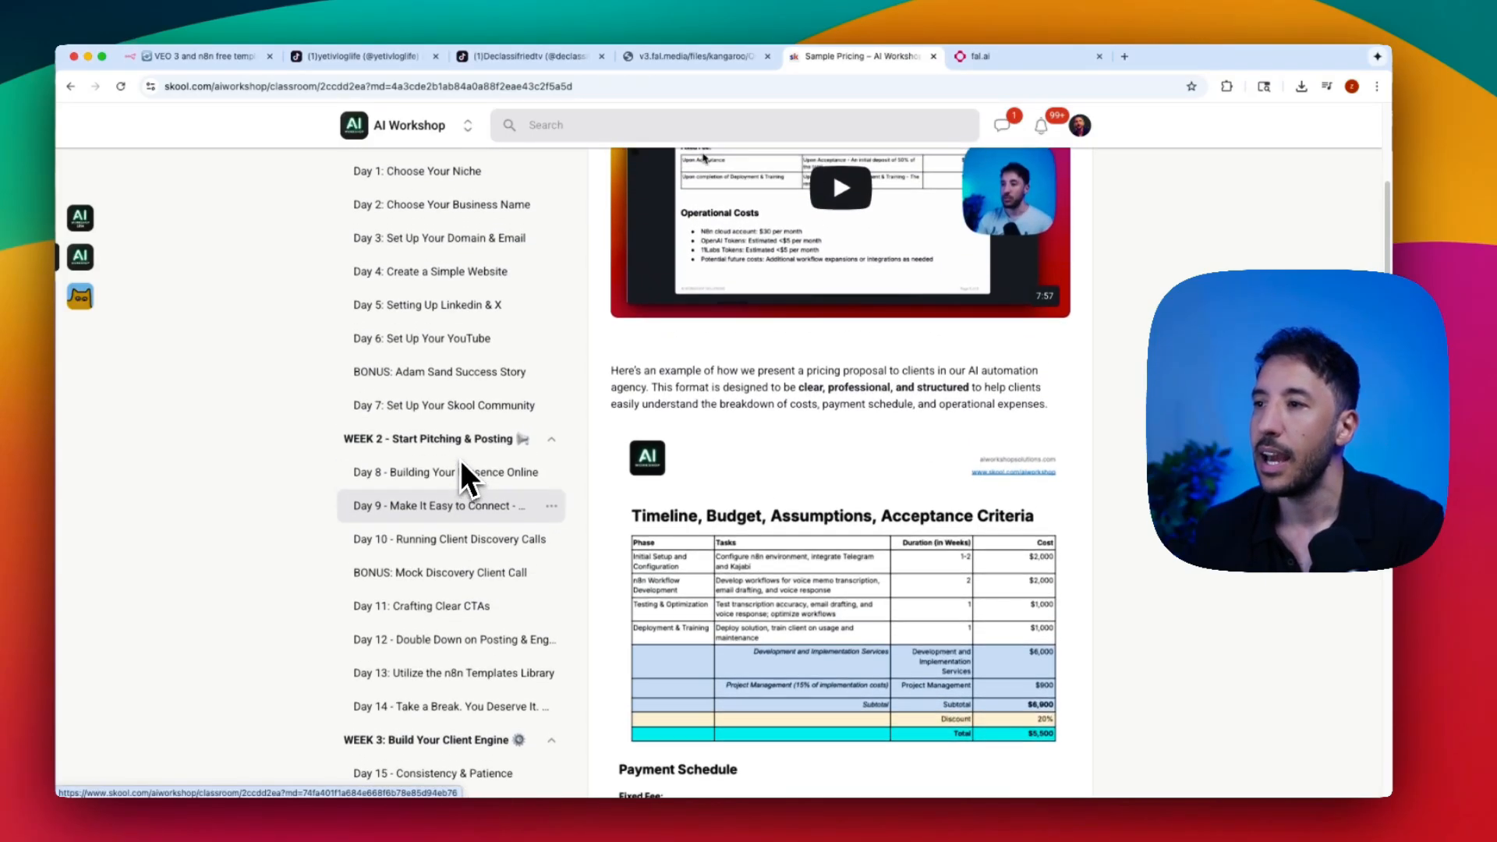
scroll(down, 3)
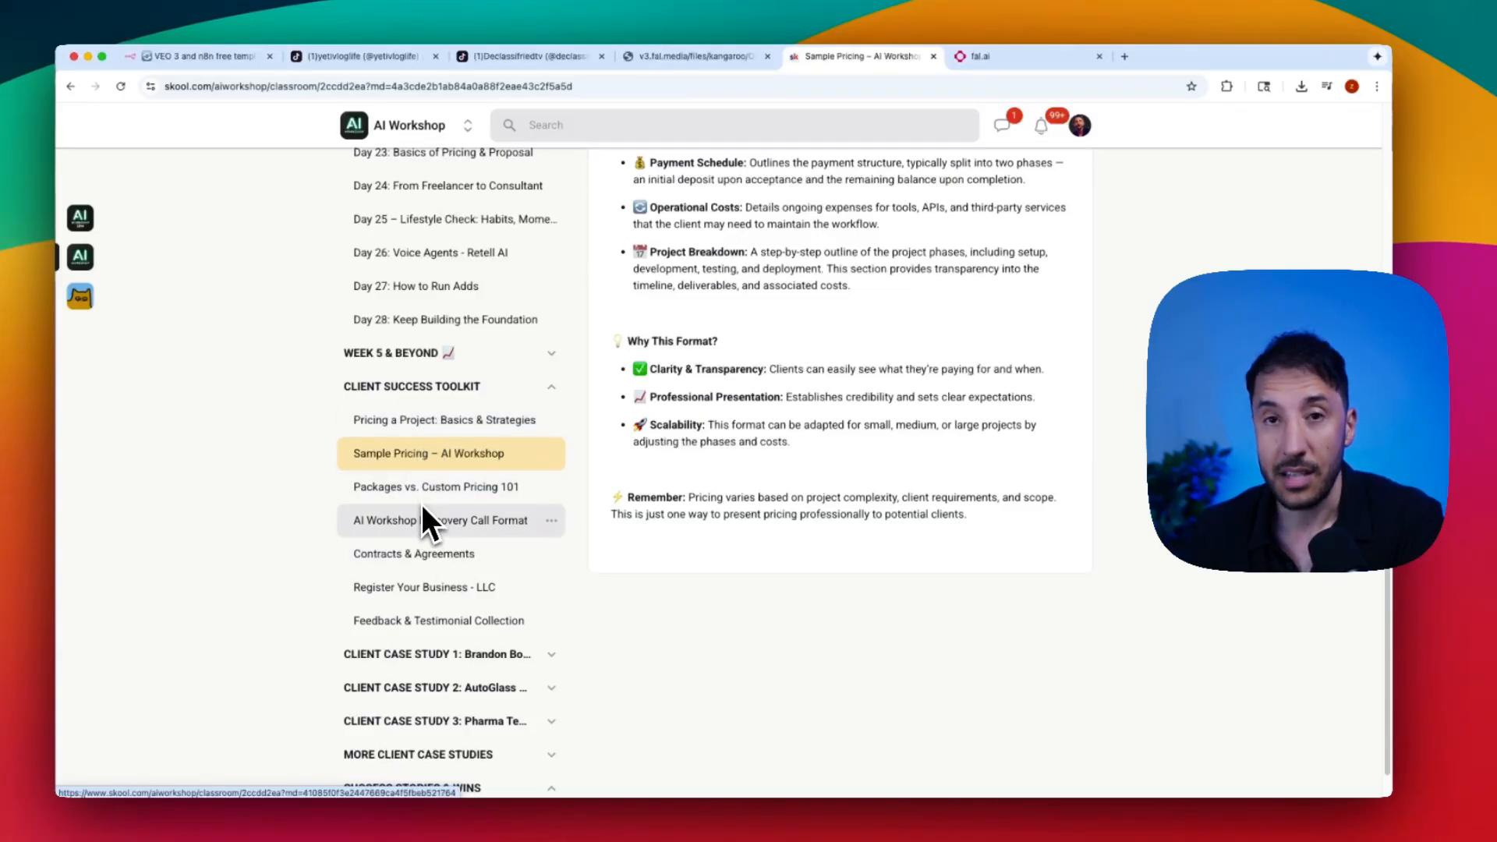
scroll(down, 3)
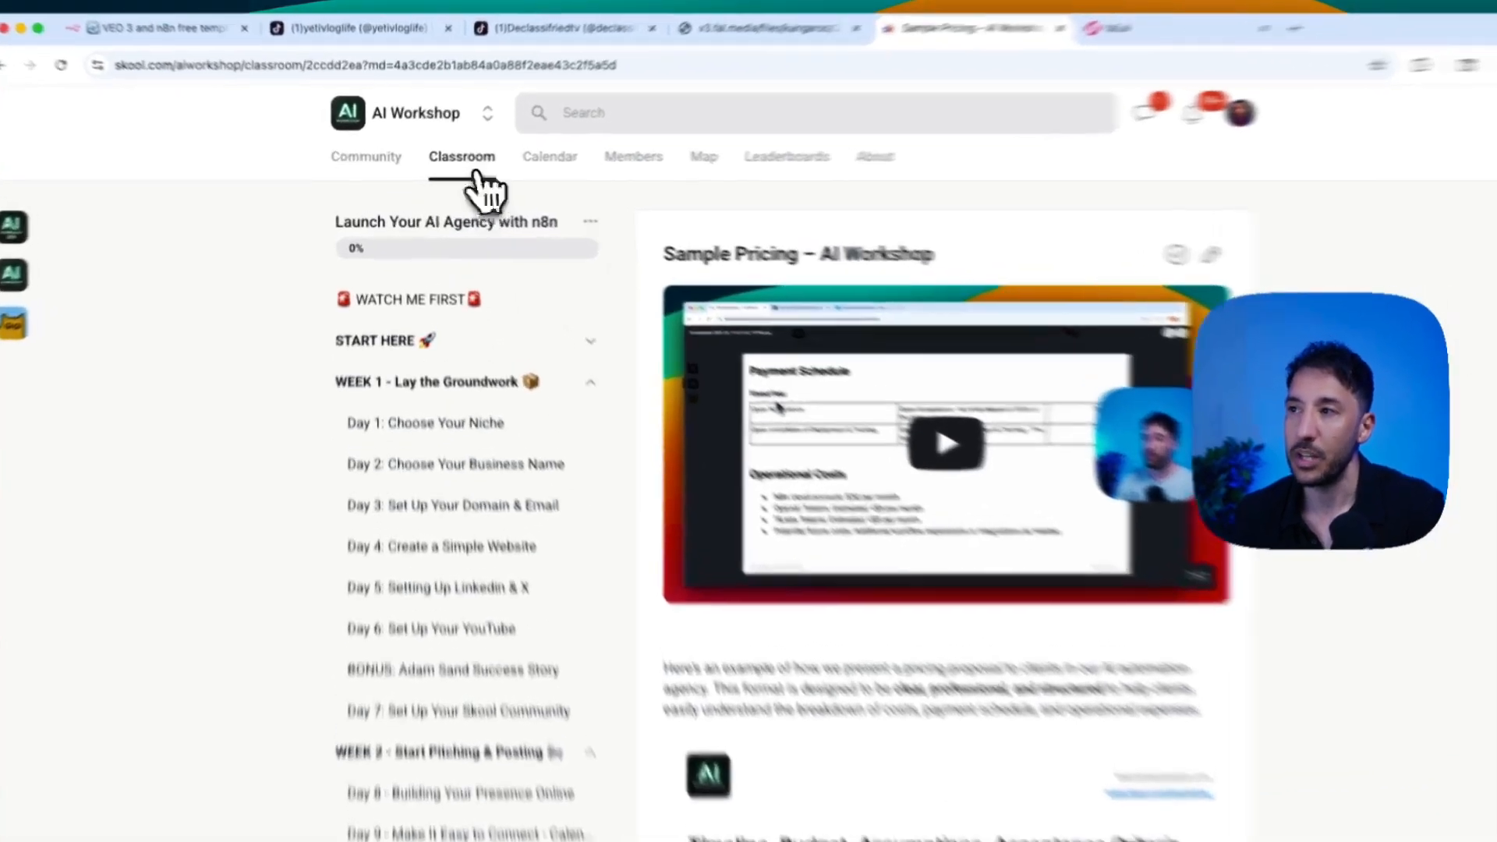
click(462, 156)
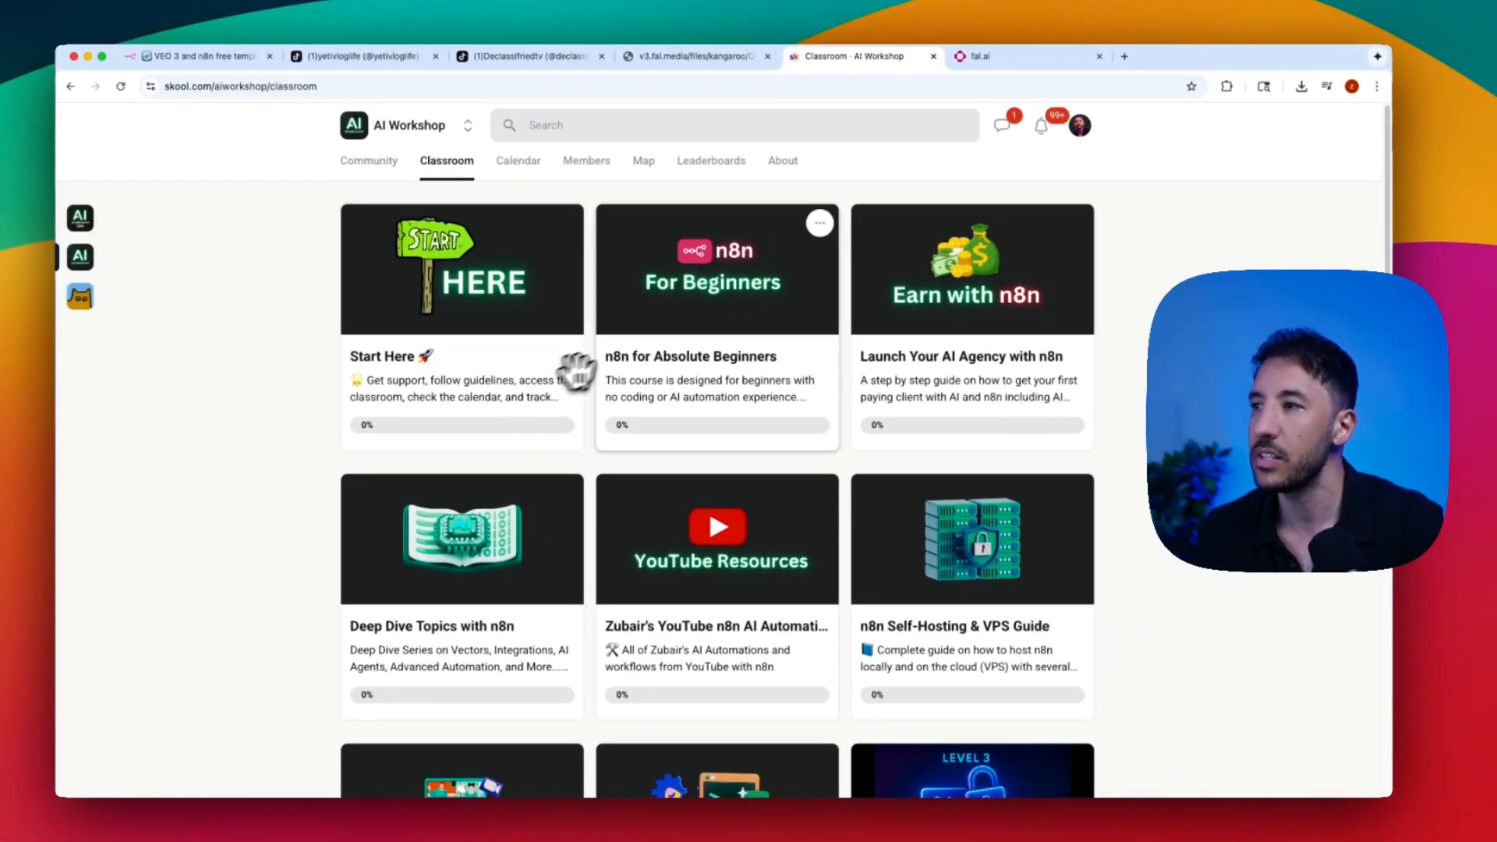
mouse_move(677, 332)
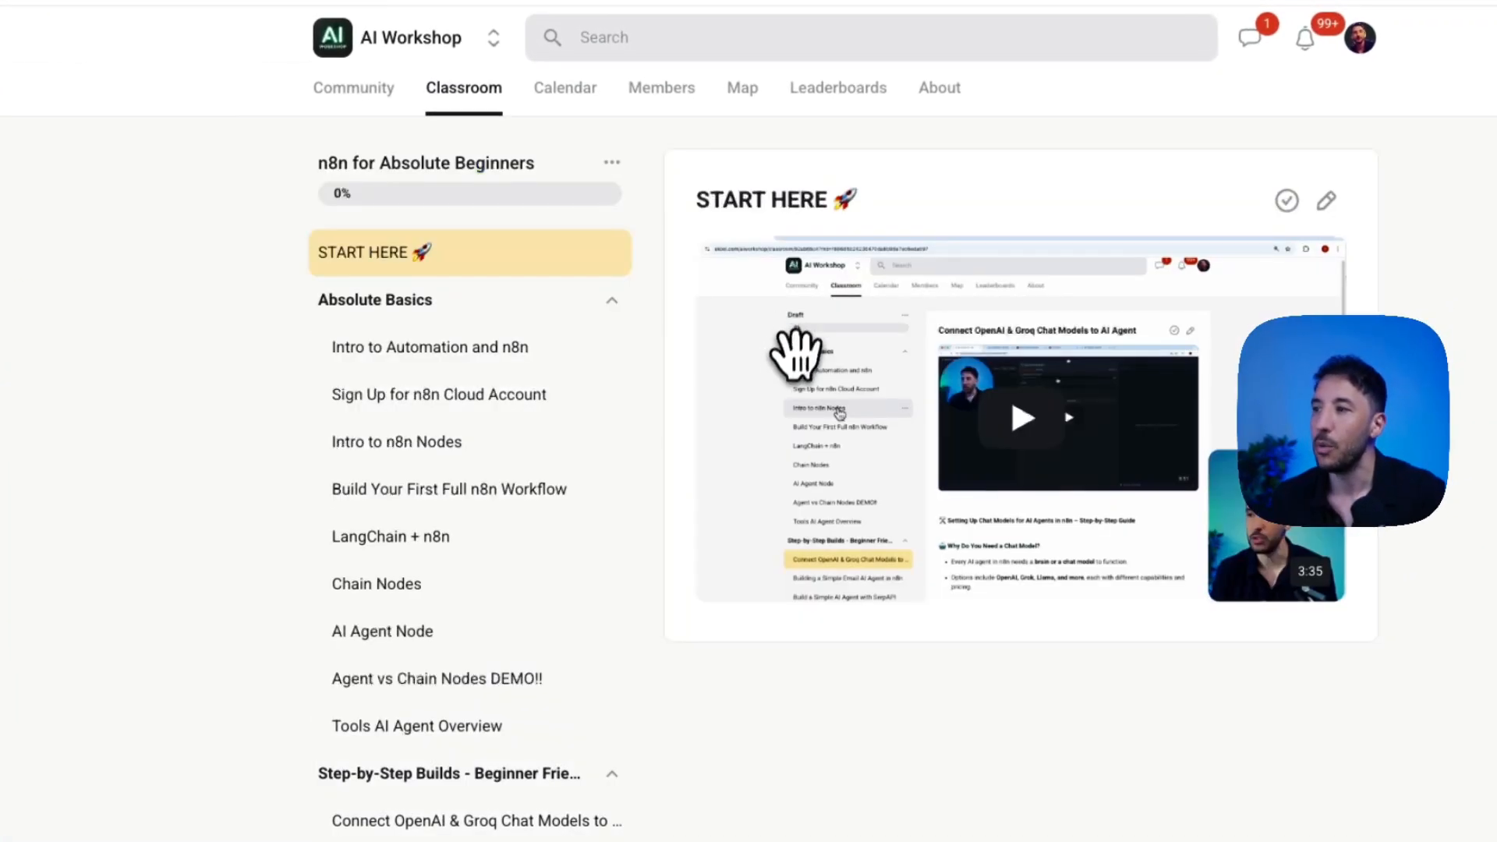
scroll(down, 3)
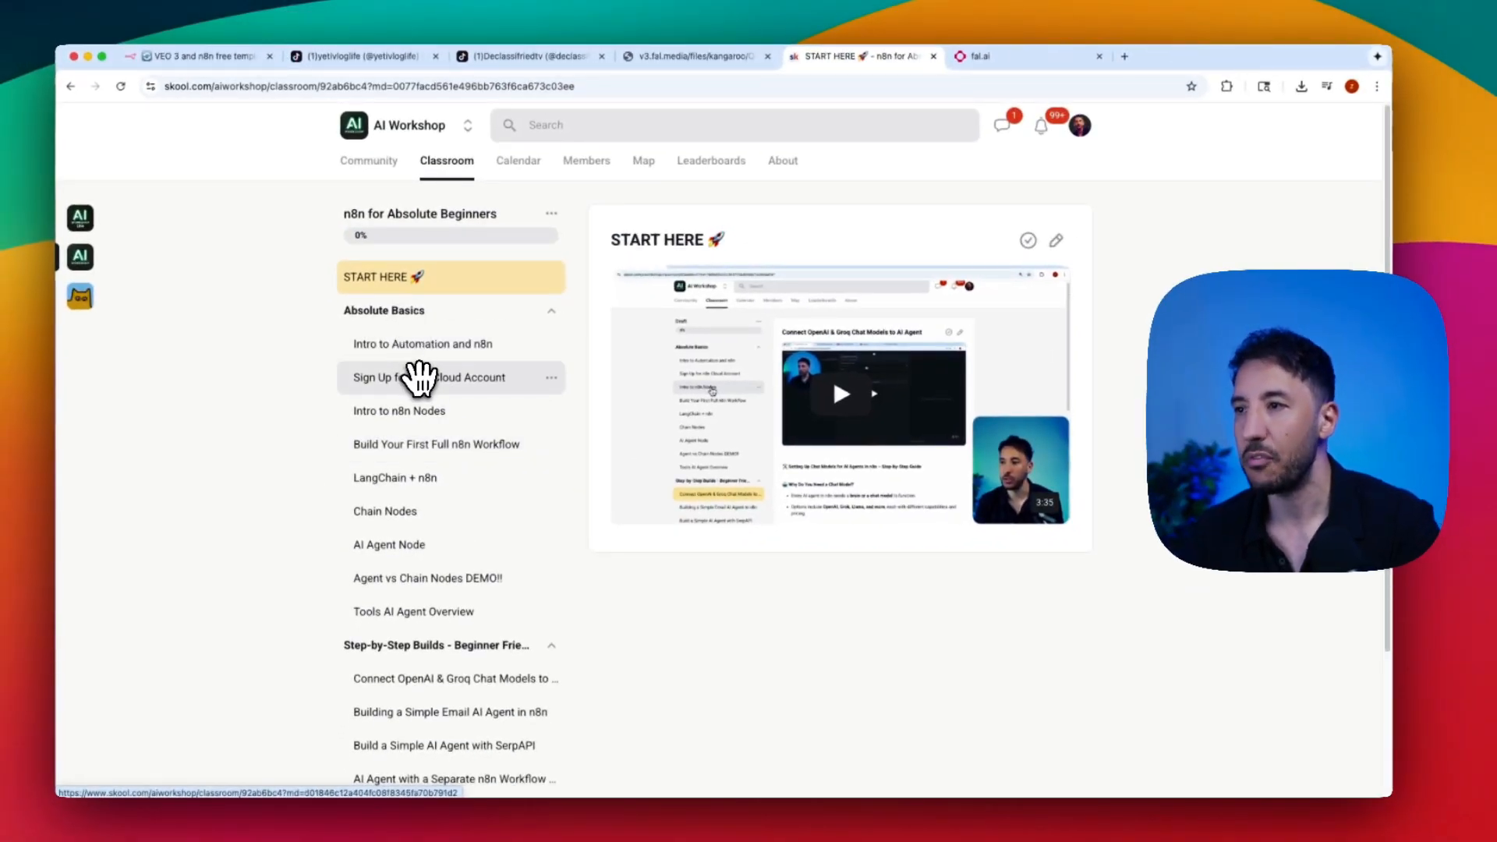
scroll(down, 3)
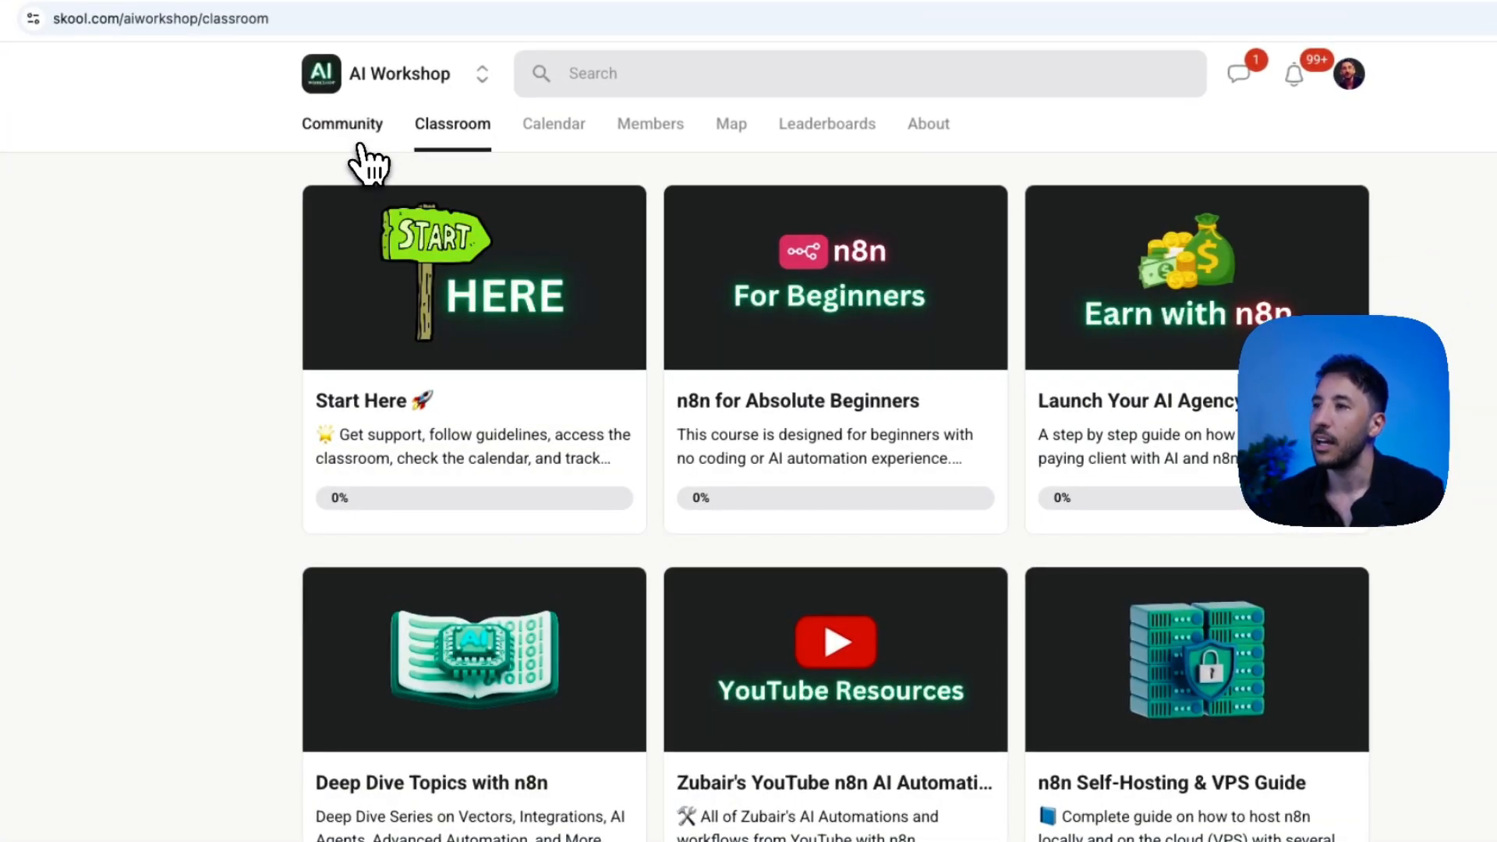
Browse the AI Workshop community feed, classroom courses and events calendar in Skool
click(342, 125)
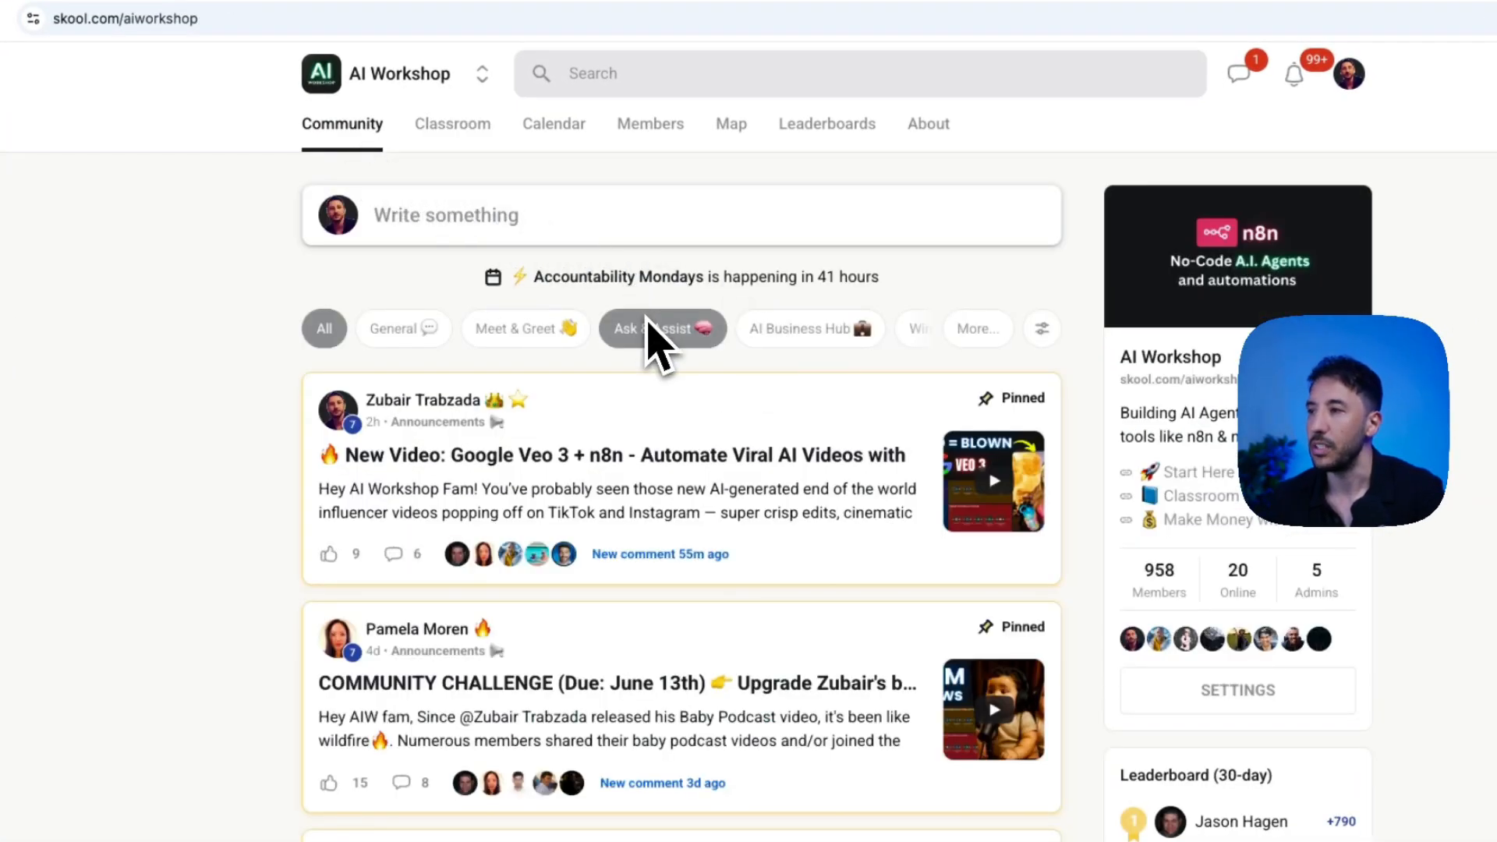
click(452, 124)
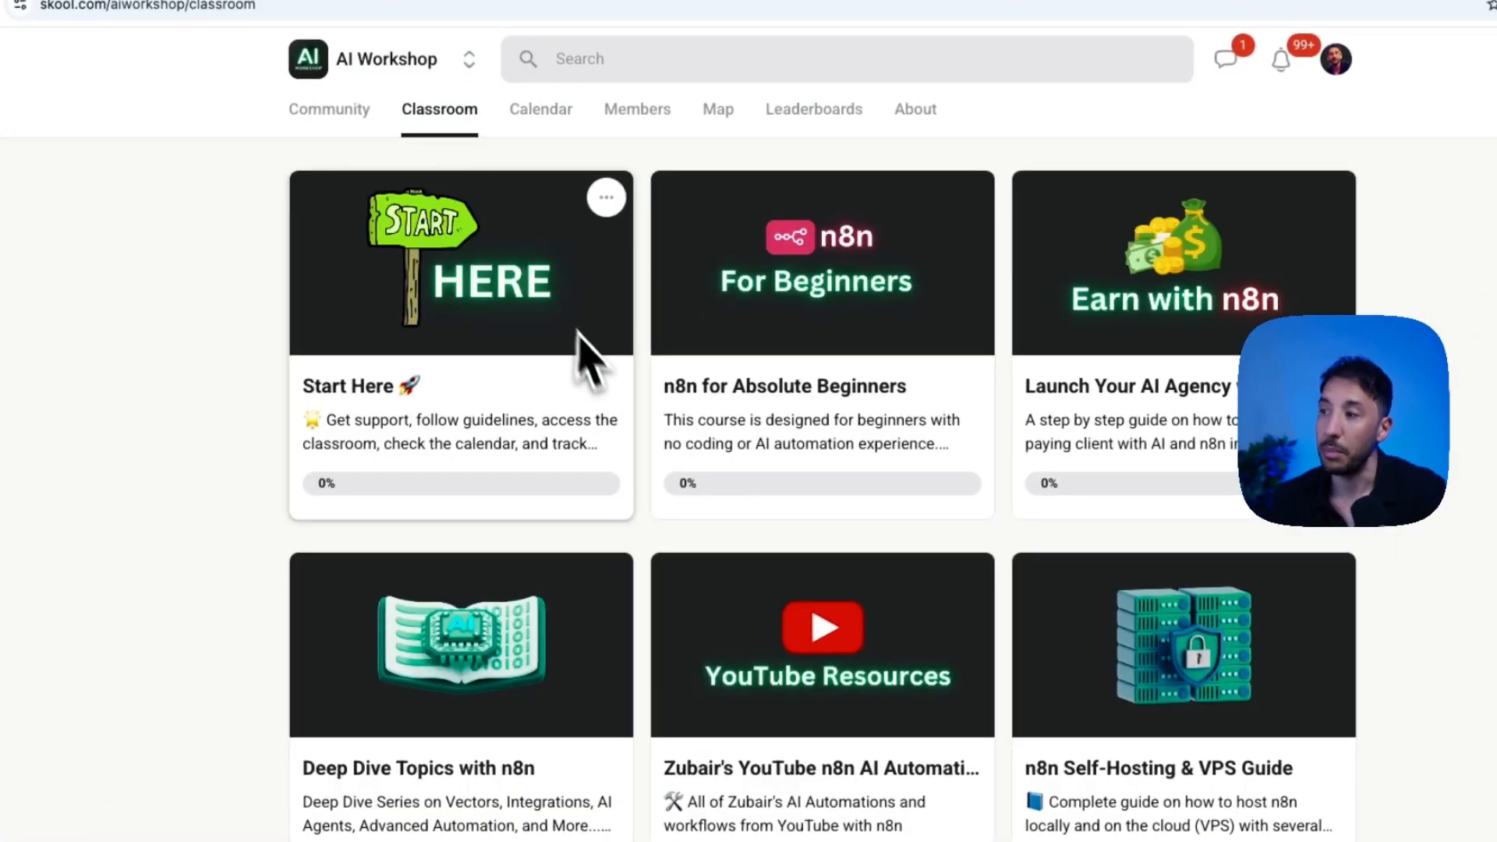
mouse_move(533, 133)
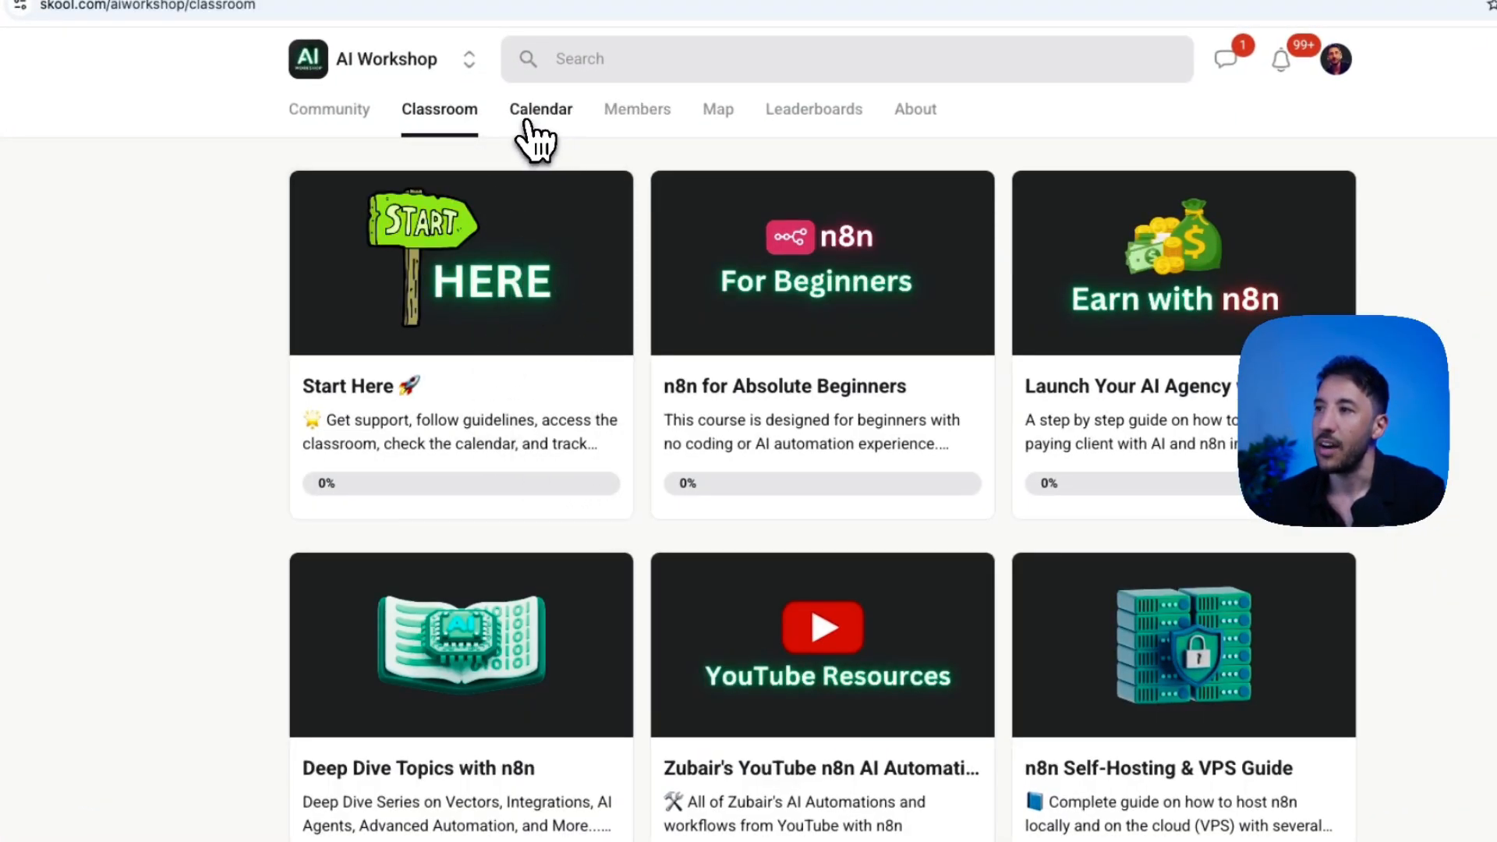
click(540, 110)
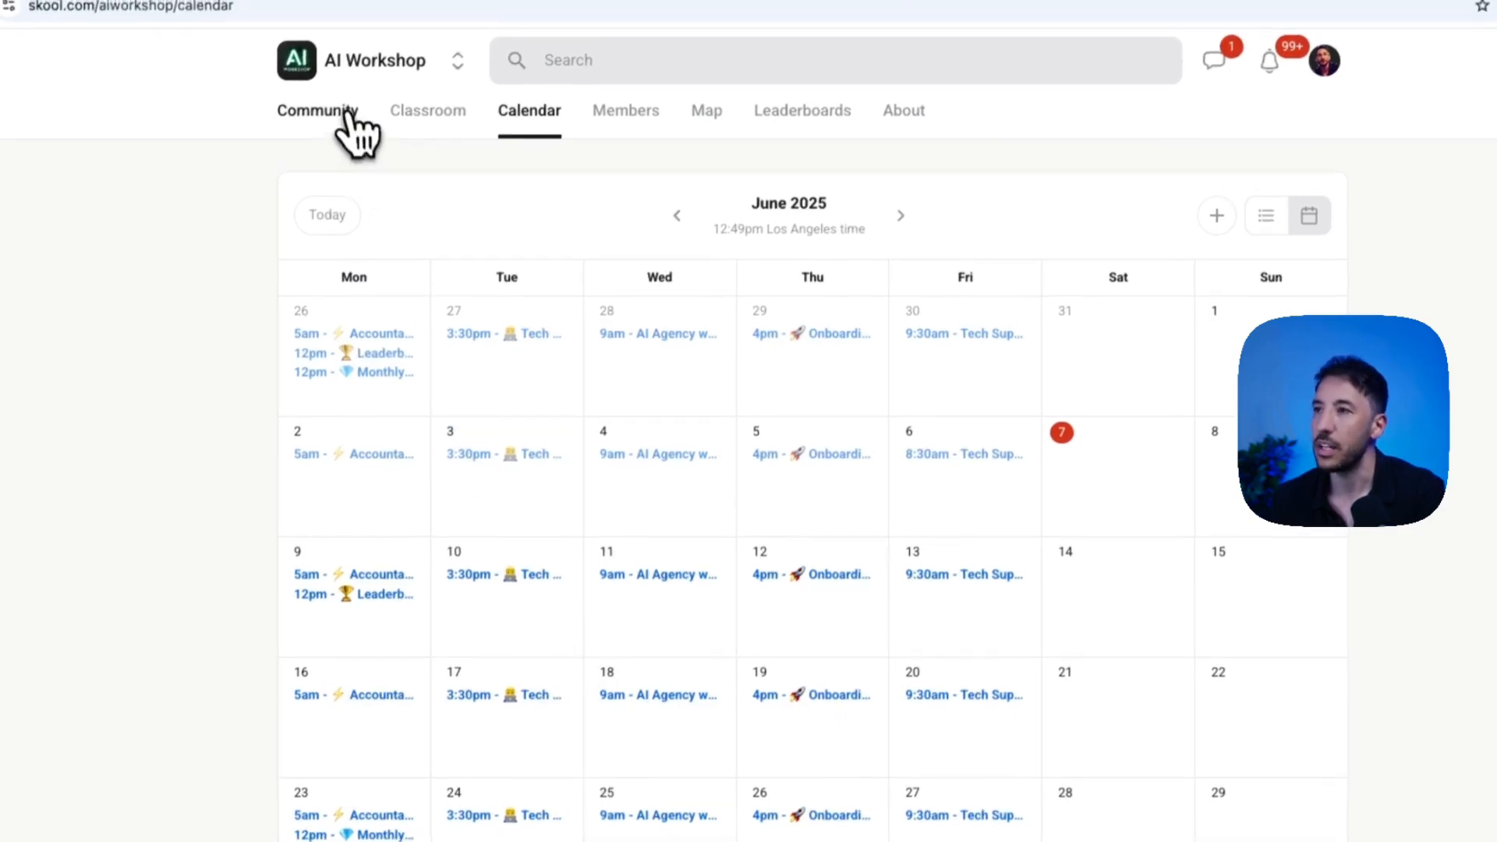
click(317, 109)
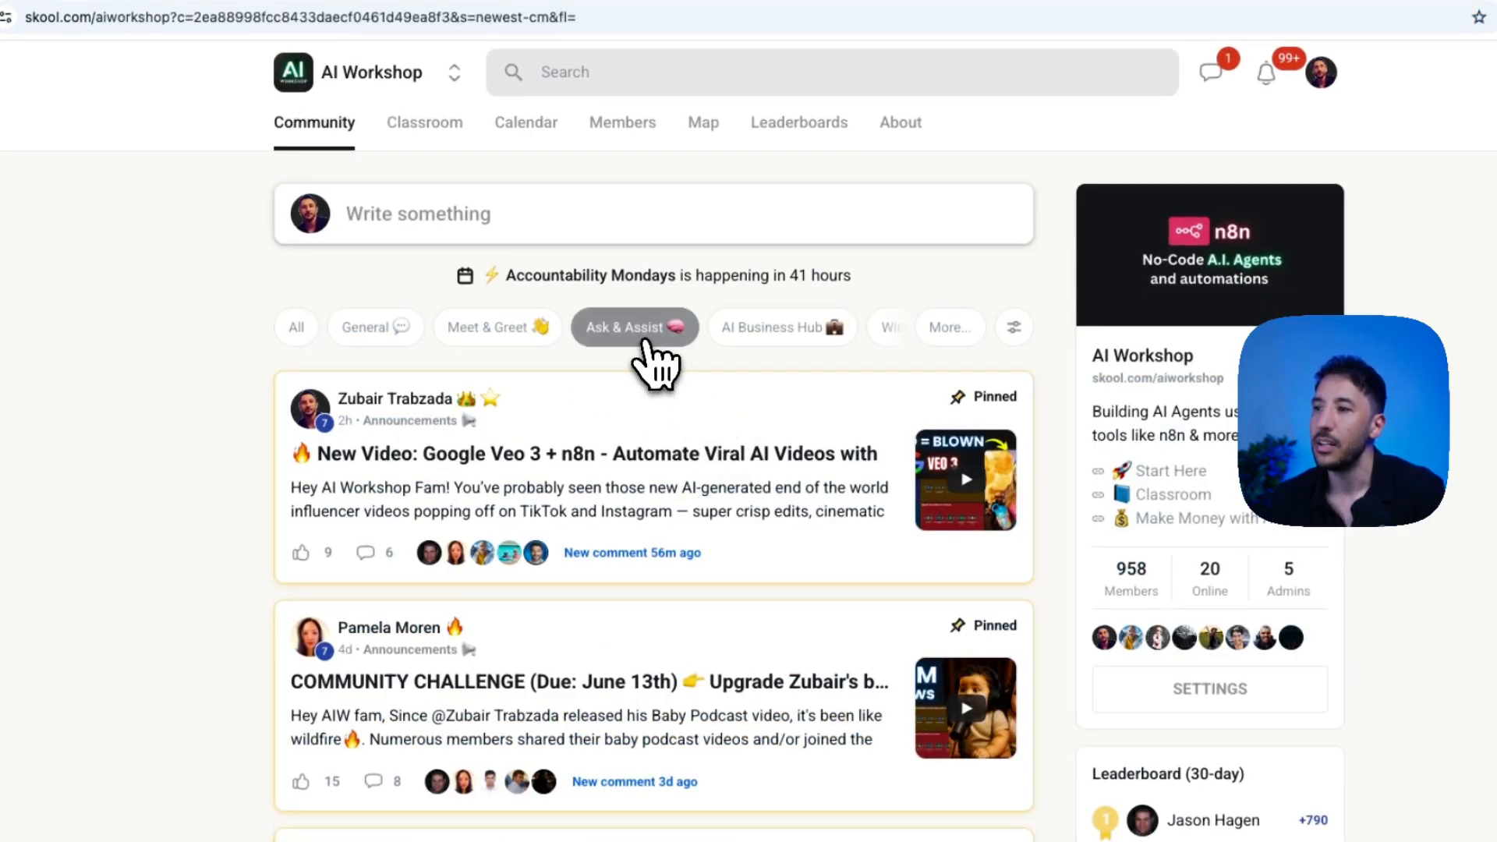
Filter posts to Ask & Assist and view the resolved YouTube channels question
click(634, 328)
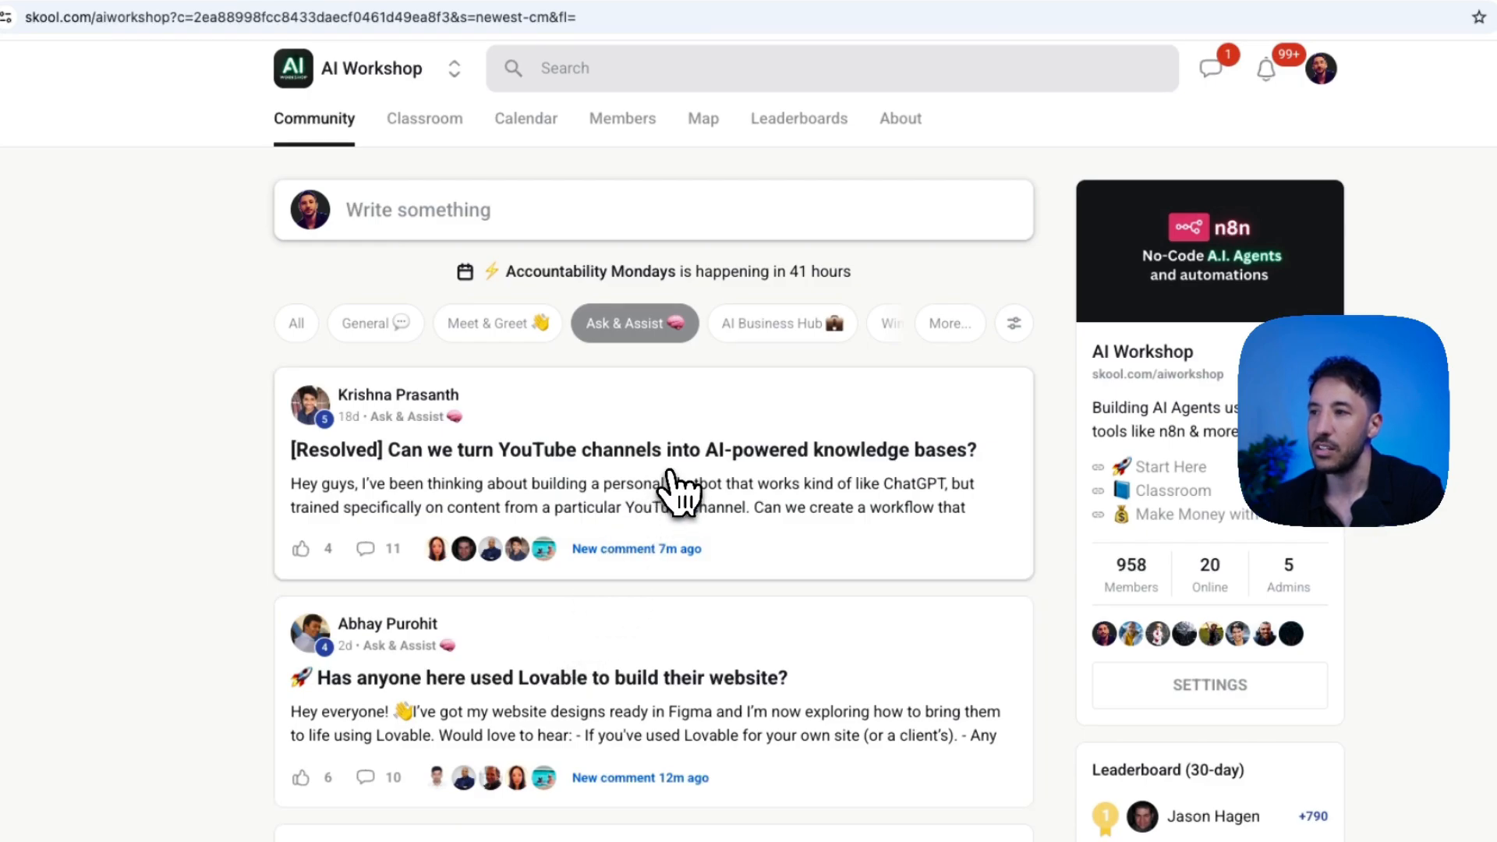
click(630, 449)
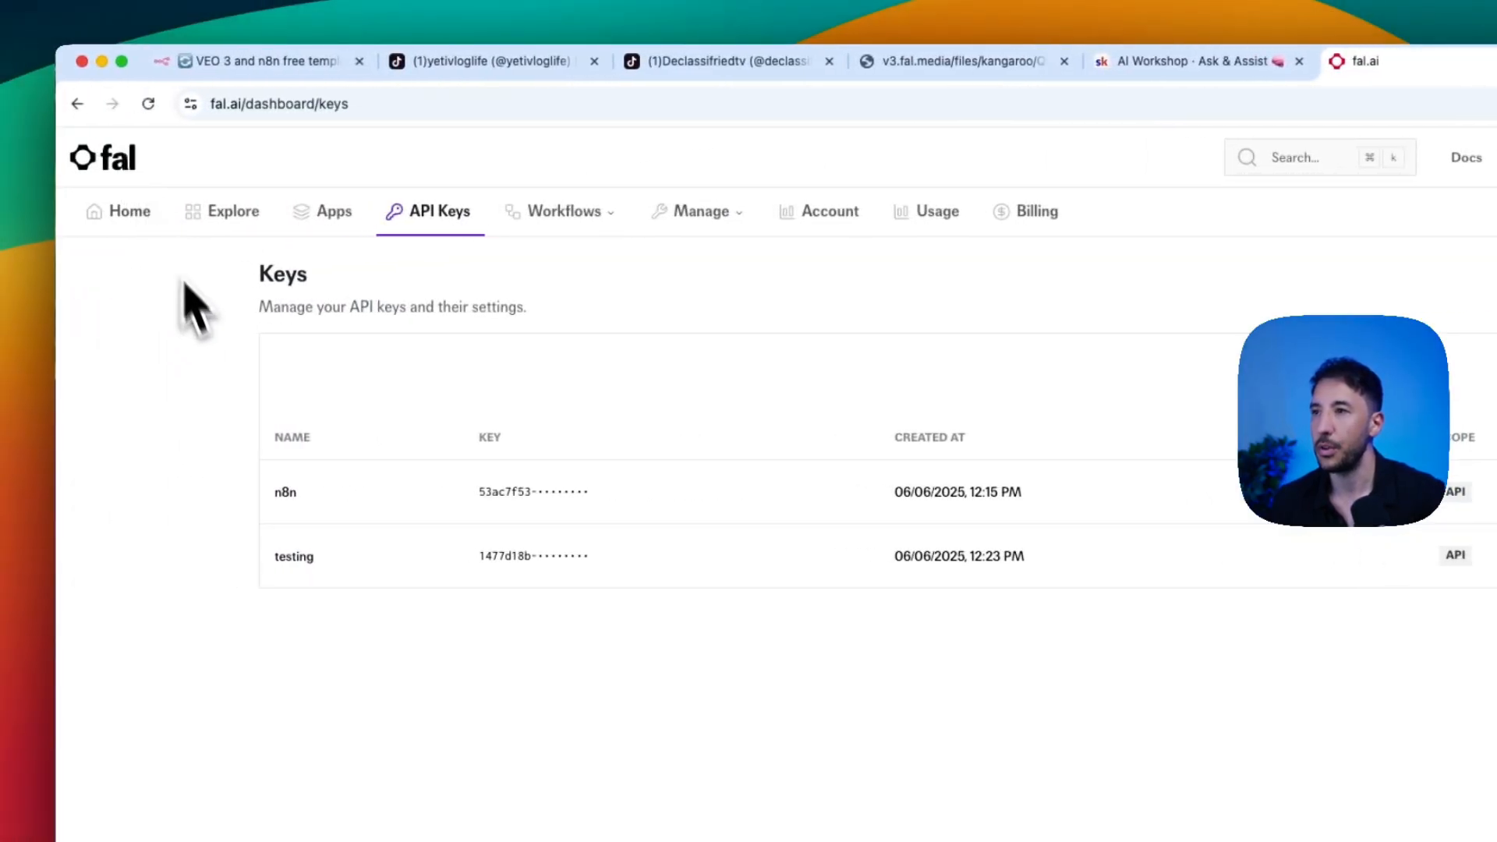
From the fal dashboard home, view the fal-ai/veo3 model playground and its per-second pricing note
click(121, 213)
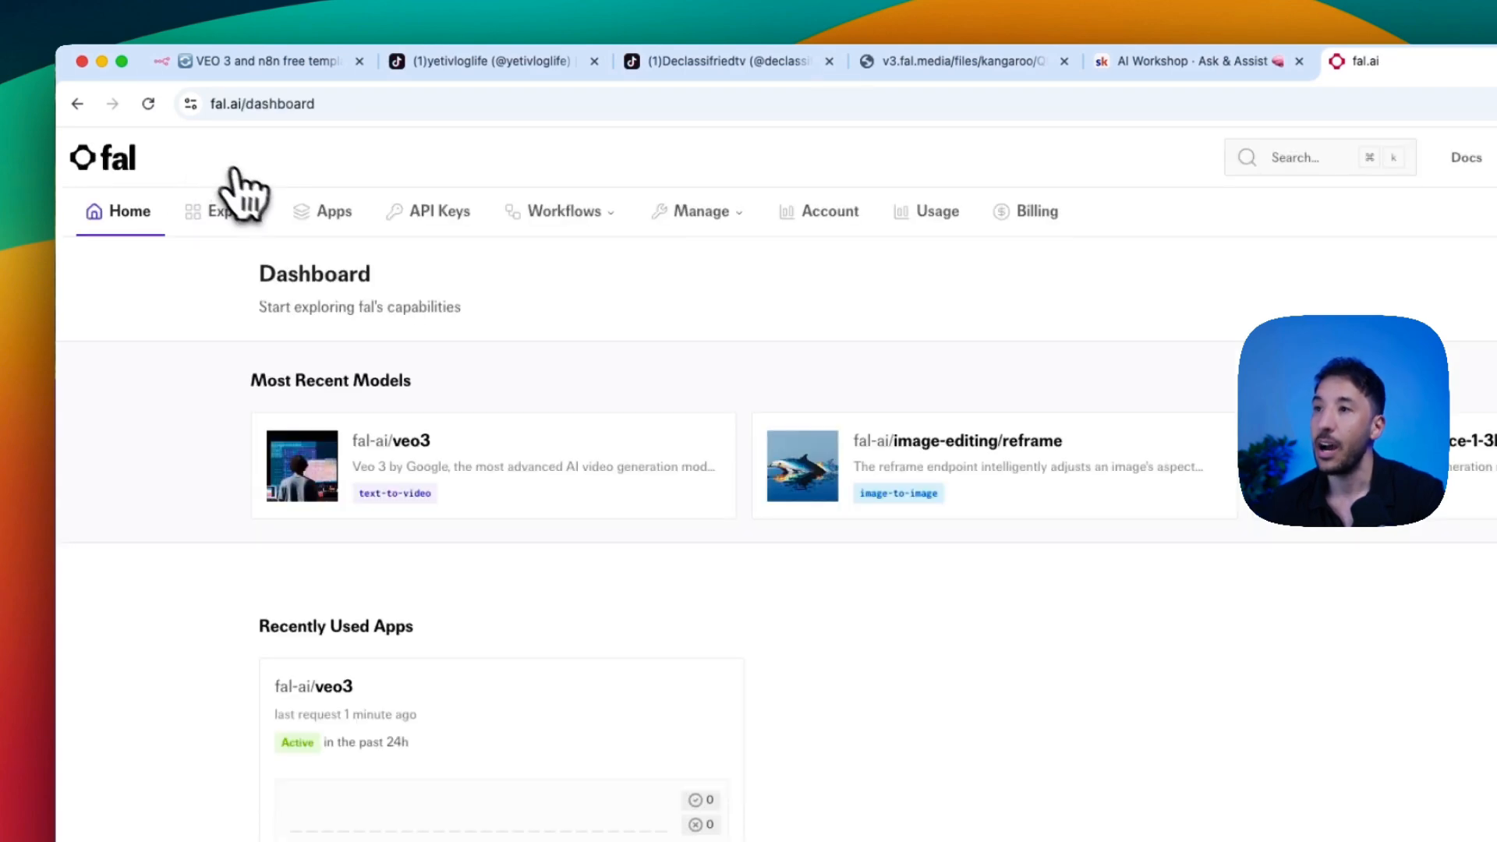
click(390, 440)
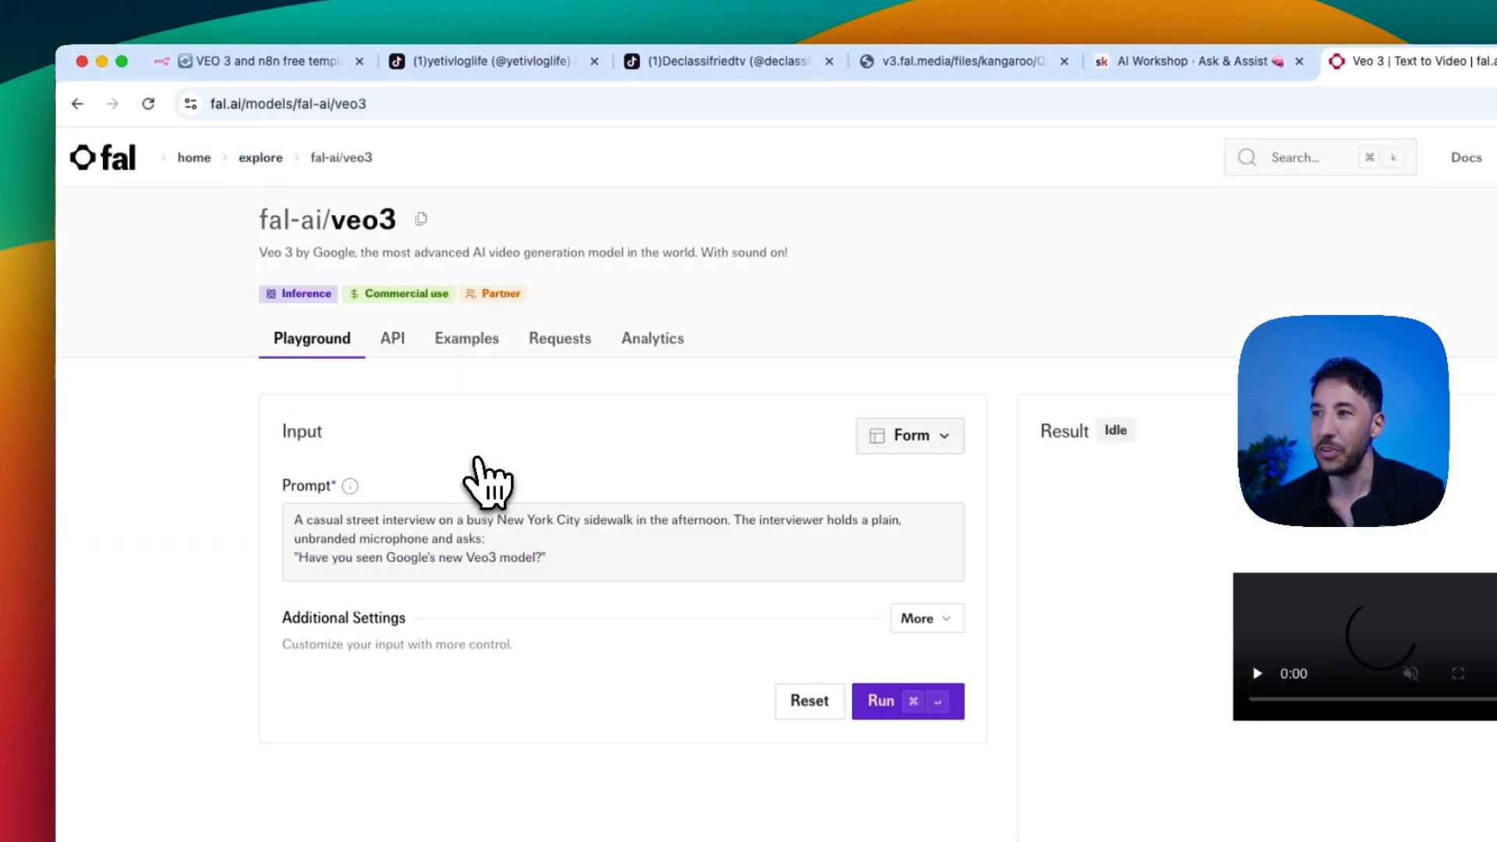
scroll(down, 3)
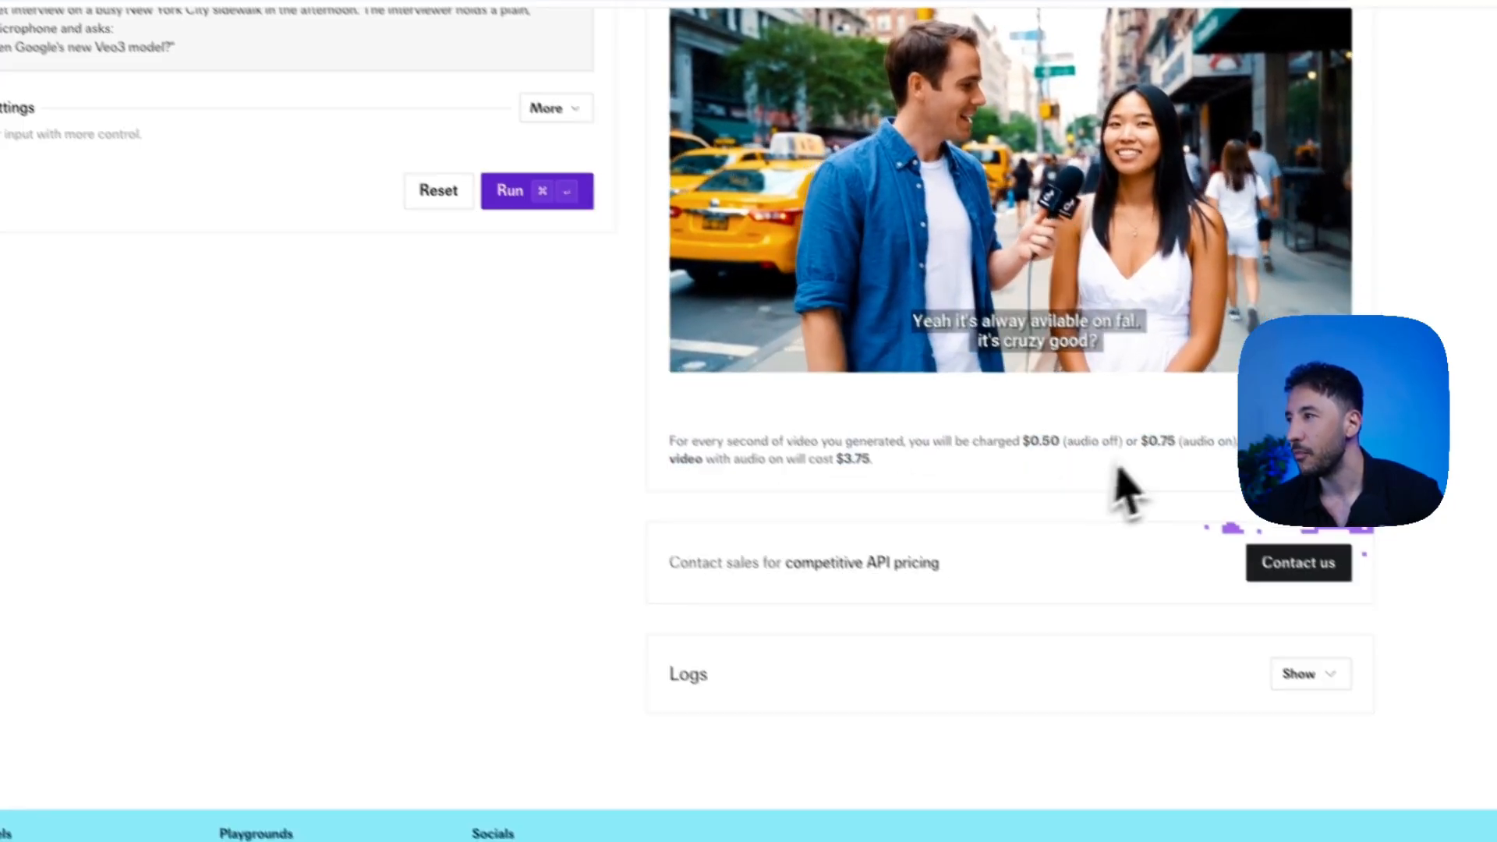
scroll(down, 3)
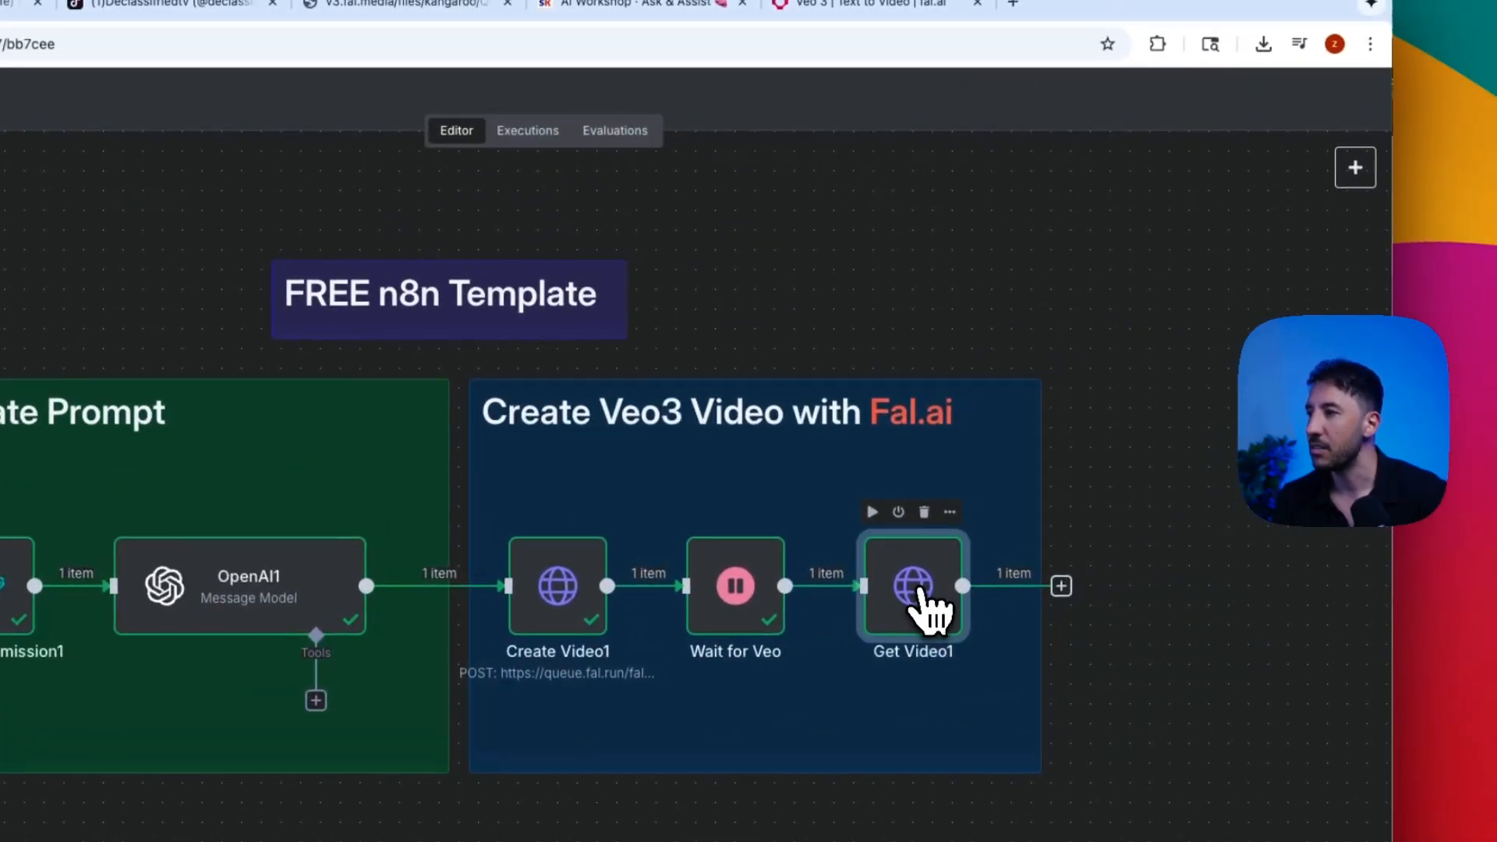
double_click(911, 585)
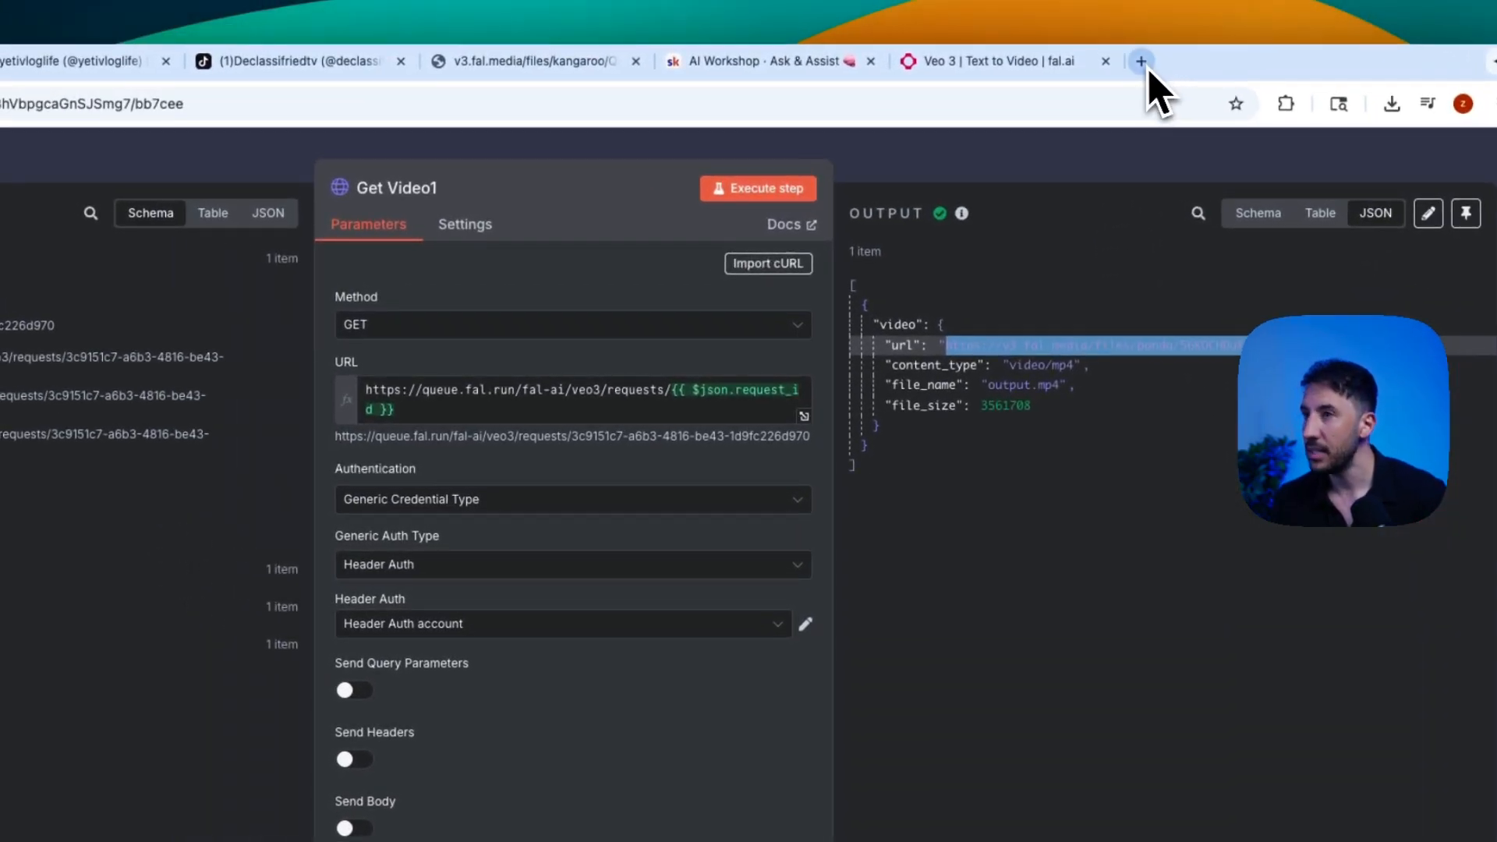
click(1141, 61)
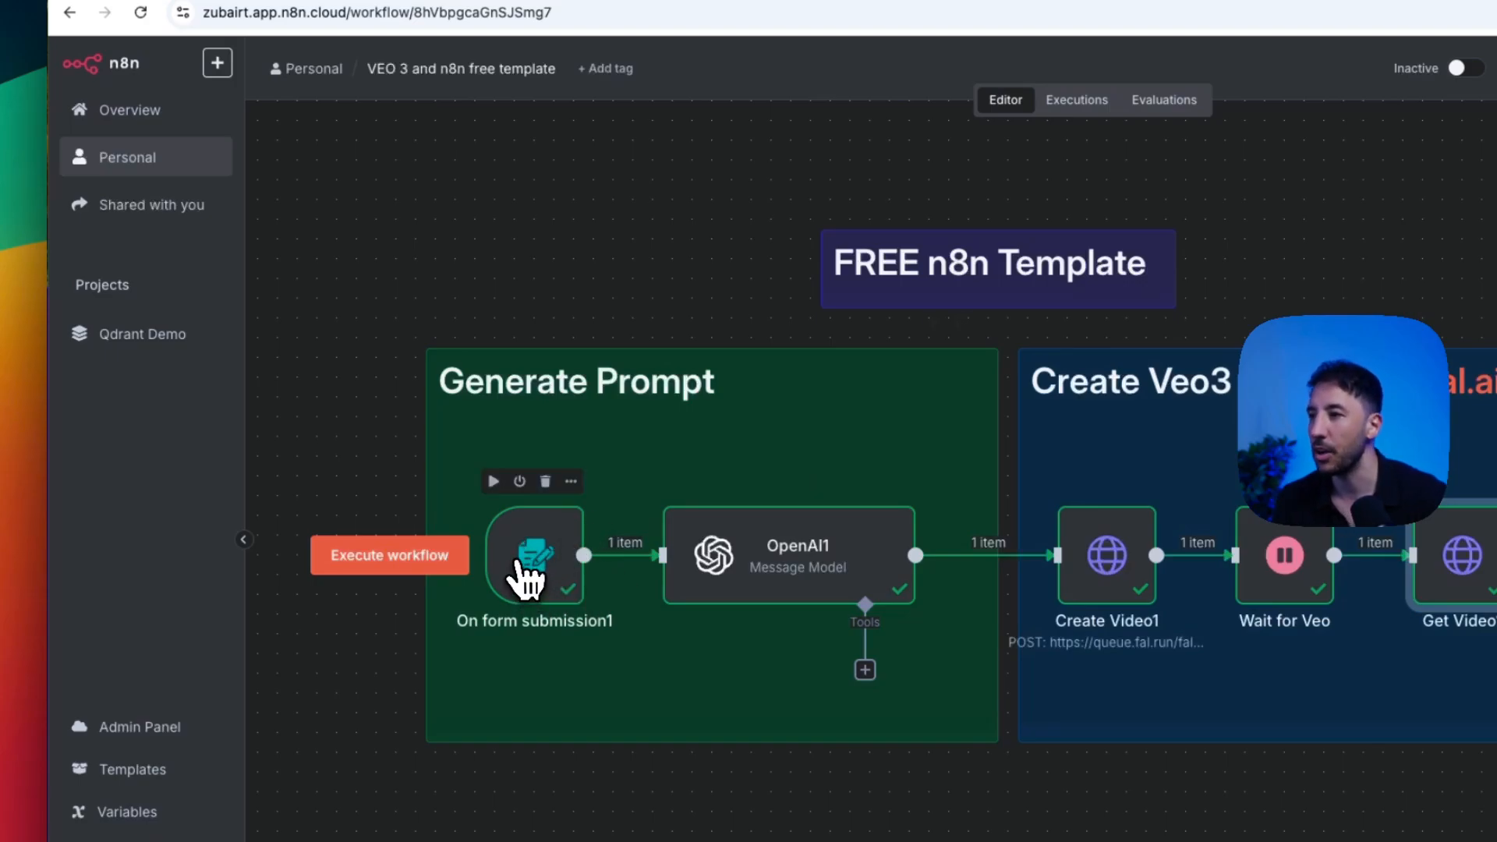
double_click(533, 555)
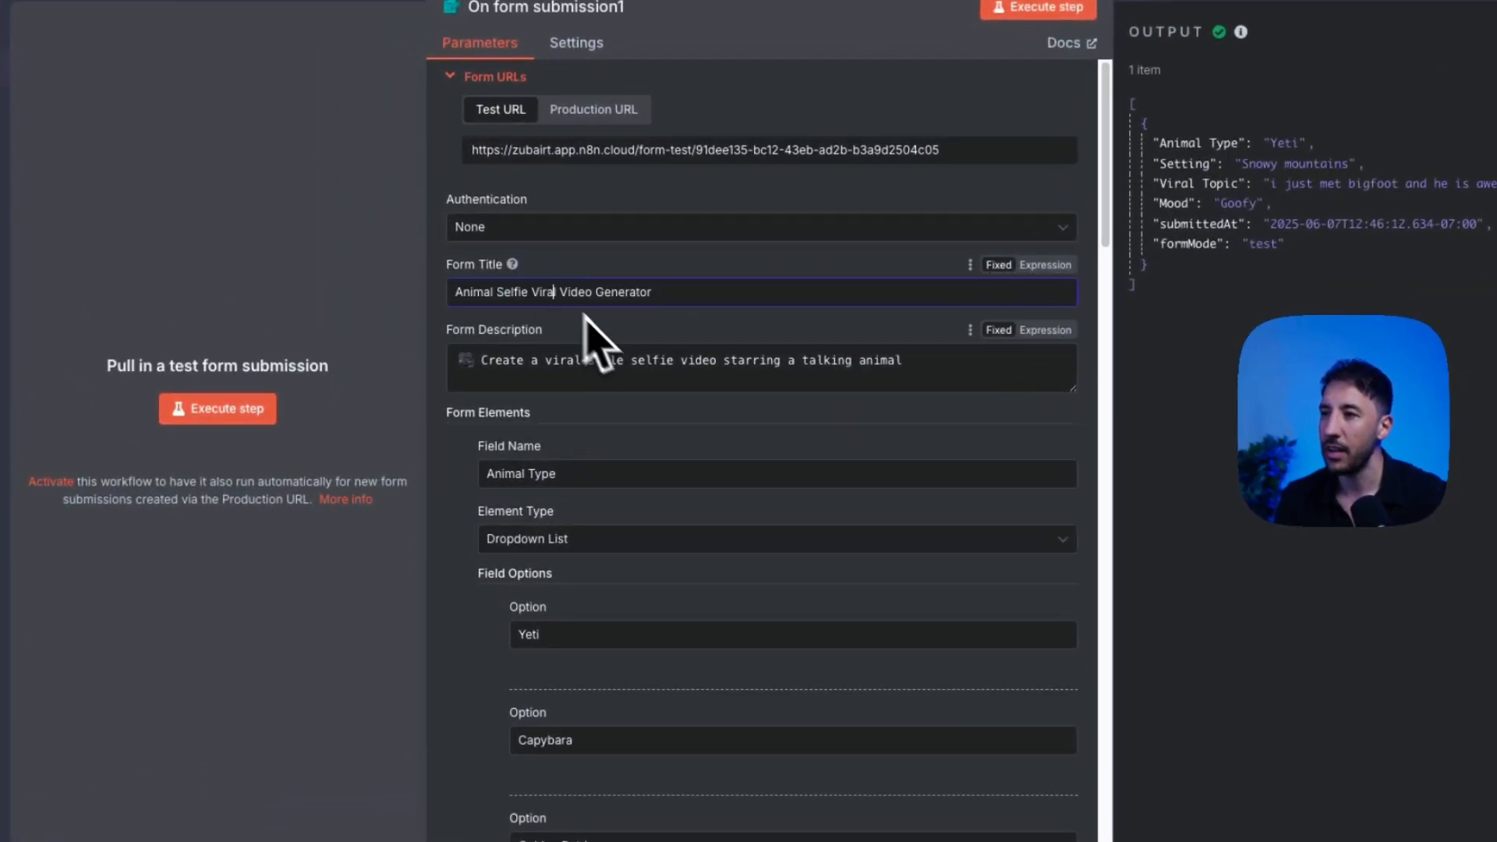
mouse_move(647, 375)
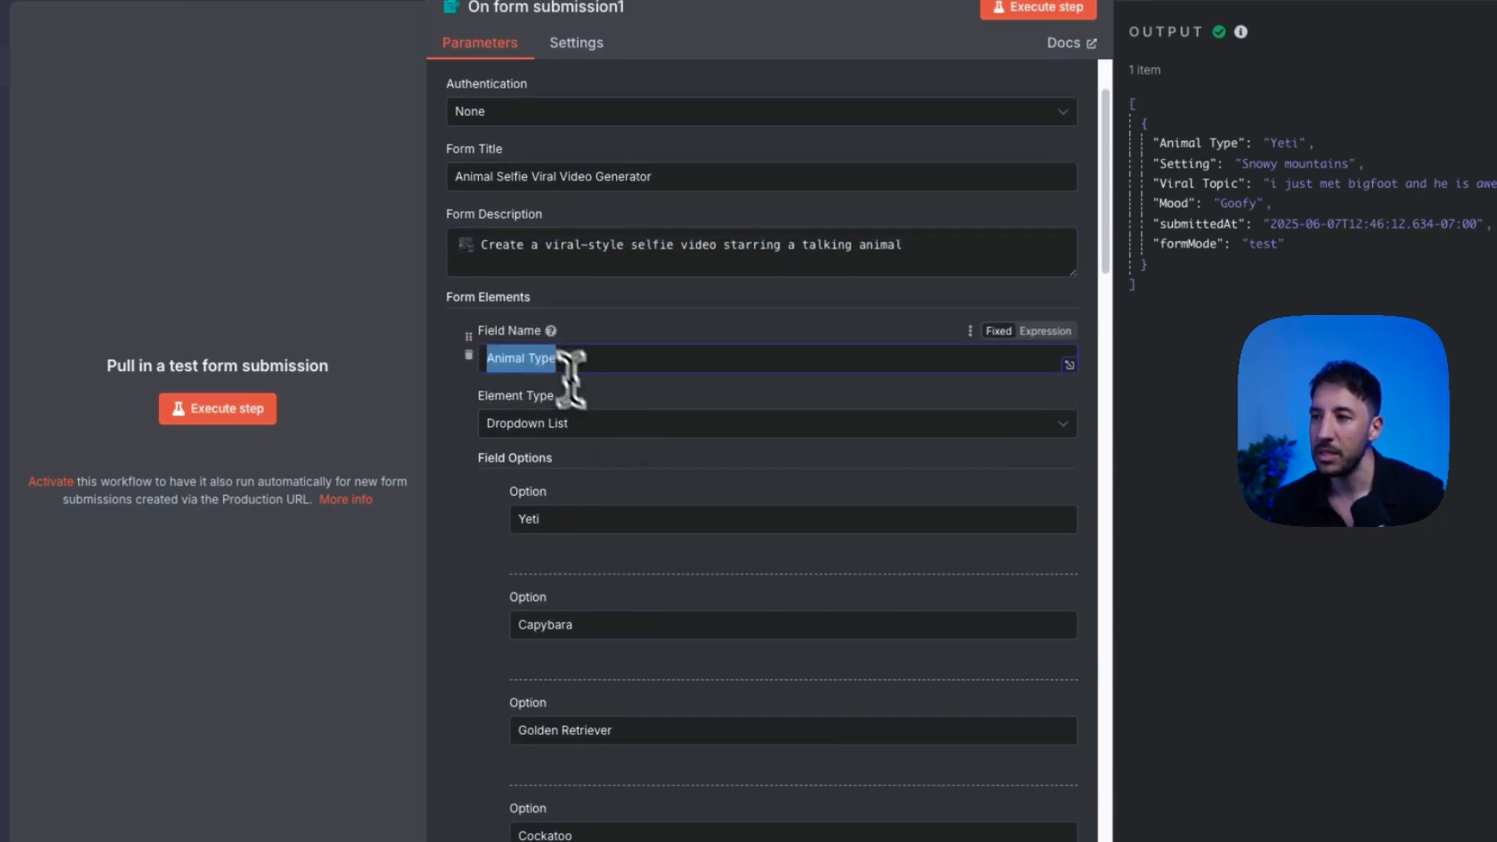
click(774, 424)
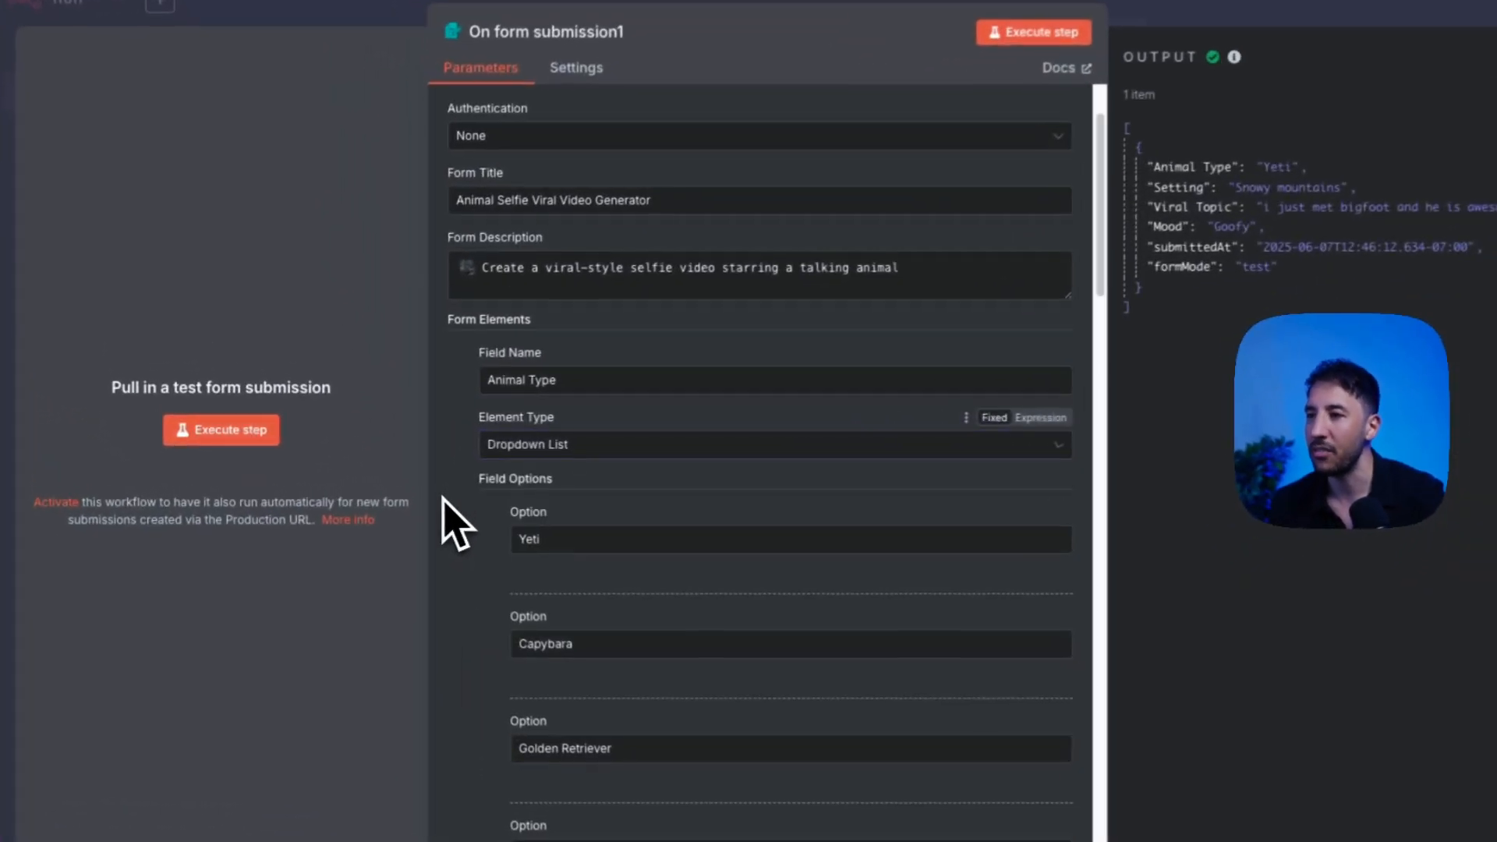
scroll(down, 3)
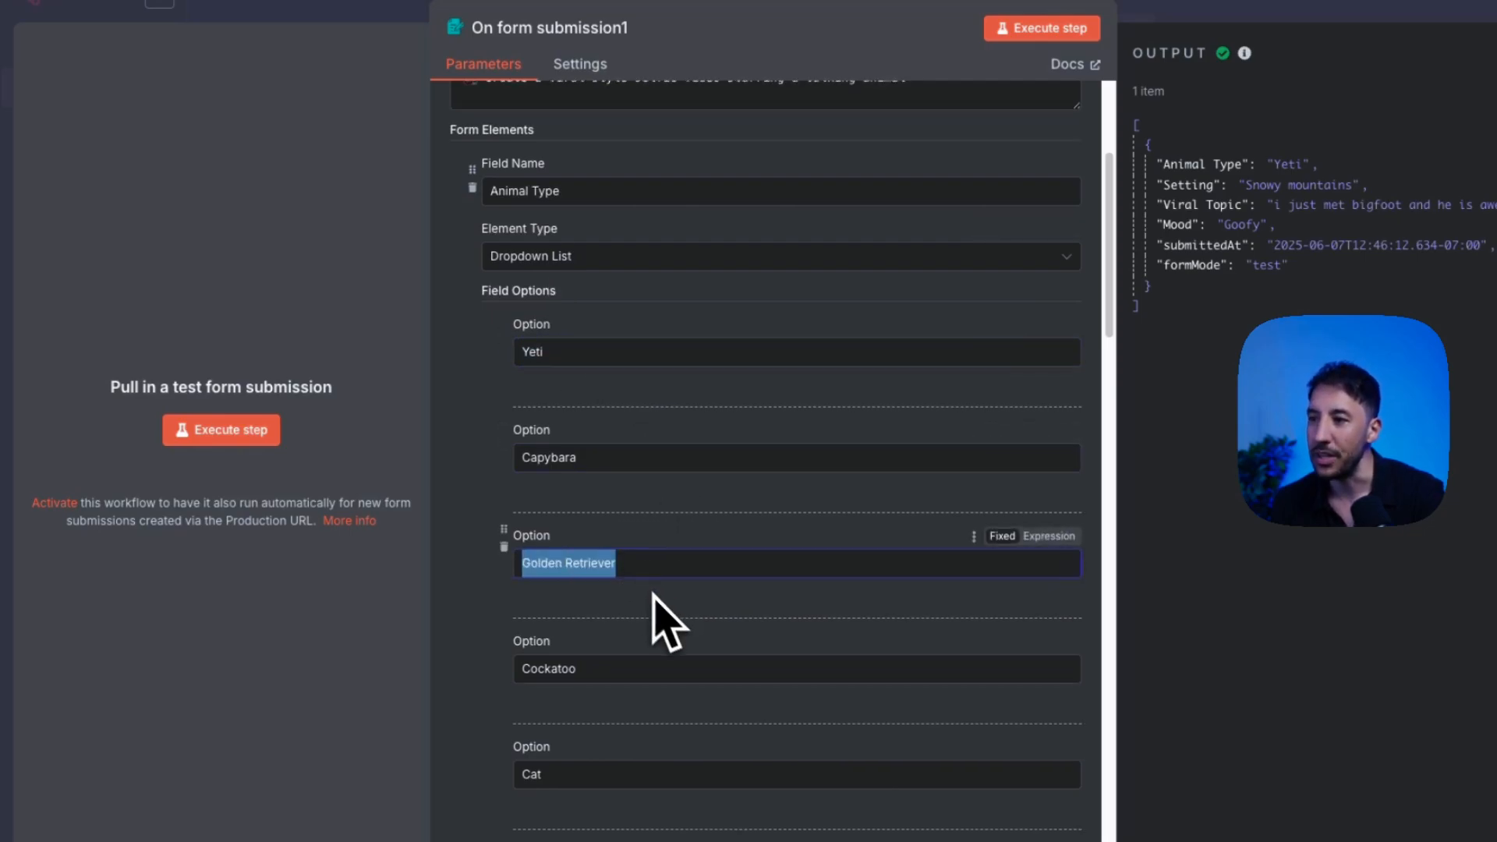
scroll(down, 3)
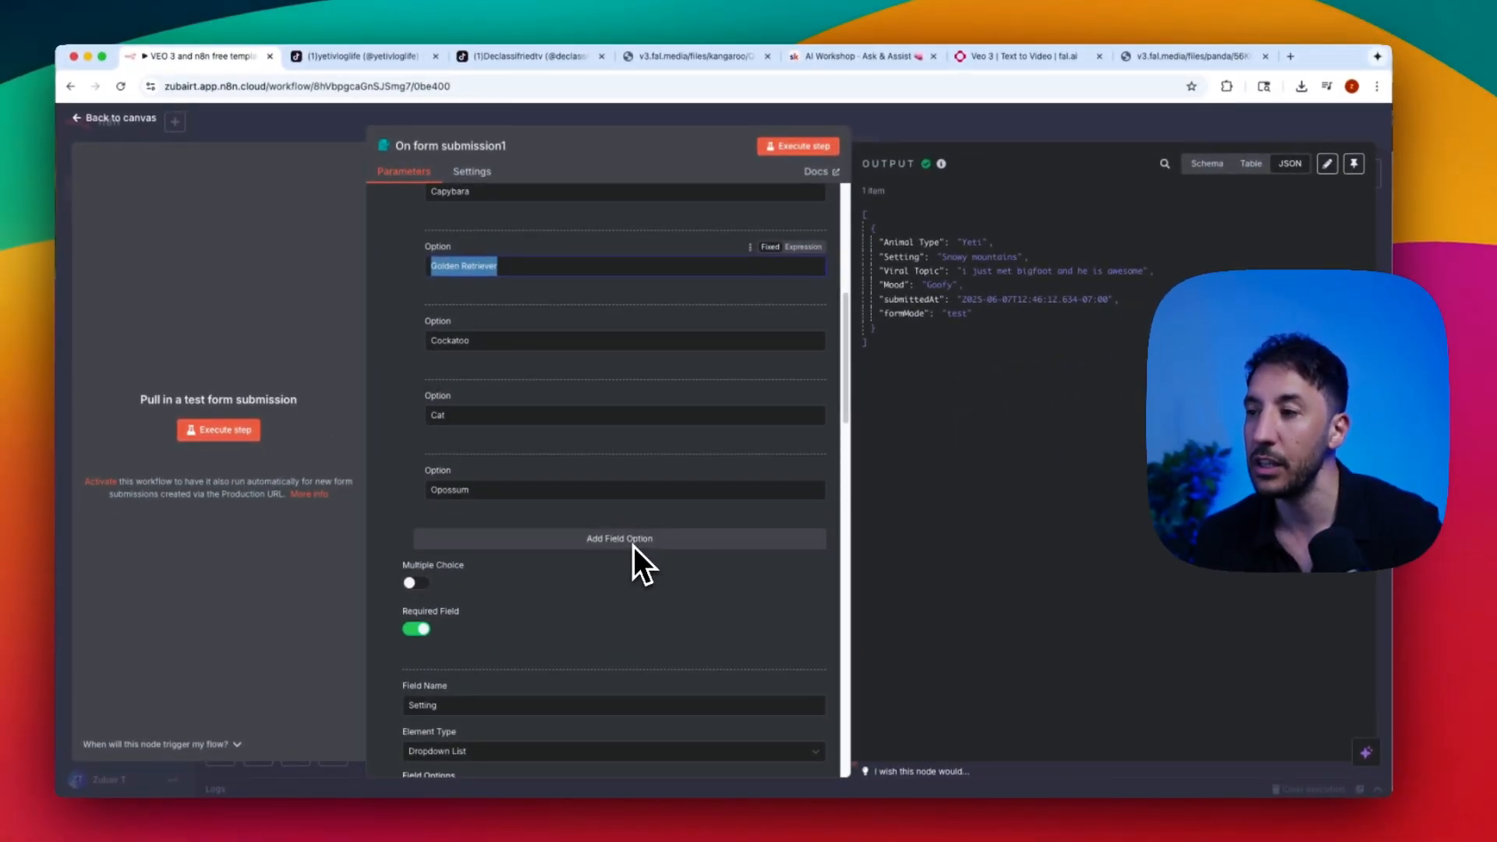
scroll(down, 3)
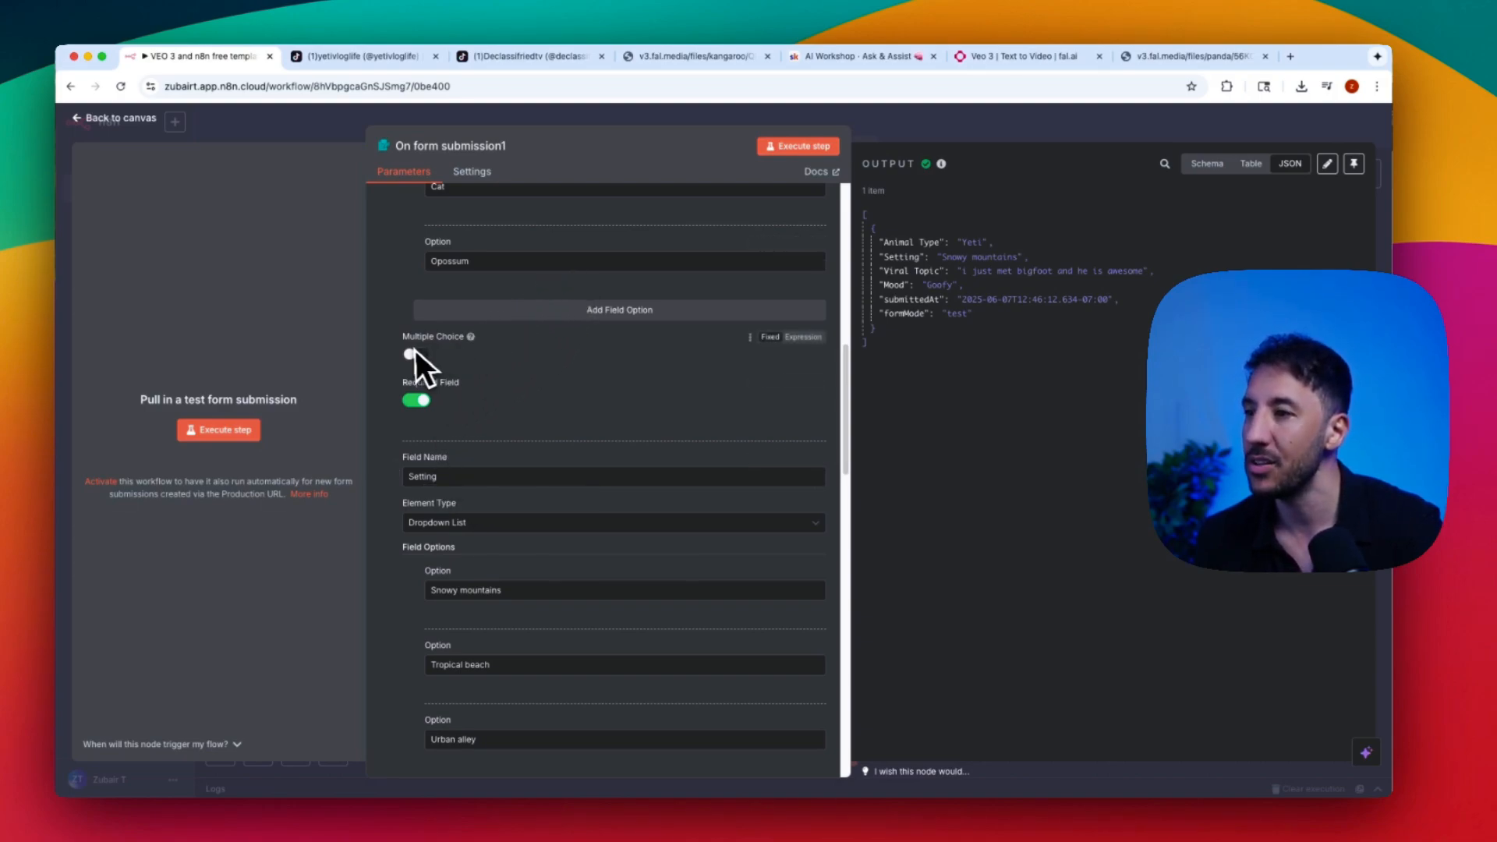
scroll(down, 3)
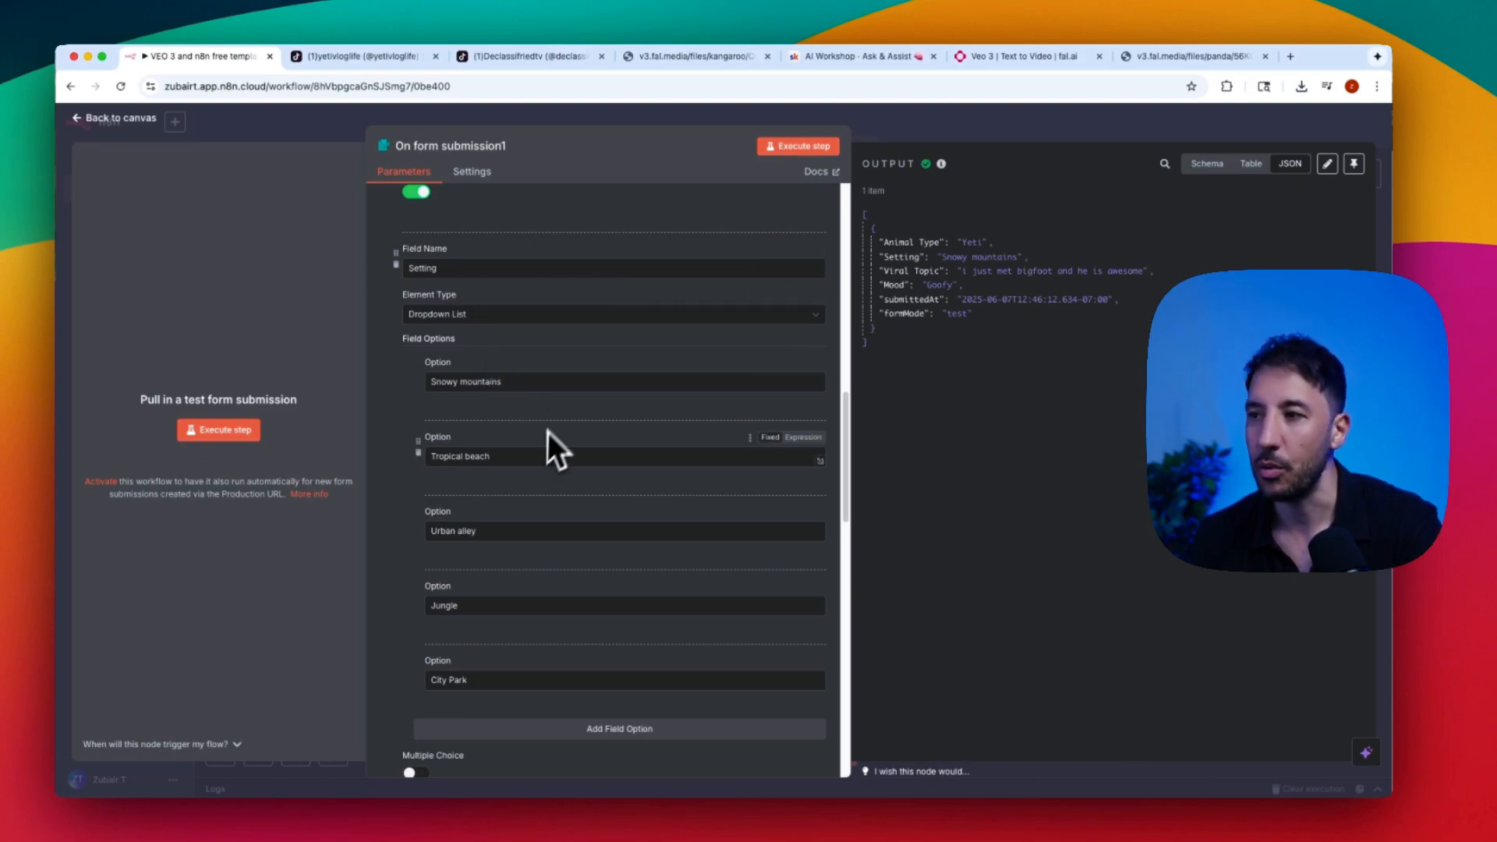
scroll(down, 3)
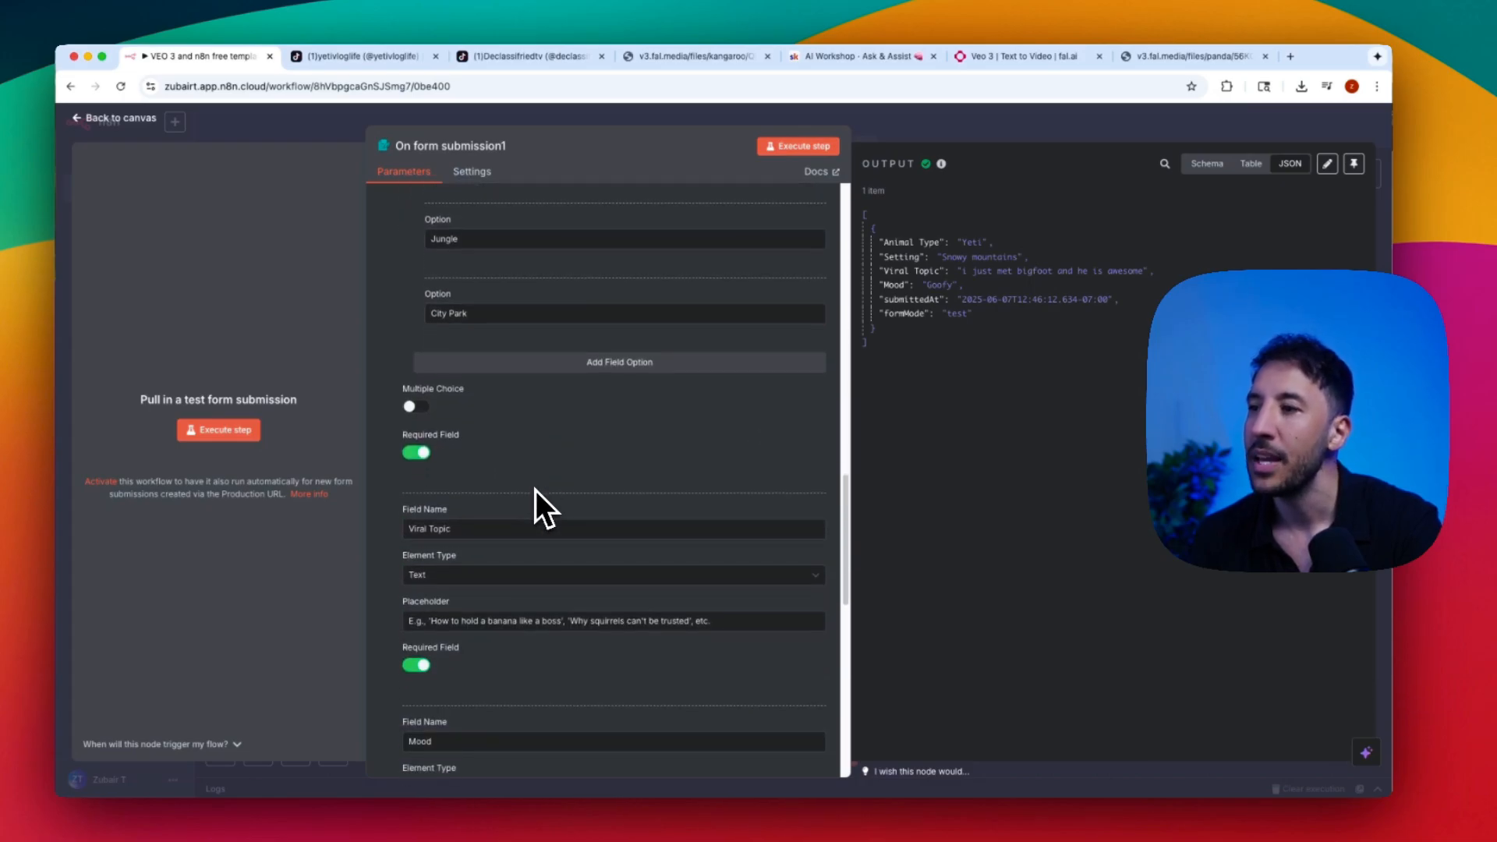
scroll(down, 3)
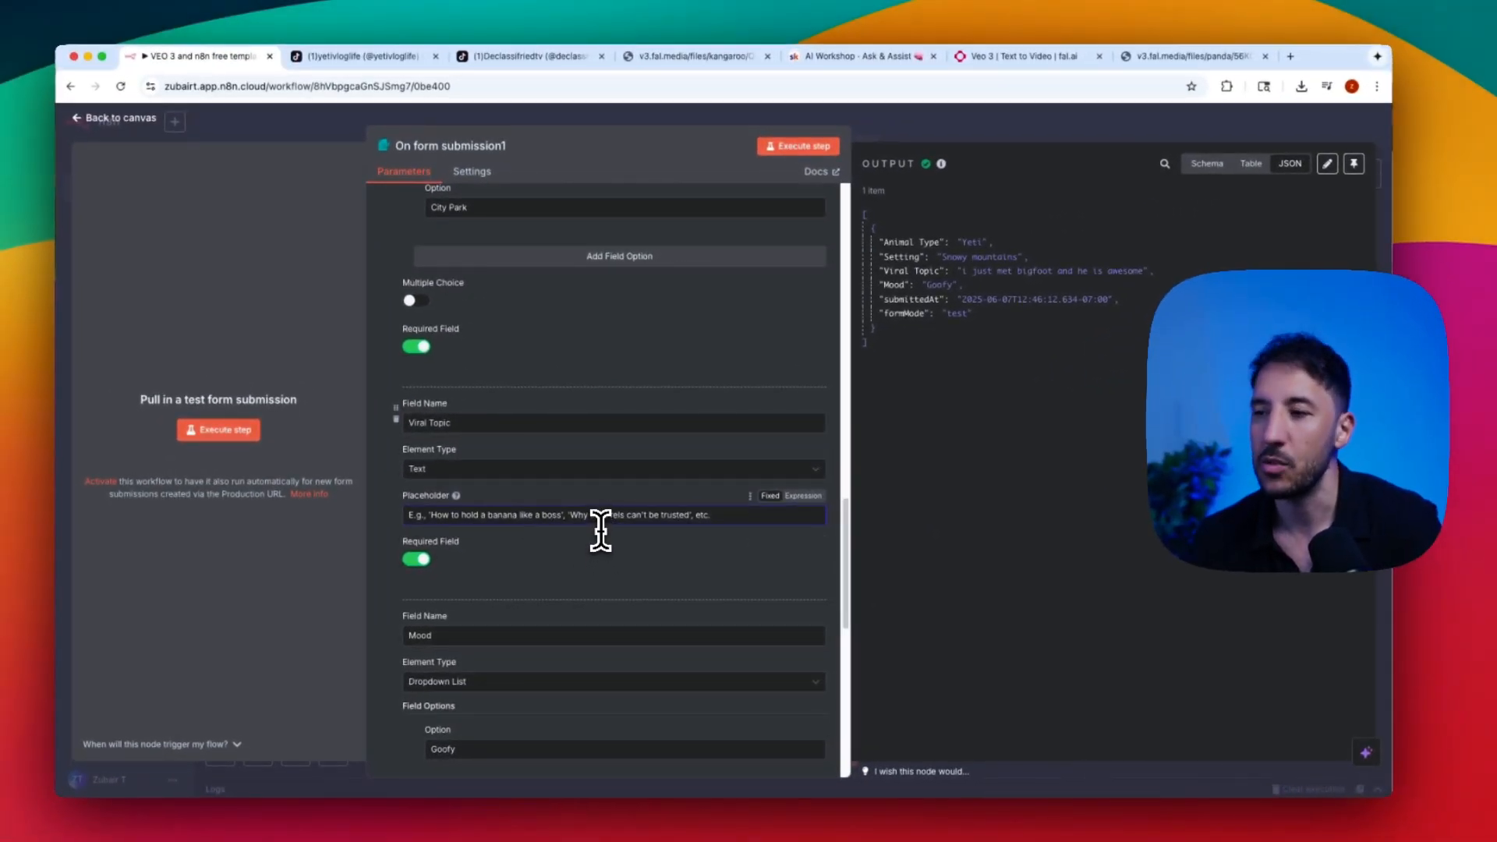
scroll(down, 3)
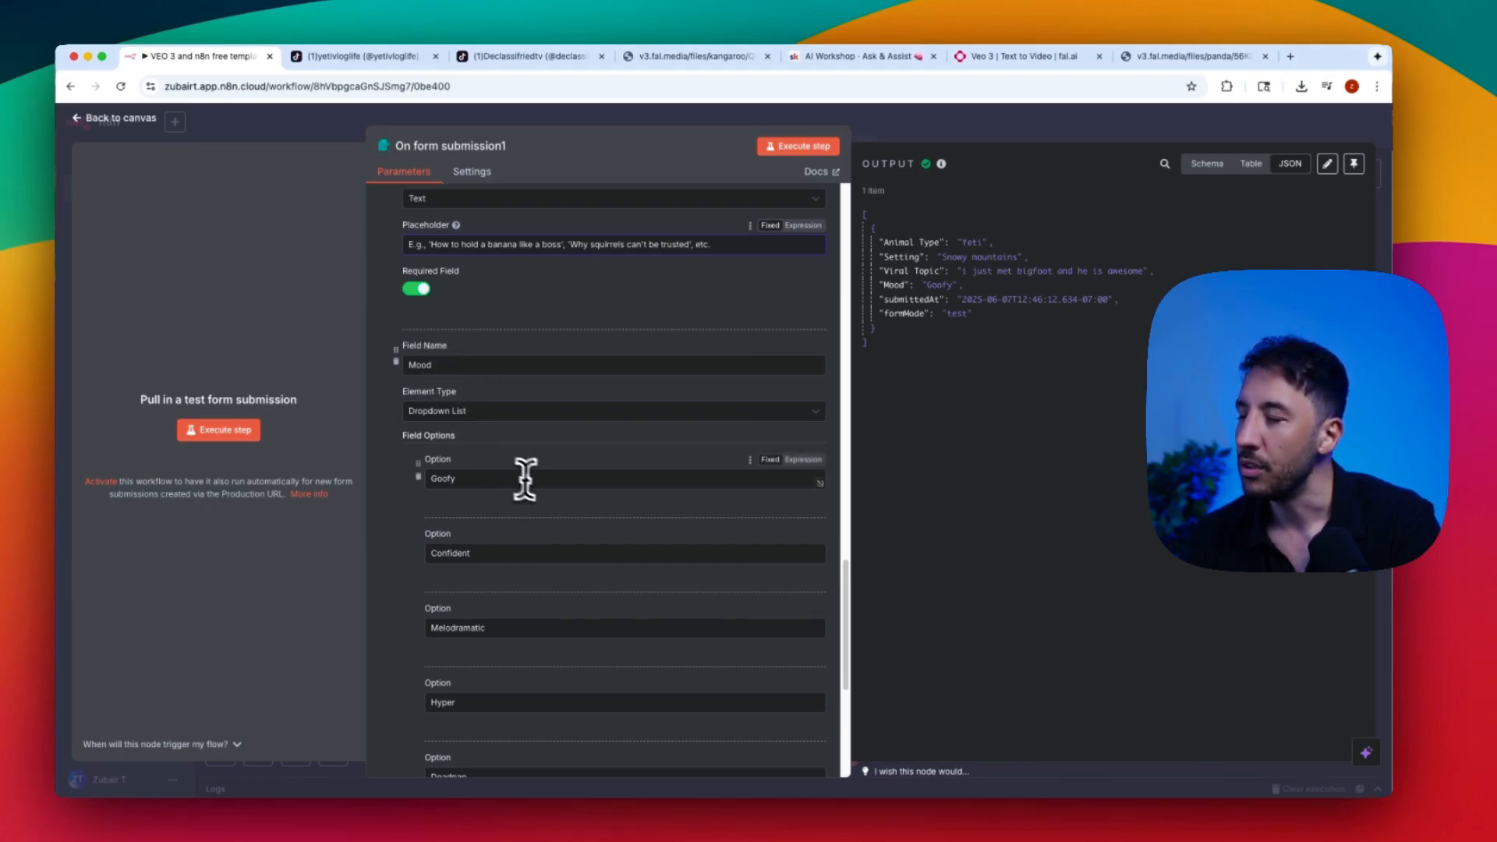
mouse_move(469, 400)
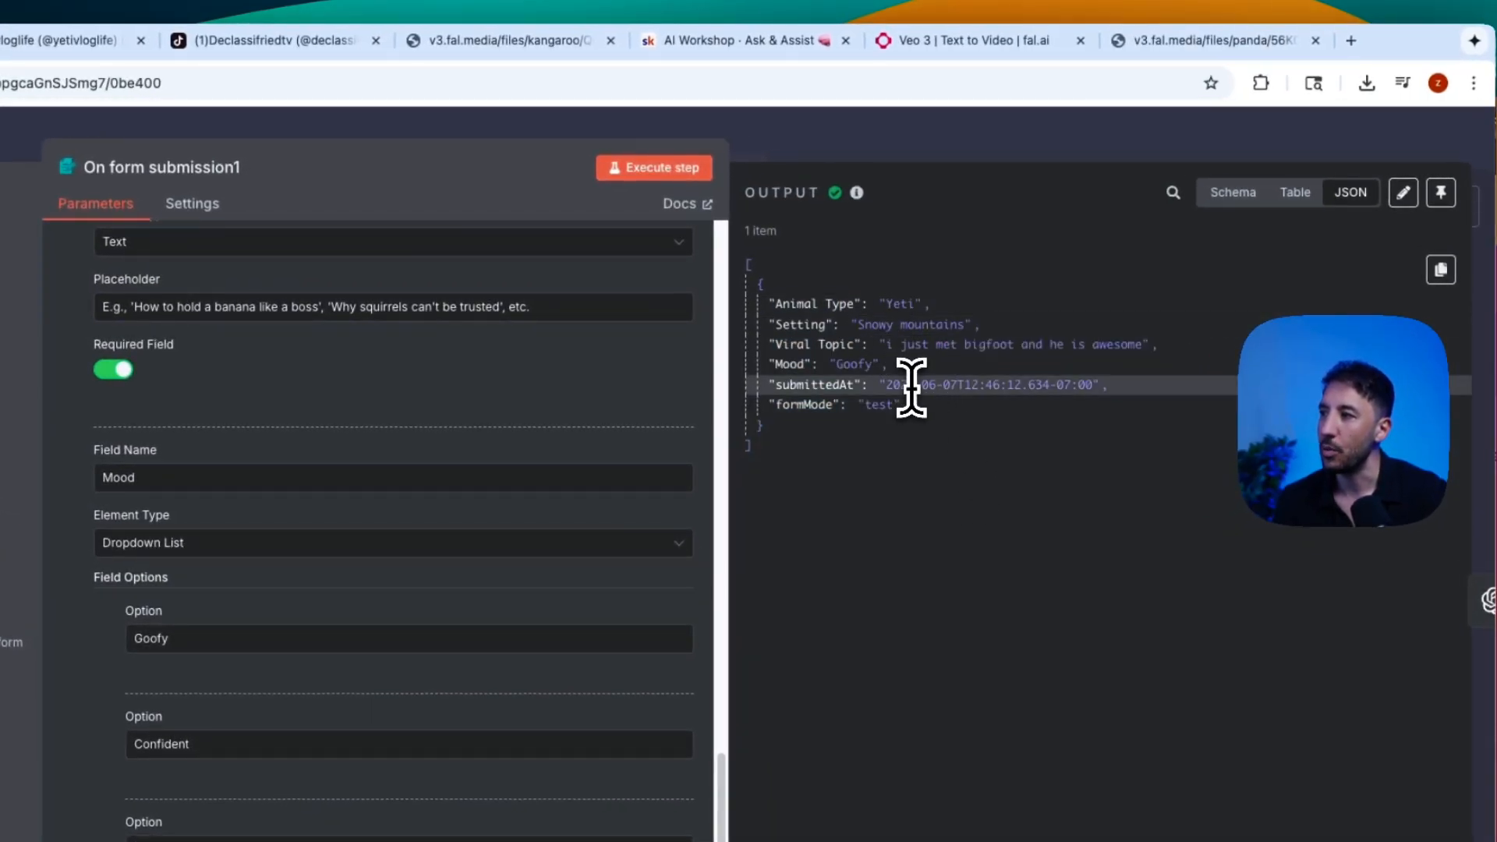
mouse_move(1170, 441)
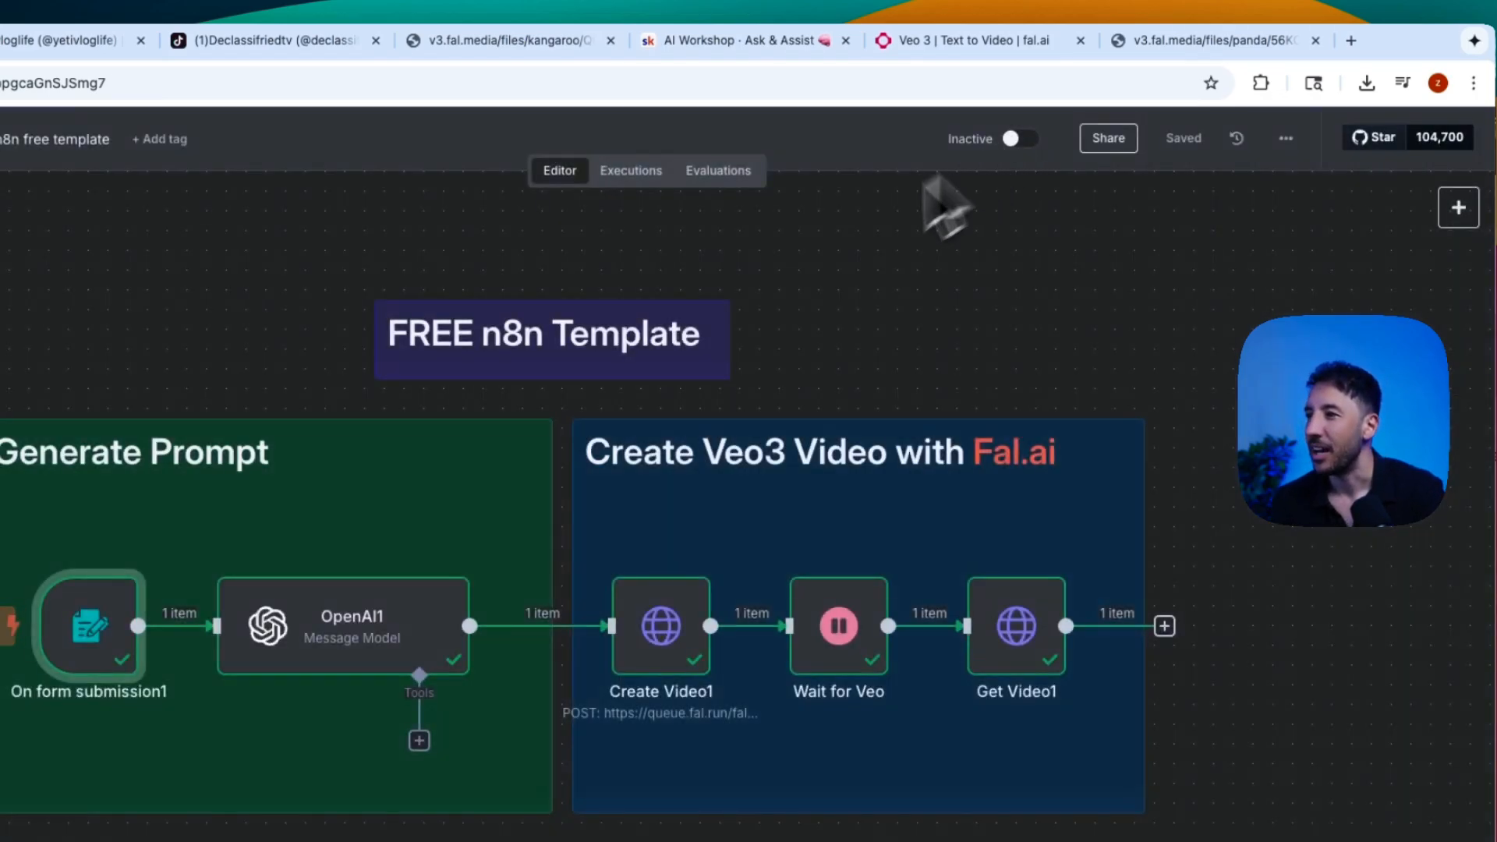
double_click(343, 627)
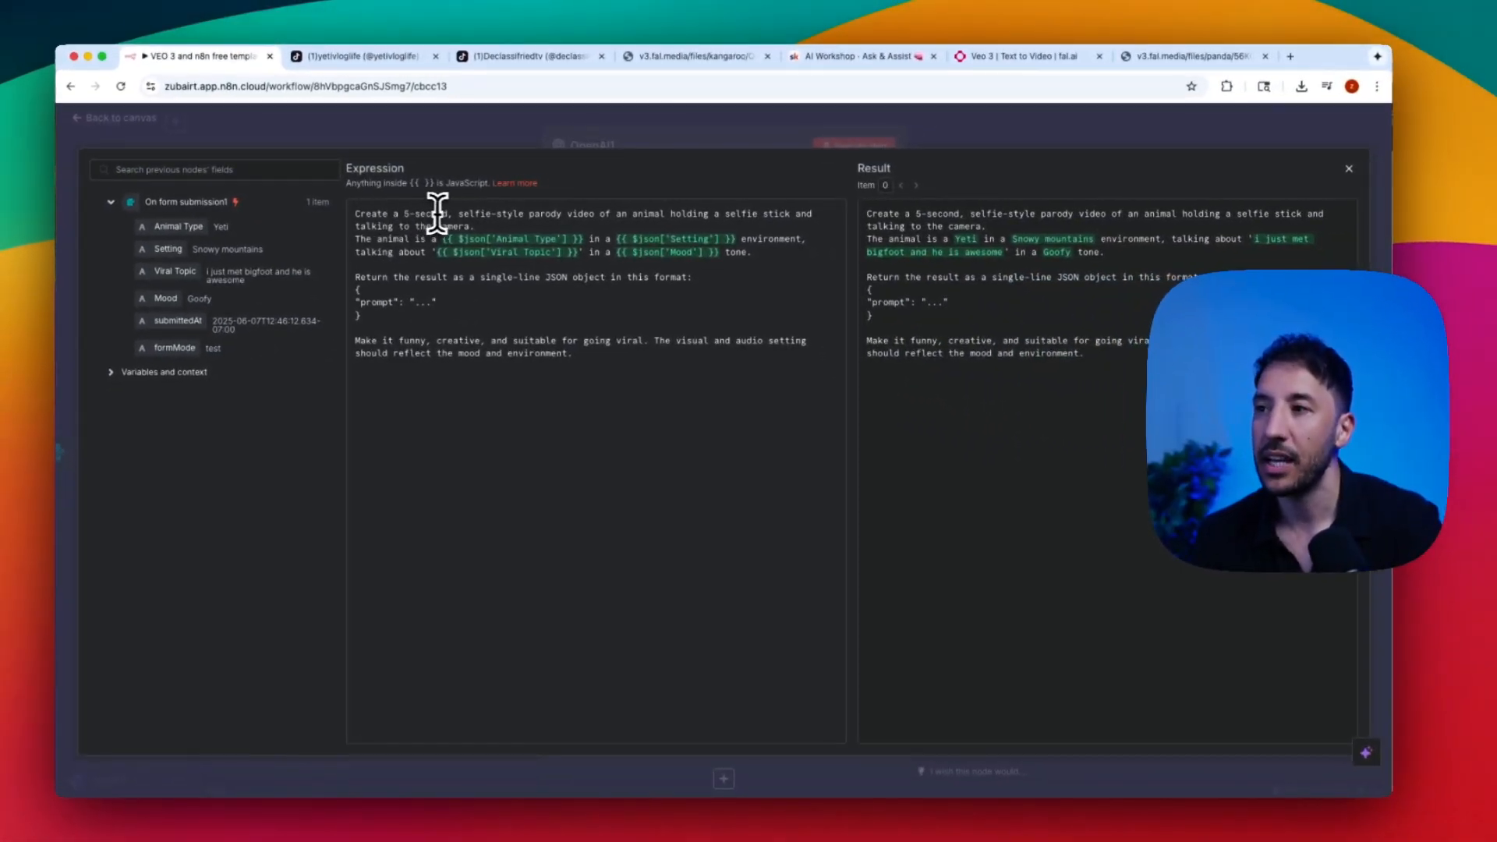
mouse_move(759, 251)
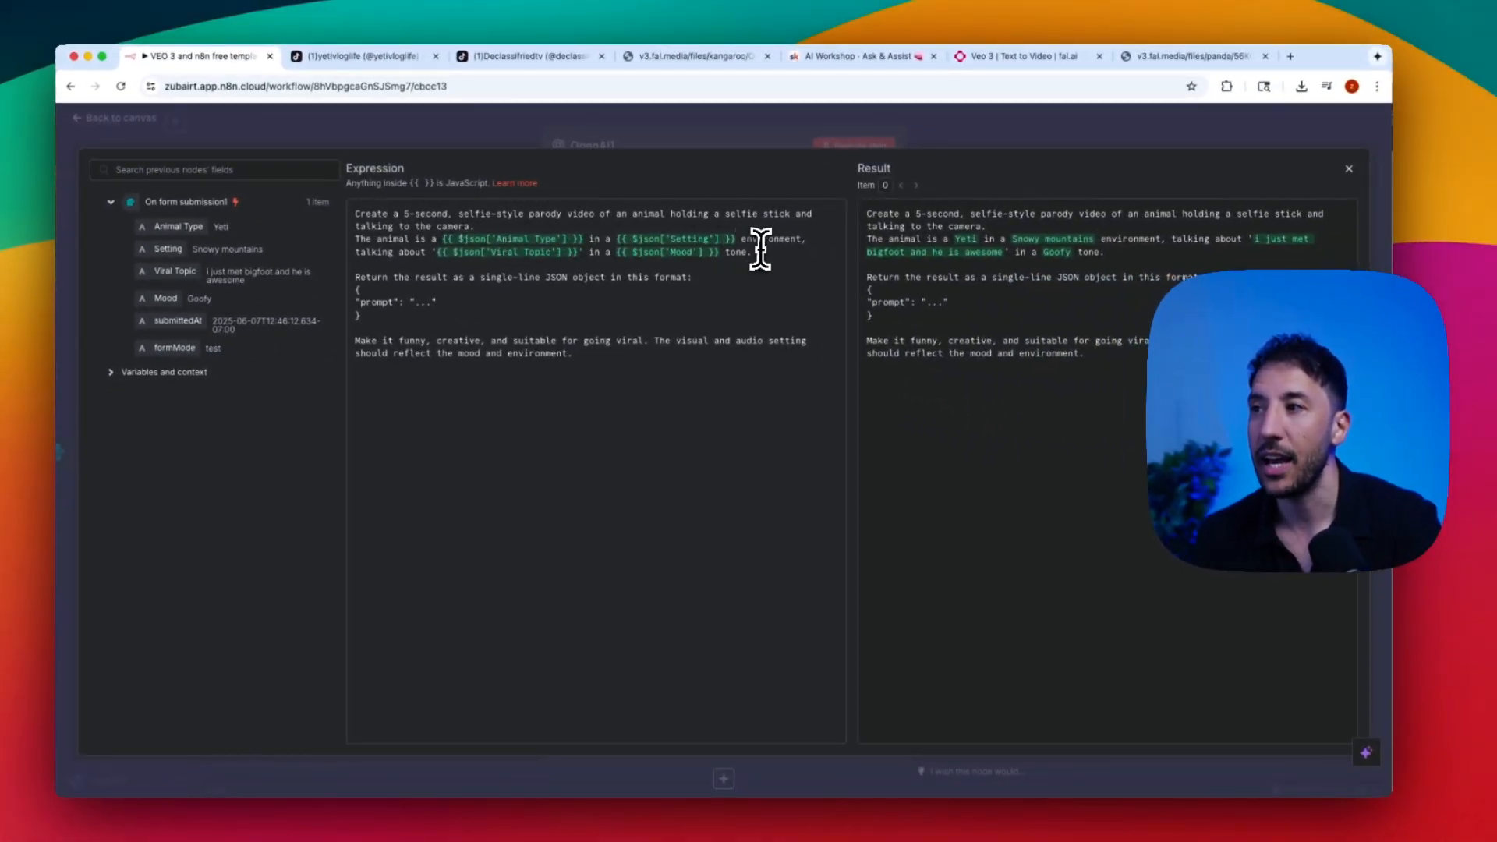
mouse_move(477, 268)
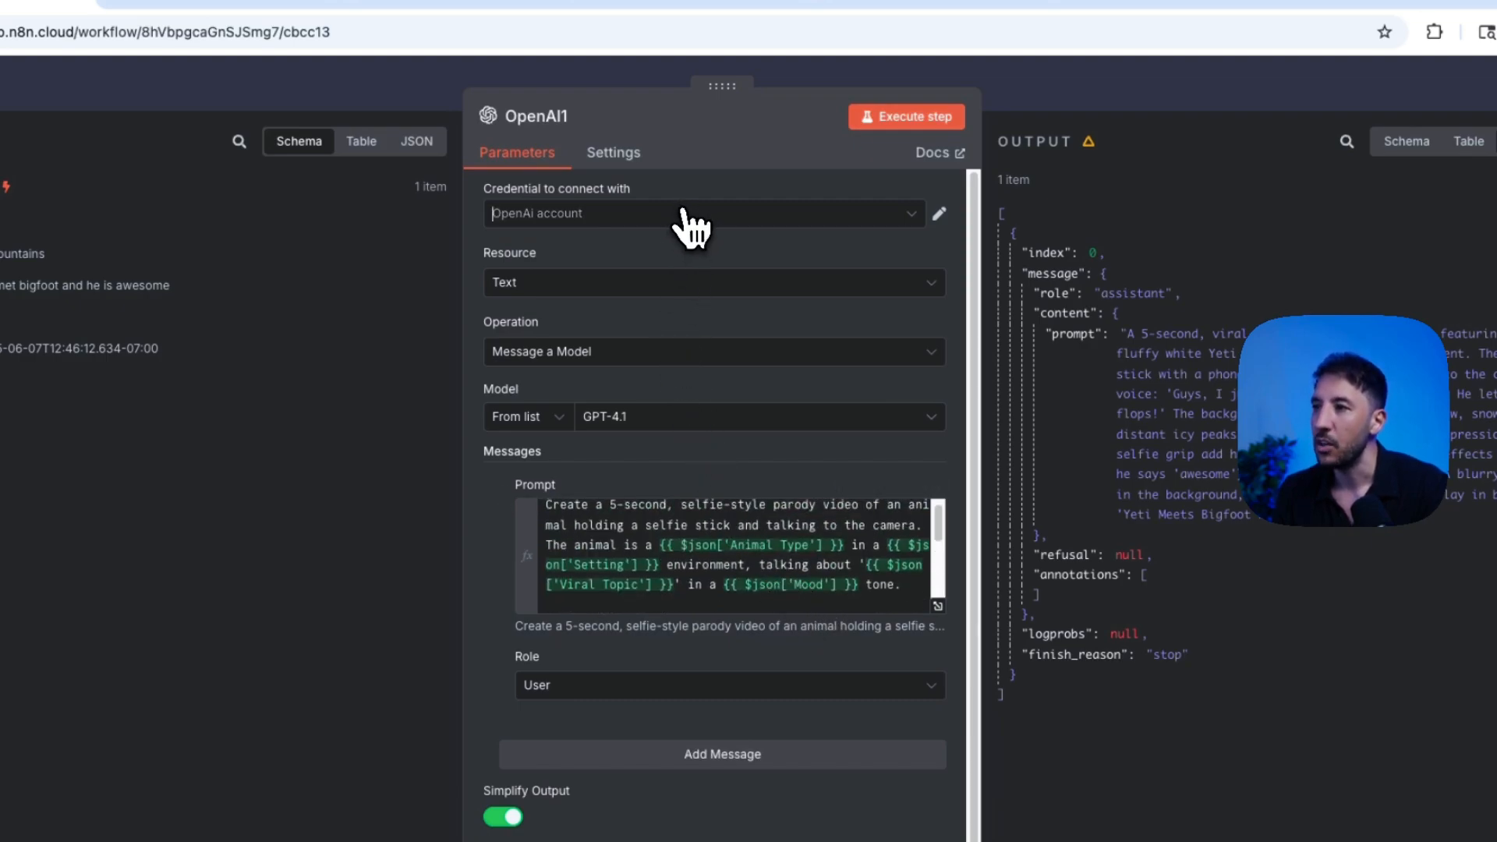
click(701, 212)
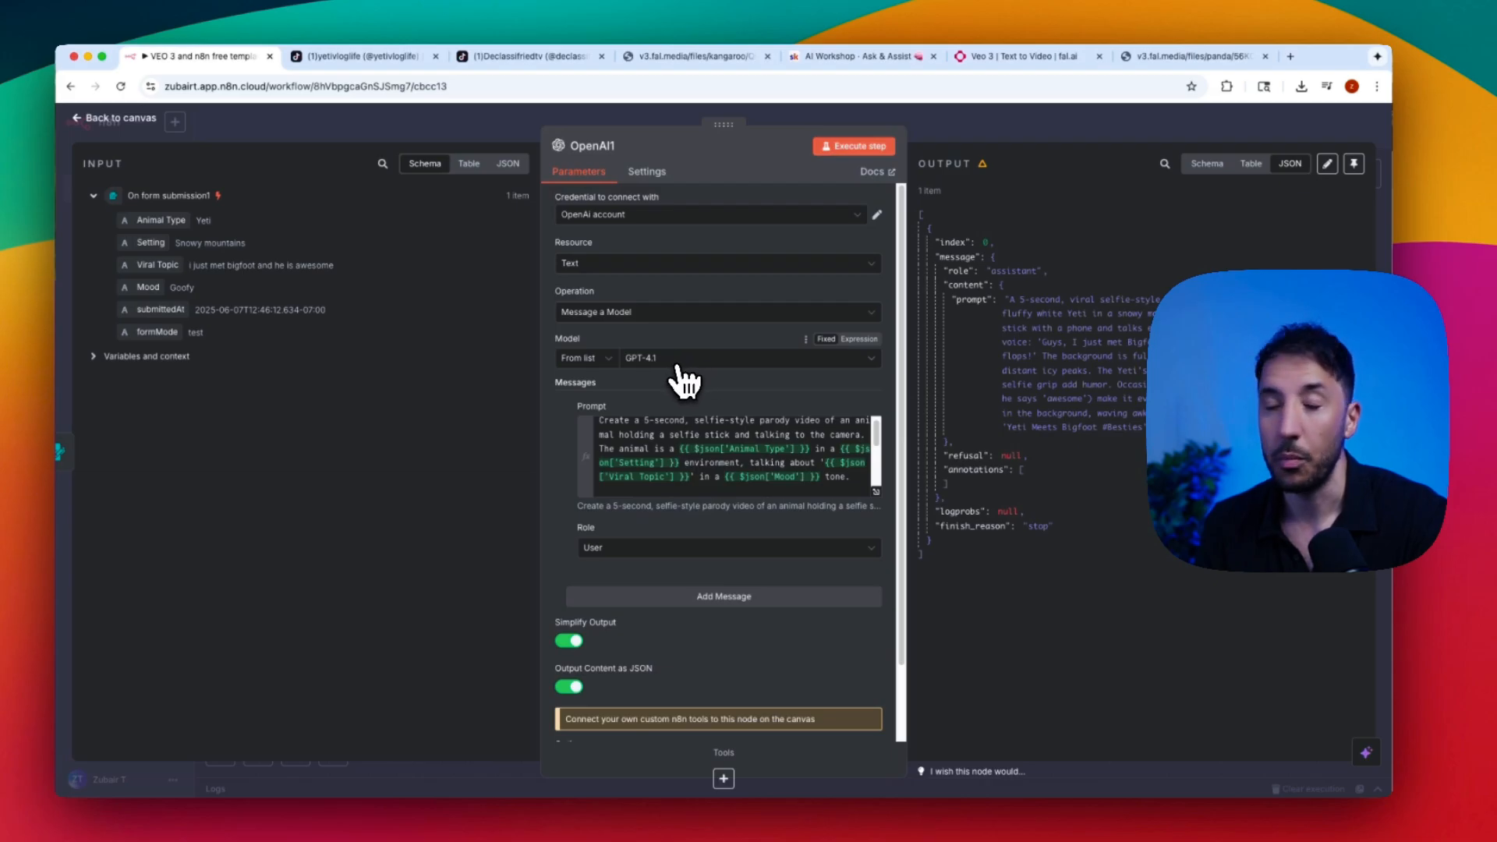
click(748, 359)
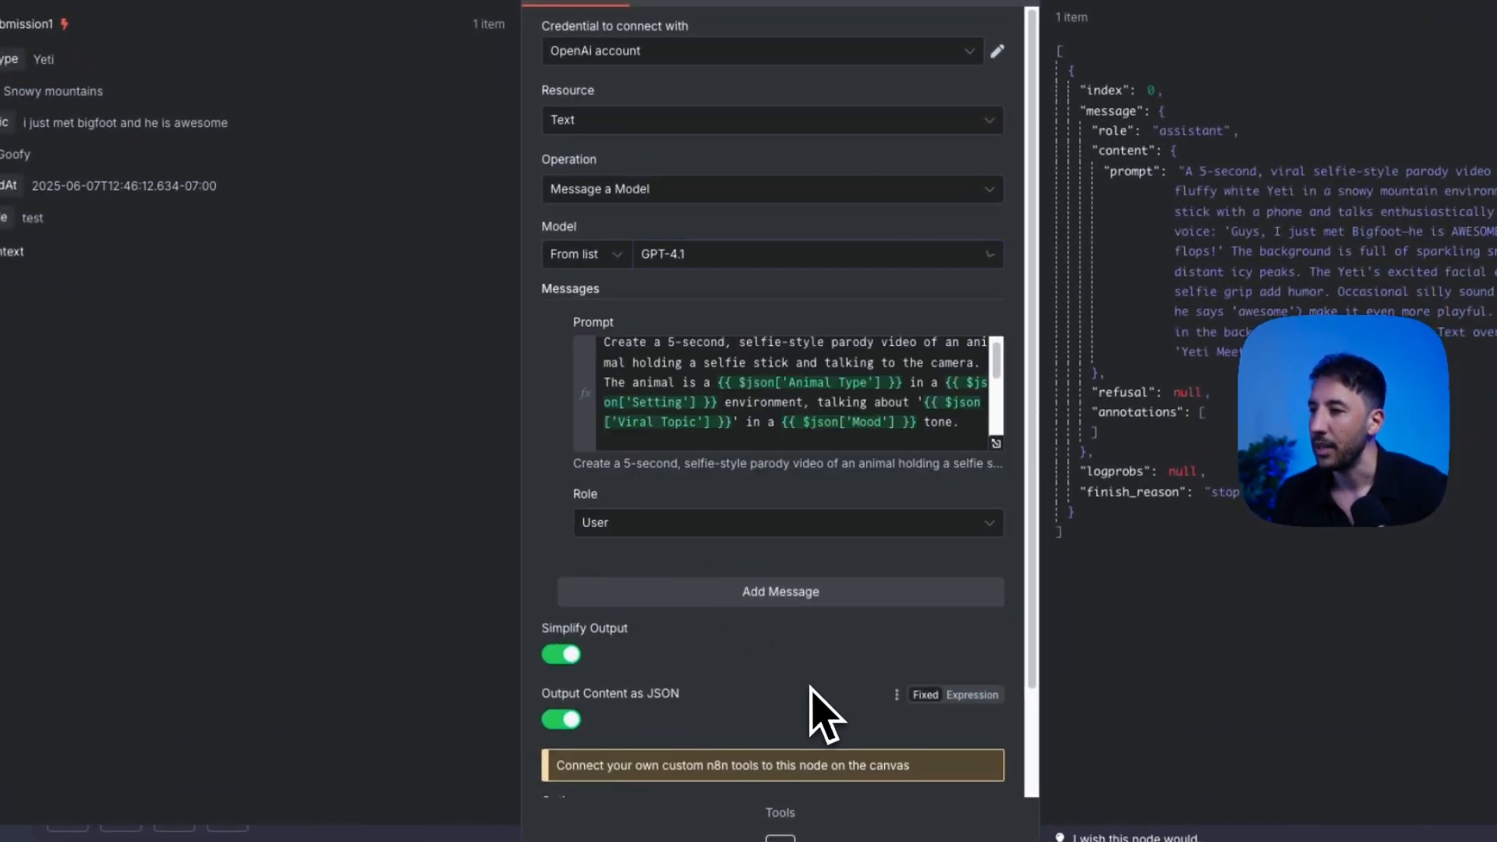
scroll(down, 3)
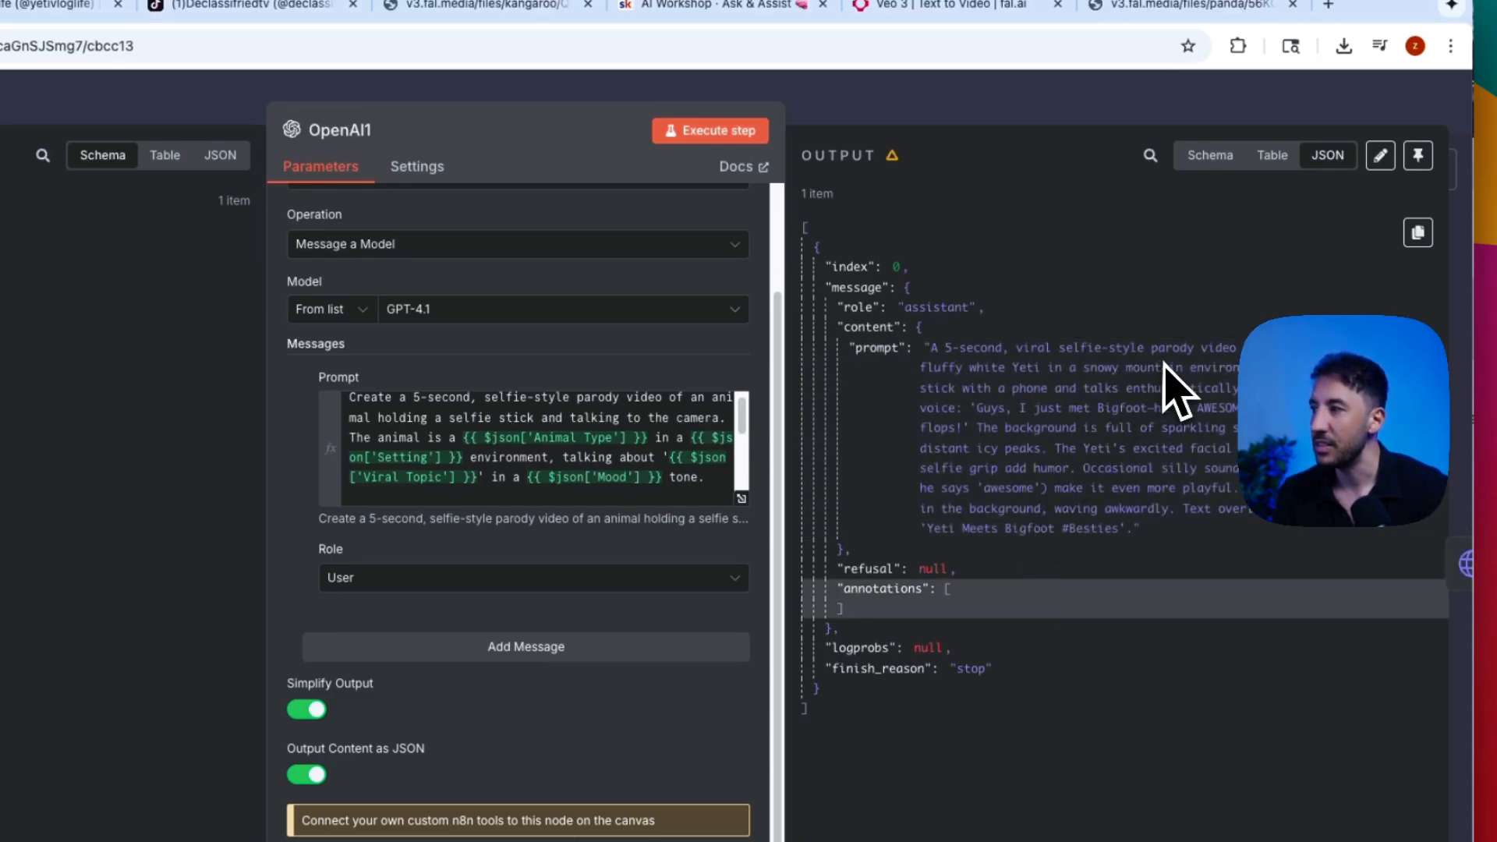
mouse_move(1204, 417)
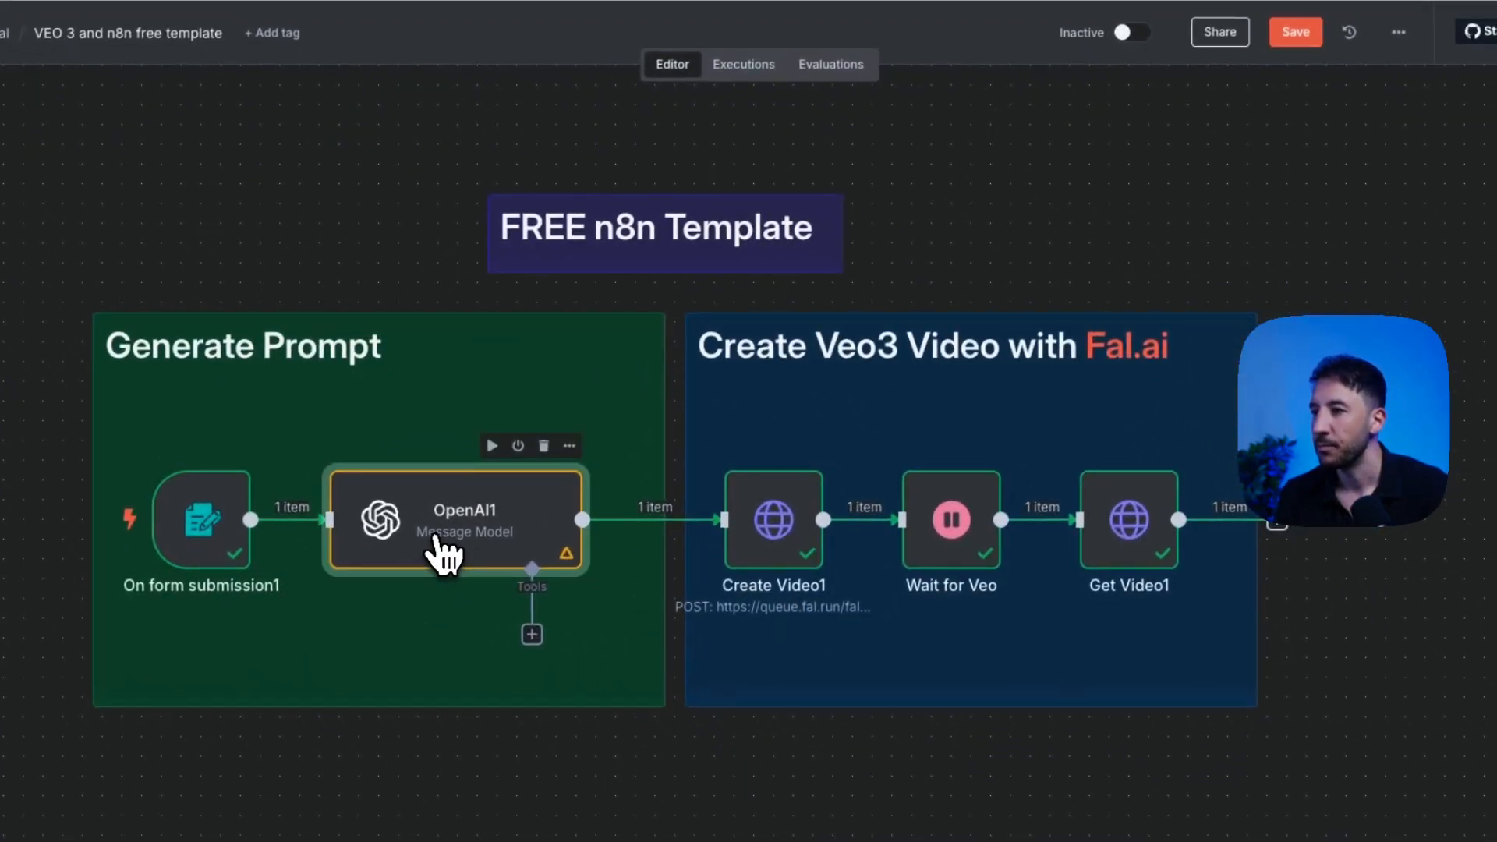
Review the Create Video1 request's veo3 URL and keep its existing Header Auth credential
double_click(456, 521)
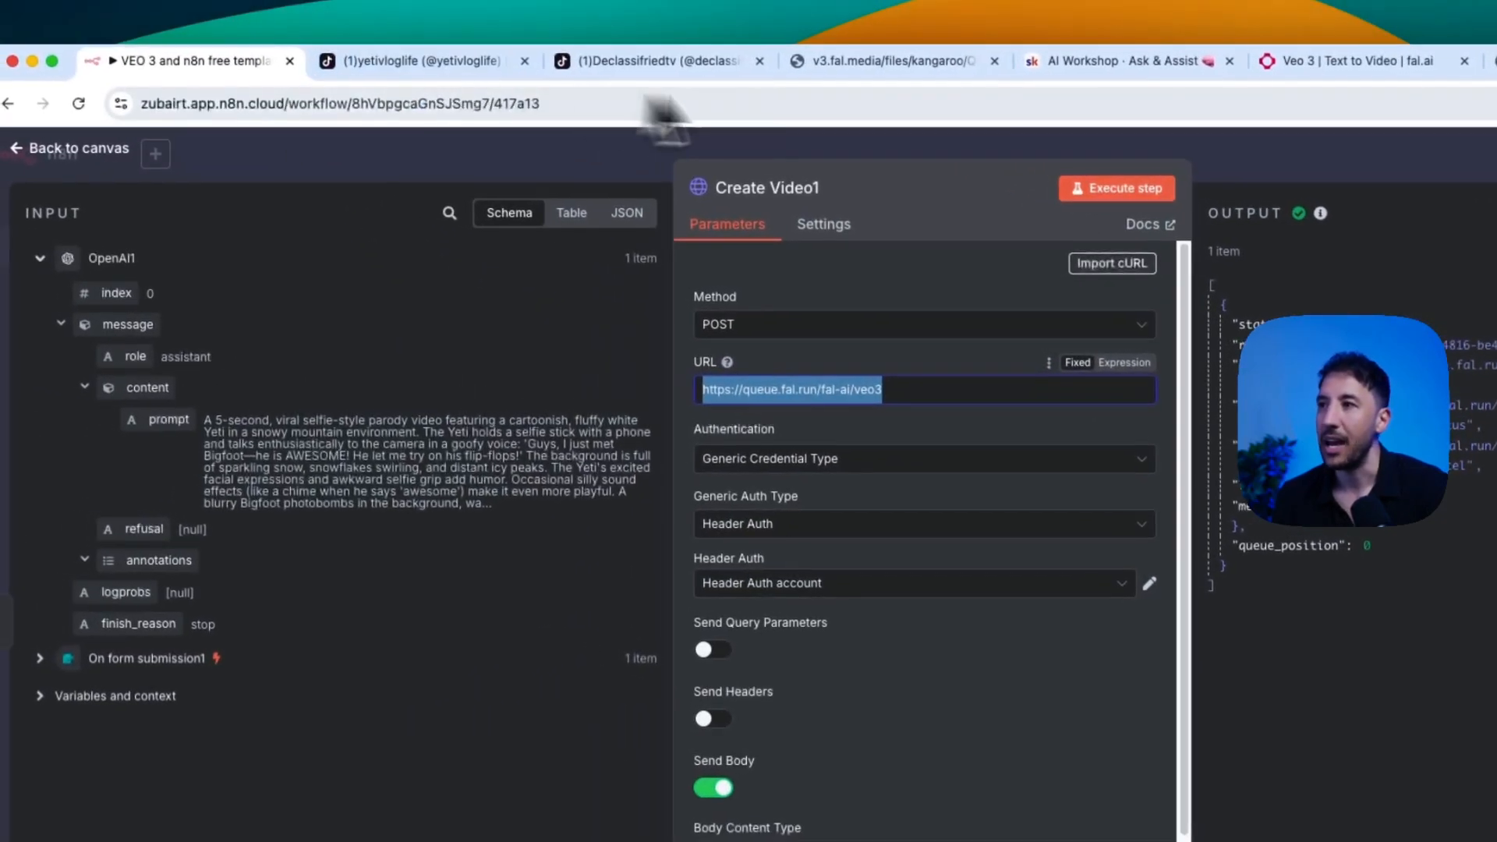
click(1361, 61)
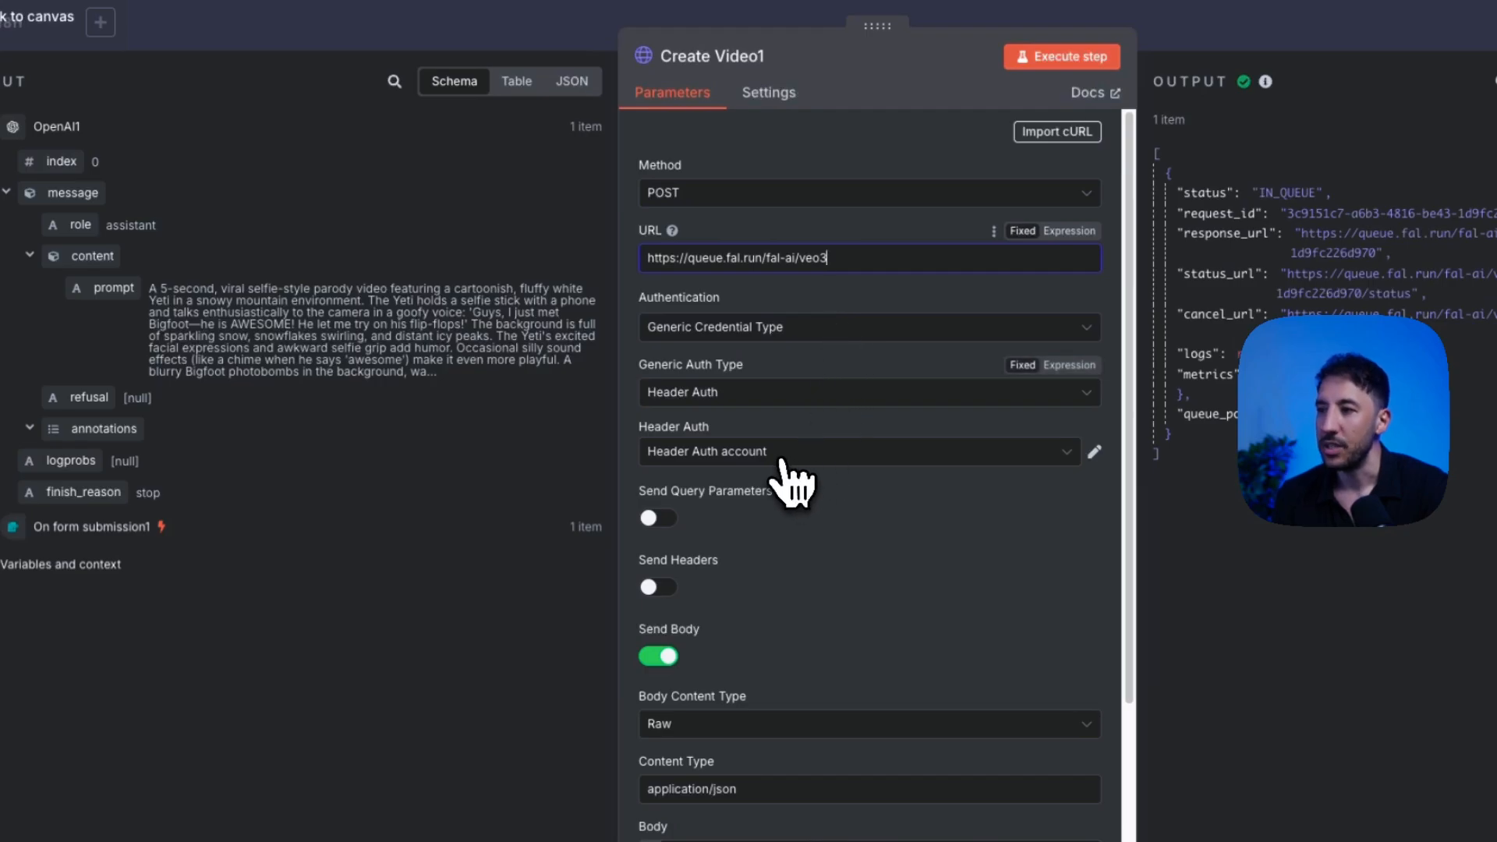
click(861, 452)
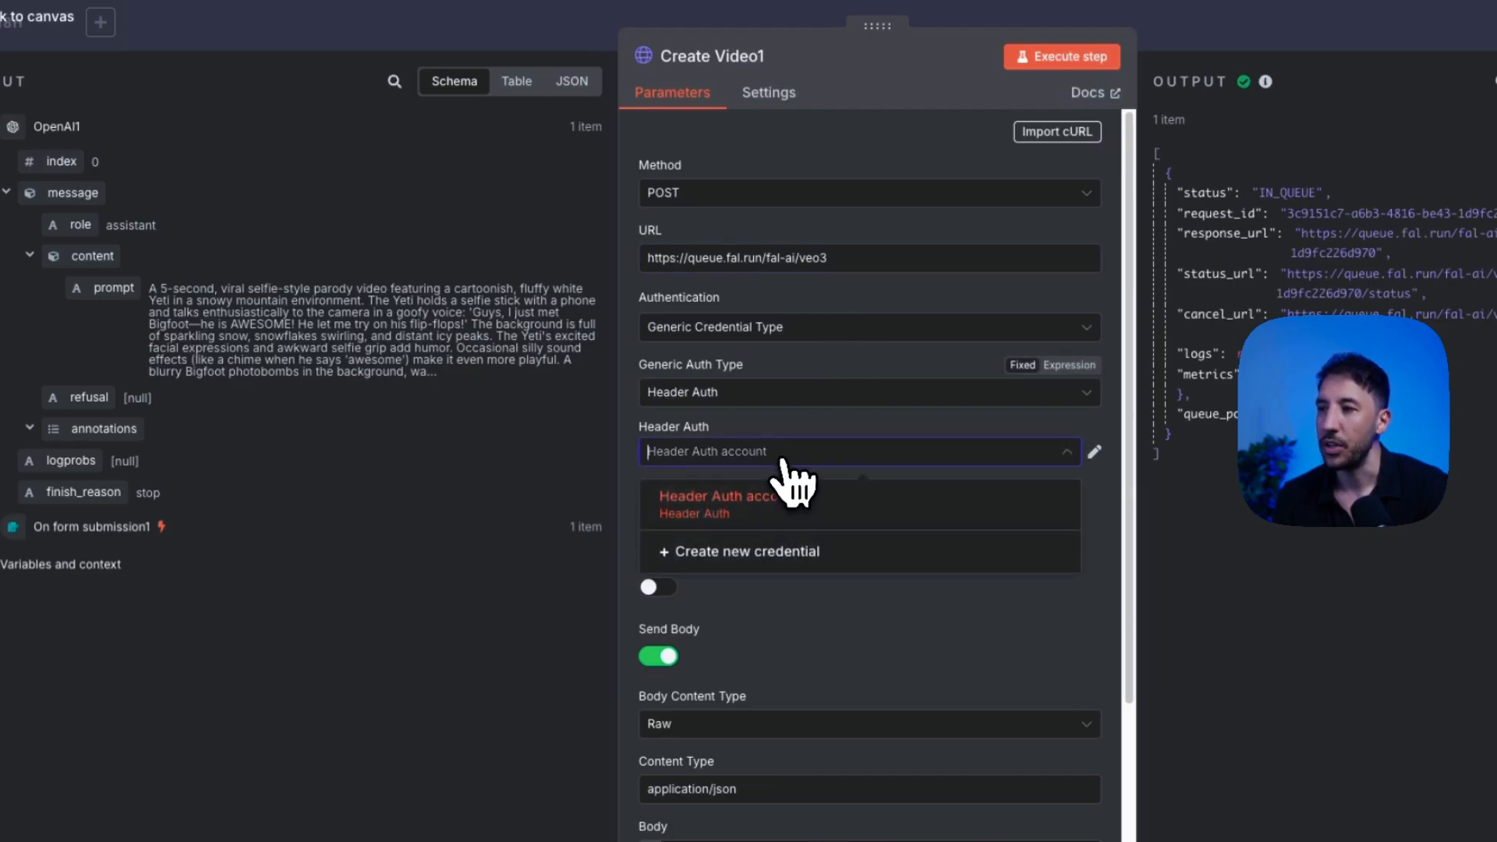
click(747, 552)
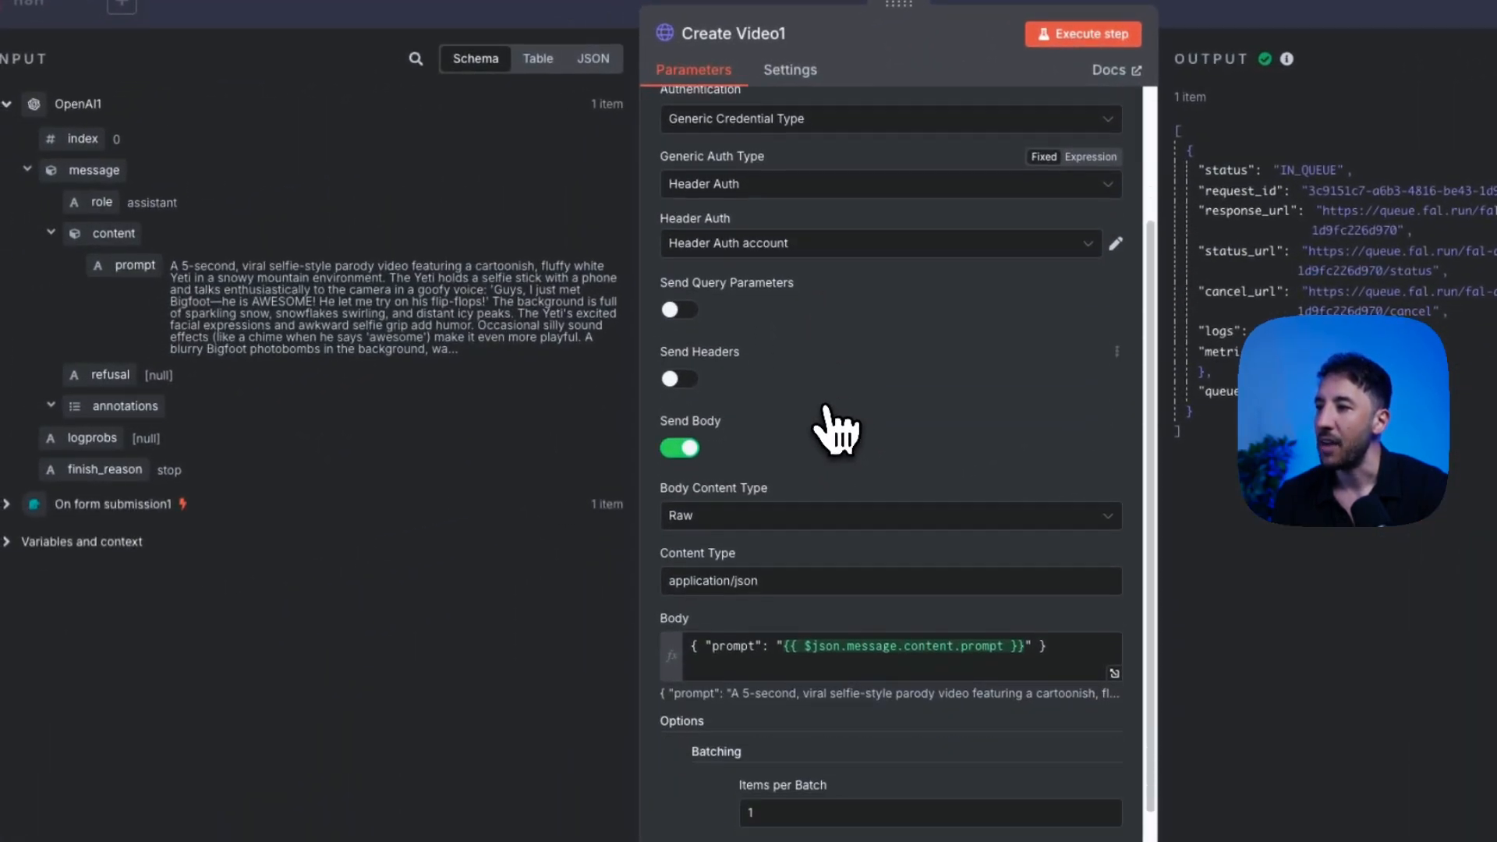
Inspect the status URL in Create Video1's output, then view Wait for Veo's 5-minute resume setting
scroll(down, 3)
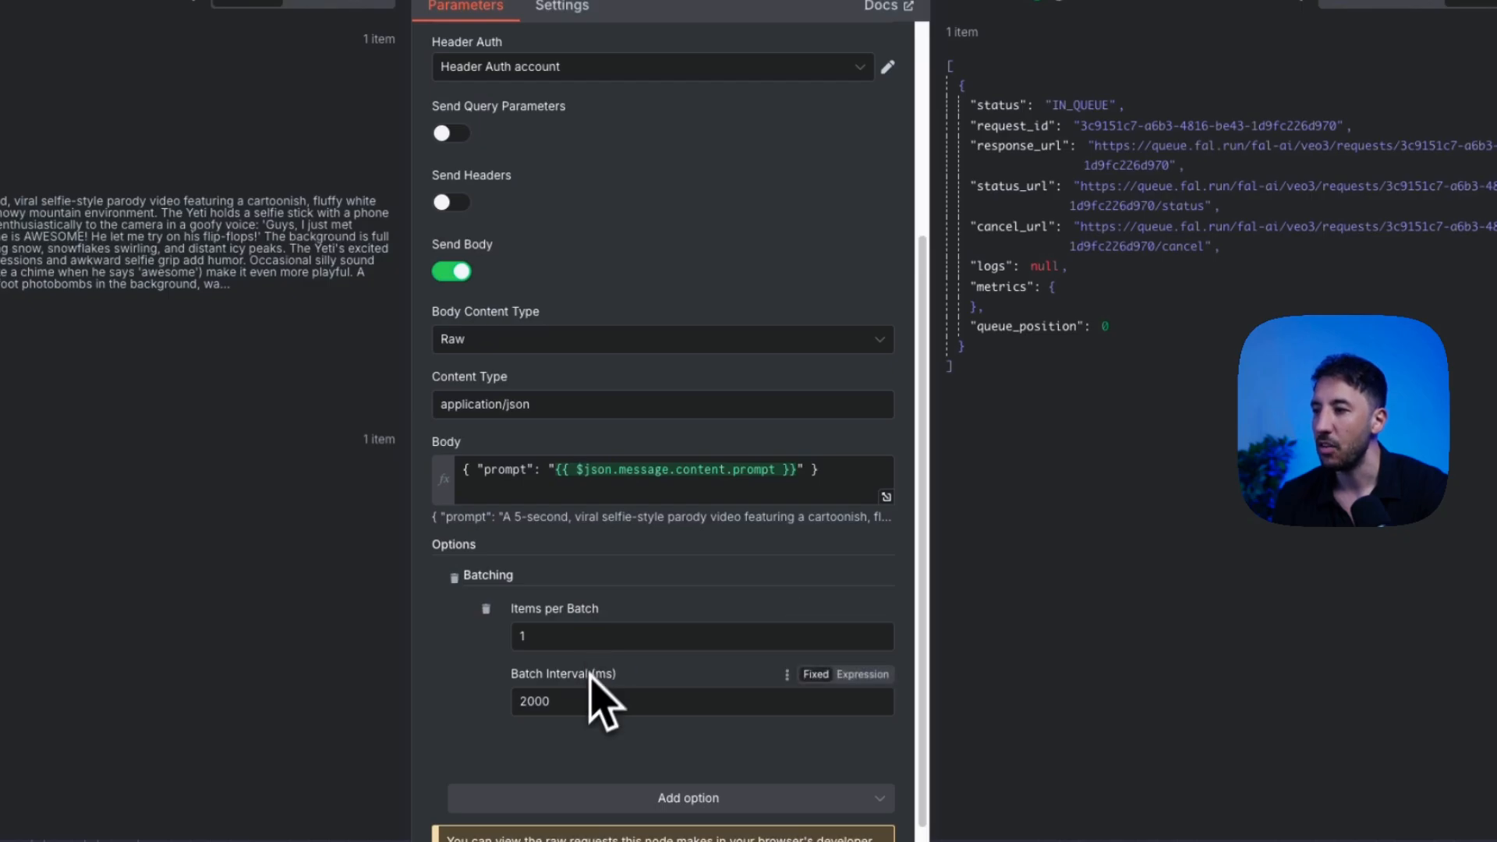
mouse_move(668, 742)
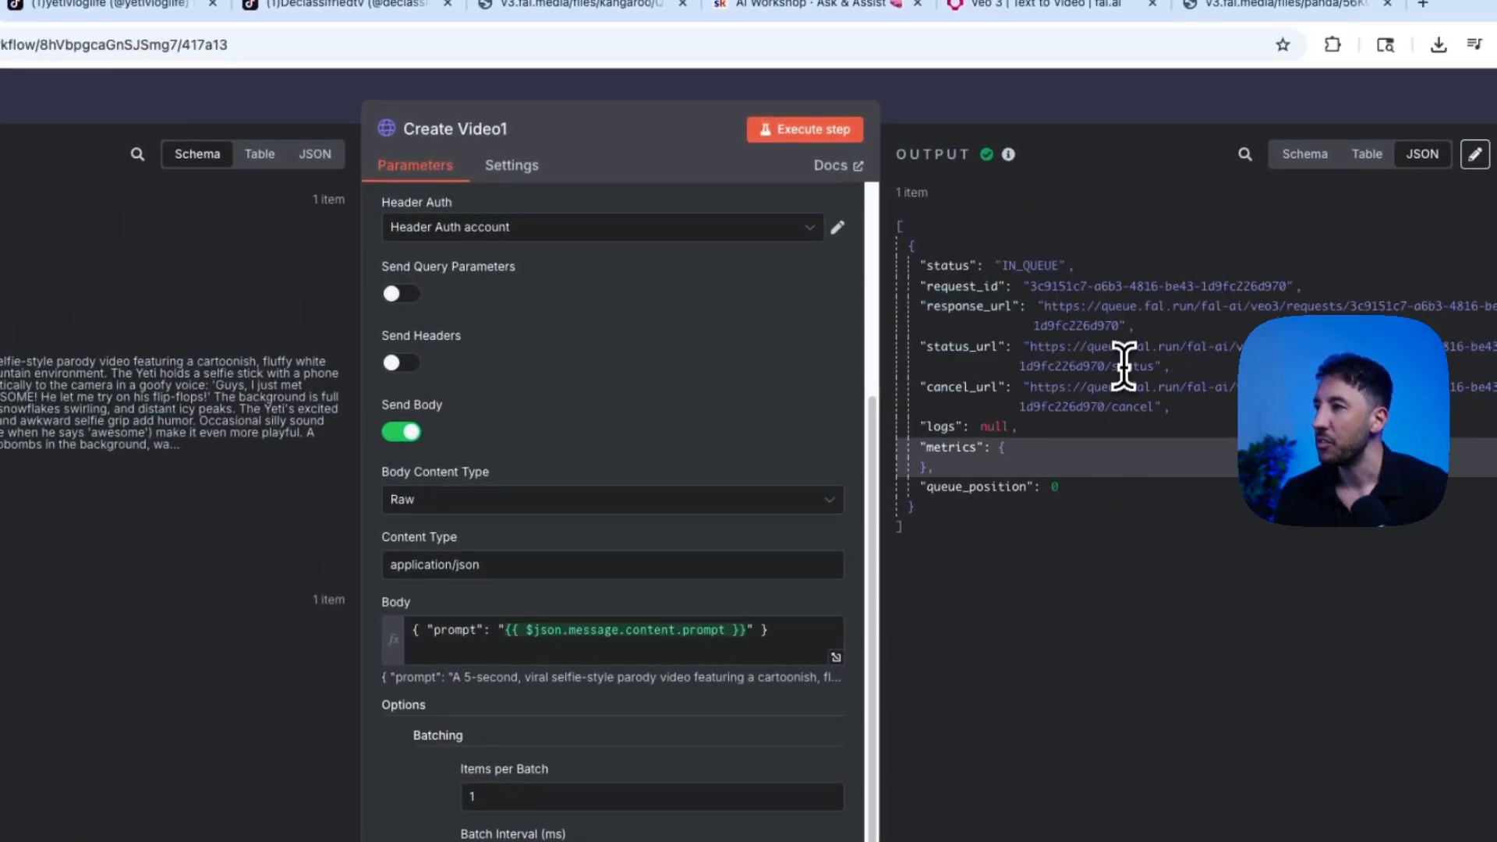
double_click(1029, 265)
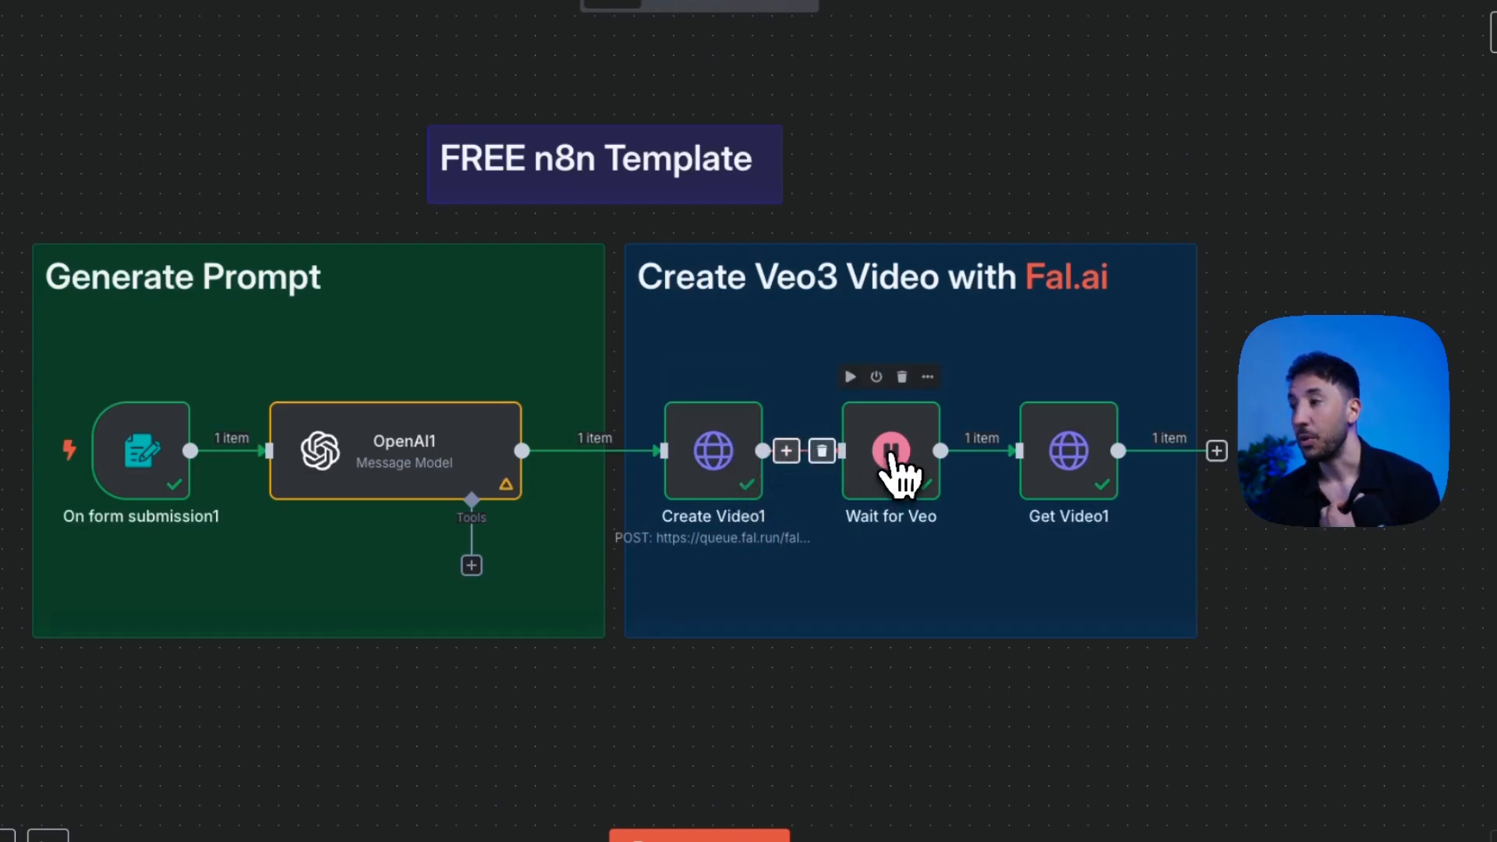
double_click(889, 451)
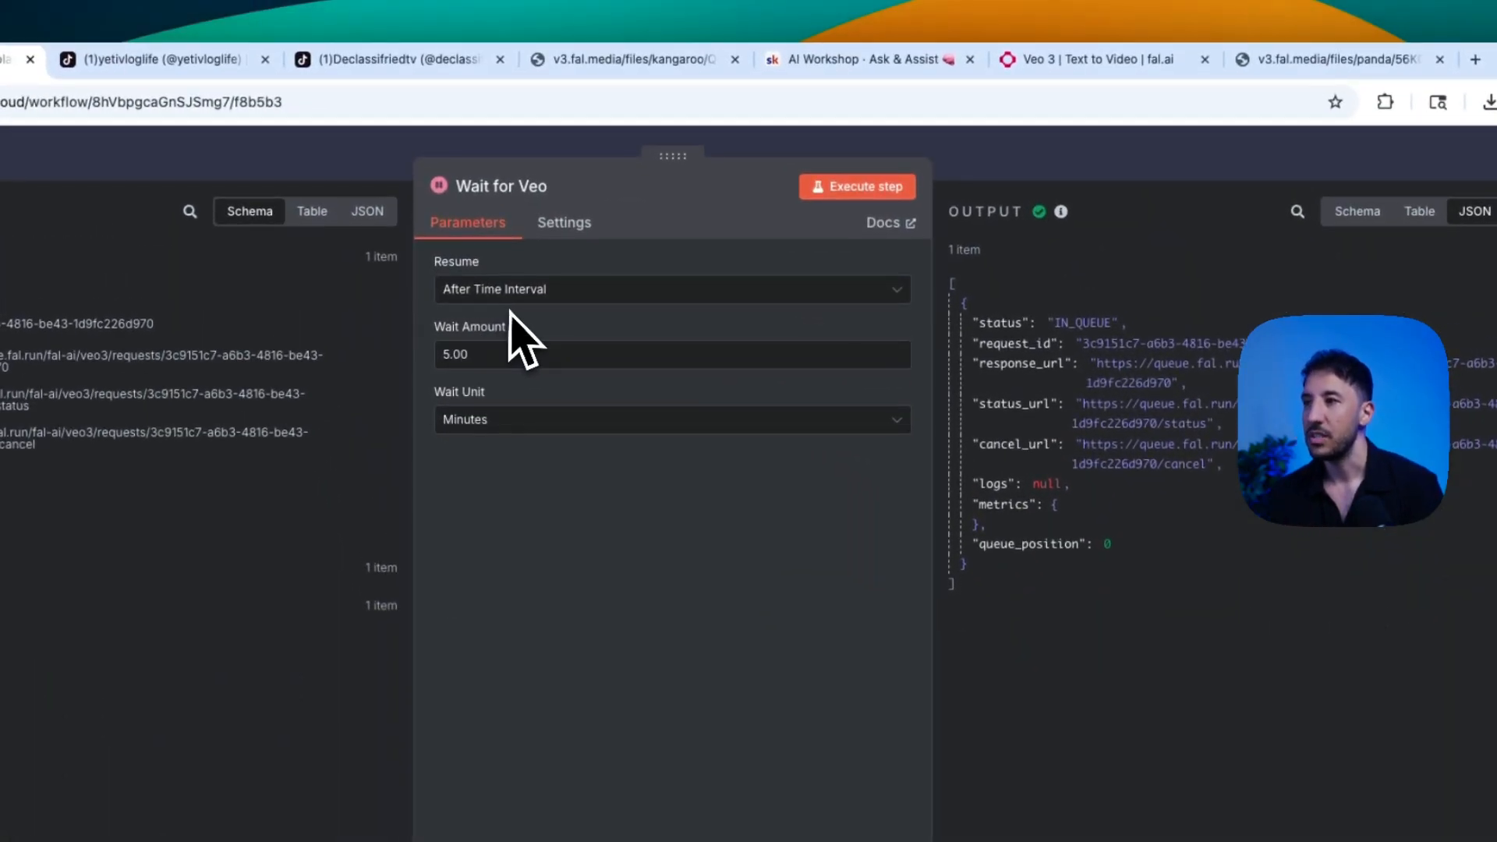
mouse_move(539, 480)
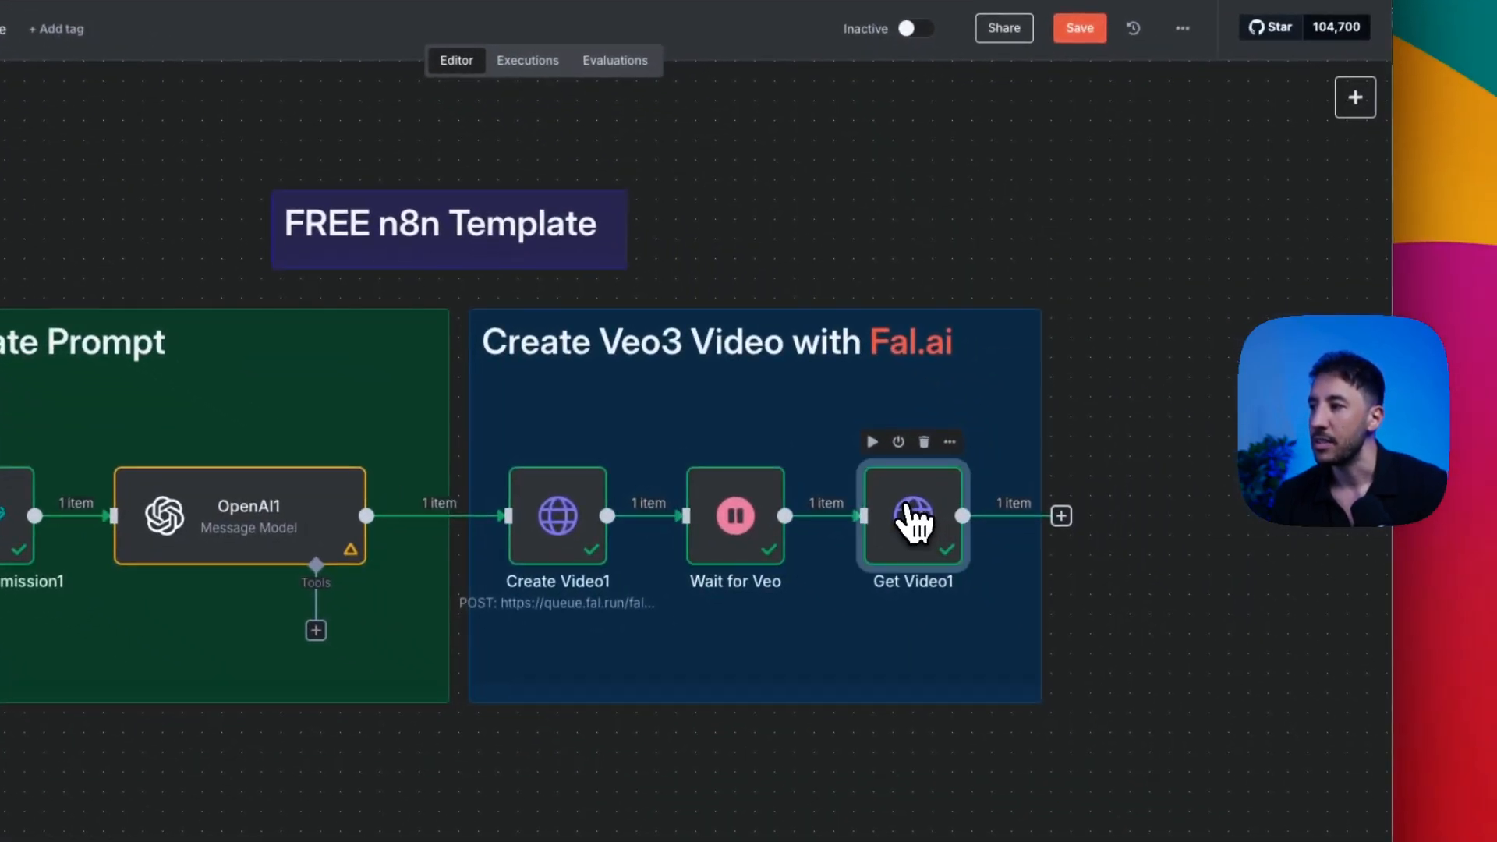
Show the Get Video1 GET request using request_id with Header Auth credentials
double_click(914, 516)
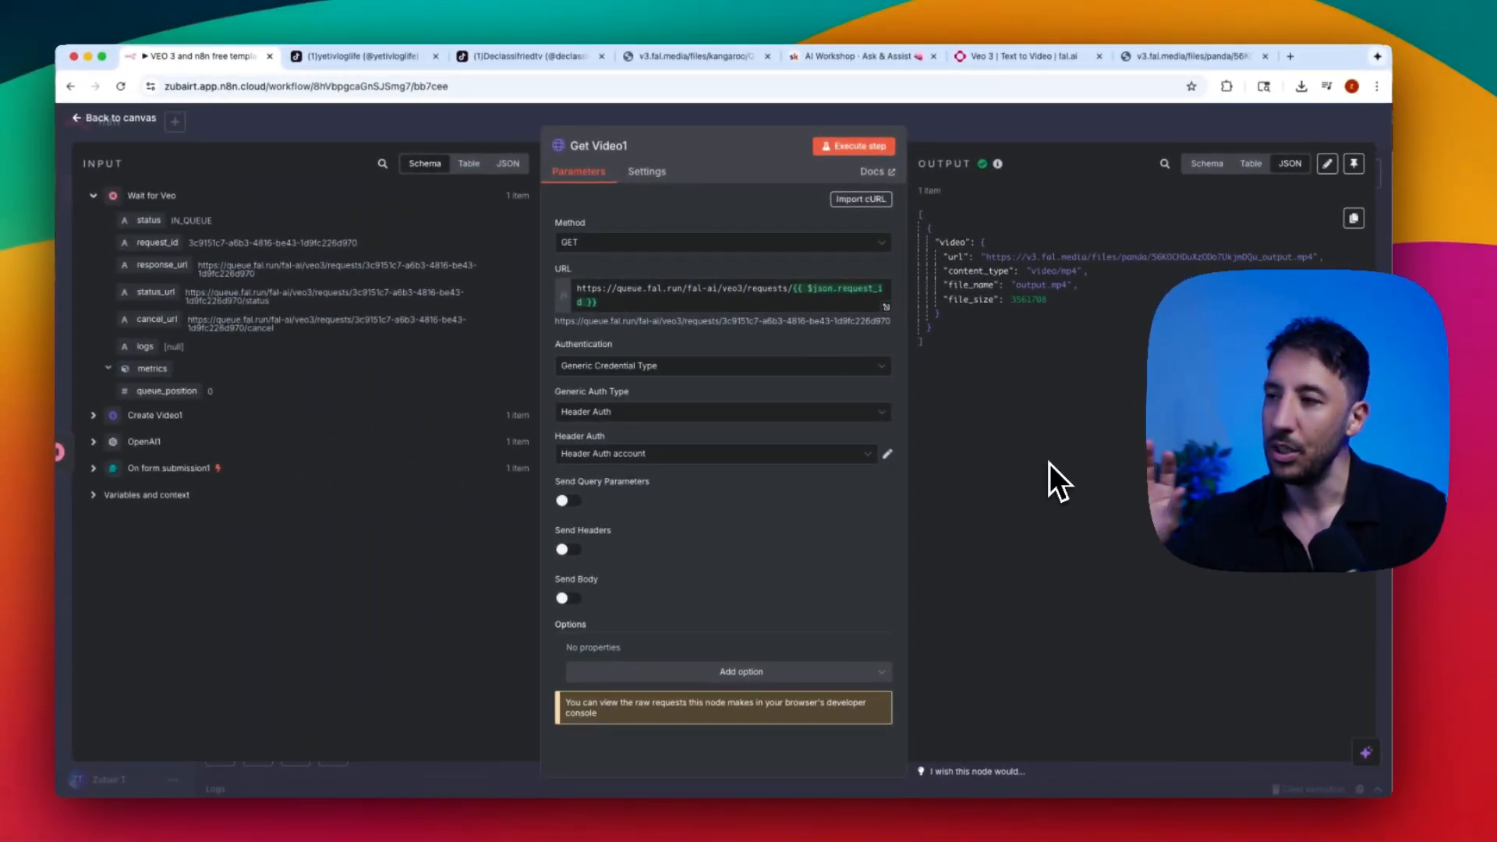
mouse_move(654, 237)
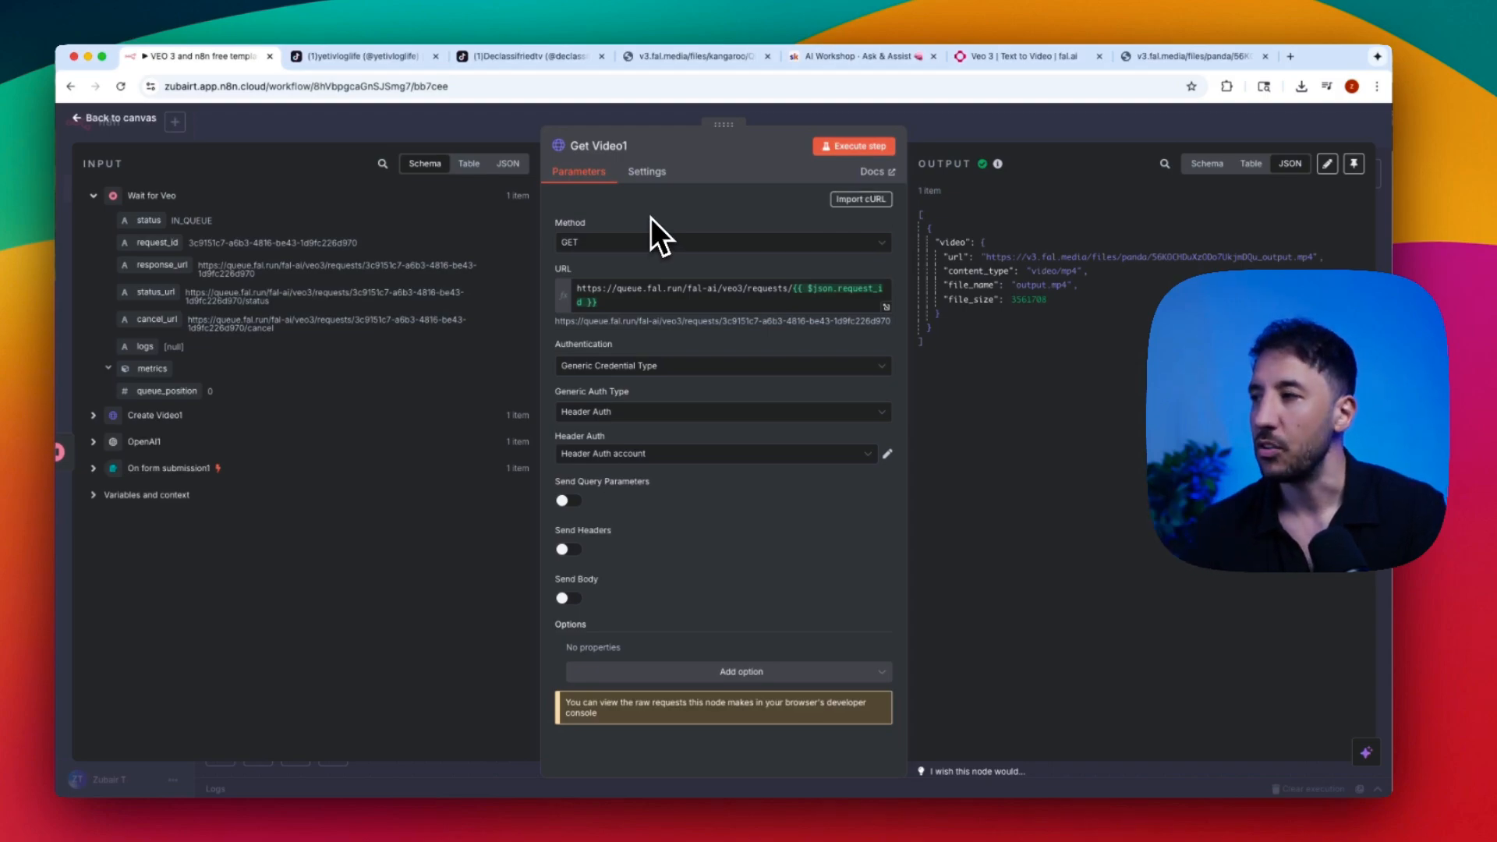
mouse_move(209, 282)
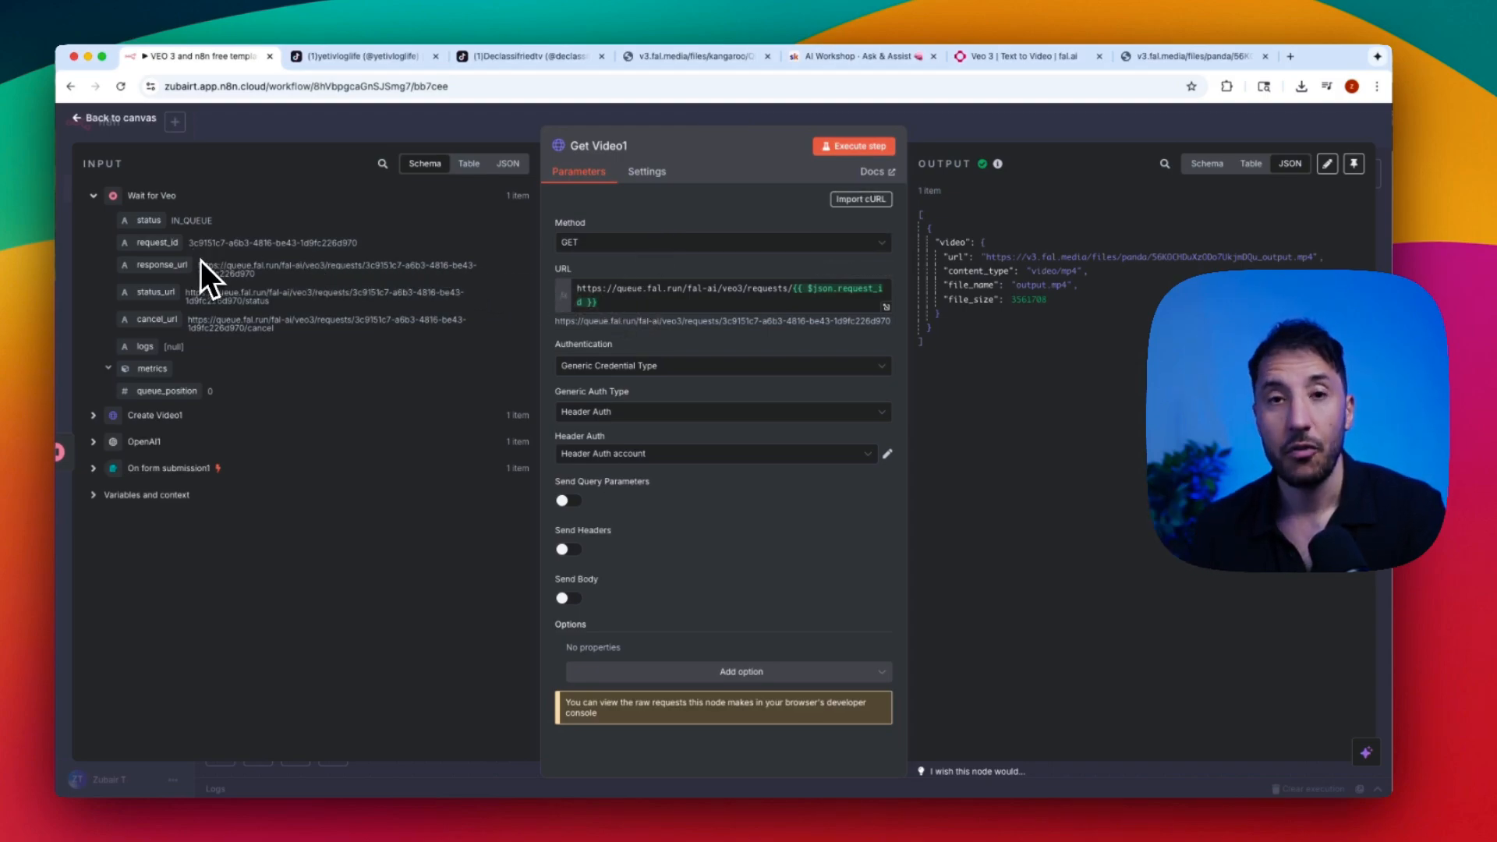
mouse_move(625, 249)
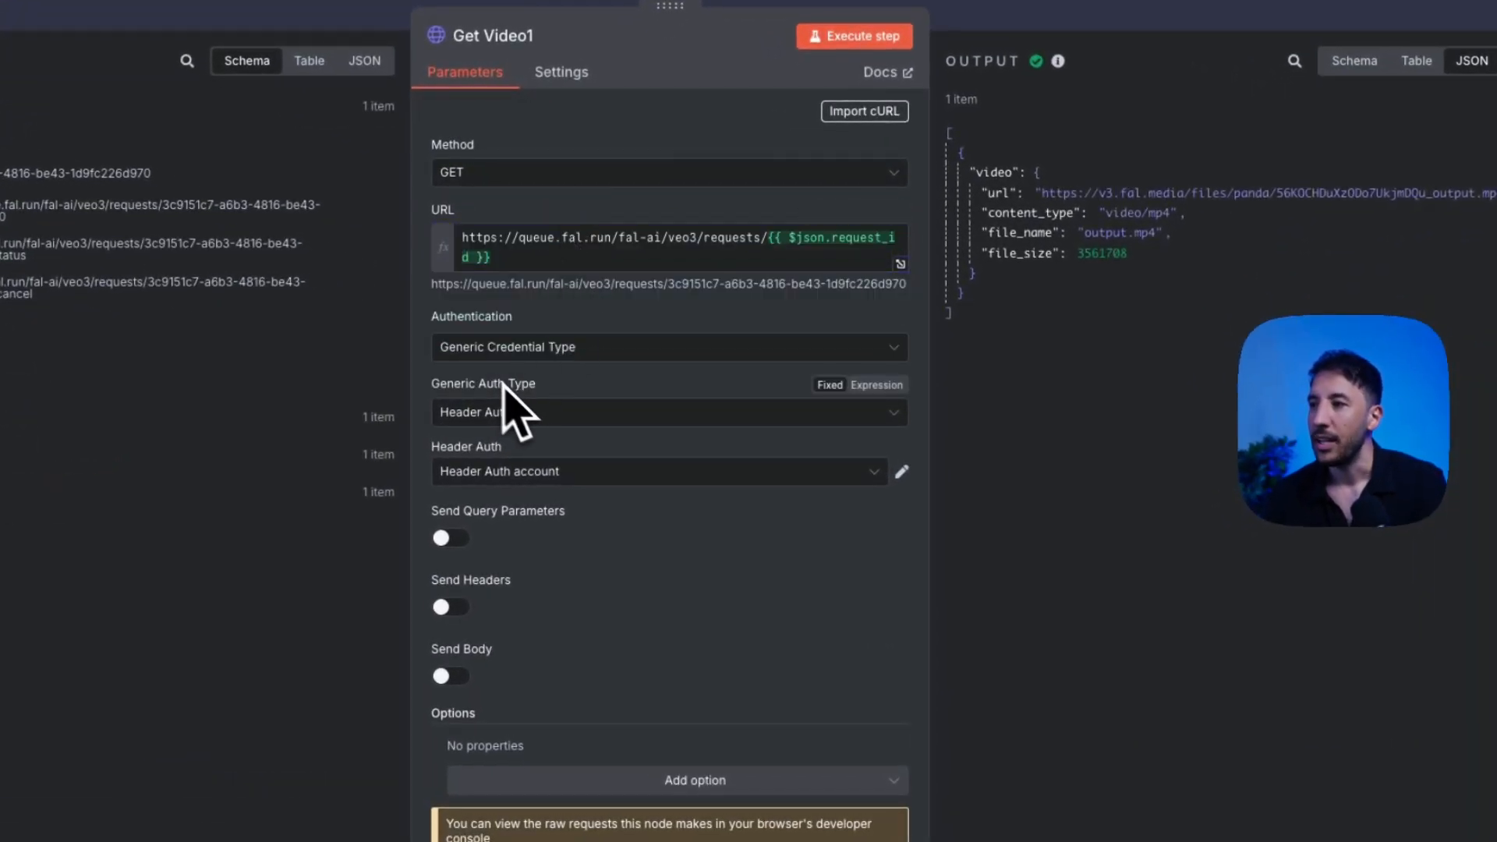
mouse_move(574, 522)
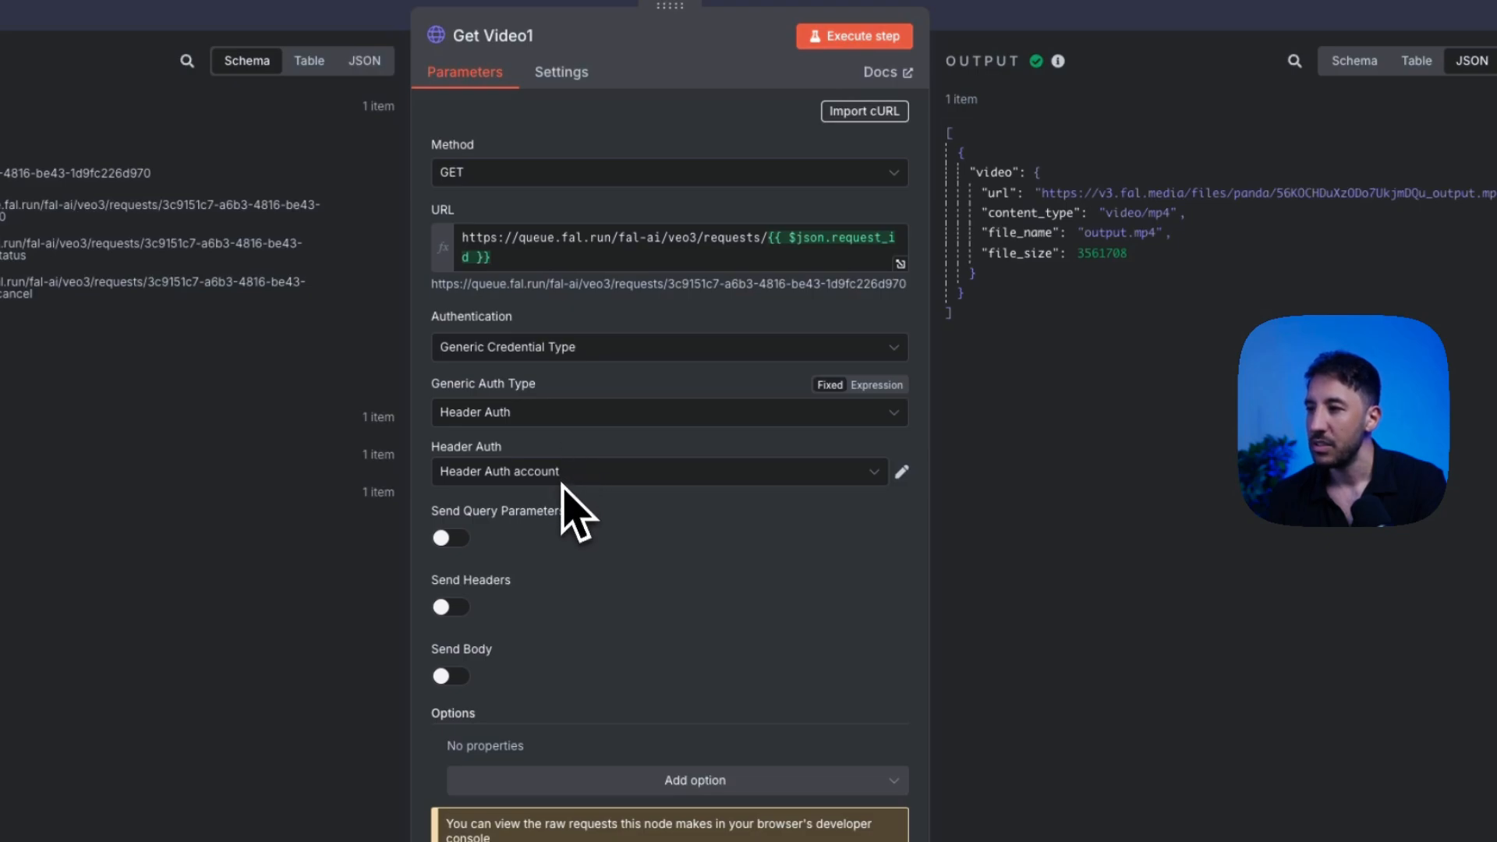
mouse_move(1021, 204)
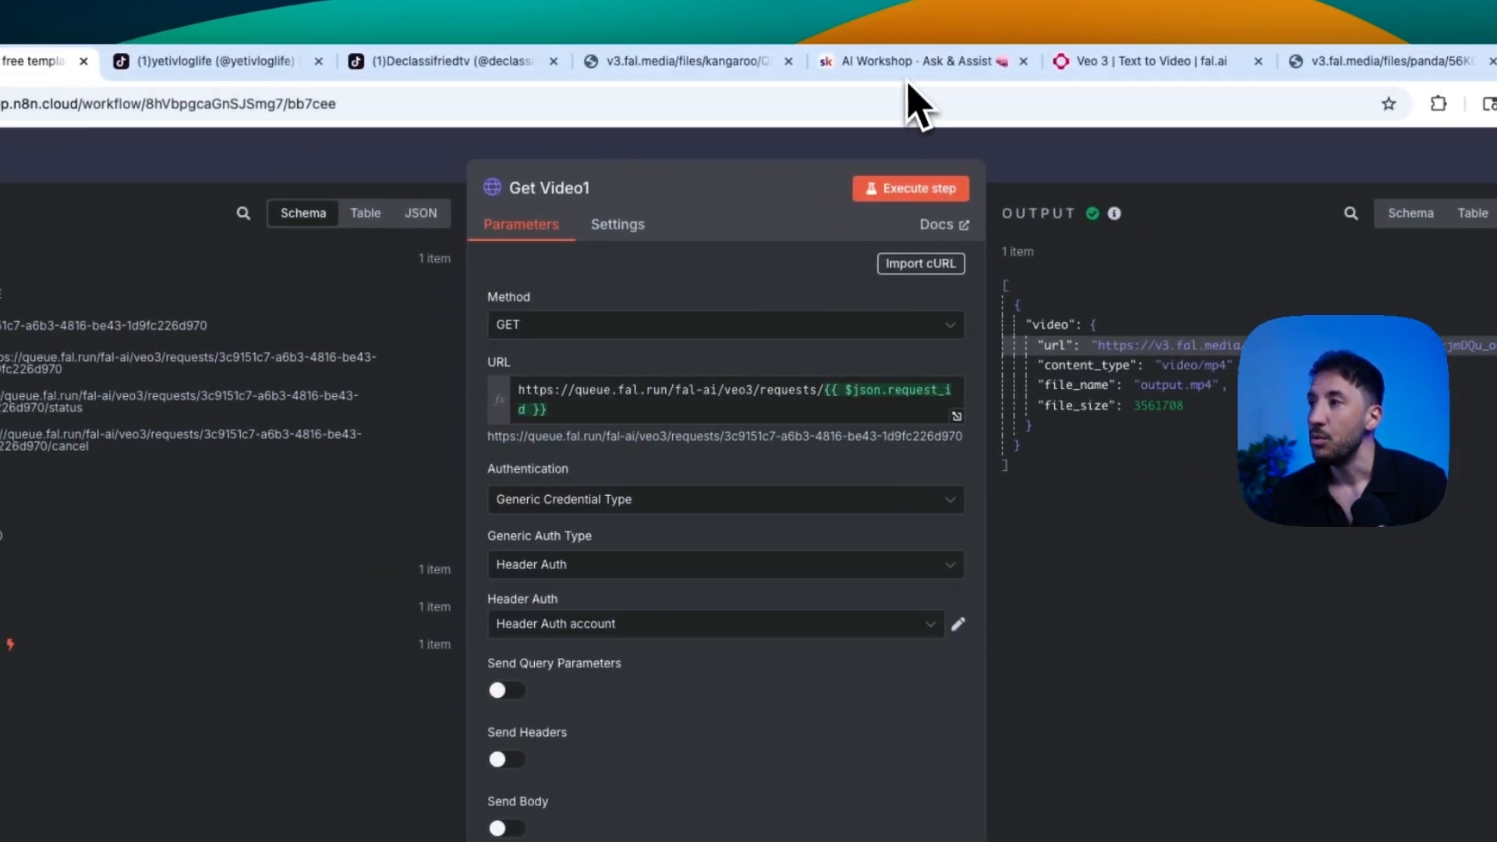
Browse the VEO 3 + n8n Viral Video Automation lesson's resources and prompts in the Skool classroom
click(920, 61)
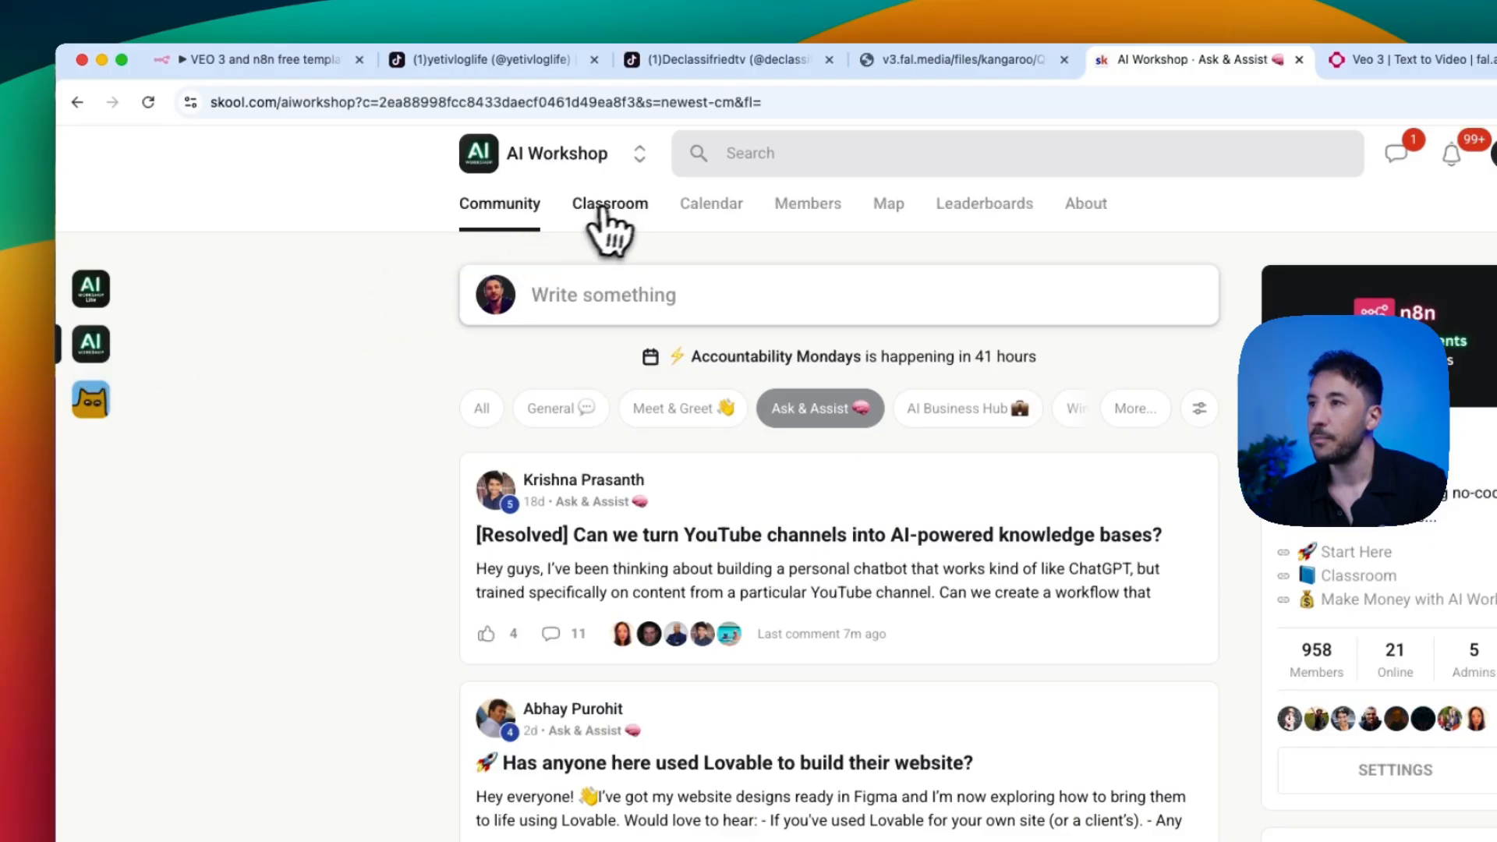
click(608, 204)
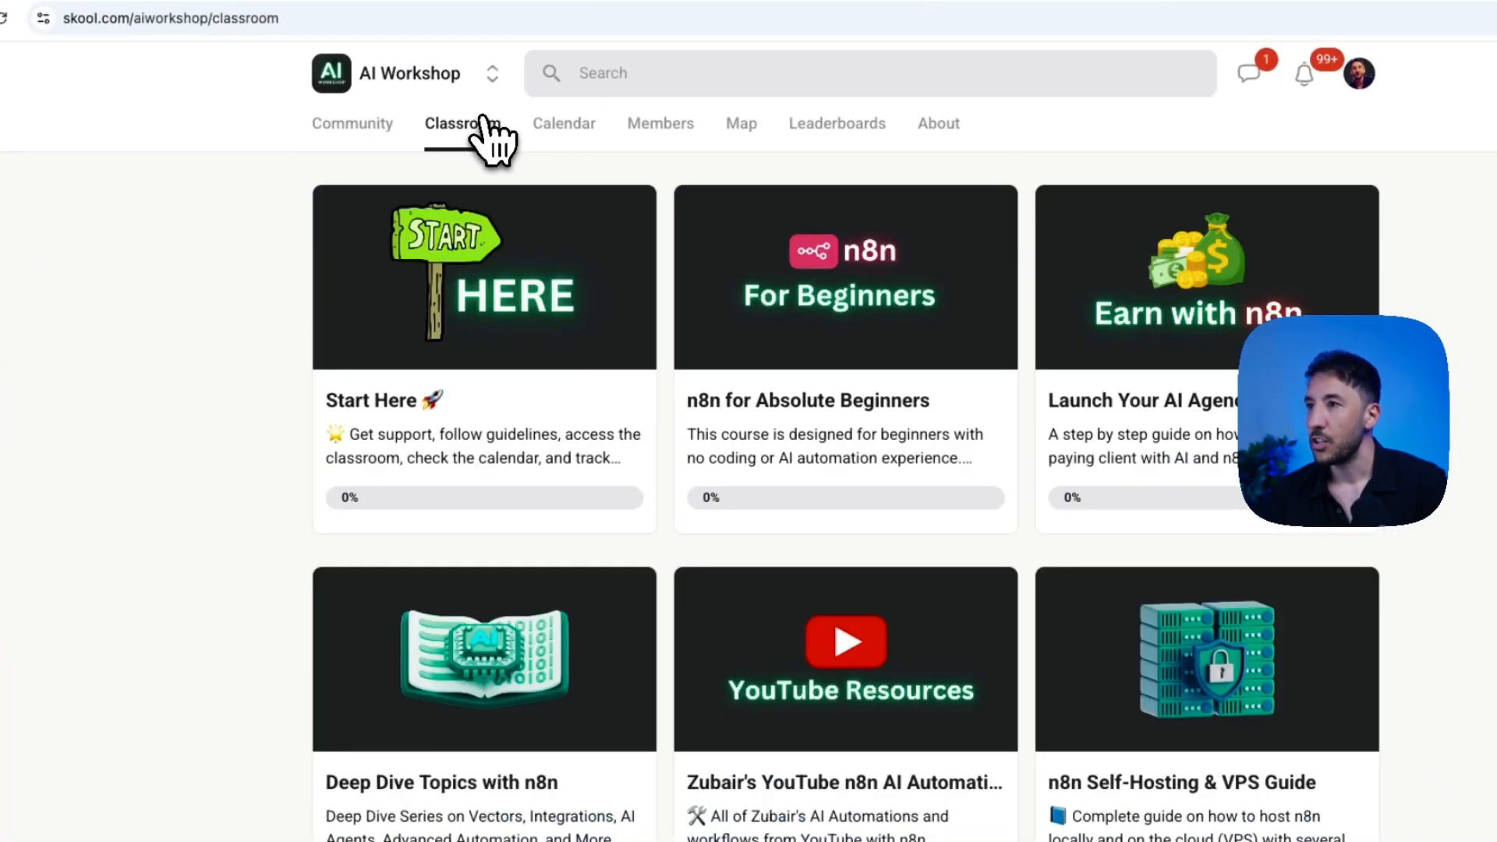
scroll(down, 3)
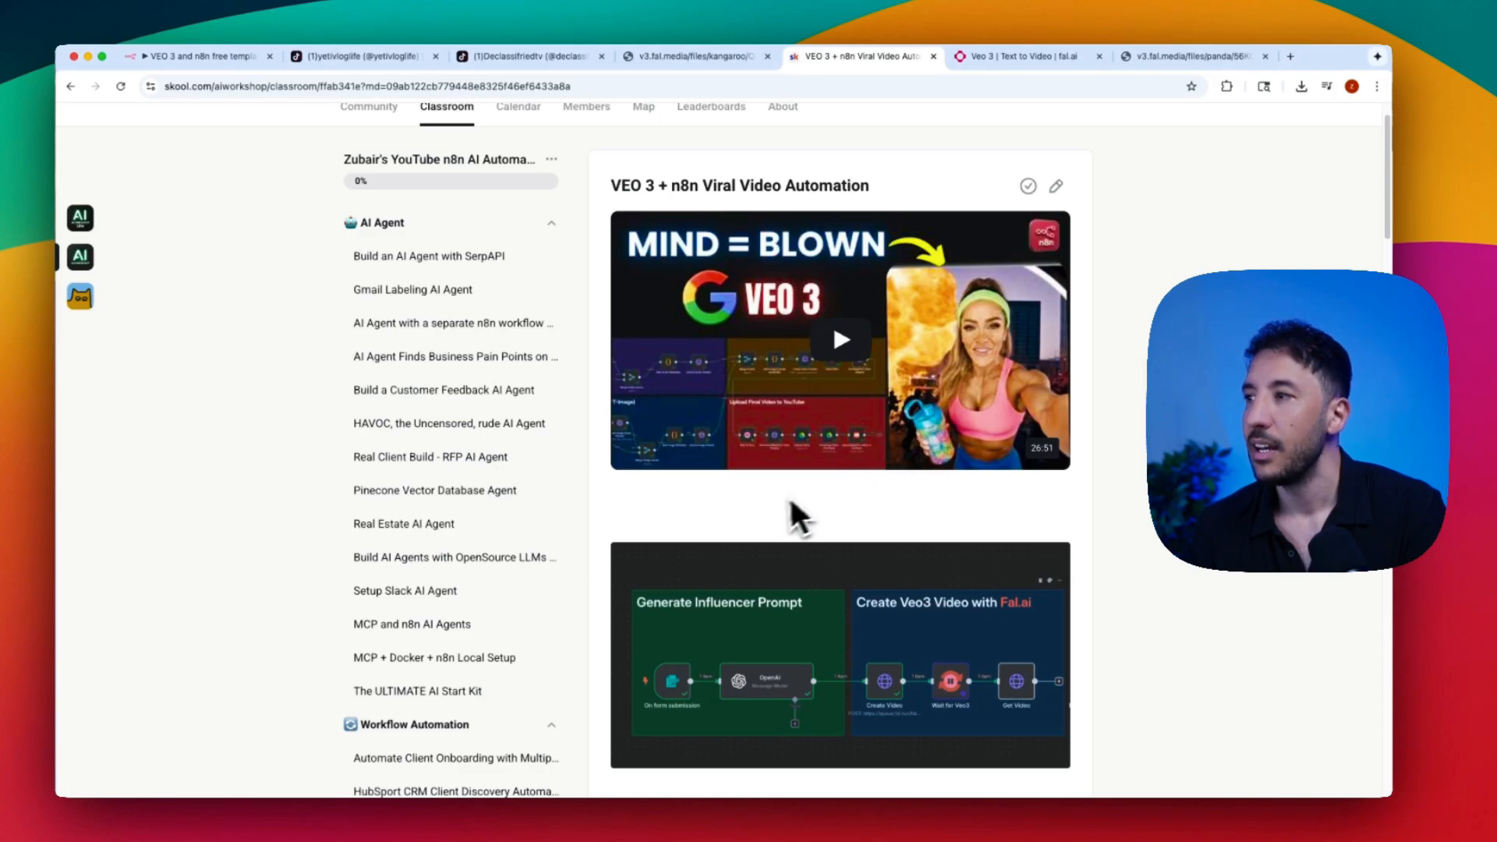
scroll(down, 3)
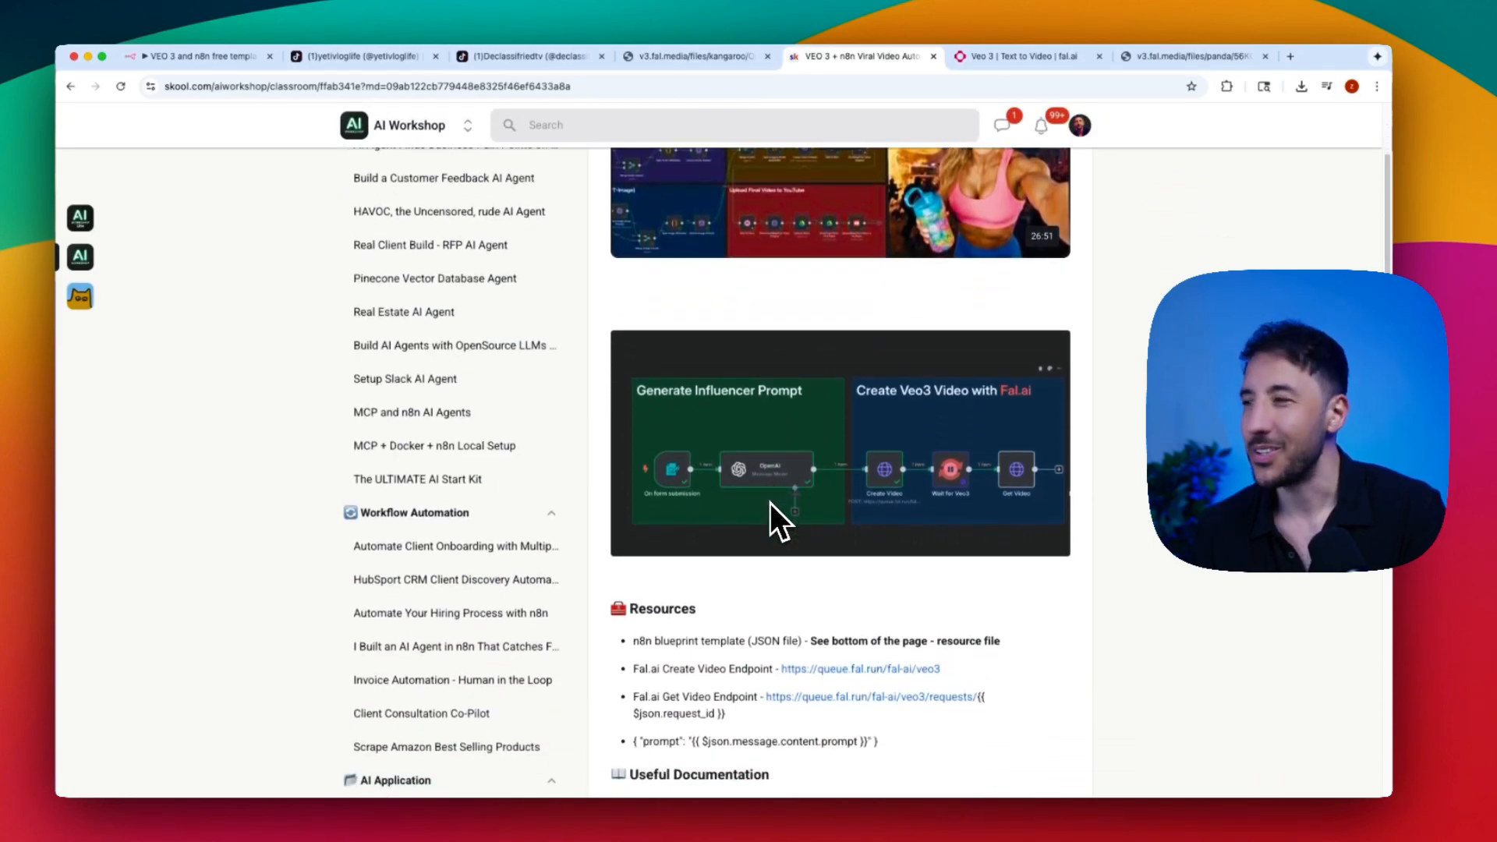
scroll(down, 3)
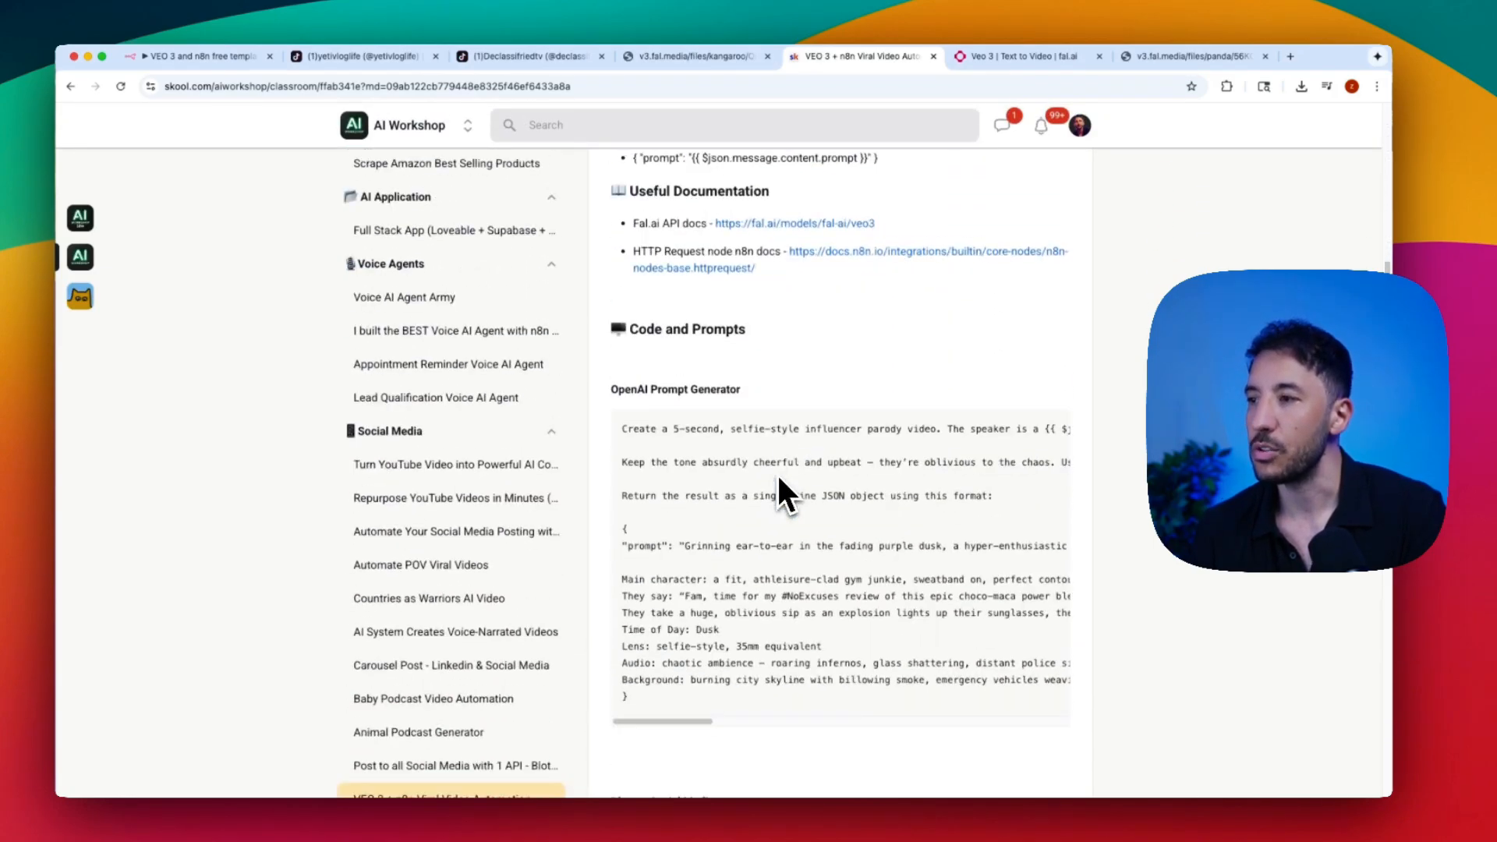
scroll(down, 3)
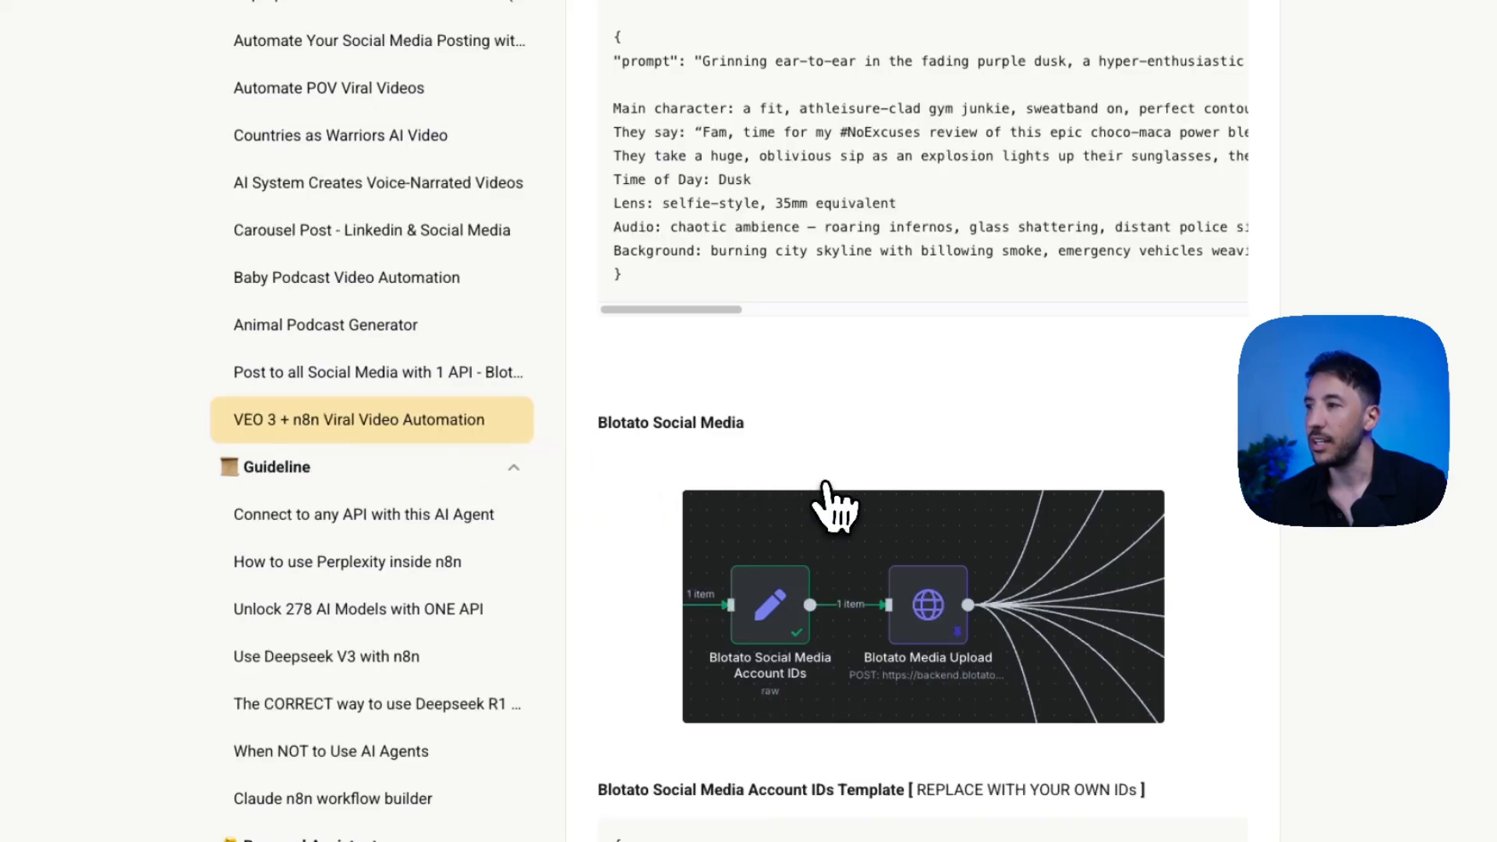
scroll(down, 3)
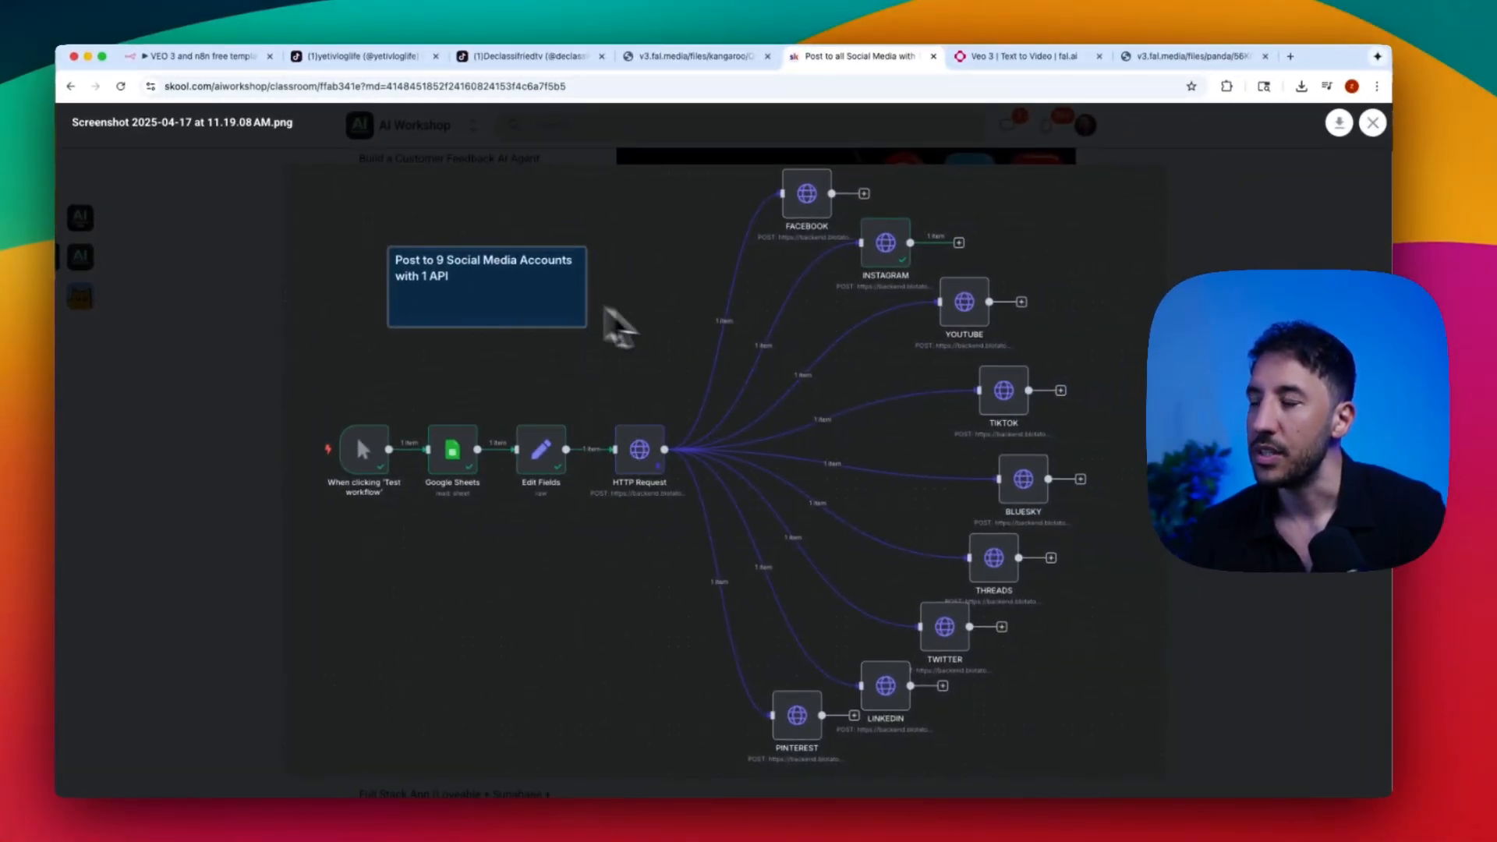
mouse_move(797, 234)
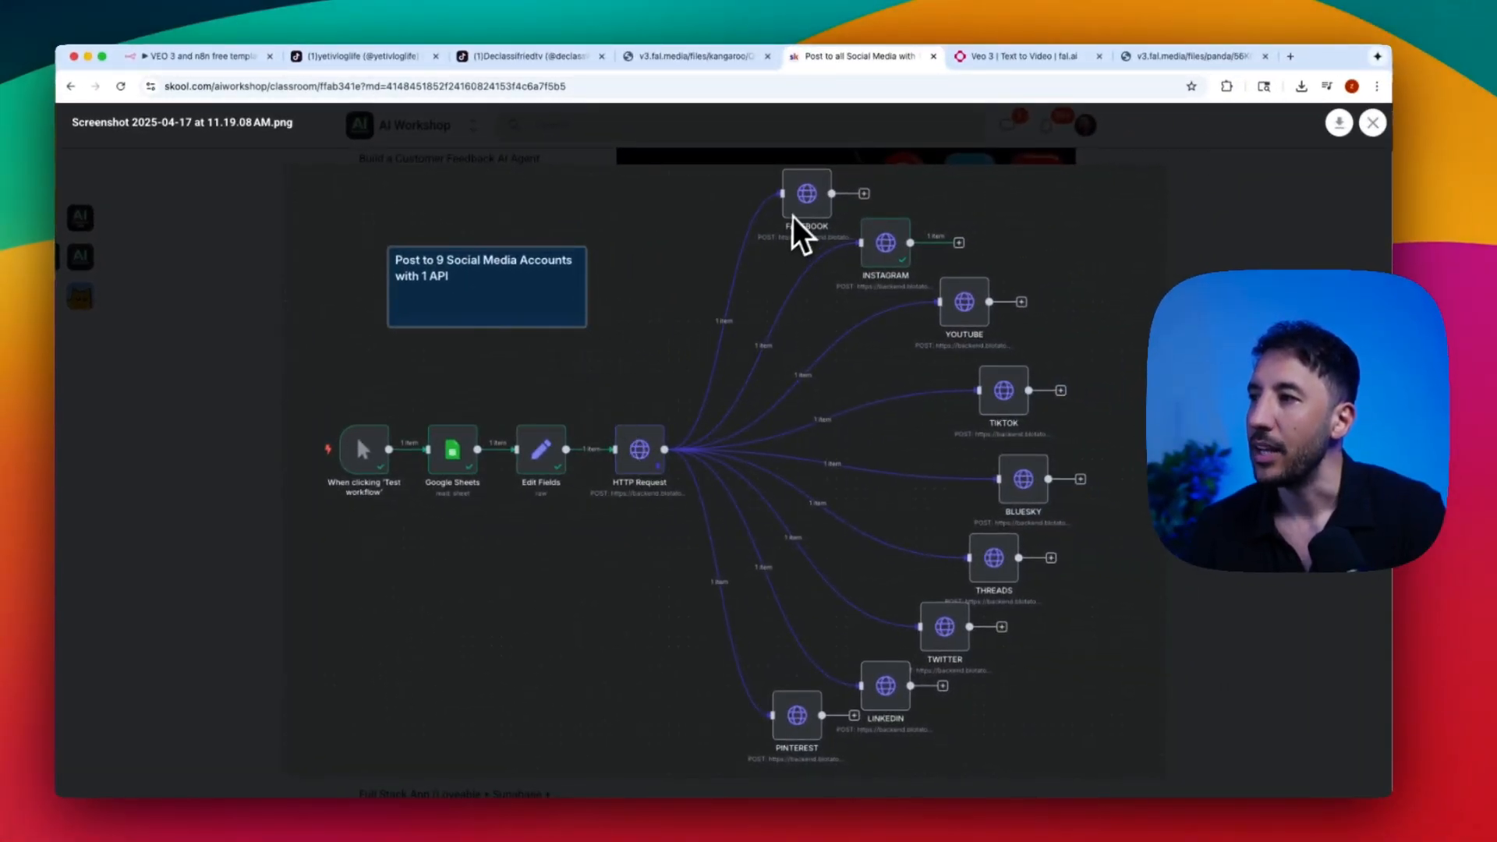
mouse_move(1076, 456)
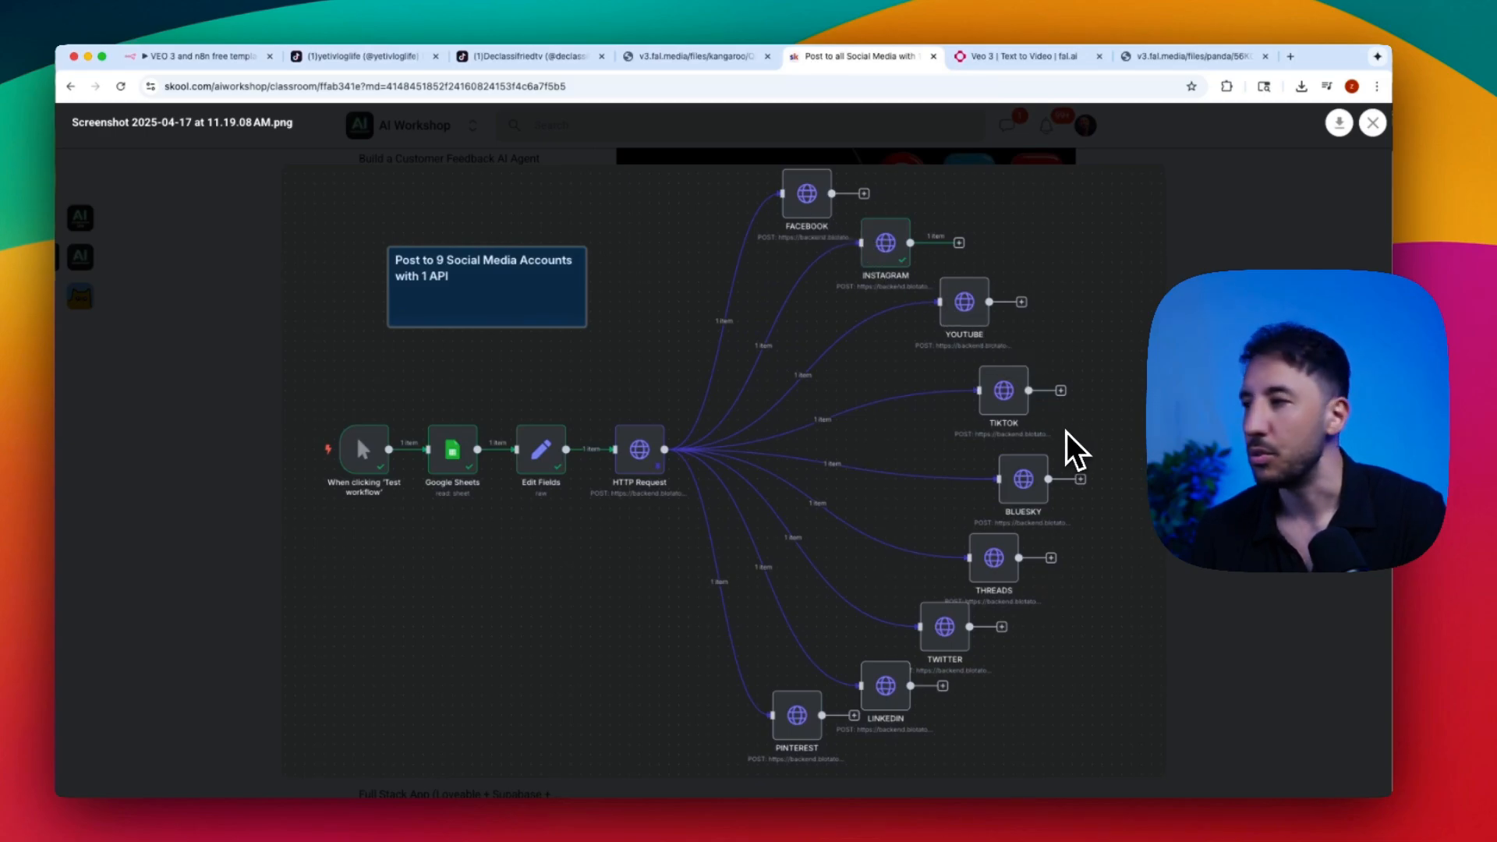
mouse_move(811, 411)
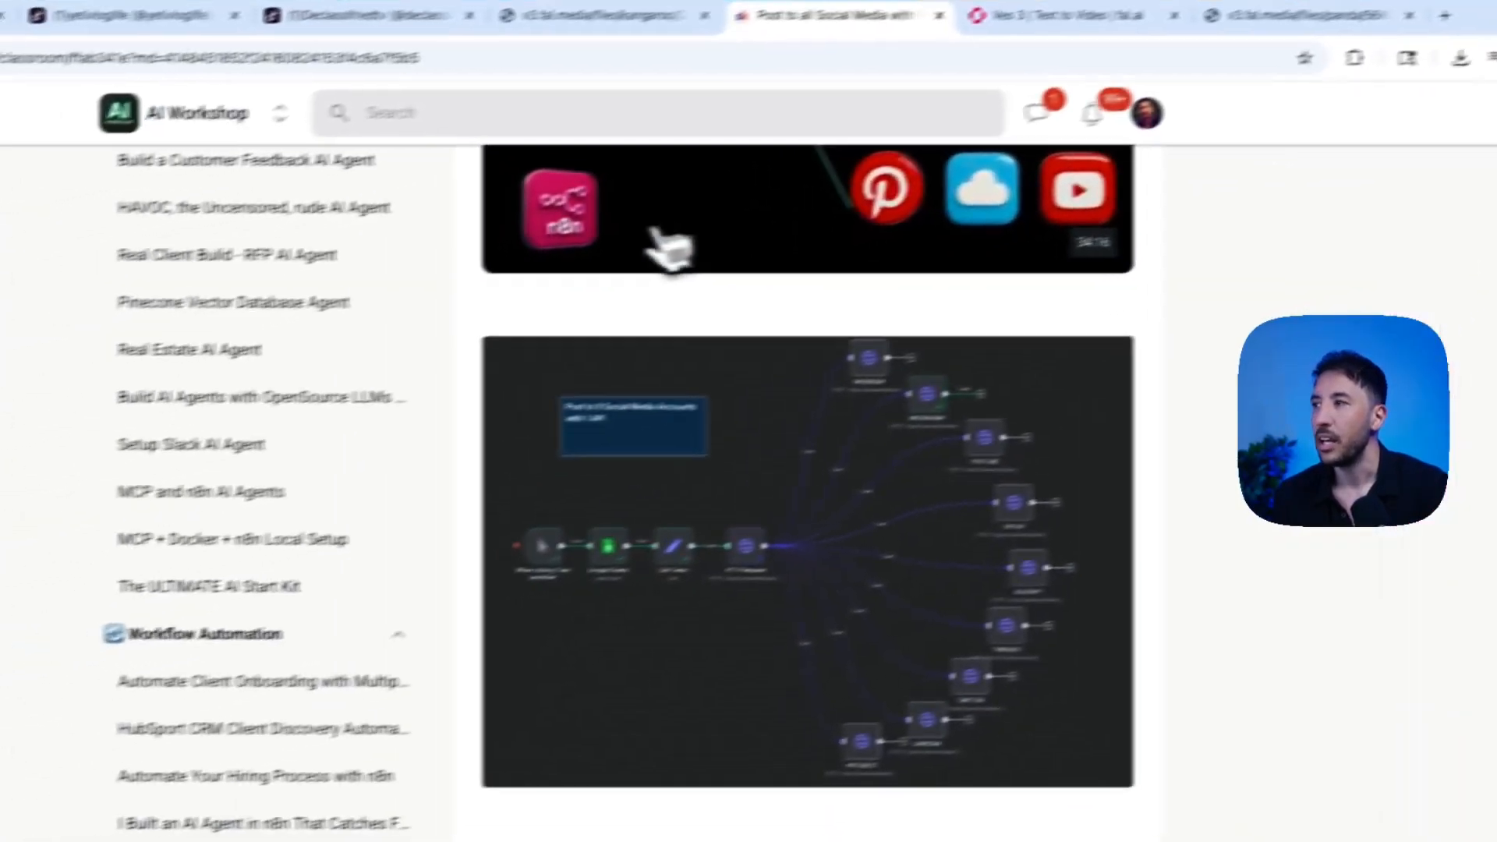
Scroll through the Blotato and Instagram post templates, then return to the n8n Veo 3 template
scroll(down, 3)
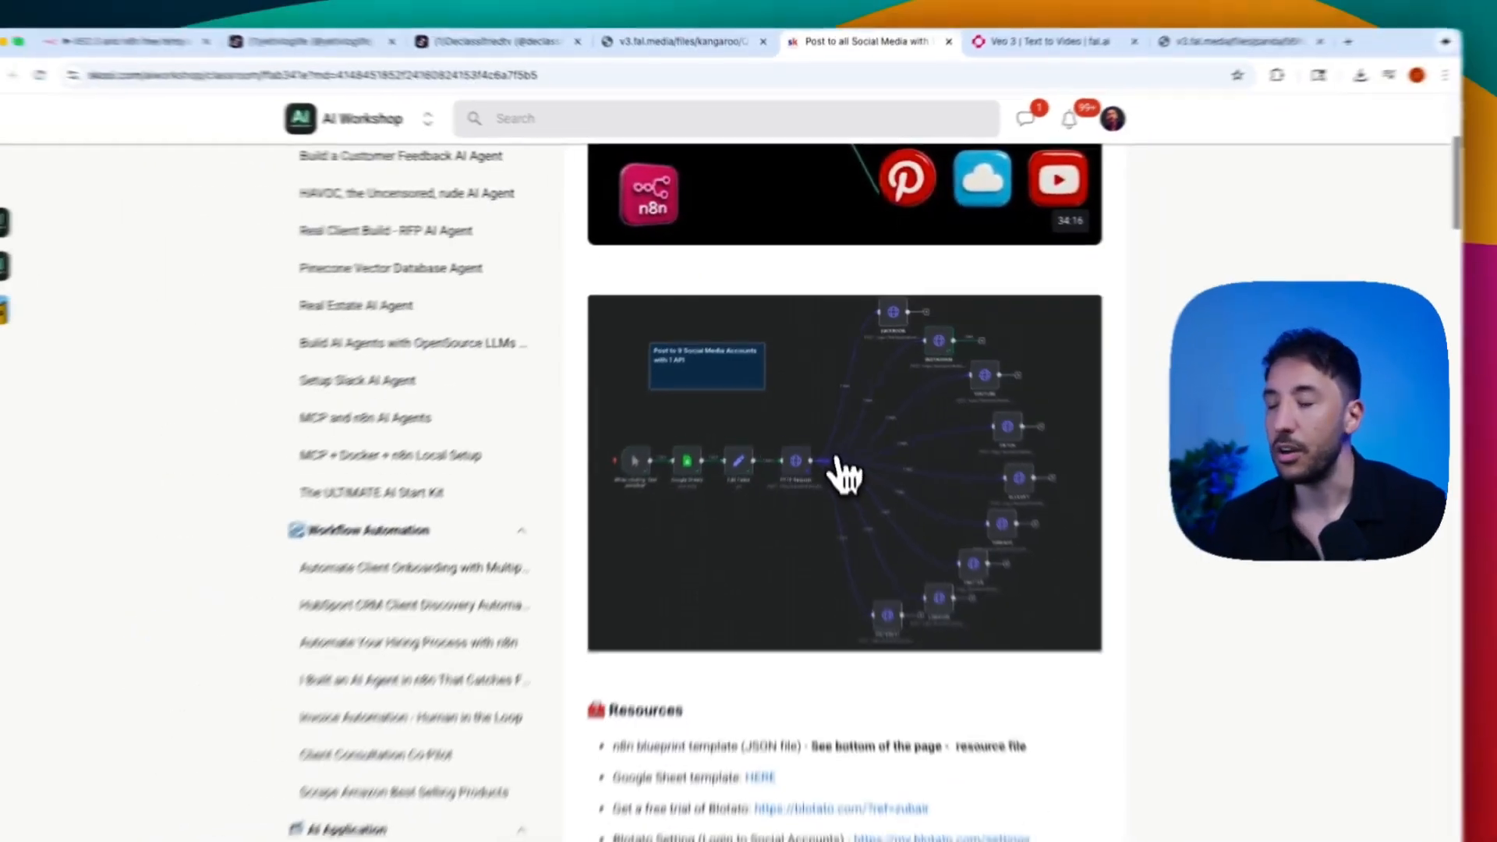
scroll(down, 3)
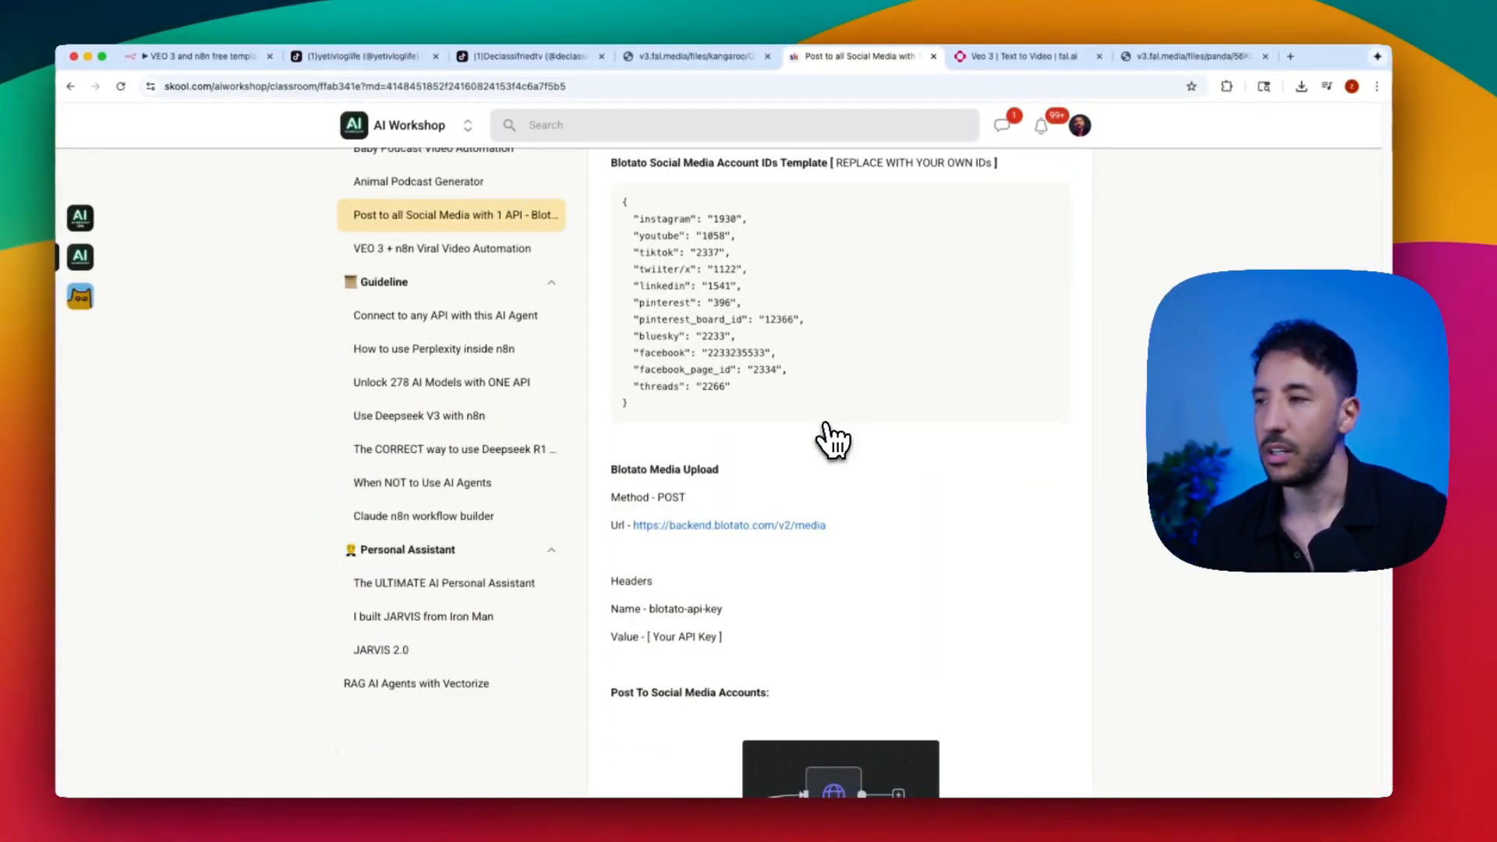
scroll(down, 3)
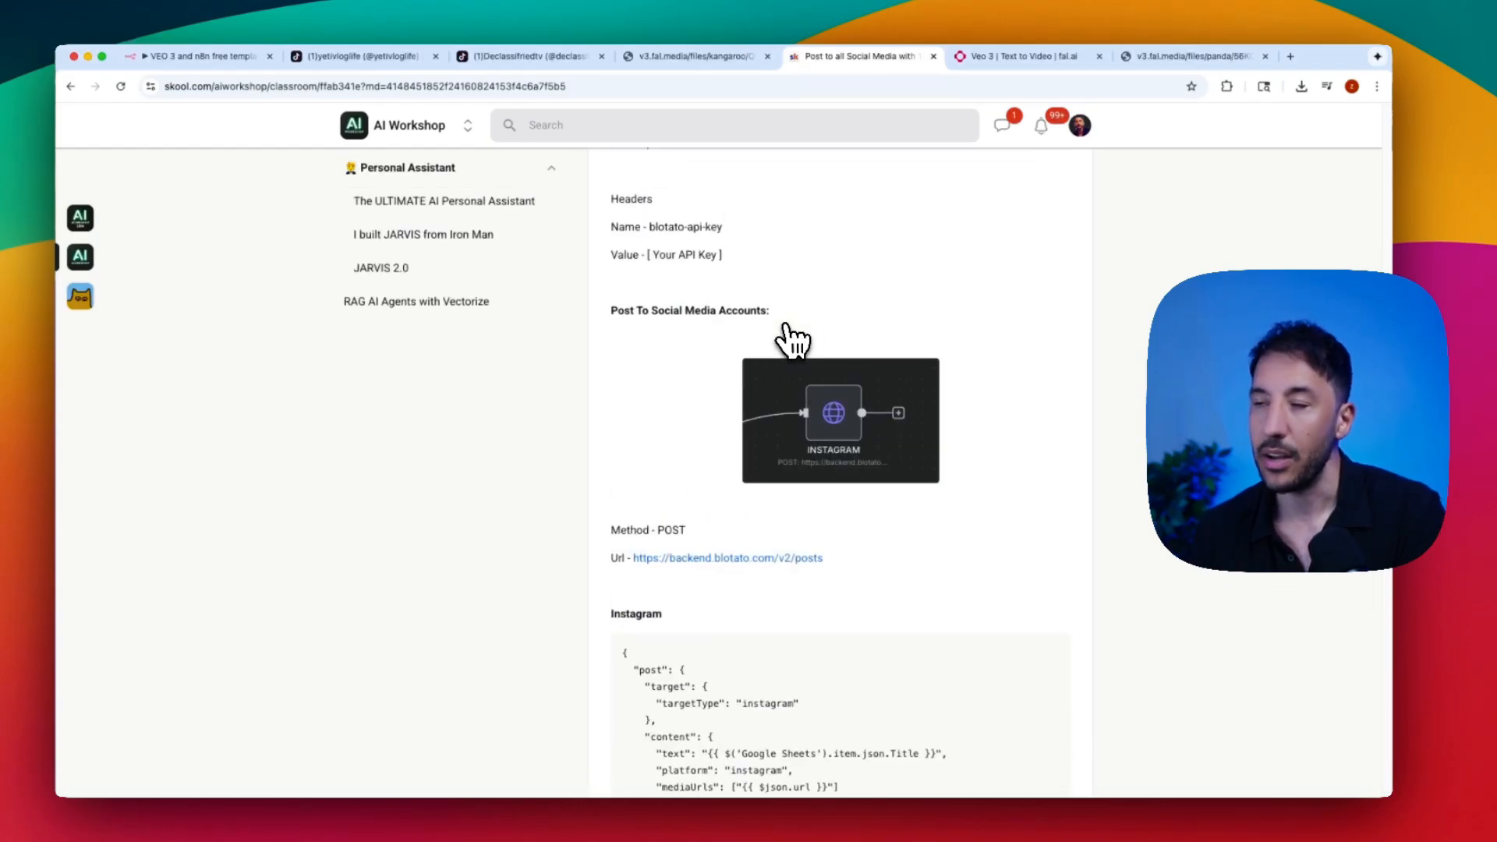
scroll(down, 3)
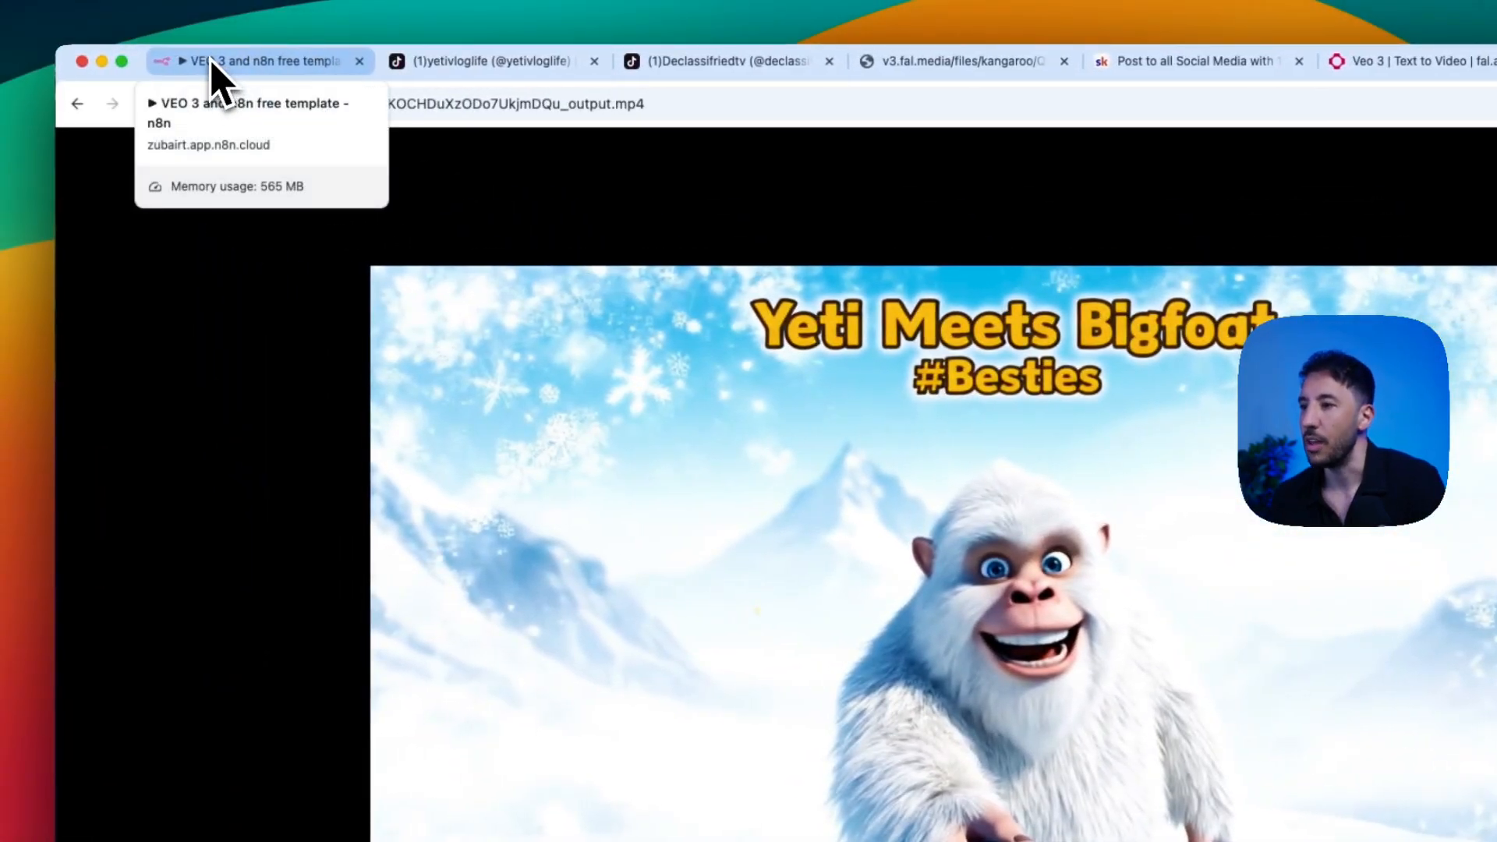
click(233, 62)
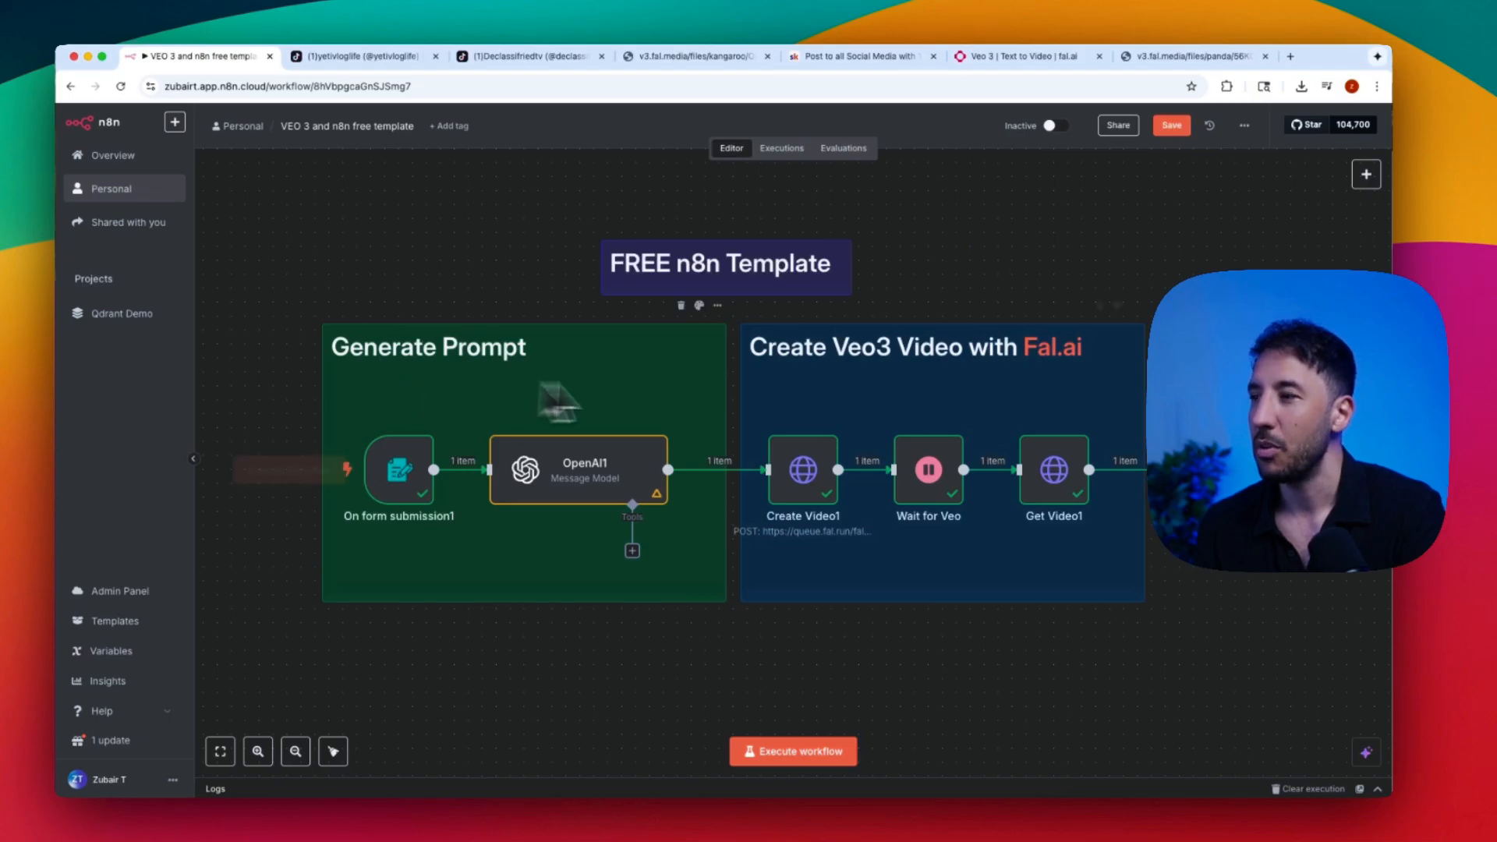
mouse_move(980, 412)
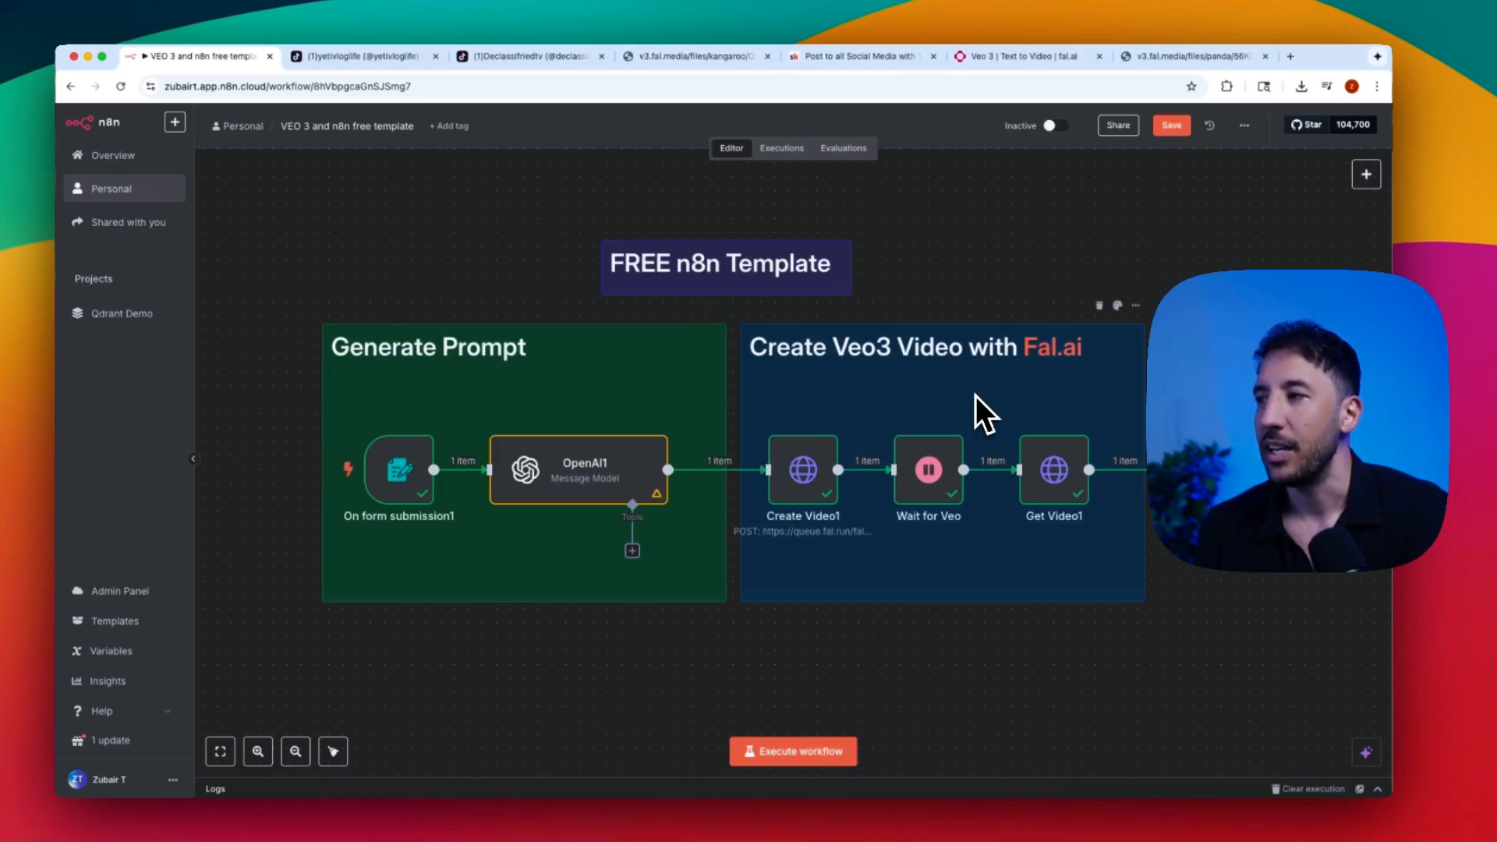
mouse_move(1053, 469)
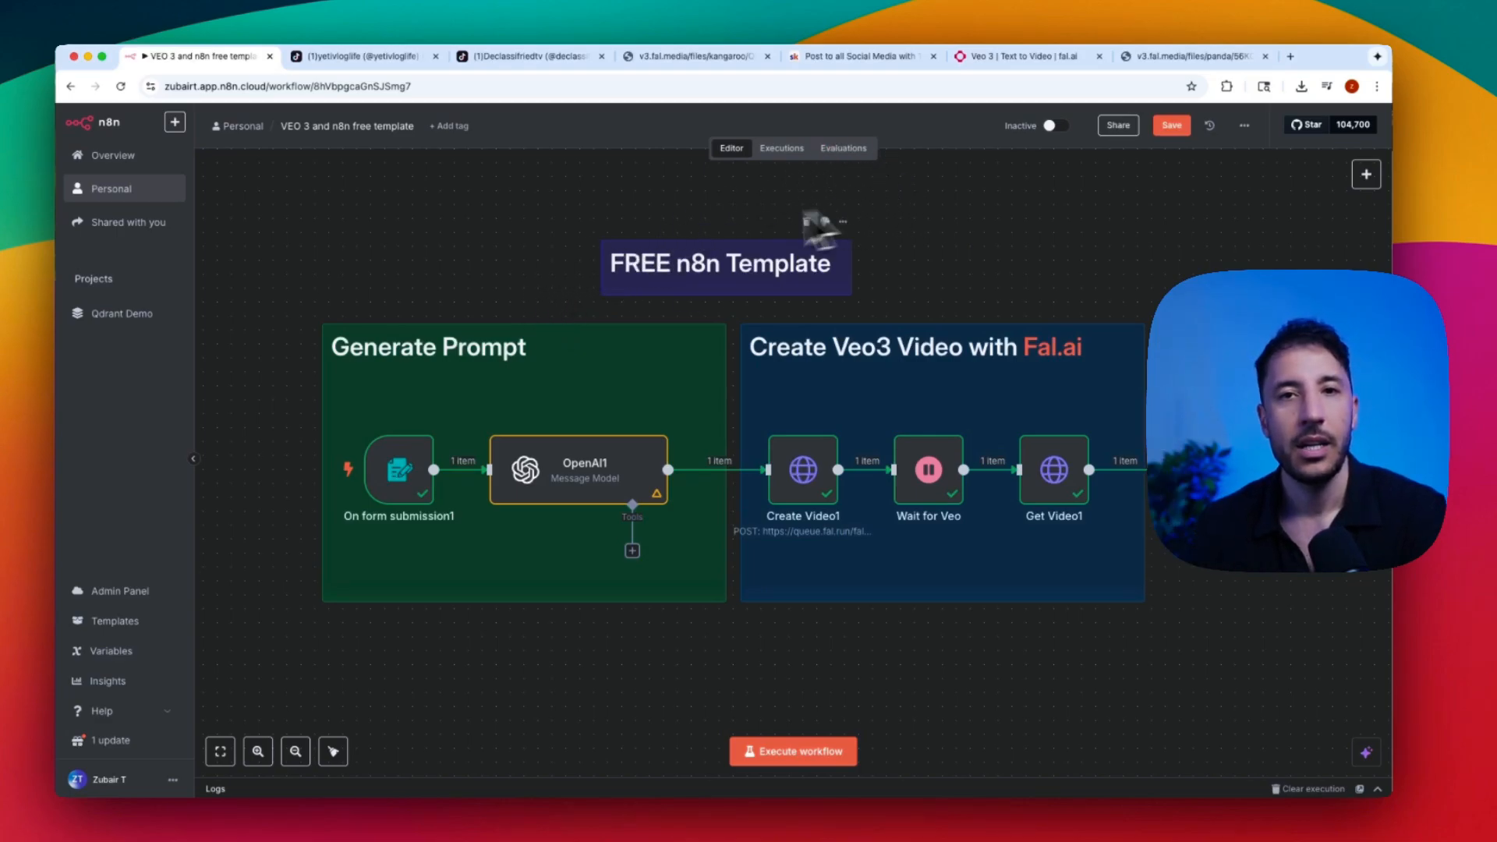
mouse_move(455, 256)
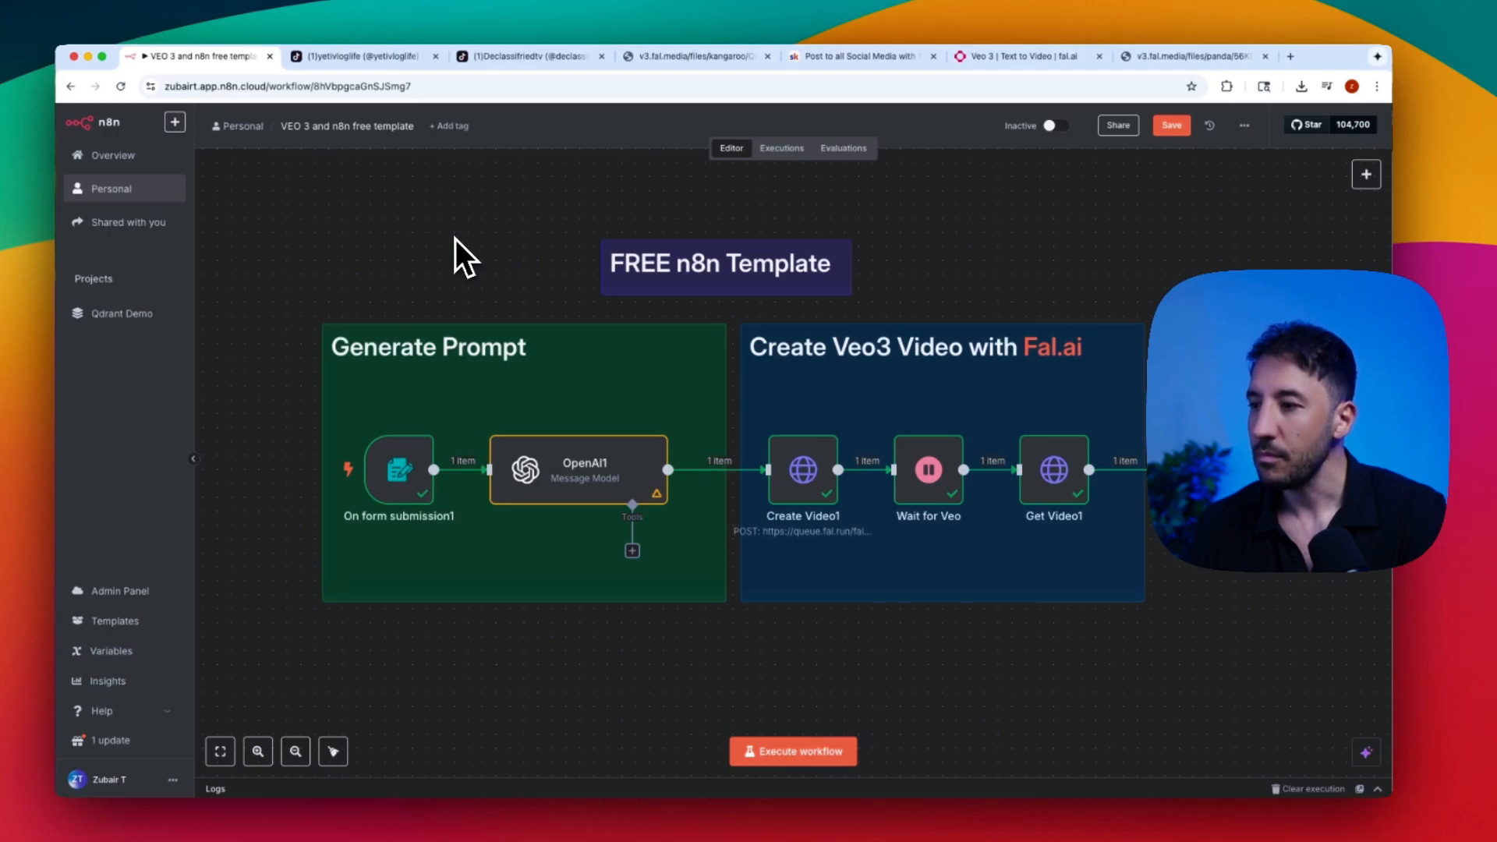